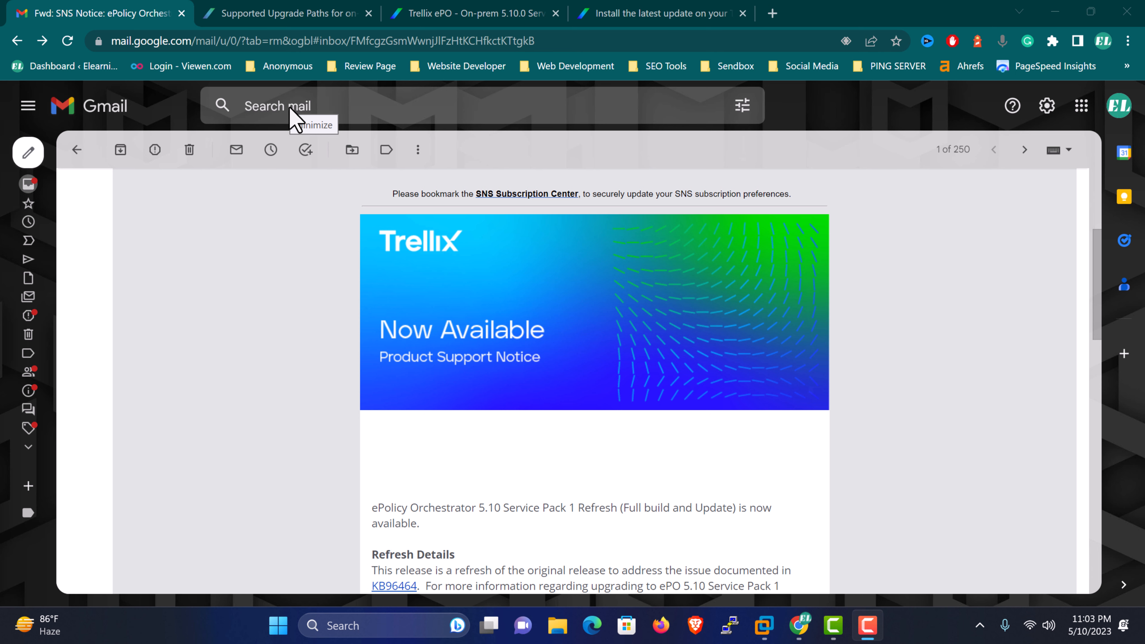
Scroll the SNS notice down past the banner to the two SP1 release packages
{"action": "scroll", "scroll_direction": "down", "scroll_amount": 3}
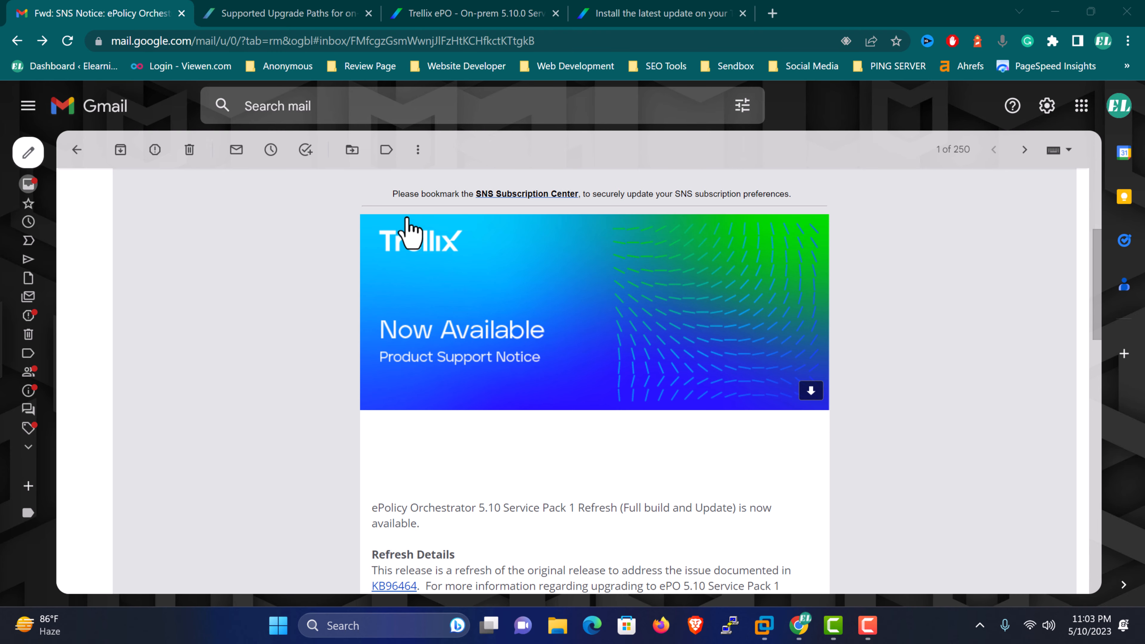
{"action": "scroll", "scroll_direction": "down", "scroll_amount": 3}
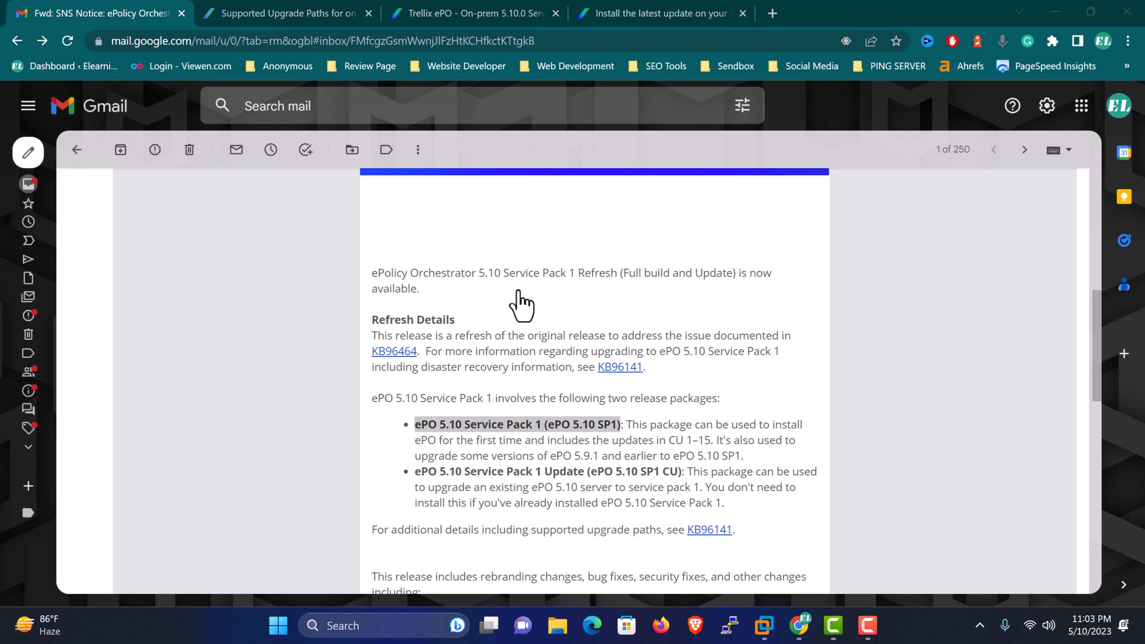
{"action": "scroll", "scroll_direction": "down", "scroll_amount": 3}
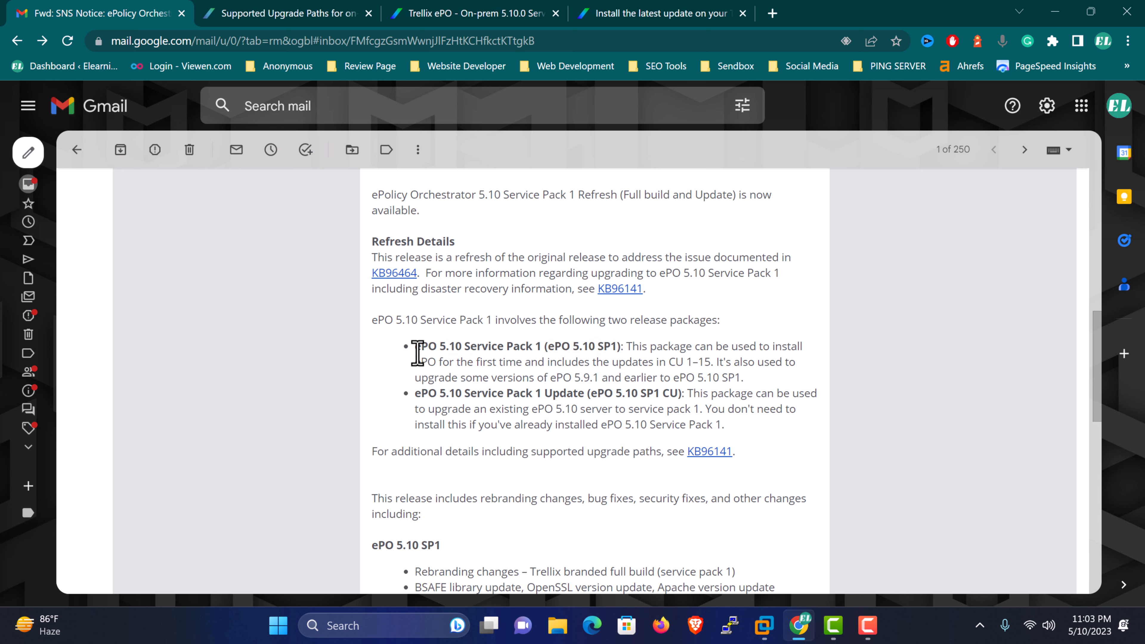
{"action": "left_click_drag", "start_coordinate": [414, 345], "coordinate": [616, 345]}
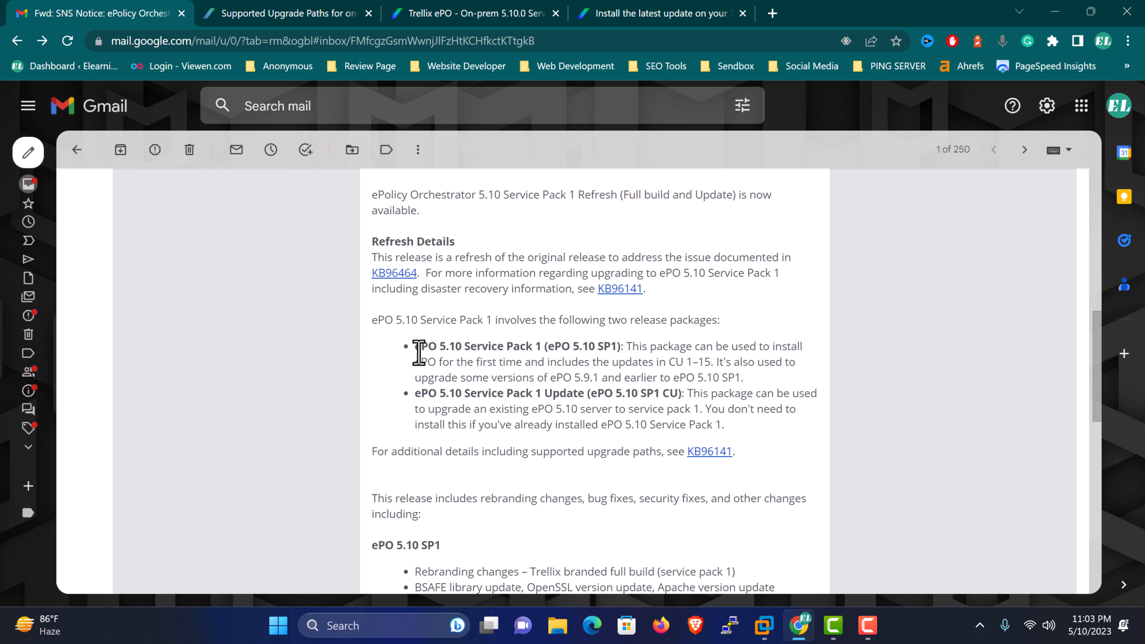
{"action": "double_click", "coordinate": [426, 346]}
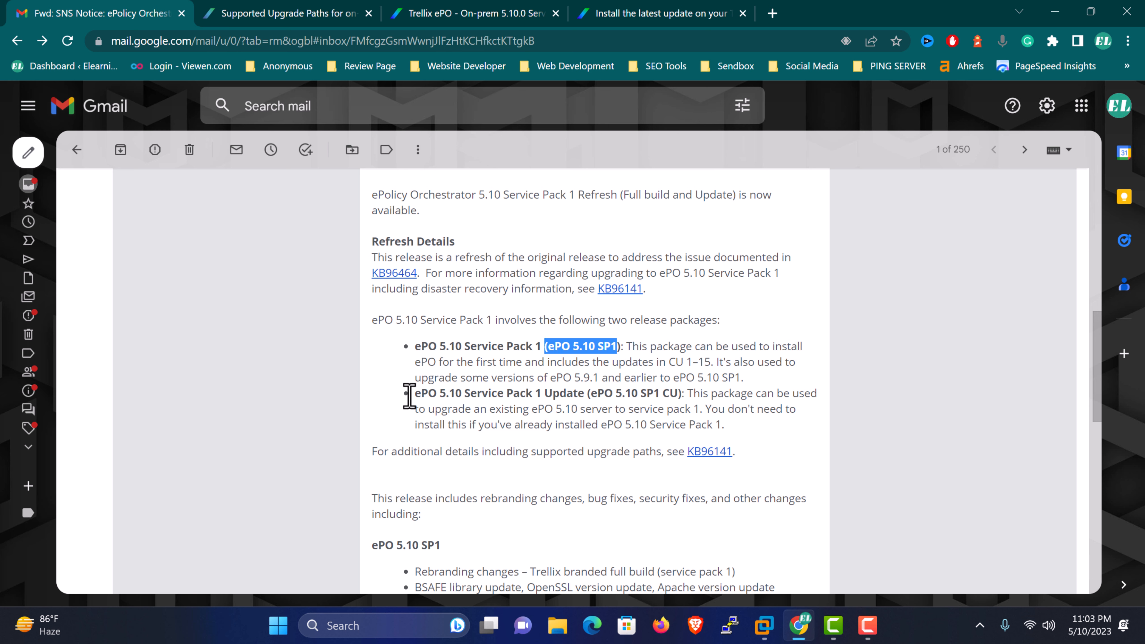
{"action": "mouse_move", "coordinate": [494, 410]}
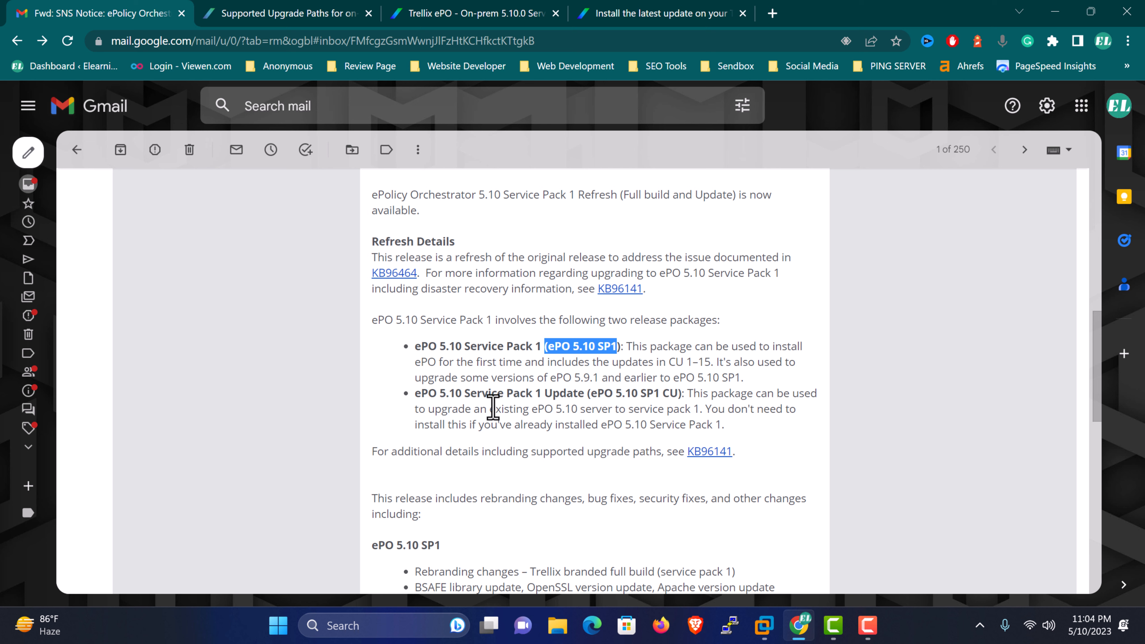
{"action": "mouse_move", "coordinate": [586, 401]}
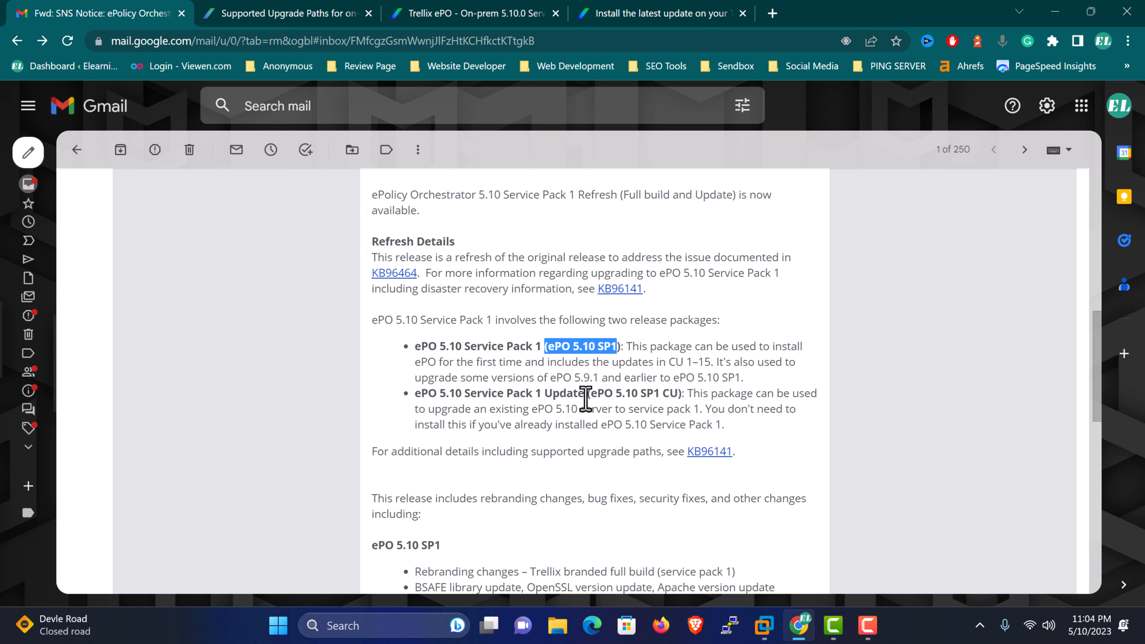
{"action": "double_click", "coordinate": [634, 394]}
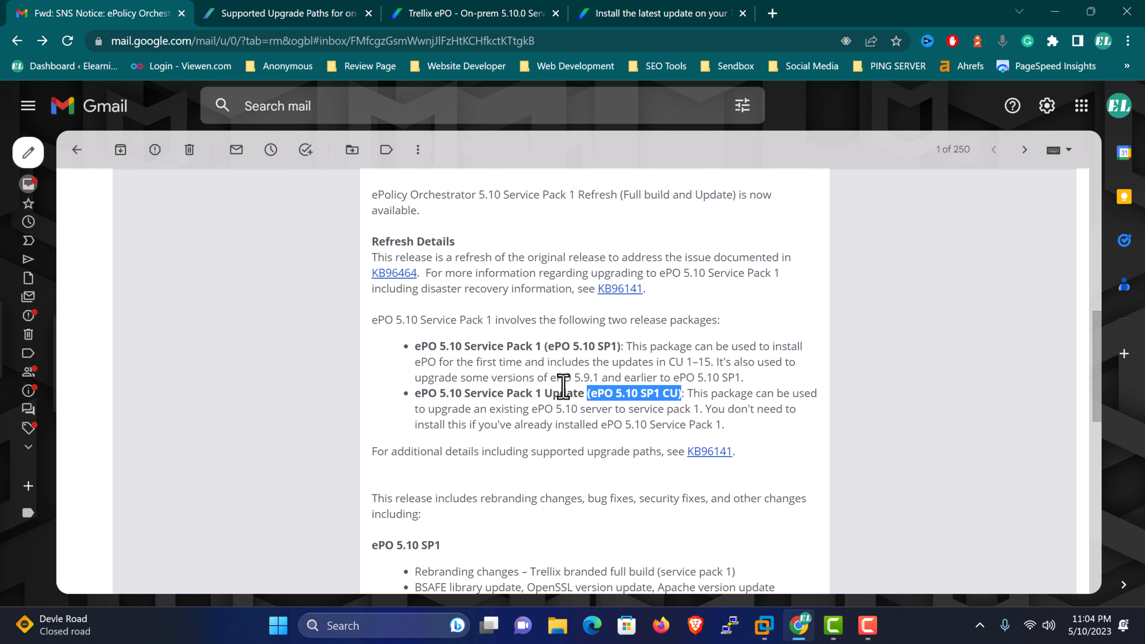
{"action": "double_click", "coordinate": [569, 393]}
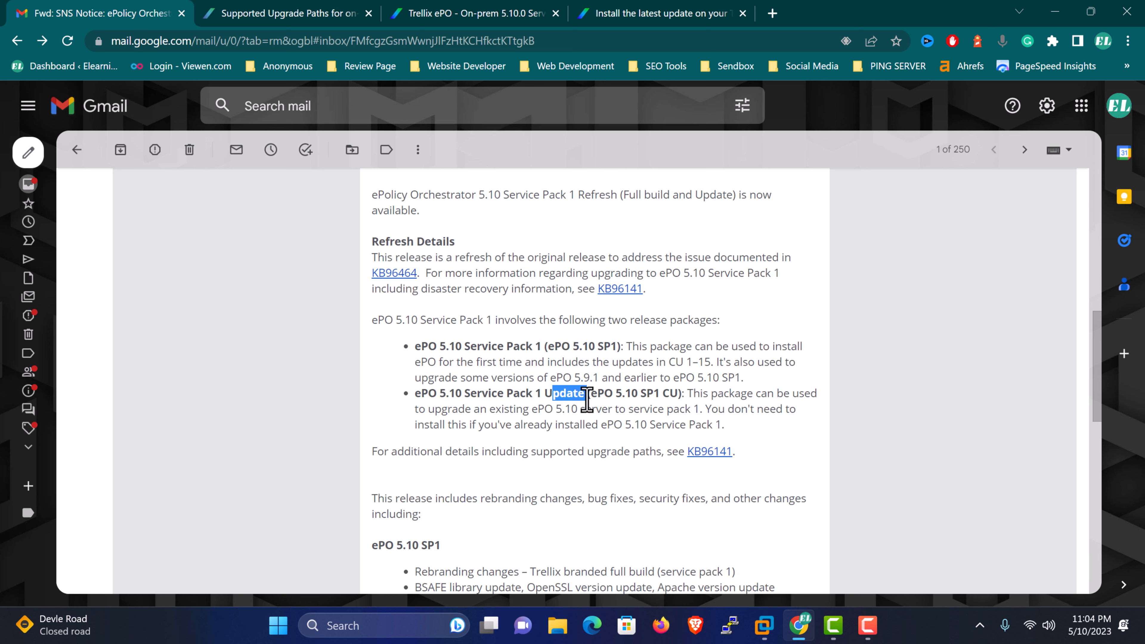
{"action": "left_click", "coordinate": [420, 350]}
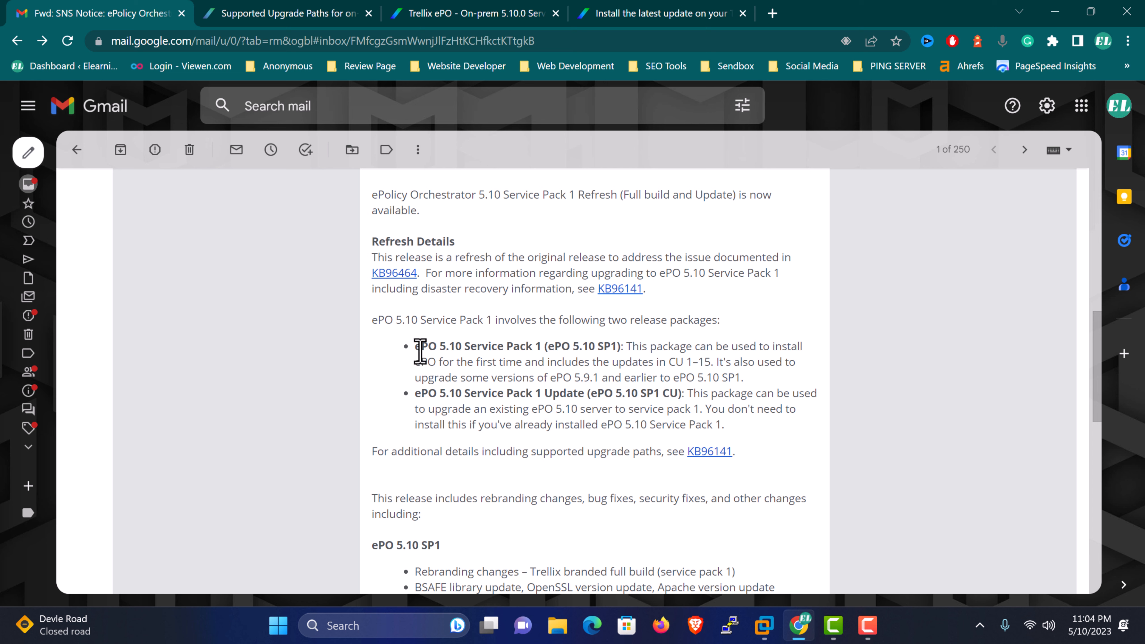
{"action": "left_click_drag", "start_coordinate": [421, 346], "coordinate": [629, 346]}
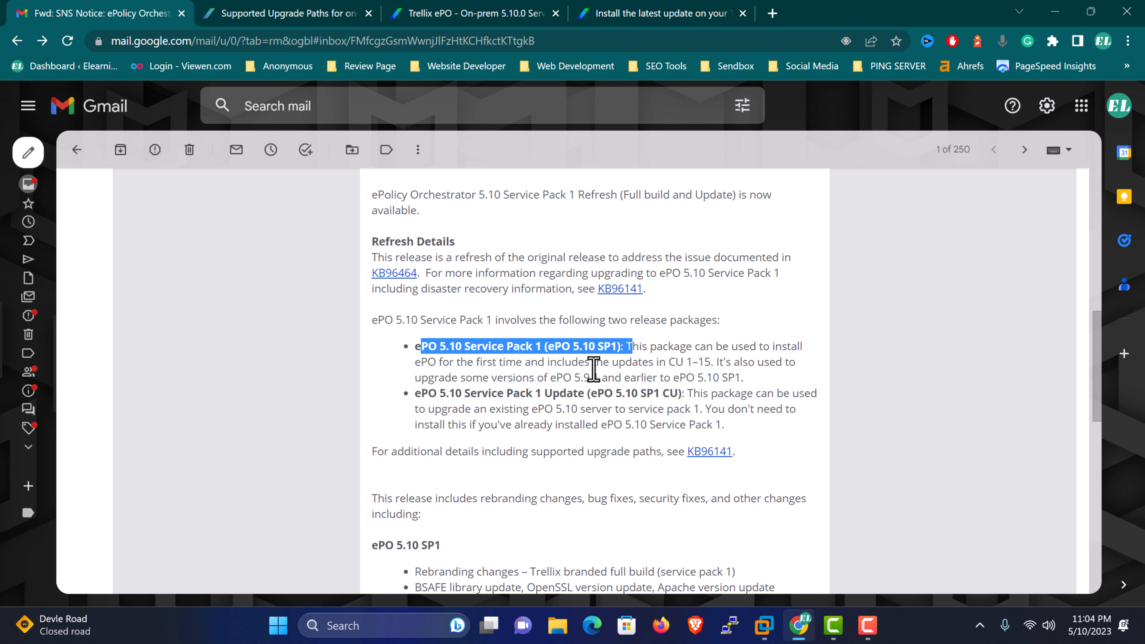
{"action": "left_click", "coordinate": [413, 346]}
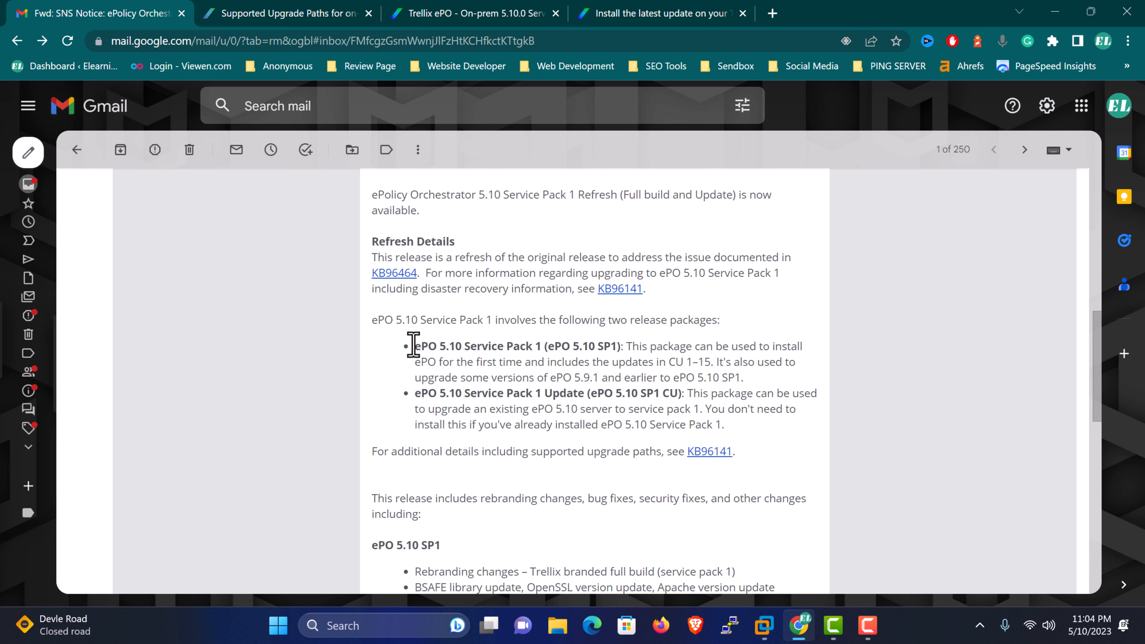
{"action": "left_click_drag", "start_coordinate": [422, 346], "coordinate": [628, 345]}
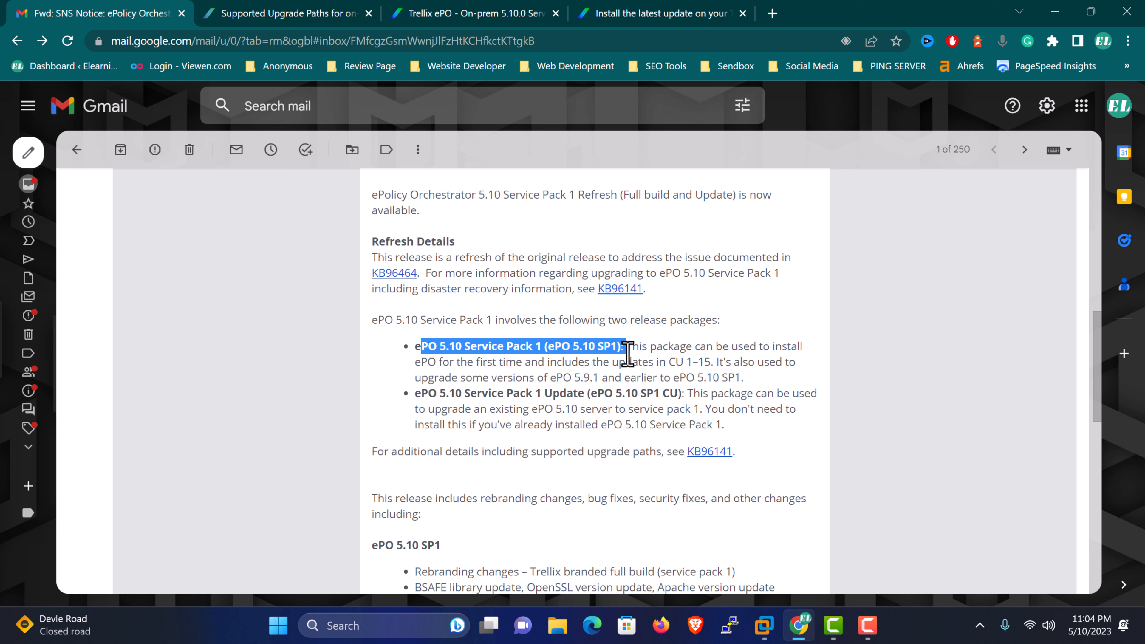
{"action": "left_click", "coordinate": [475, 360]}
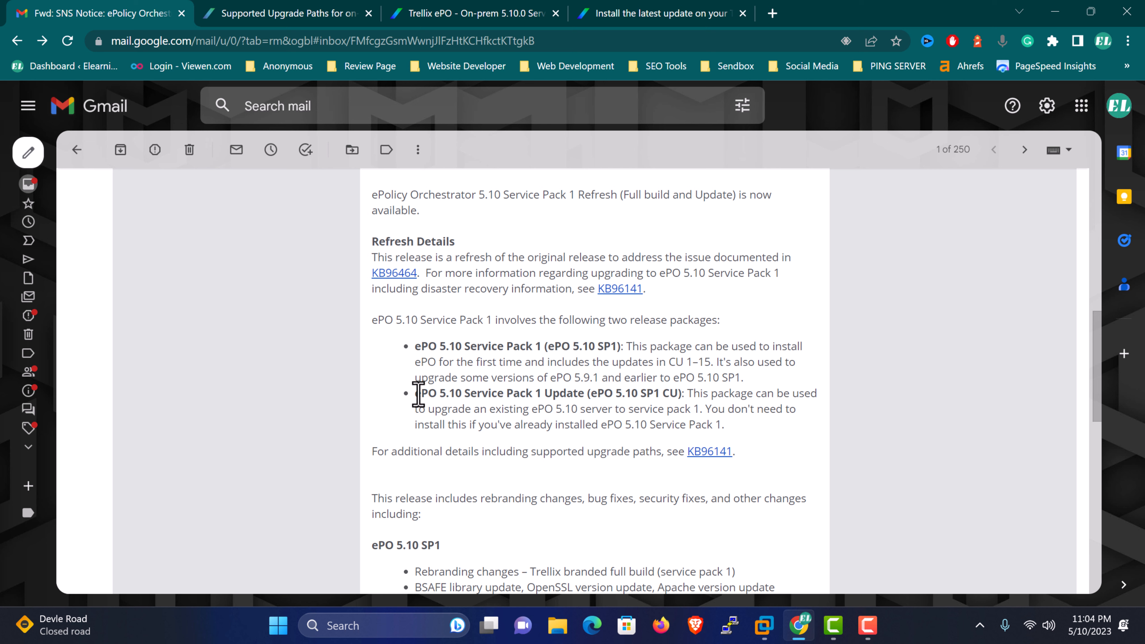
{"action": "left_click_drag", "start_coordinate": [415, 393], "coordinate": [584, 393]}
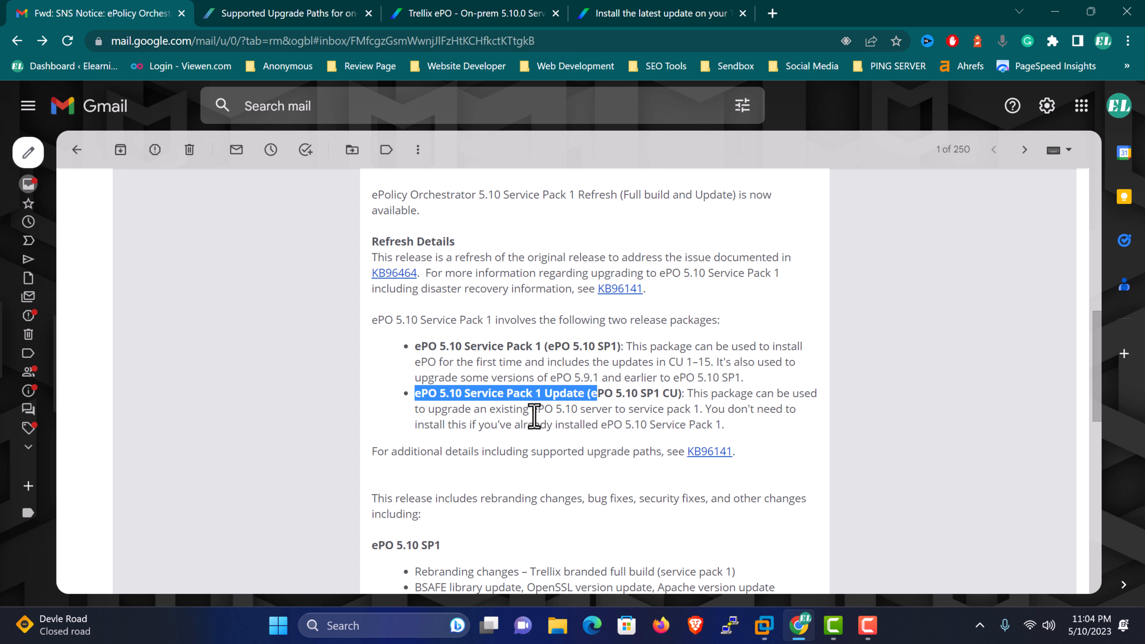
{"action": "left_click", "coordinate": [627, 399]}
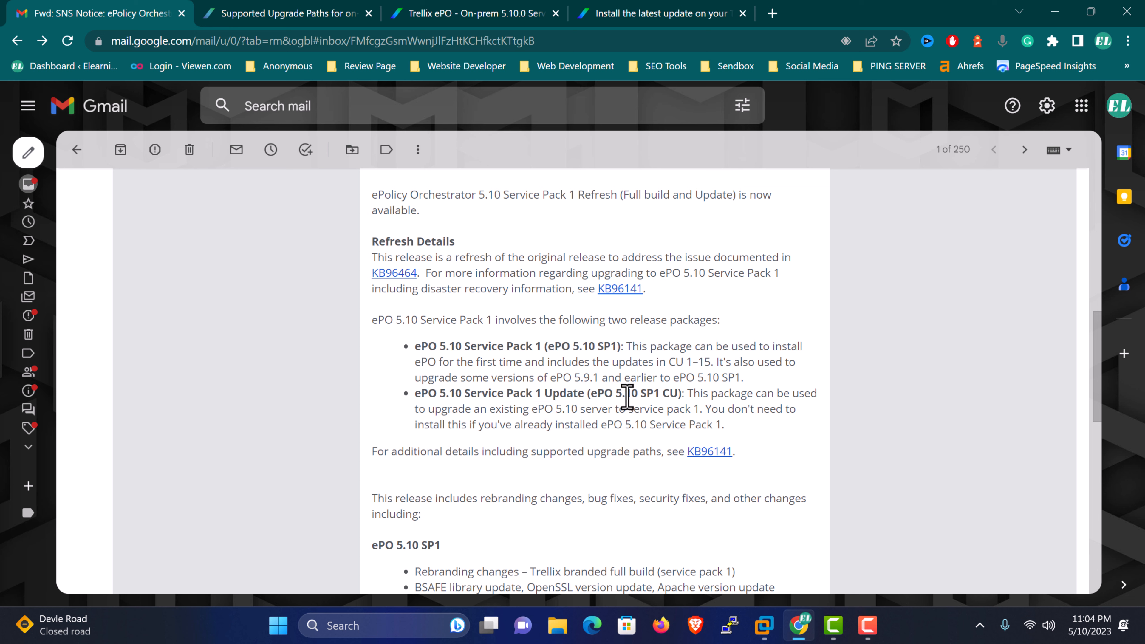
{"action": "left_click_drag", "start_coordinate": [630, 393], "coordinate": [683, 394]}
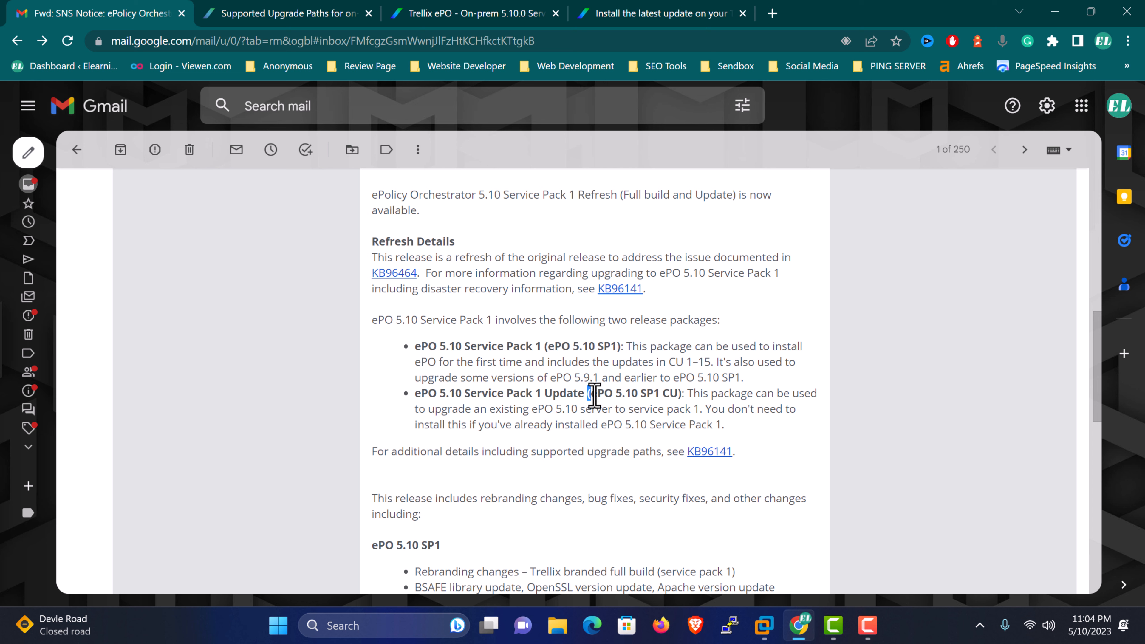
{"action": "left_click_drag", "start_coordinate": [588, 393], "coordinate": [632, 393]}
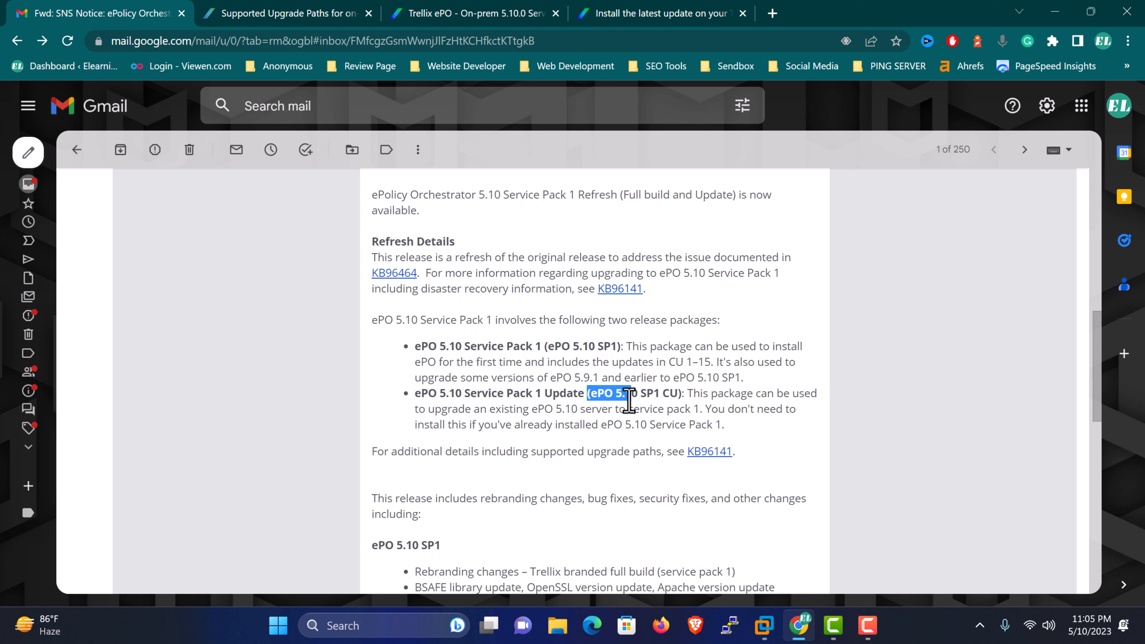
{"action": "left_click", "coordinate": [629, 394]}
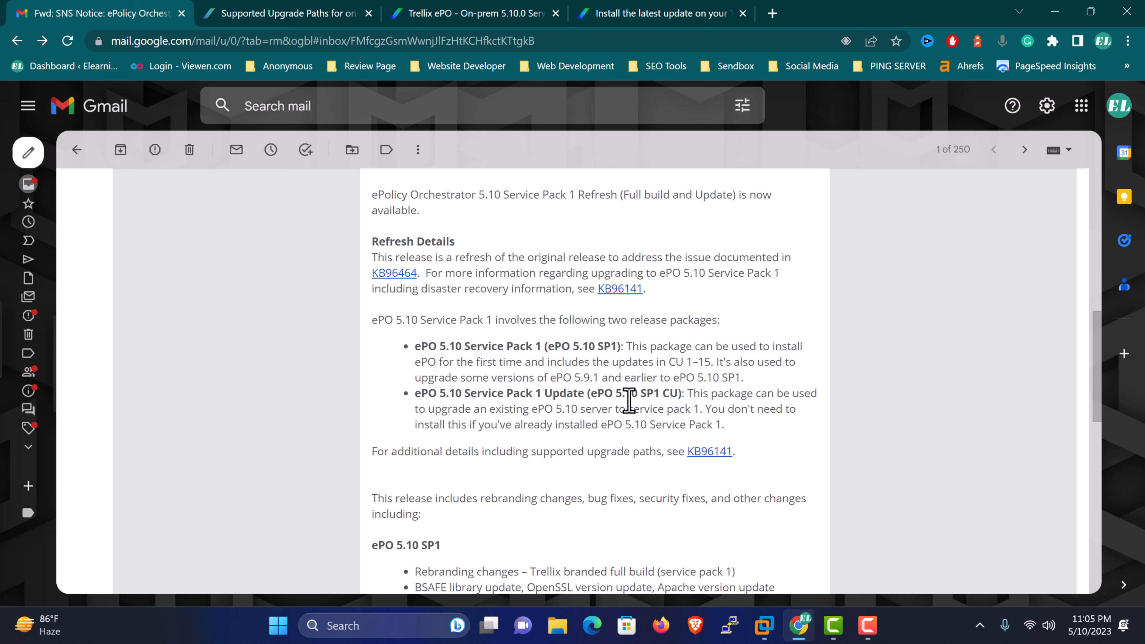
{"action": "mouse_move", "coordinate": [628, 400]}
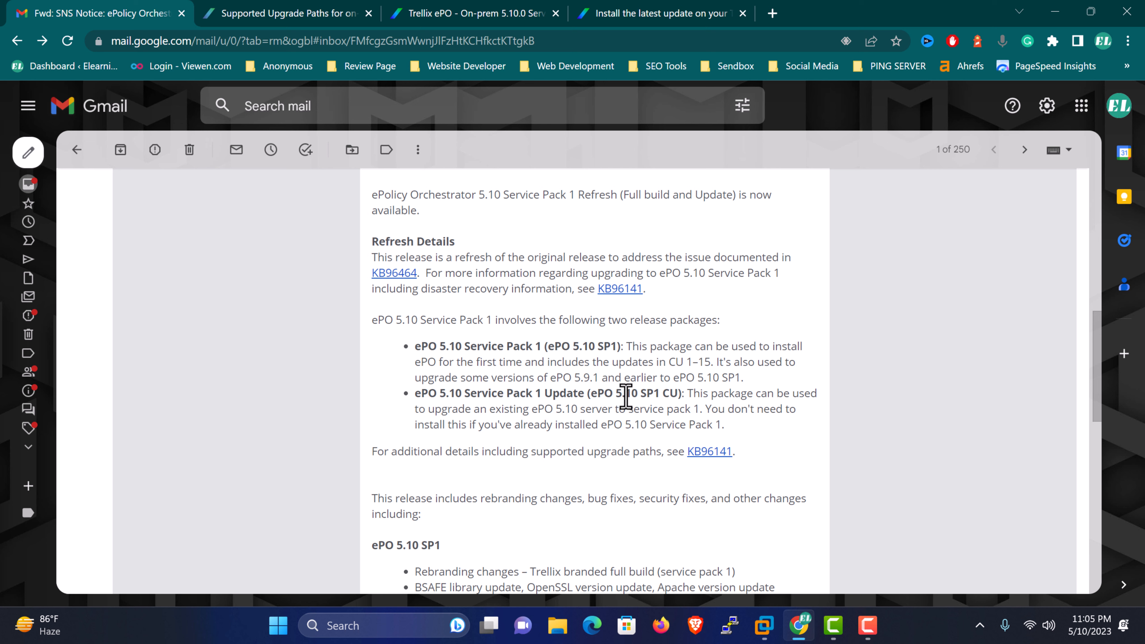
{"action": "mouse_move", "coordinate": [544, 400]}
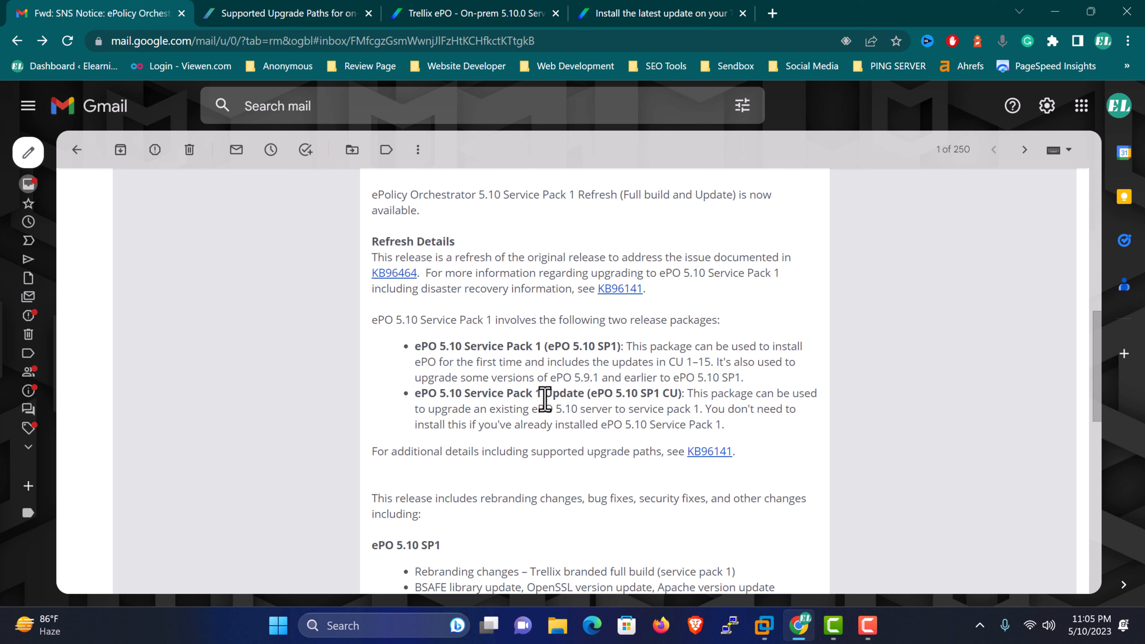
{"action": "double_click", "coordinate": [562, 393]}
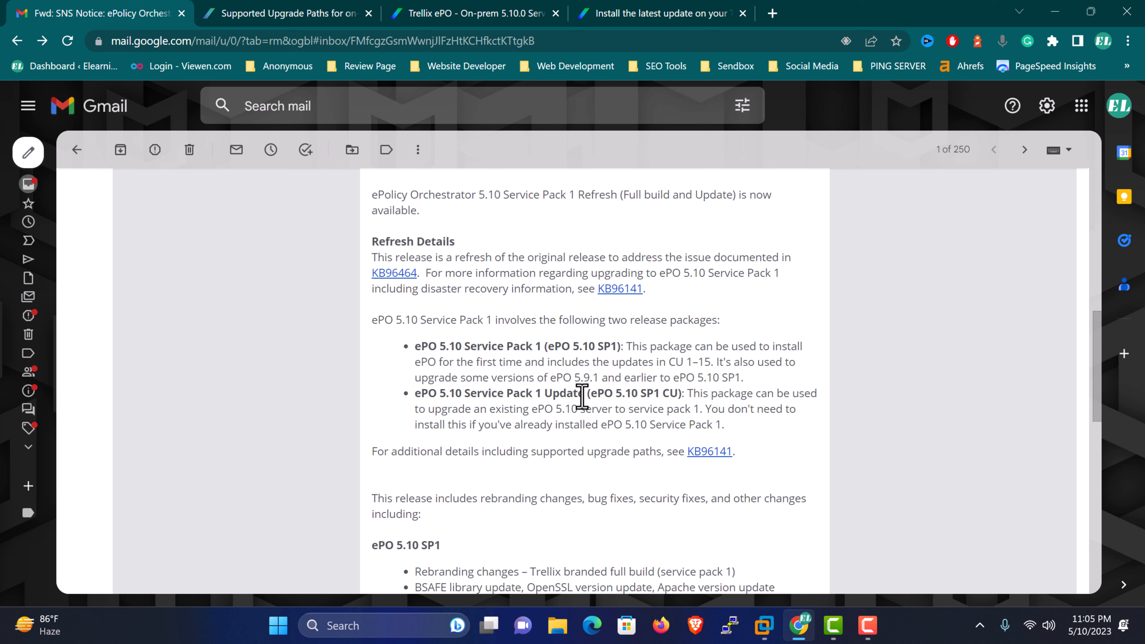
{"action": "mouse_move", "coordinate": [451, 375]}
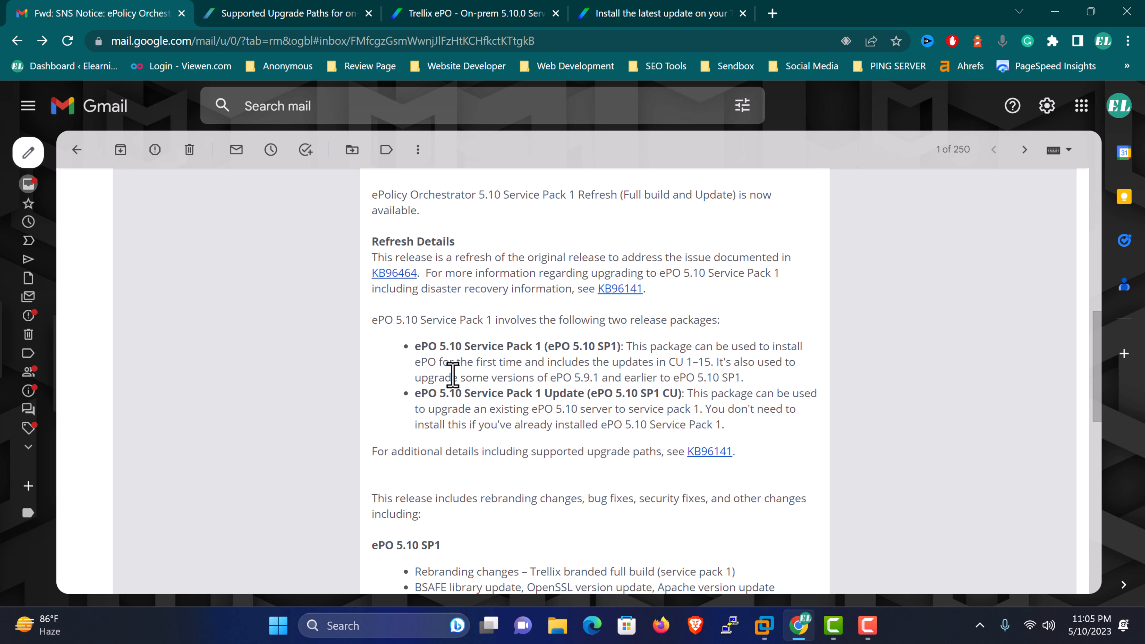
{"action": "mouse_move", "coordinate": [459, 375]}
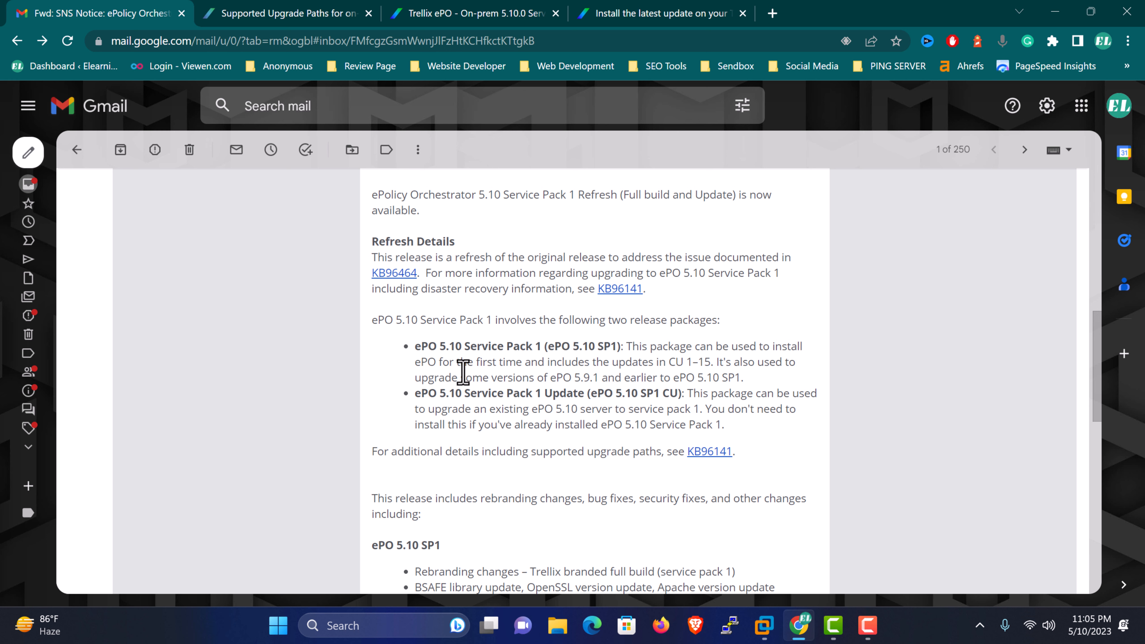
{"action": "mouse_move", "coordinate": [415, 363]}
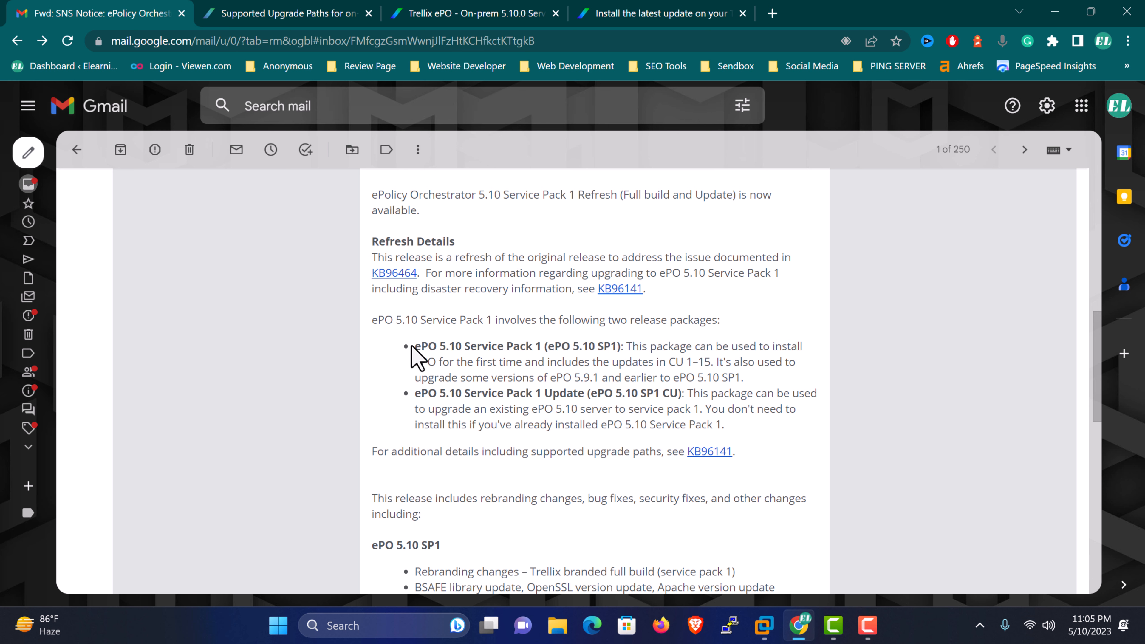
{"action": "left_click_drag", "start_coordinate": [414, 345], "coordinate": [619, 346]}
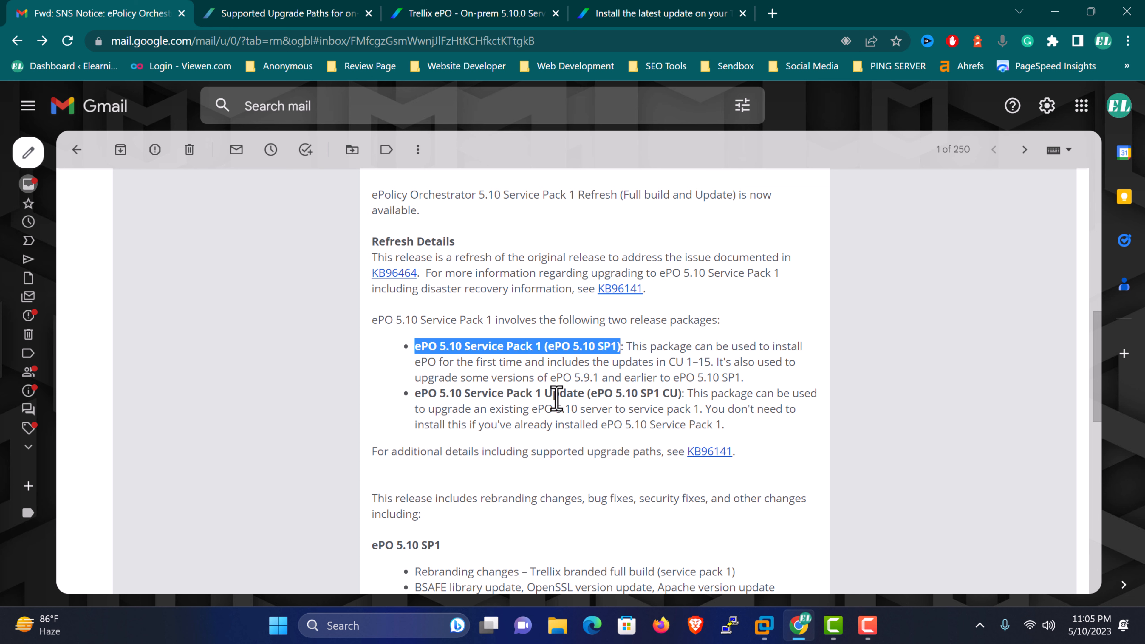
{"action": "left_click_drag", "start_coordinate": [414, 393], "coordinate": [584, 394]}
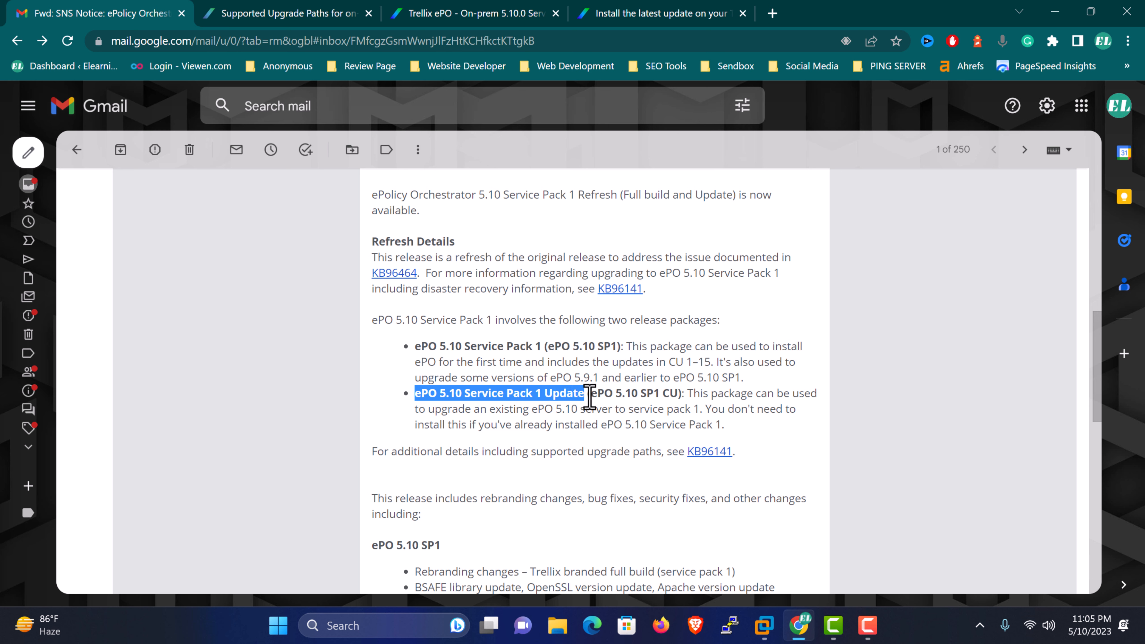
{"action": "left_click_drag", "start_coordinate": [585, 393], "coordinate": [621, 393]}
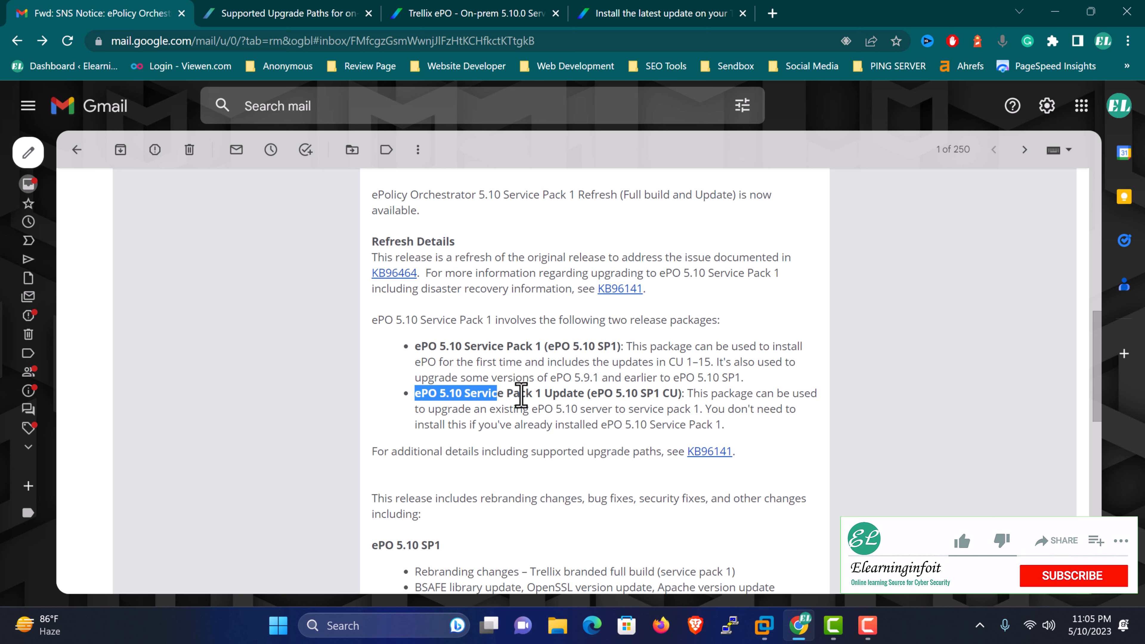
{"action": "left_click", "coordinate": [962, 540]}
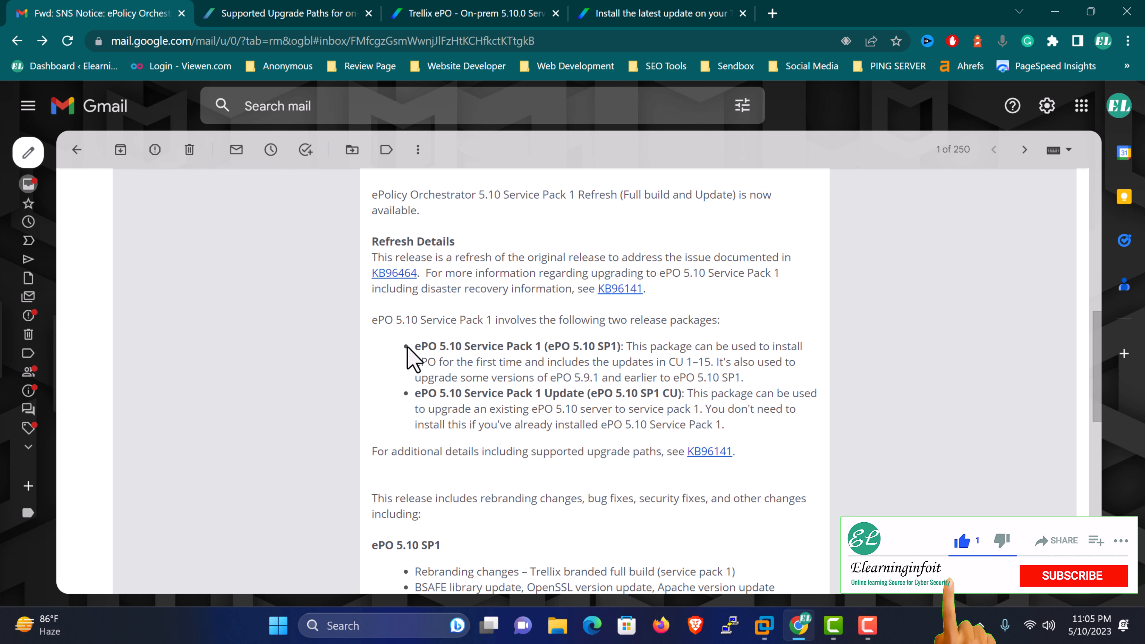
{"action": "left_click_drag", "start_coordinate": [414, 346], "coordinate": [512, 346]}
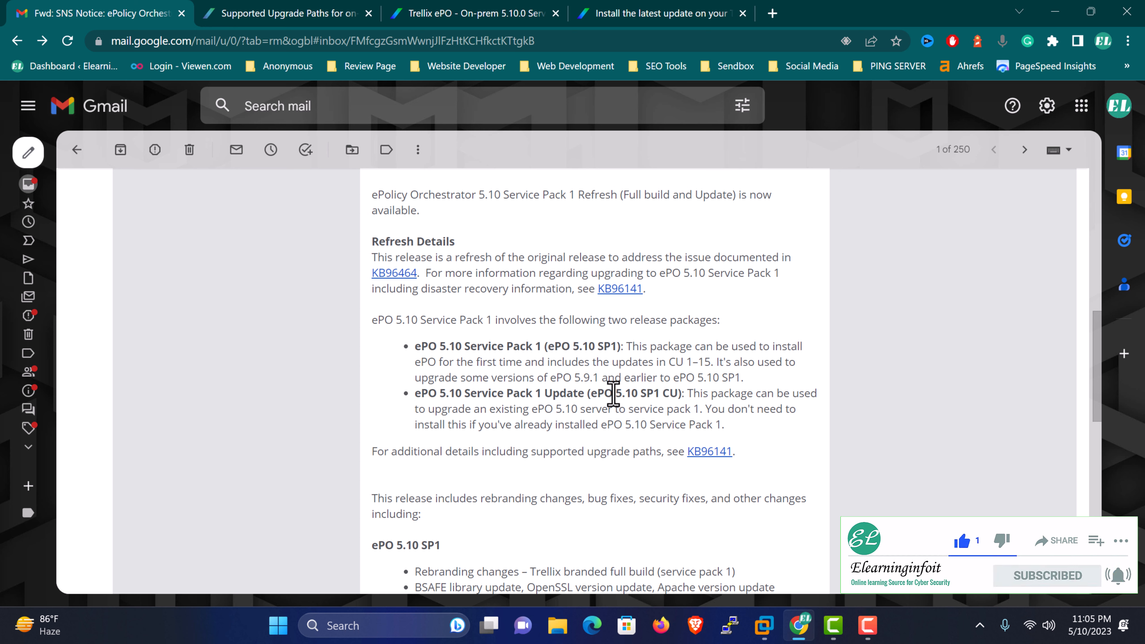
{"action": "mouse_move", "coordinate": [404, 365]}
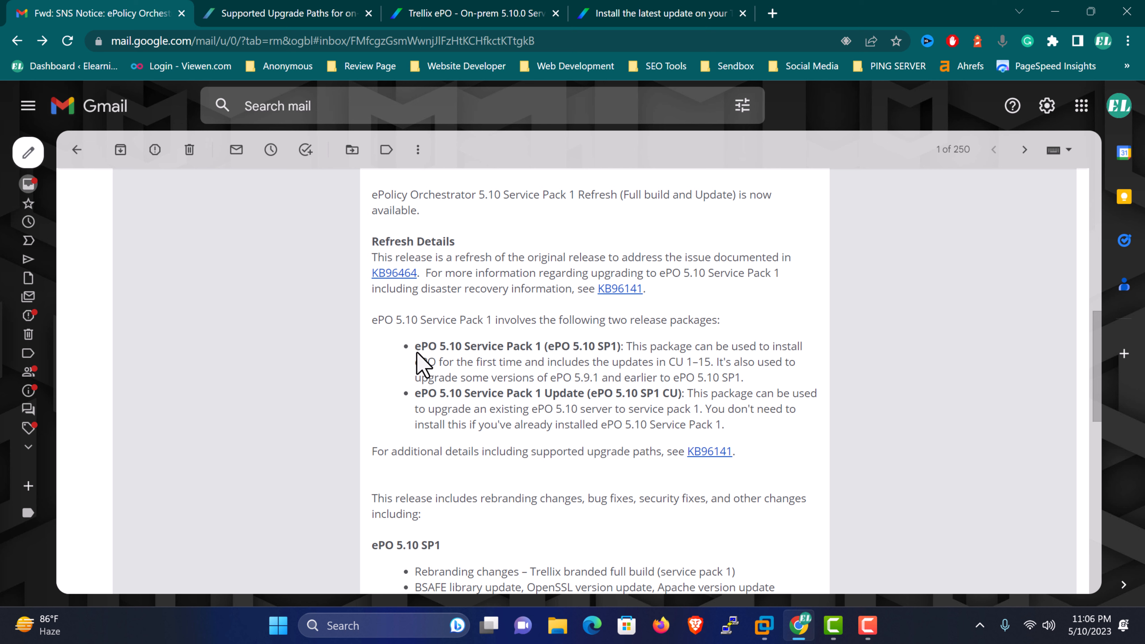
{"action": "double_click", "coordinate": [457, 346]}
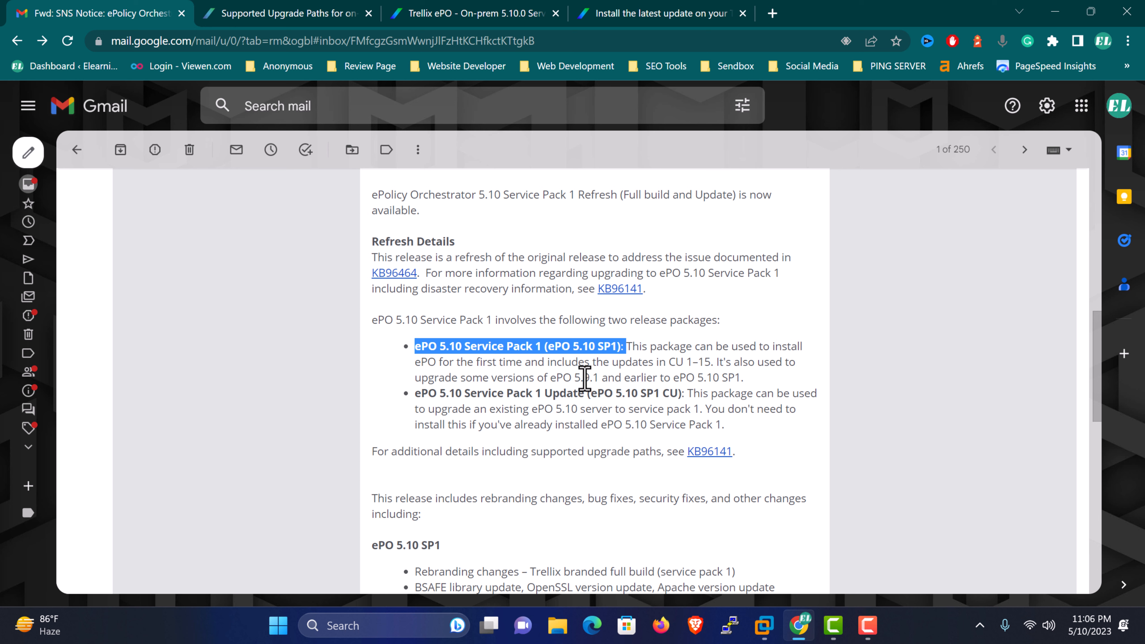
{"action": "mouse_move", "coordinate": [473, 431]}
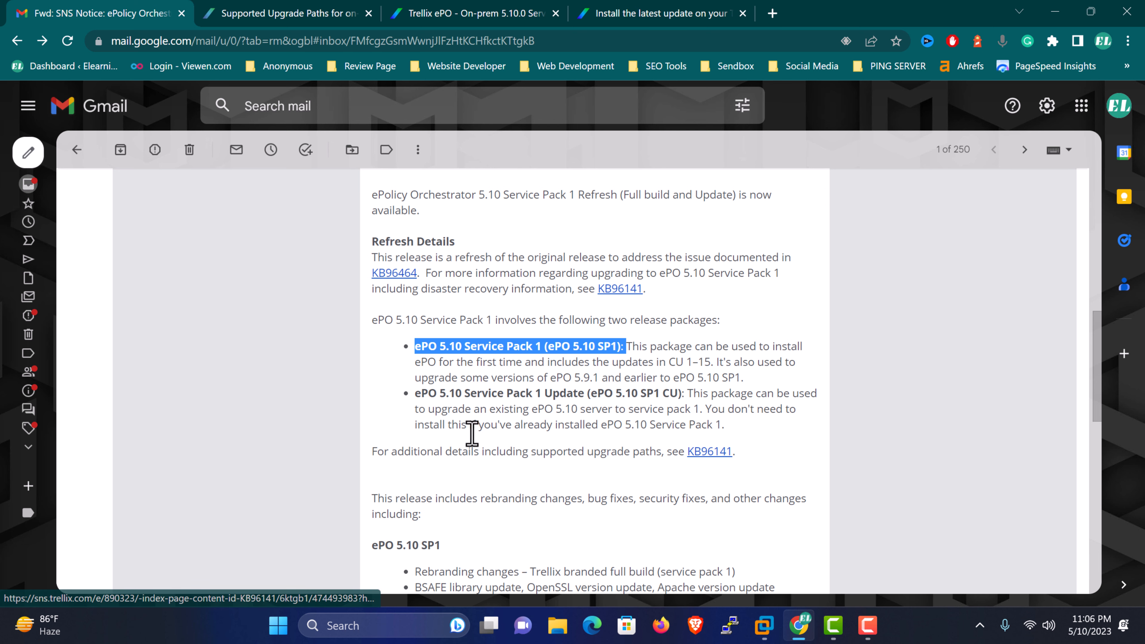
{"action": "mouse_move", "coordinate": [352, 150]}
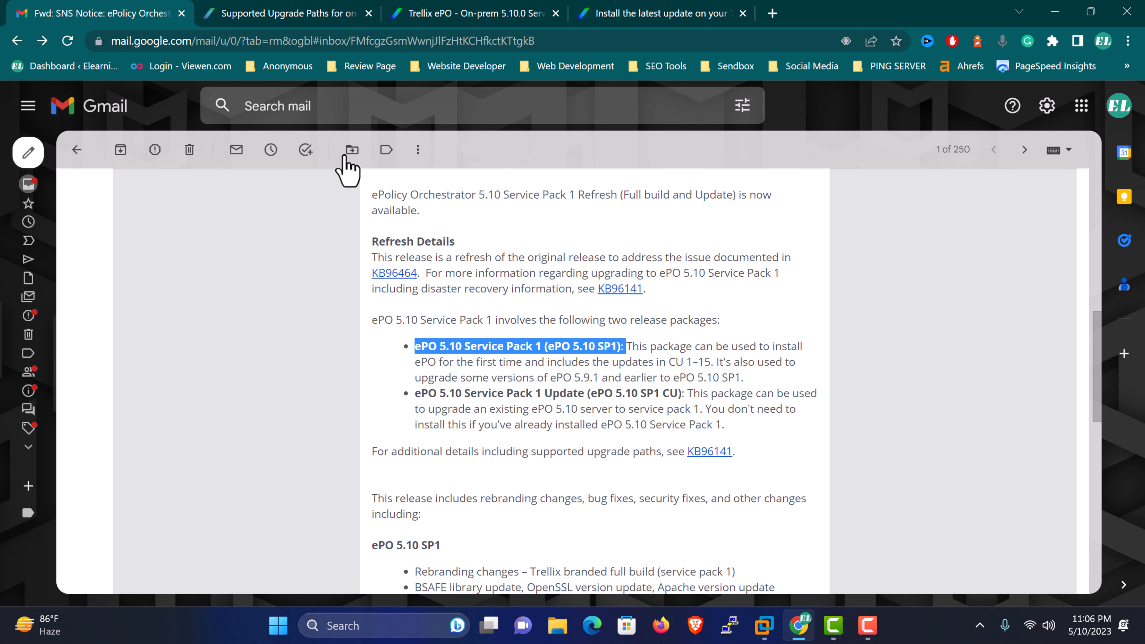
Review the KB96141 supported upgrade paths table
{"action": "left_click", "coordinate": [285, 13]}
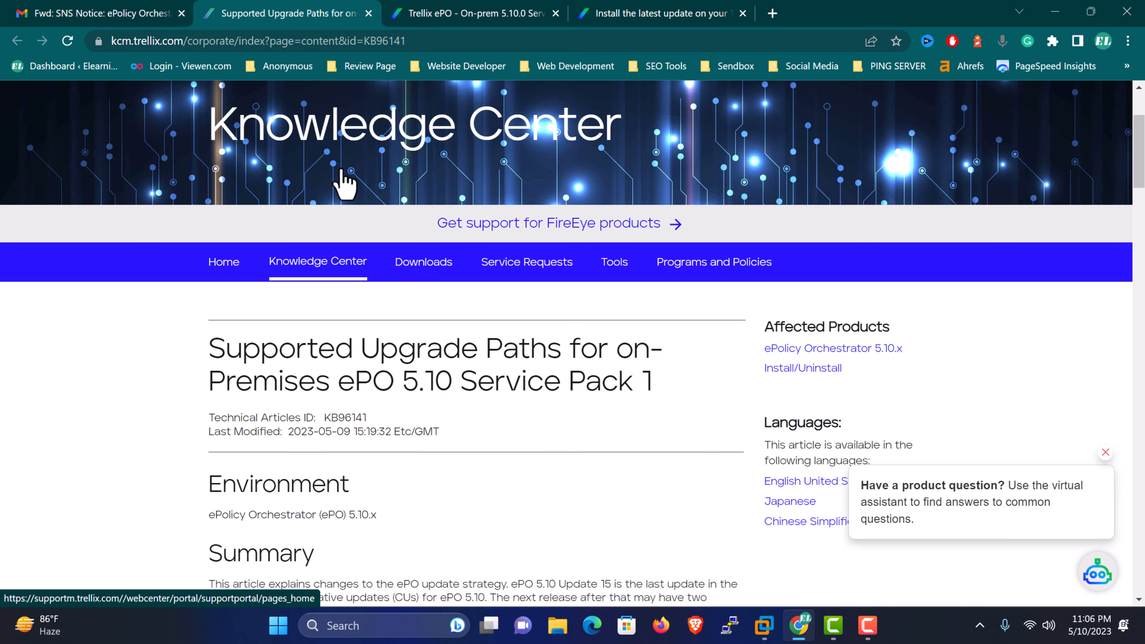
{"action": "scroll", "scroll_direction": "down", "scroll_amount": 3}
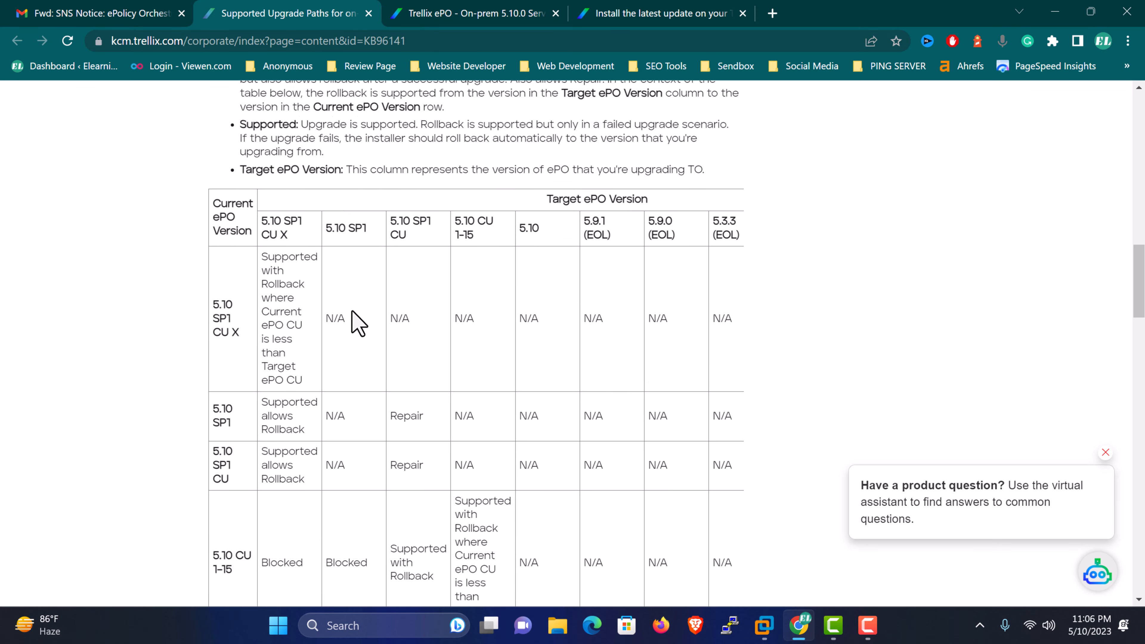
{"action": "scroll", "scroll_direction": "down", "scroll_amount": 3}
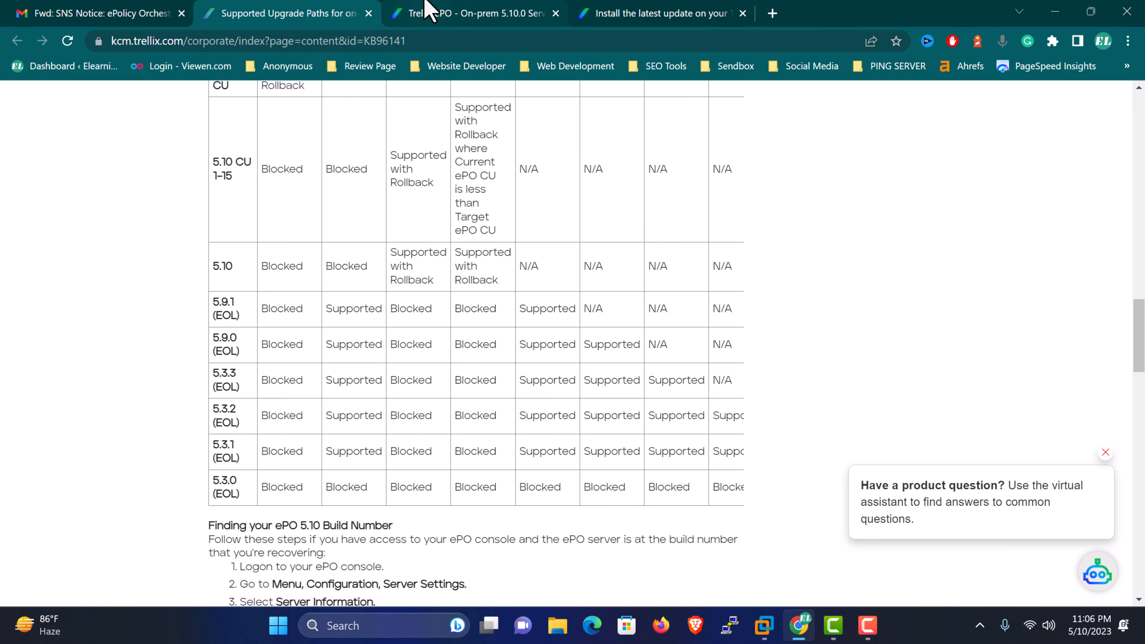
Review the SP1 release notes, highlighting the note against reinstalling over Service Pack 1, then return to the notice email
{"action": "left_click", "coordinate": [457, 13]}
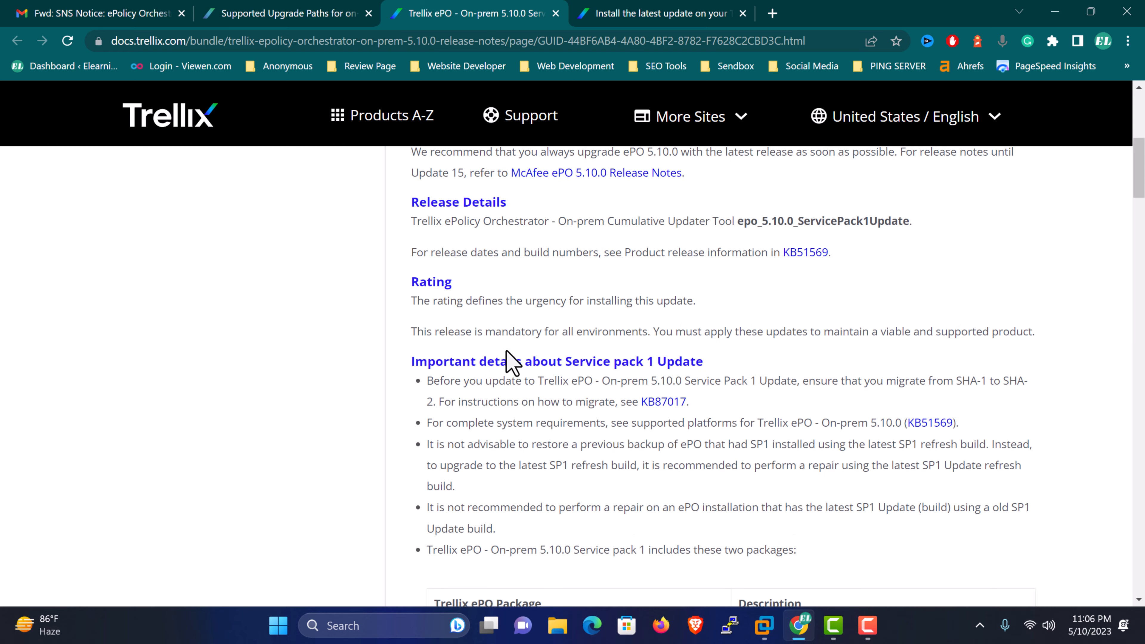
{"action": "scroll", "scroll_direction": "down", "scroll_amount": 3}
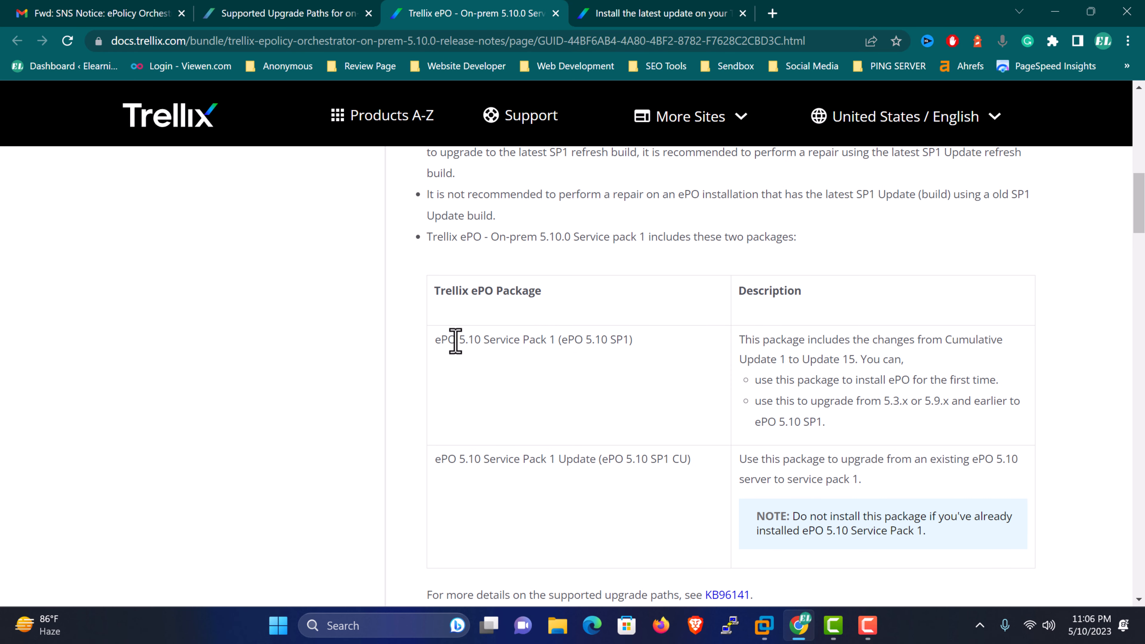
{"action": "mouse_move", "coordinate": [738, 348]}
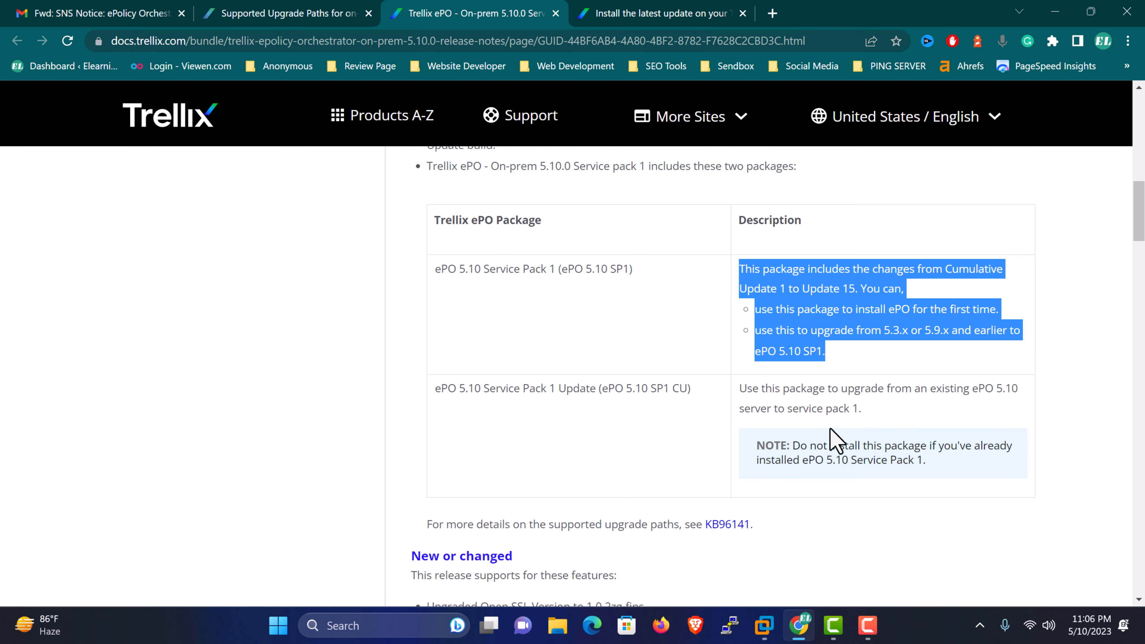
{"action": "scroll", "scroll_direction": "down", "scroll_amount": 3}
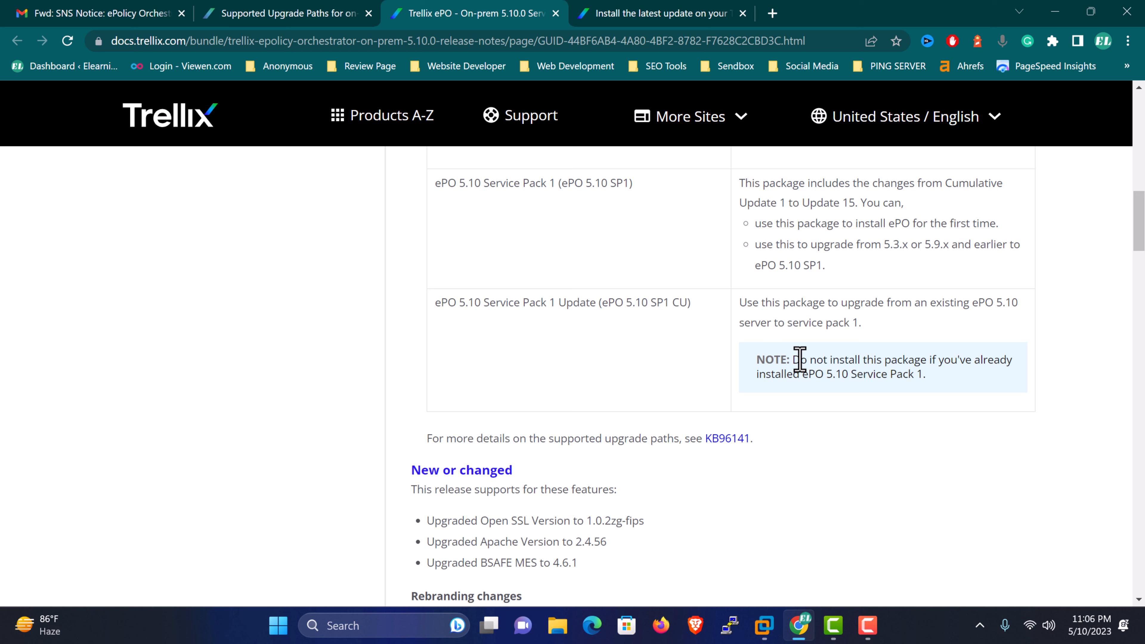
{"action": "left_click_drag", "start_coordinate": [796, 359], "coordinate": [926, 374]}
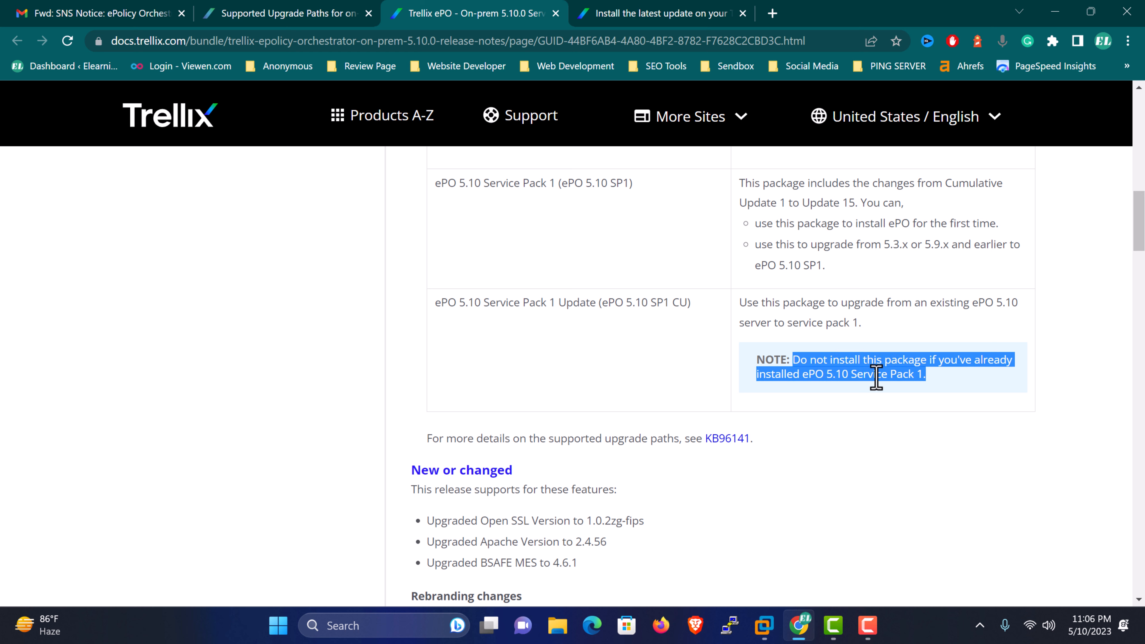
{"action": "left_click", "coordinate": [625, 354]}
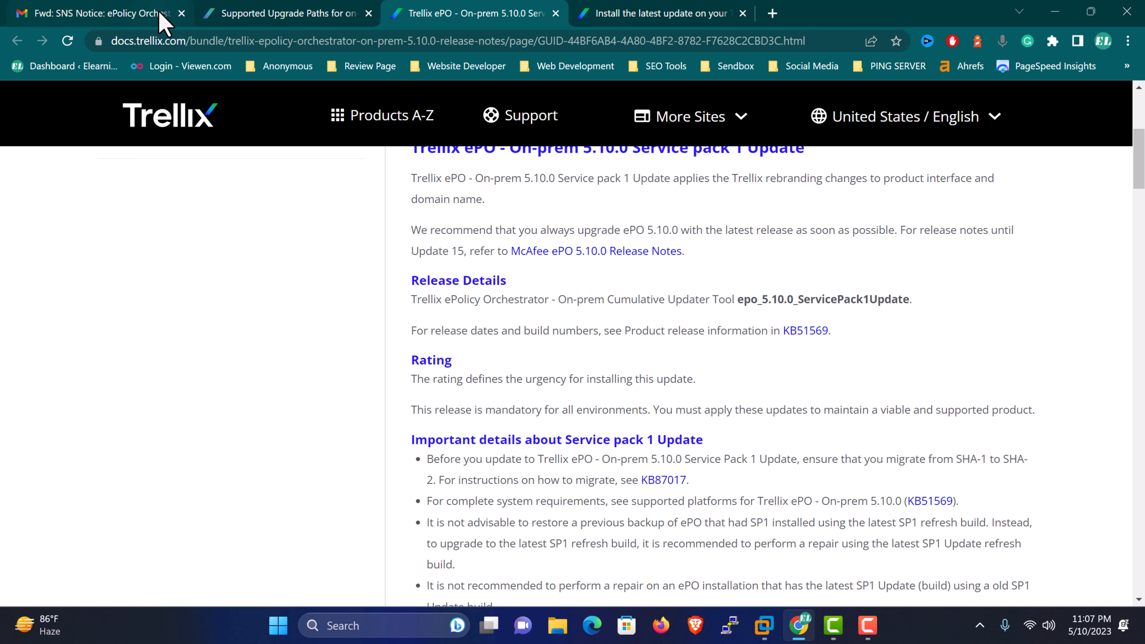
{"action": "left_click", "coordinate": [101, 14]}
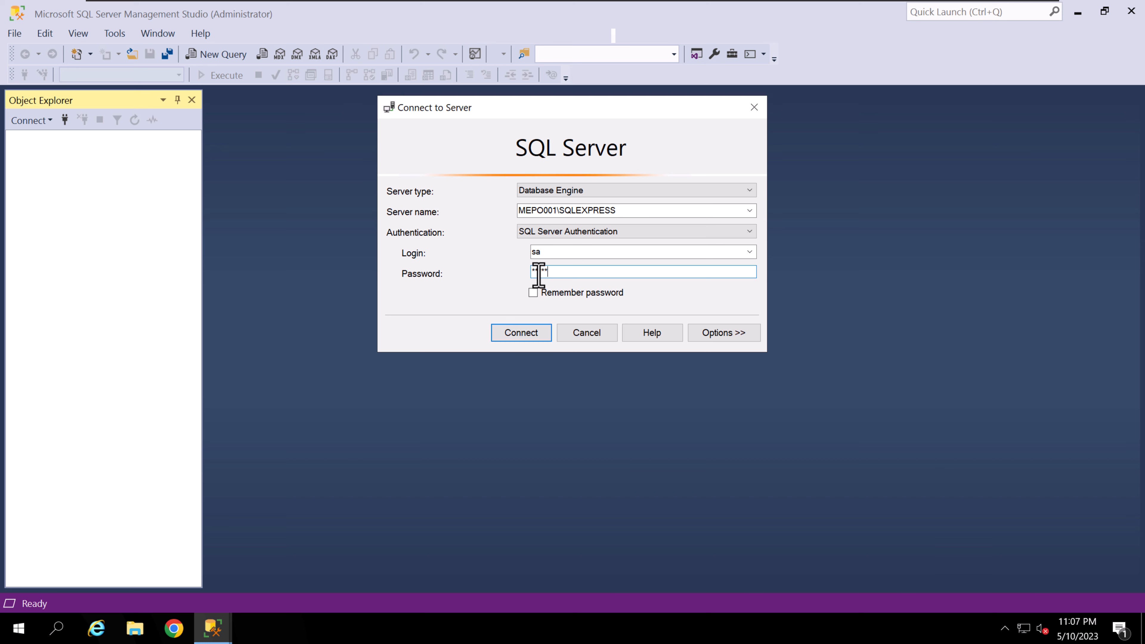
Connect to MEPO001\SQLEXPRESS with SQL Server authentication and minimize Management Studio
{"action": "left_click", "coordinate": [521, 333]}
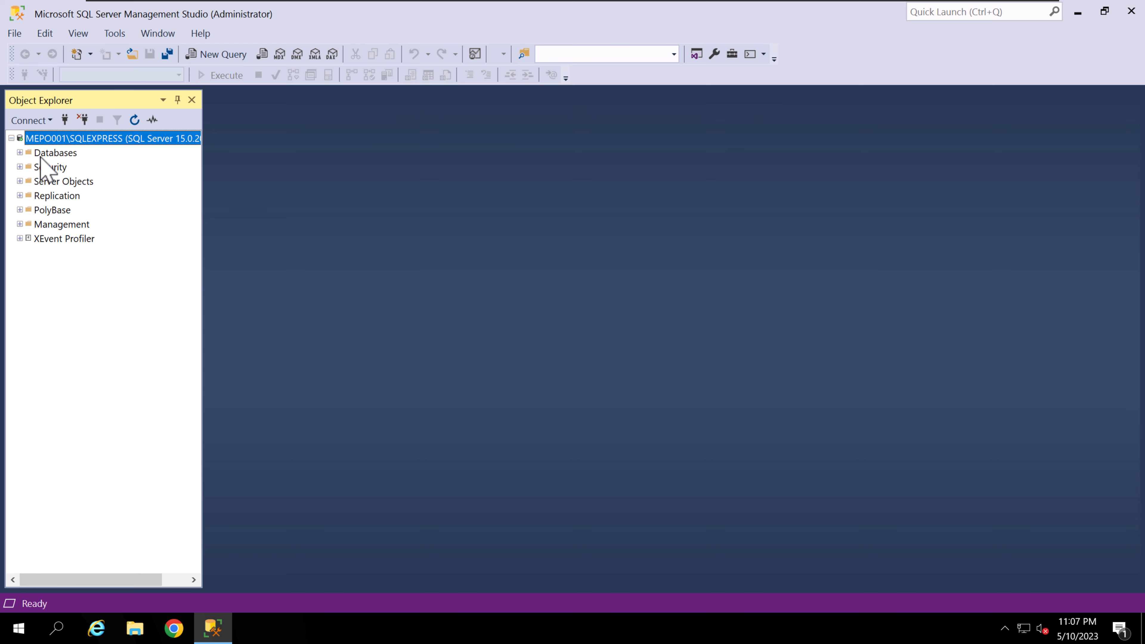
{"action": "mouse_move", "coordinate": [1102, 11]}
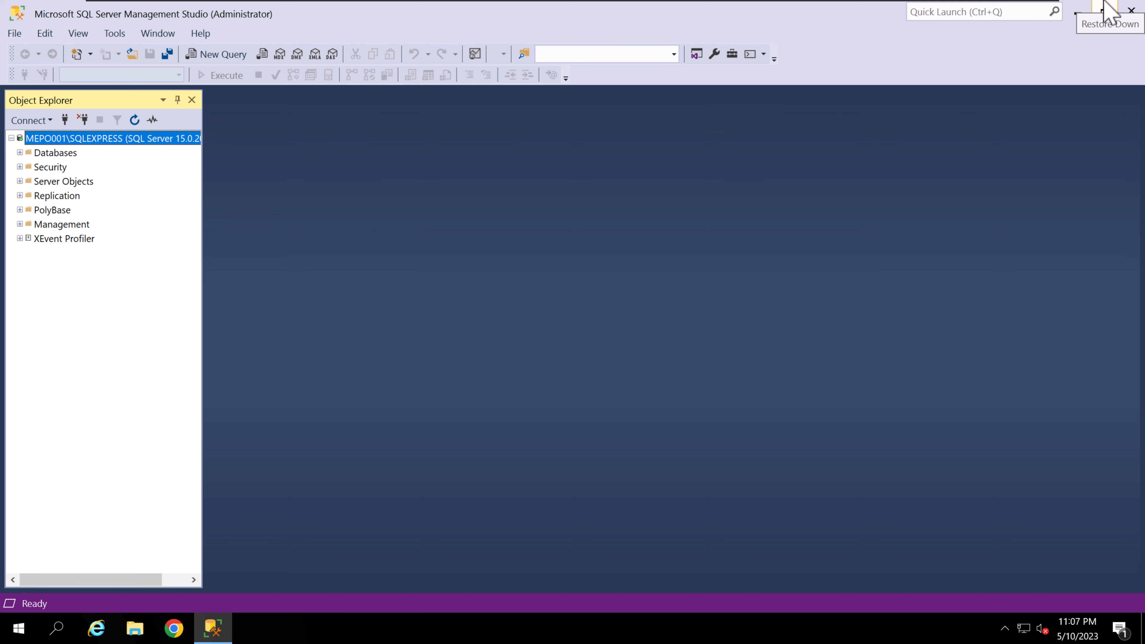
{"action": "left_click", "coordinate": [1103, 9]}
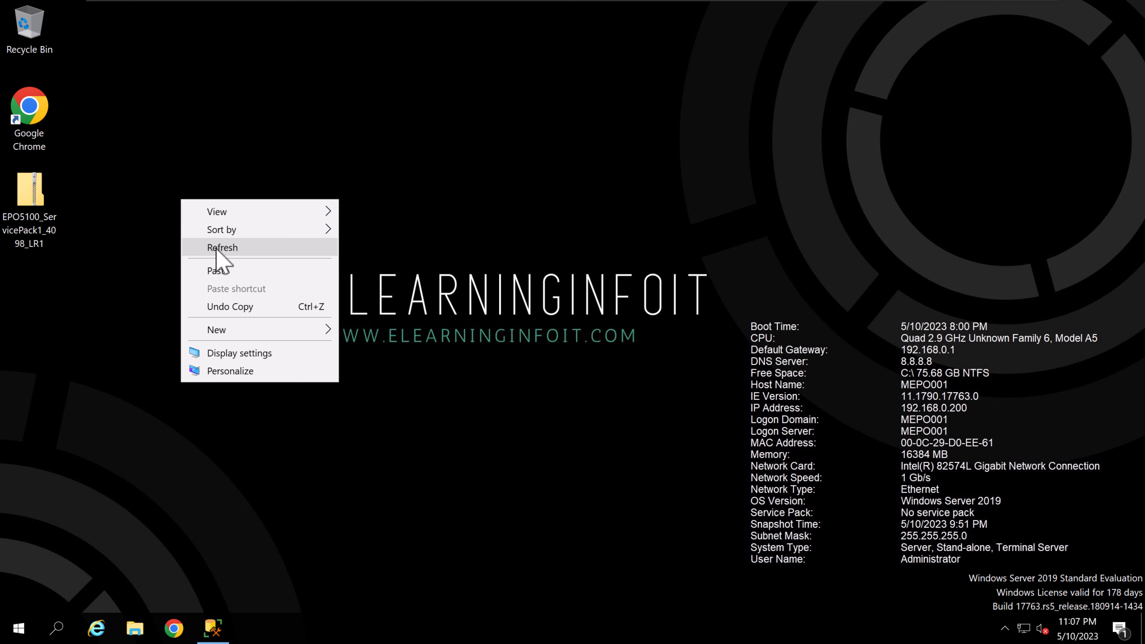
Launch SQL Server Configuration Manager from the desktop
{"action": "left_click", "coordinate": [222, 248]}
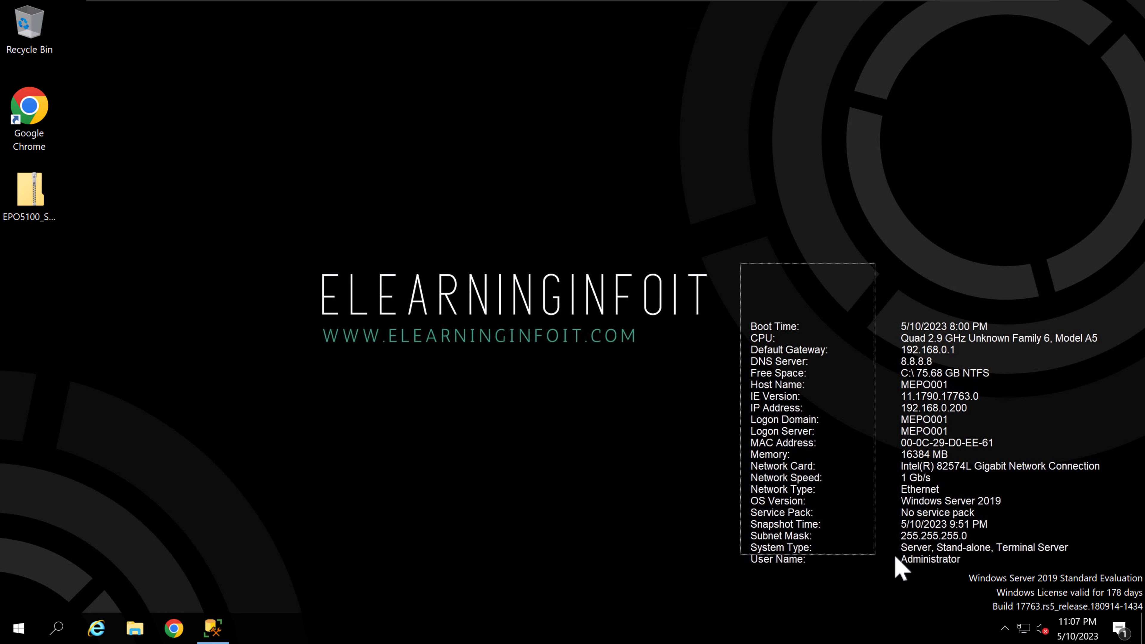
{"action": "mouse_move", "coordinate": [1109, 576]}
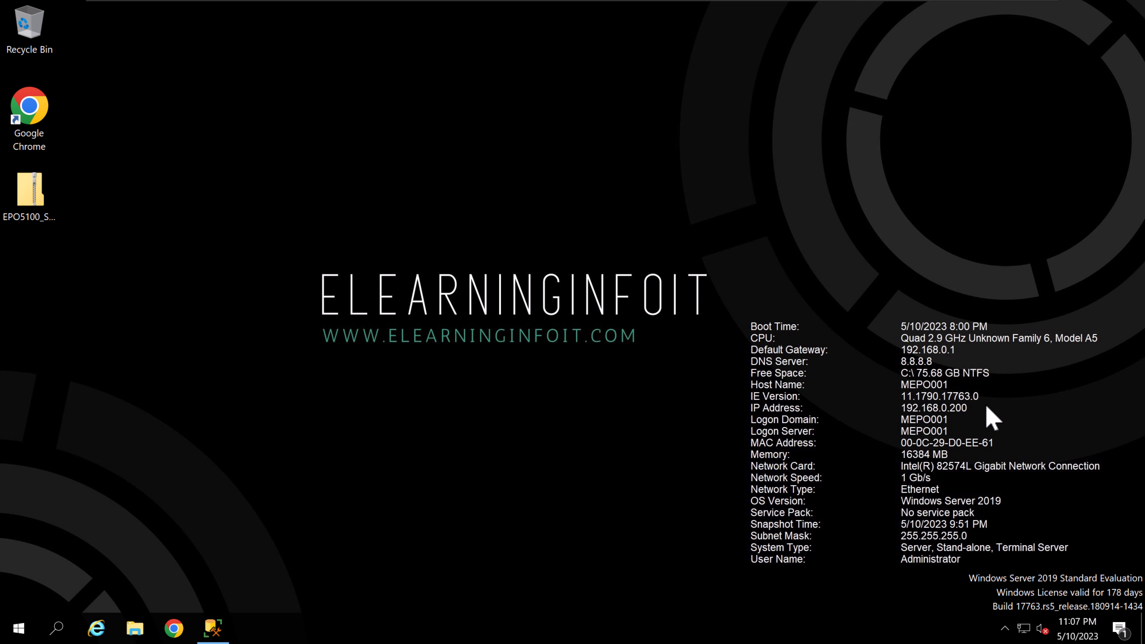
{"action": "mouse_move", "coordinate": [946, 445]}
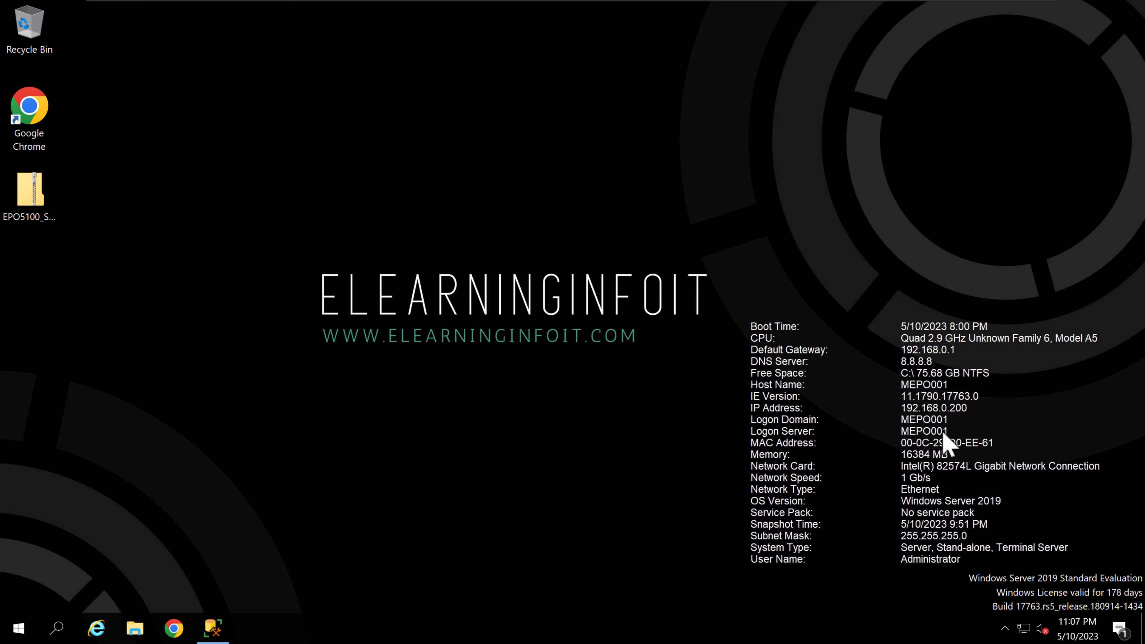
{"action": "mouse_move", "coordinate": [932, 447]}
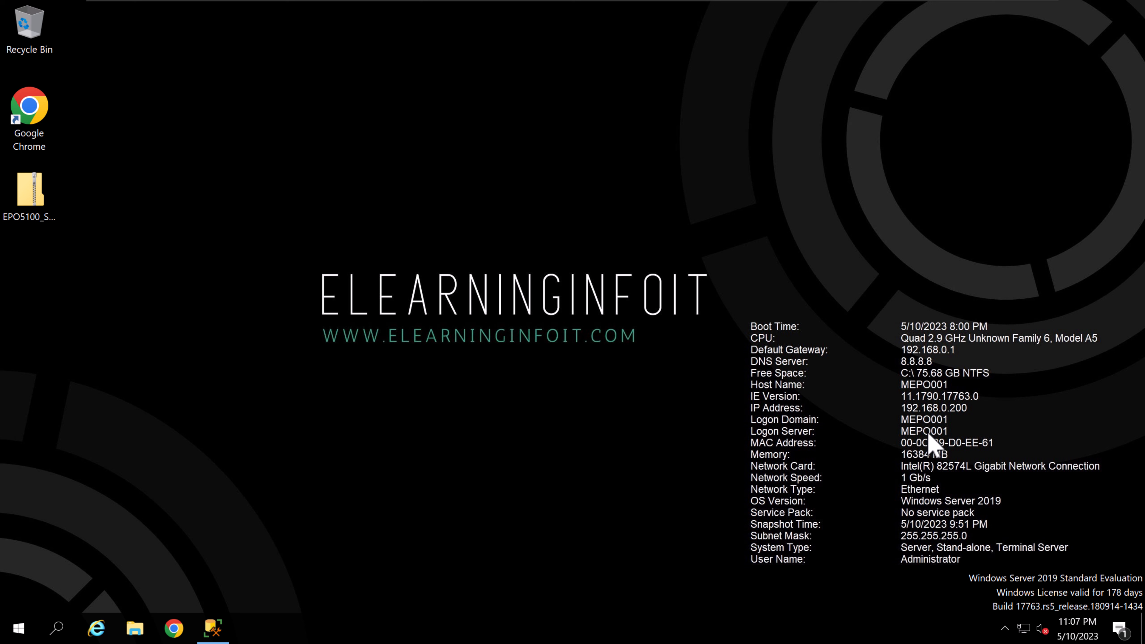
{"action": "mouse_move", "coordinate": [725, 264]}
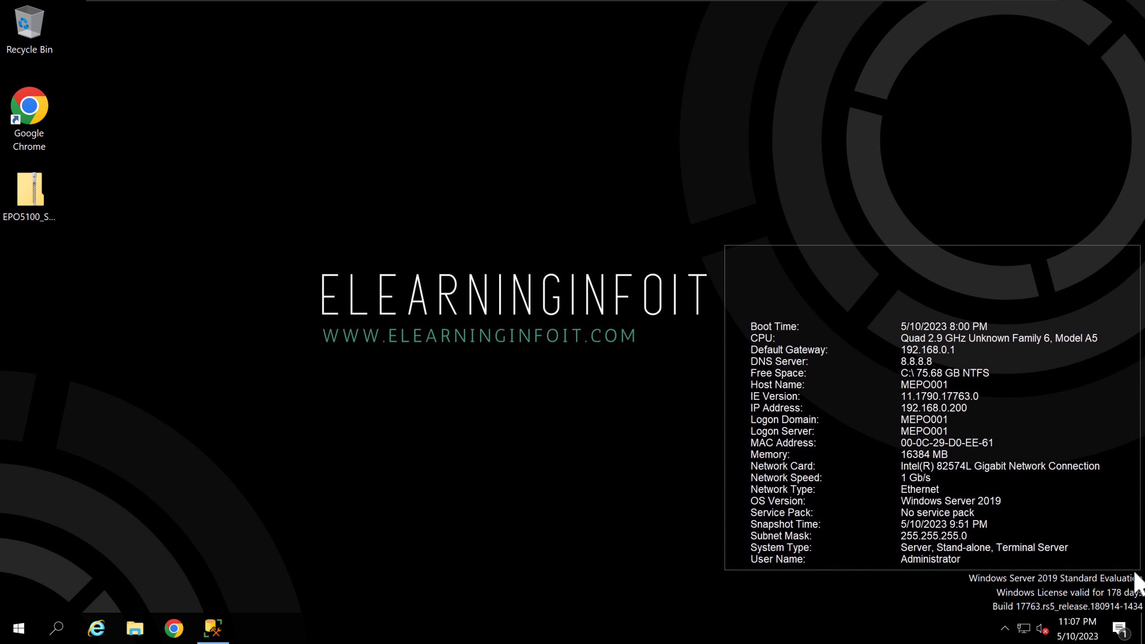
{"action": "mouse_move", "coordinate": [1114, 585]}
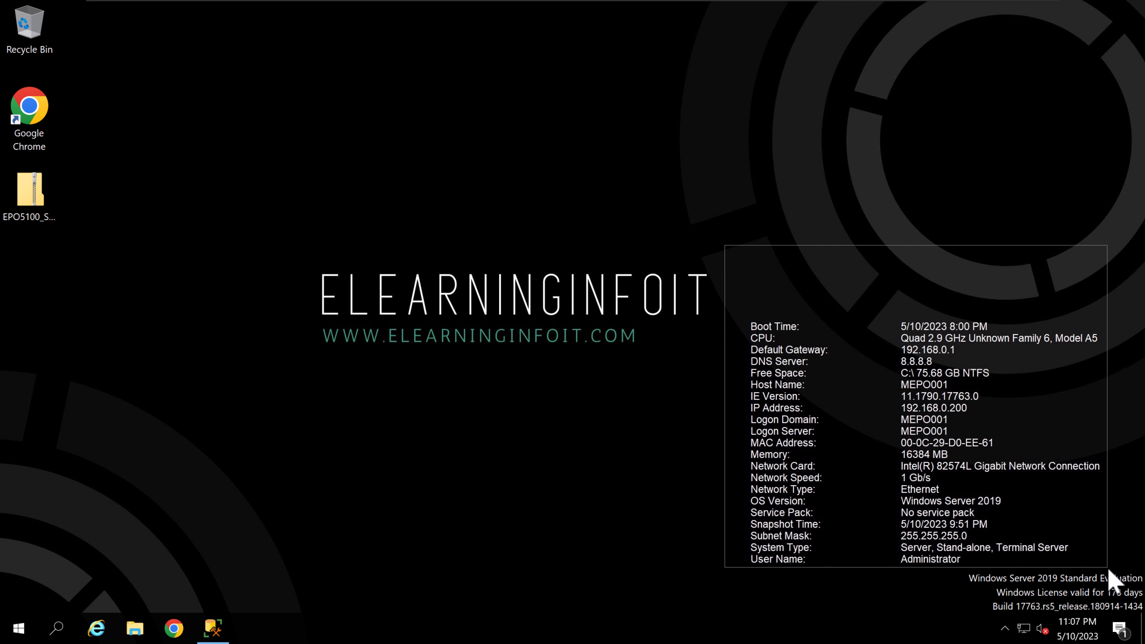
{"action": "mouse_move", "coordinate": [749, 330]}
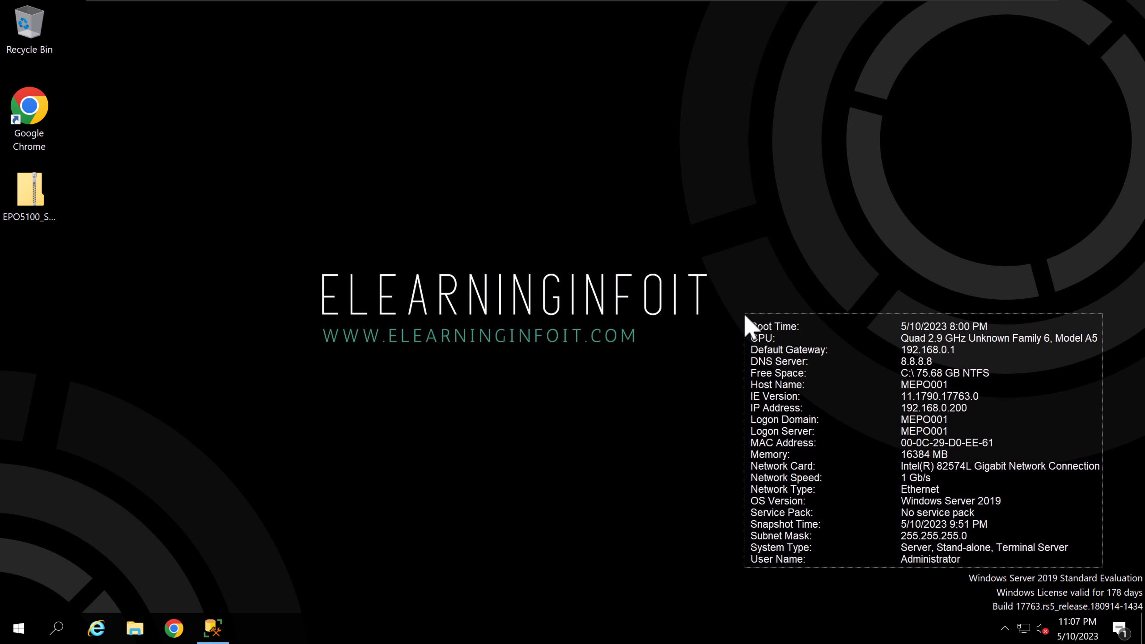
{"action": "mouse_move", "coordinate": [104, 626]}
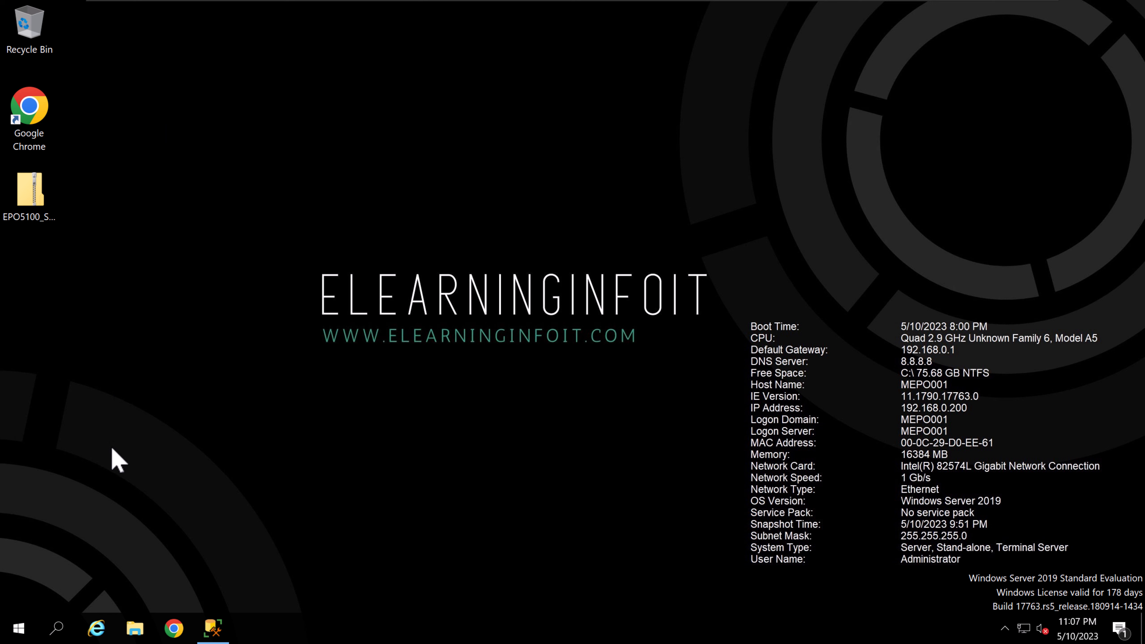
{"action": "mouse_move", "coordinate": [97, 586]}
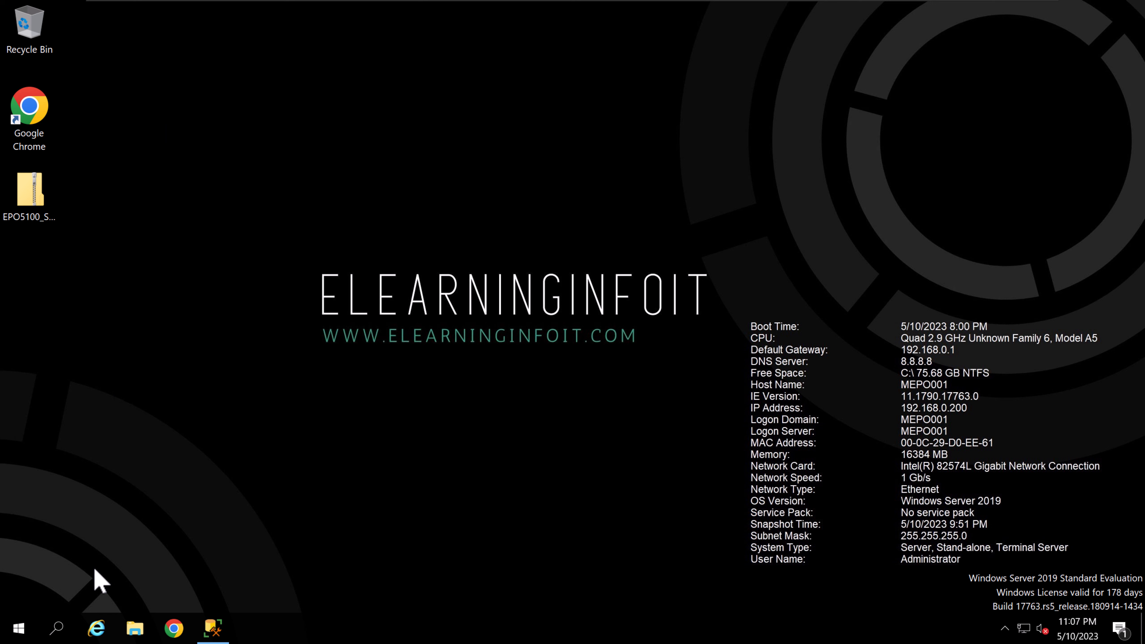
{"action": "mouse_move", "coordinate": [245, 329]}
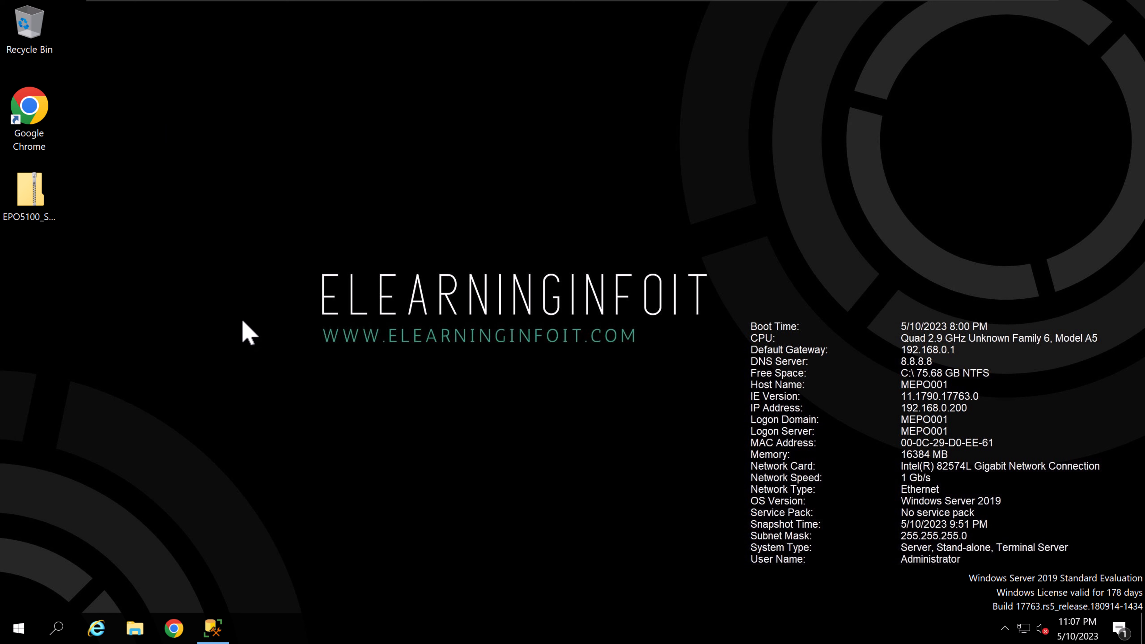
{"action": "mouse_move", "coordinate": [18, 636]}
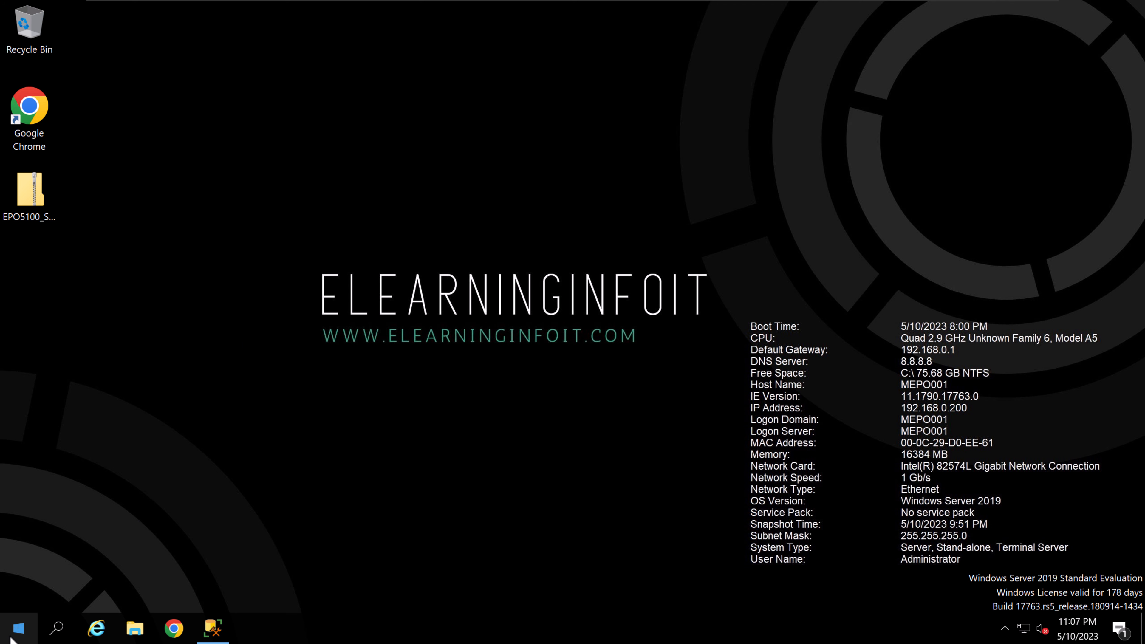
{"action": "left_click", "coordinate": [17, 628]}
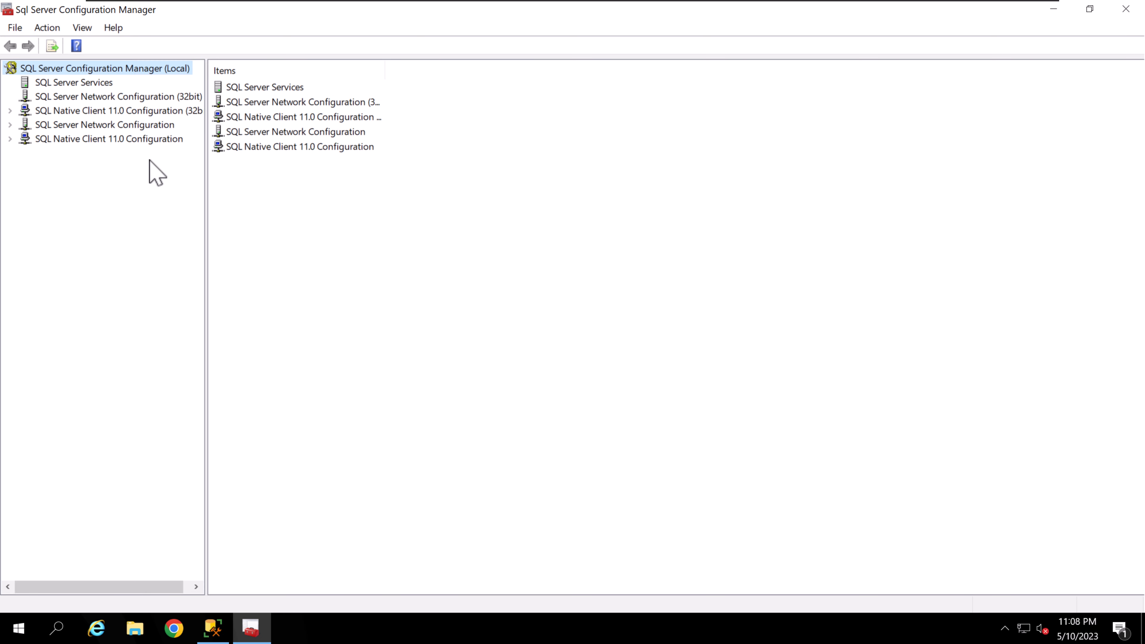
{"action": "mouse_move", "coordinate": [13, 139]}
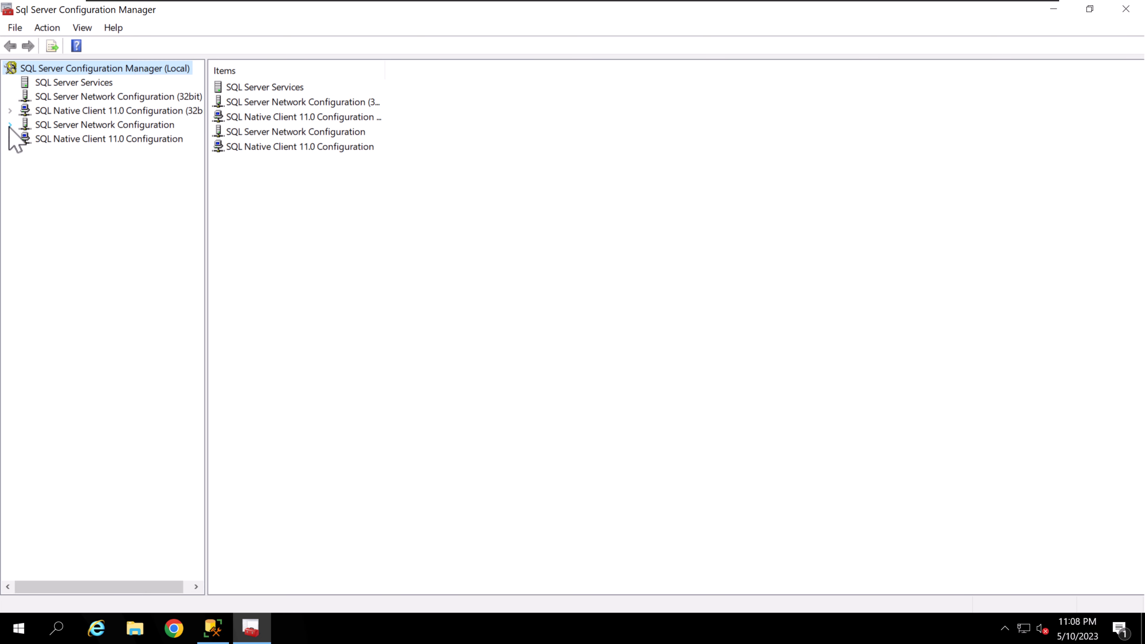
Enable the TCP/IP and Named Pipes protocols for the SQLEXPRESS instance
{"action": "right_click", "coordinate": [99, 139]}
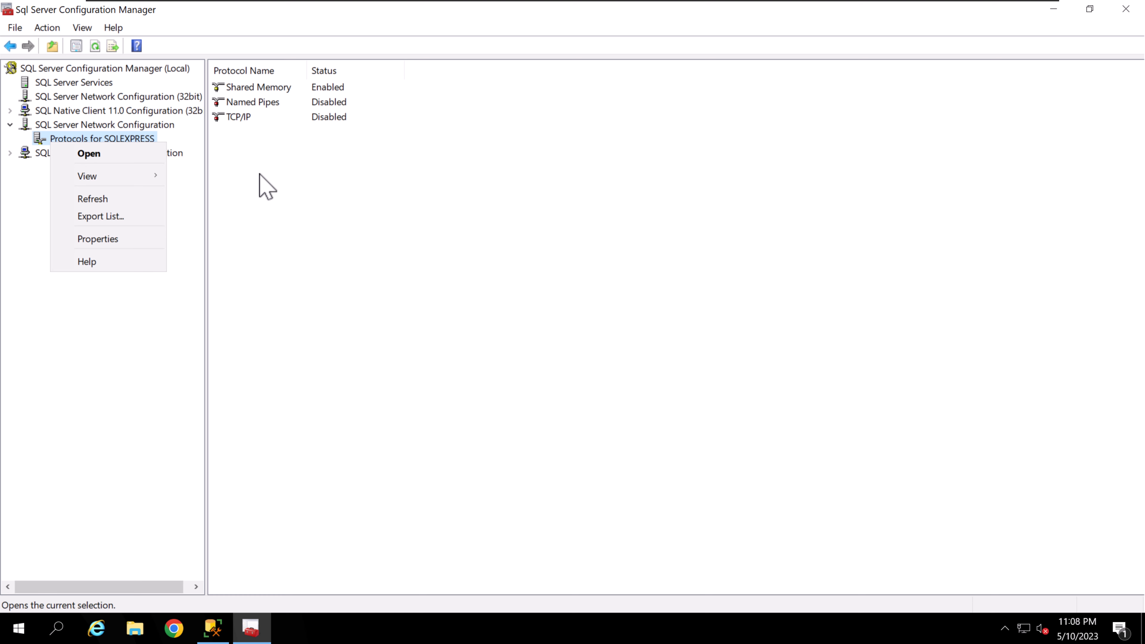
{"action": "right_click", "coordinate": [236, 116]}
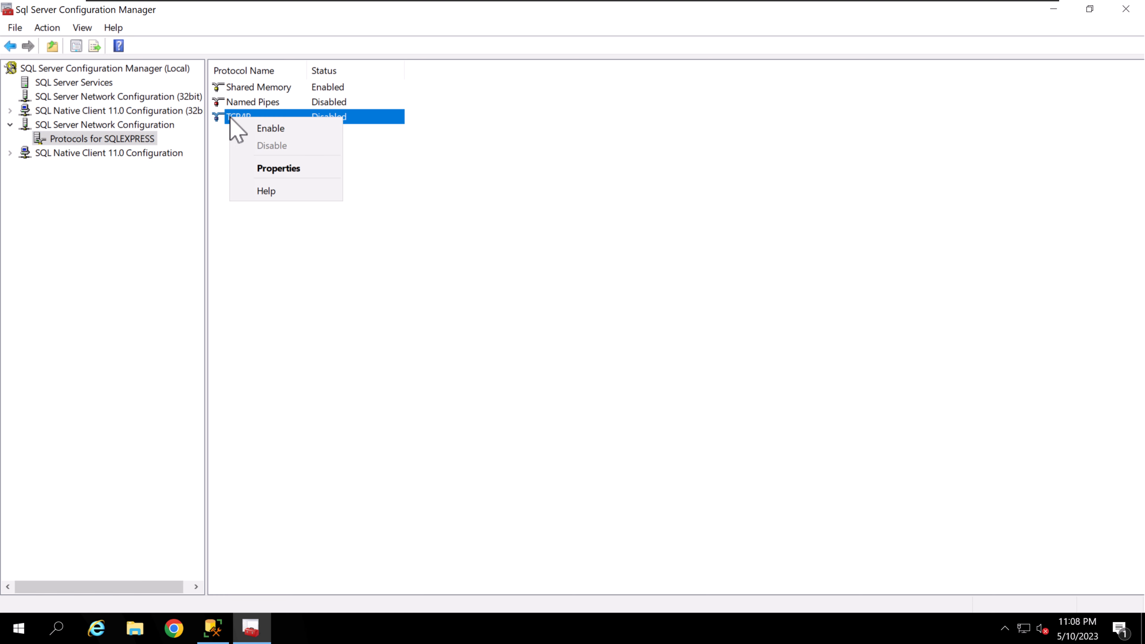
{"action": "left_click", "coordinate": [270, 129]}
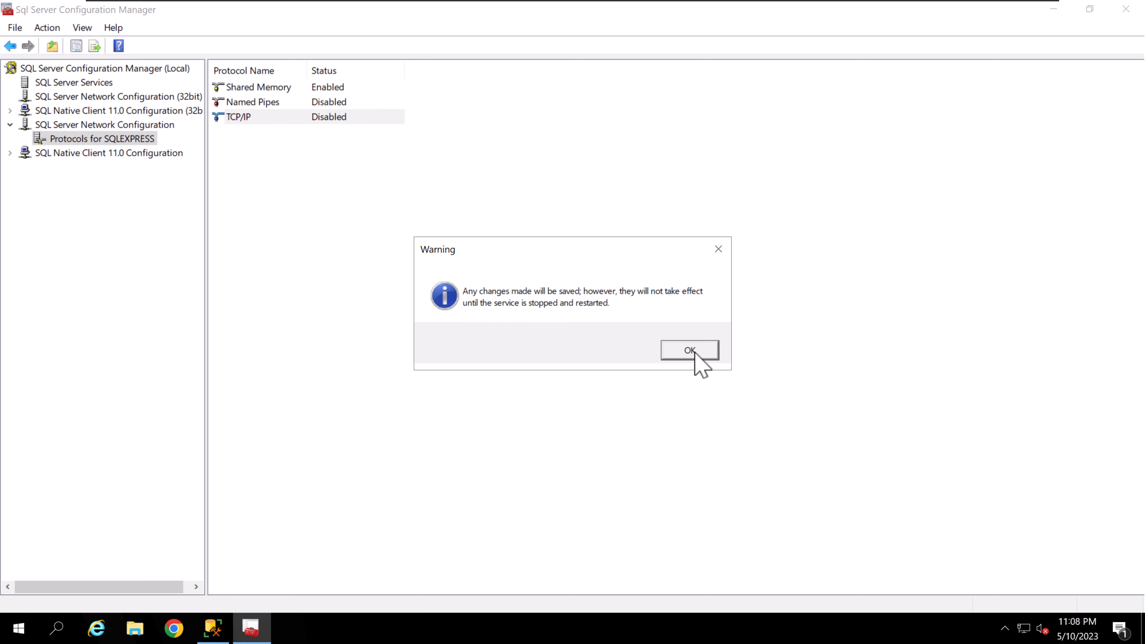
{"action": "left_click", "coordinate": [690, 350]}
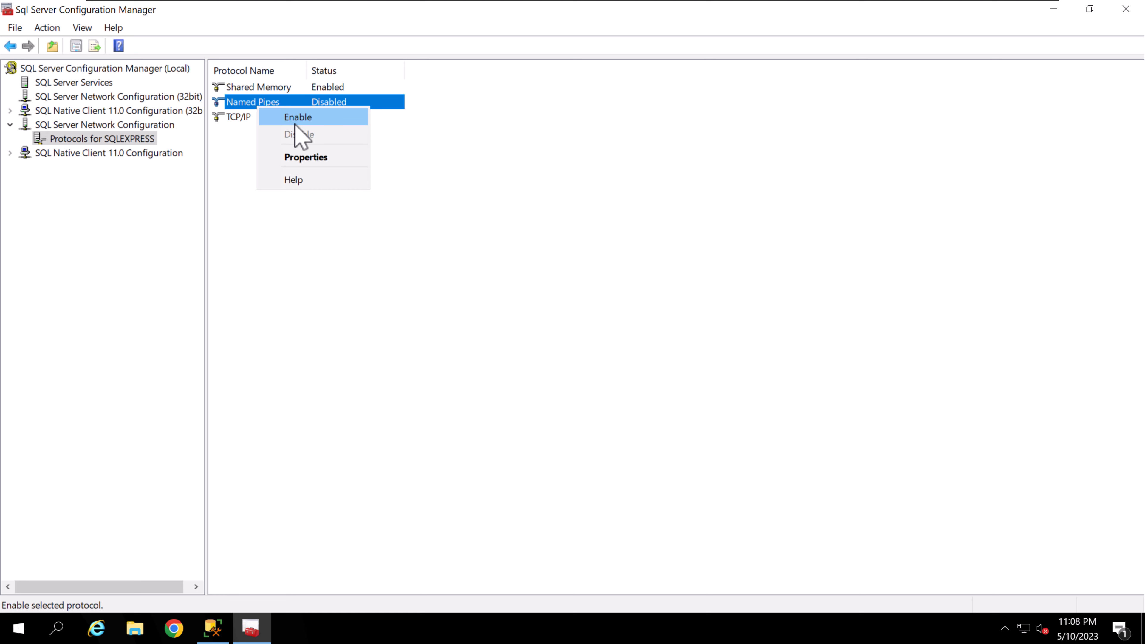
{"action": "left_click", "coordinate": [297, 117]}
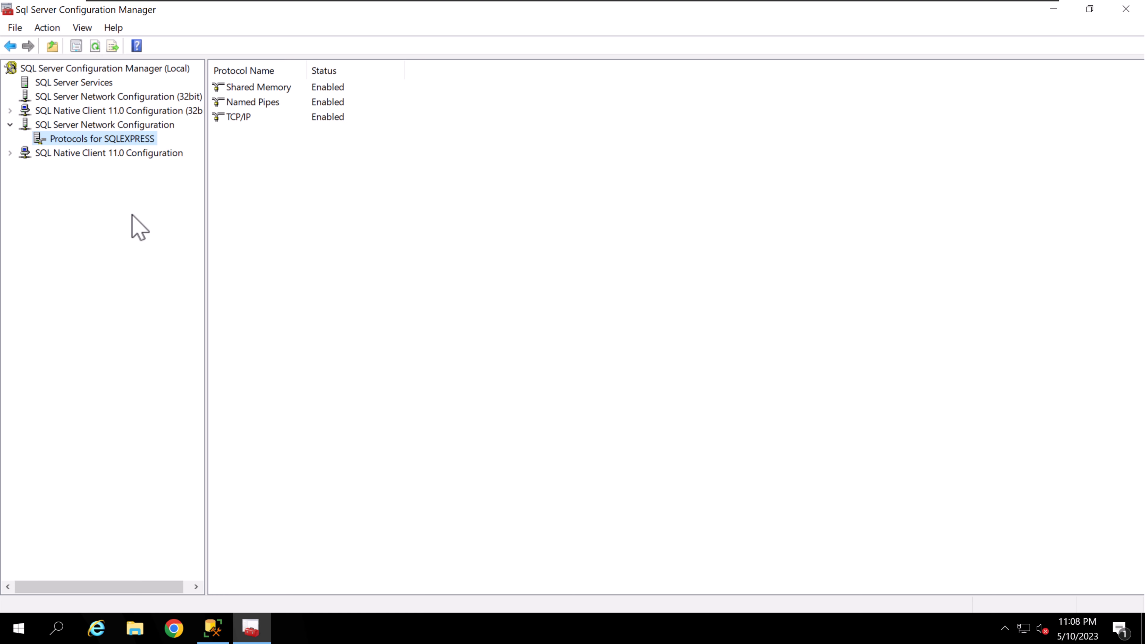
In TCP/IP properties, set the IPAll TCP port to 434 and accept the restart warning
{"action": "right_click", "coordinate": [234, 117]}
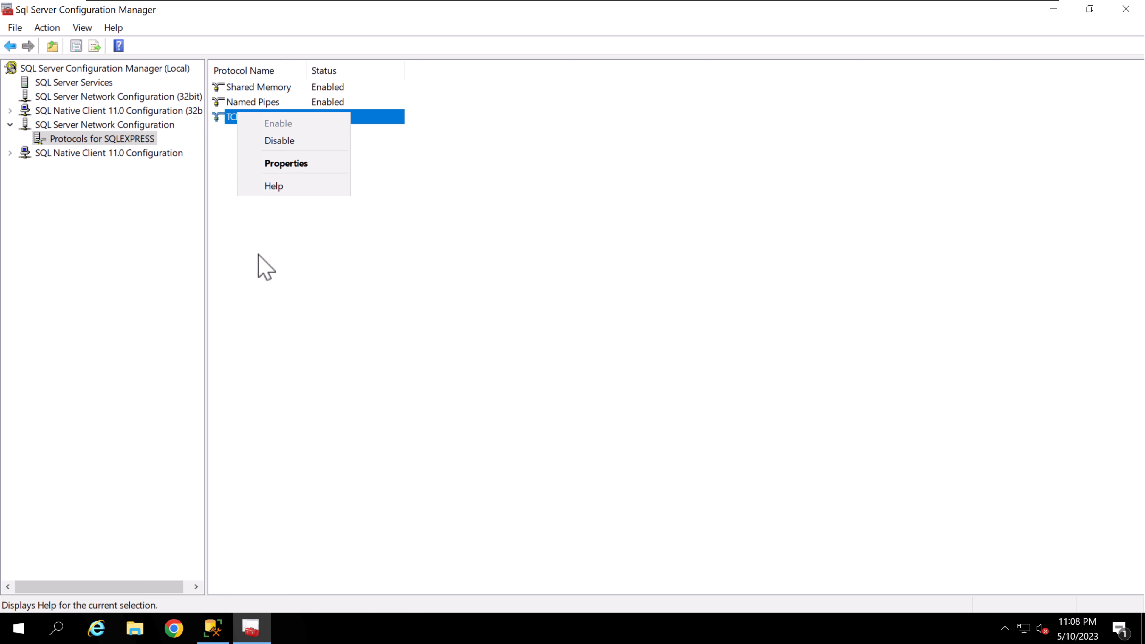
{"action": "left_click", "coordinate": [286, 163]}
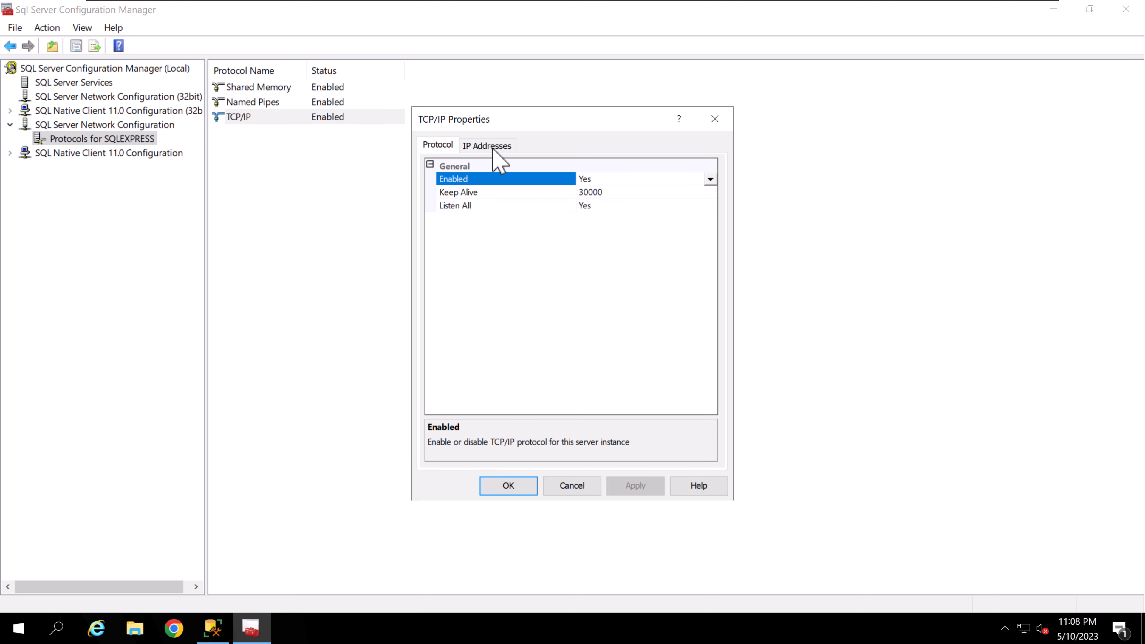
{"action": "left_click", "coordinate": [487, 145]}
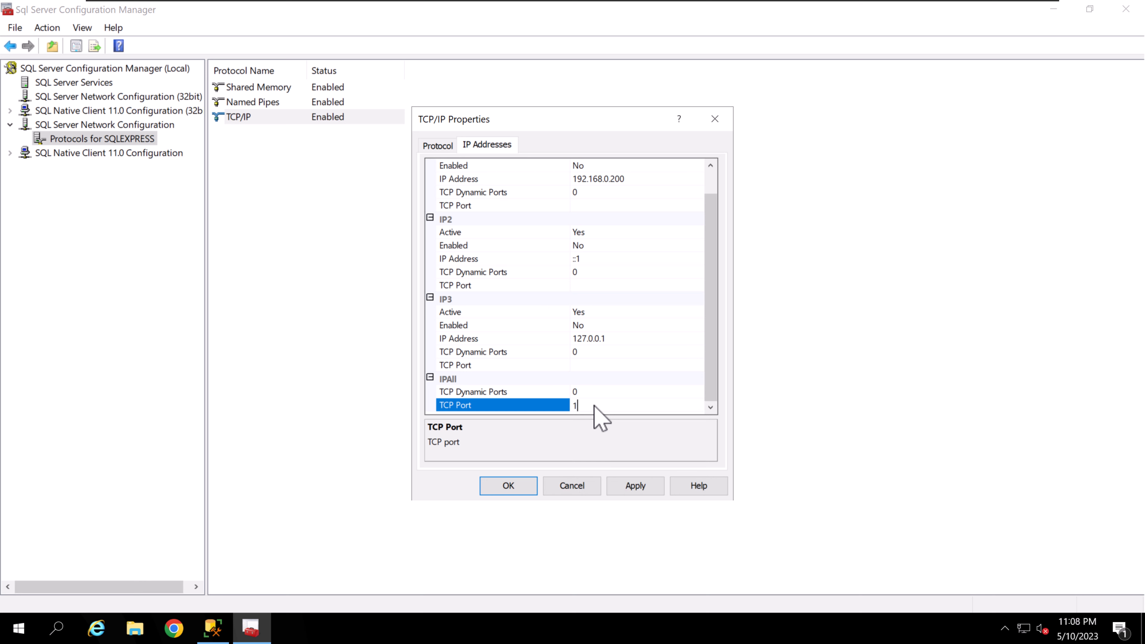
{"action": "type", "text": "434"}
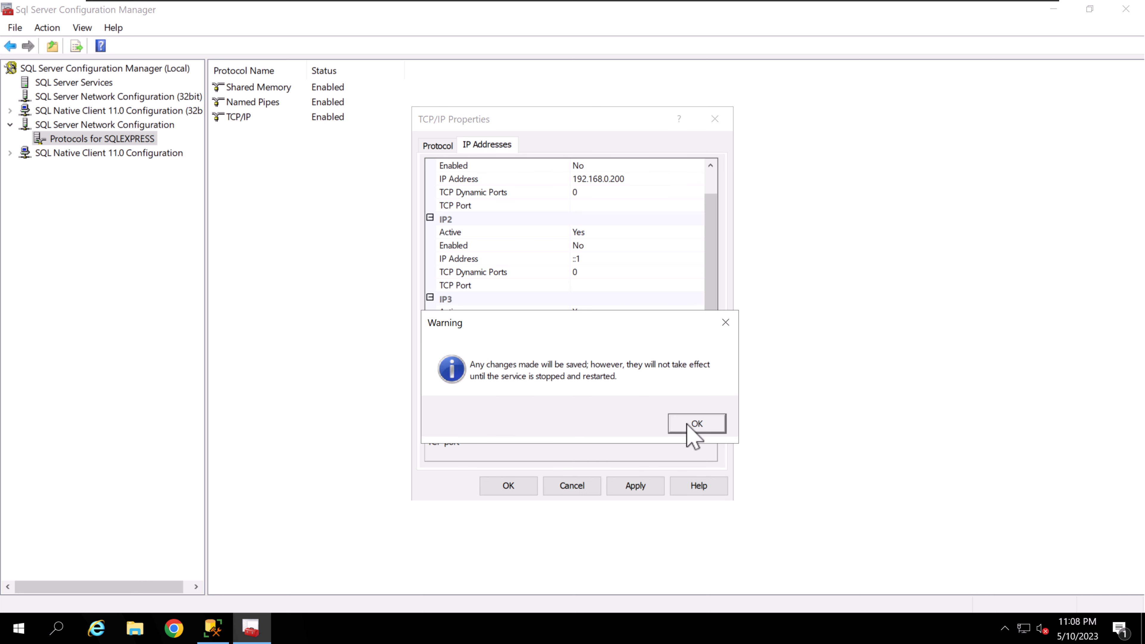
{"action": "left_click", "coordinate": [697, 424]}
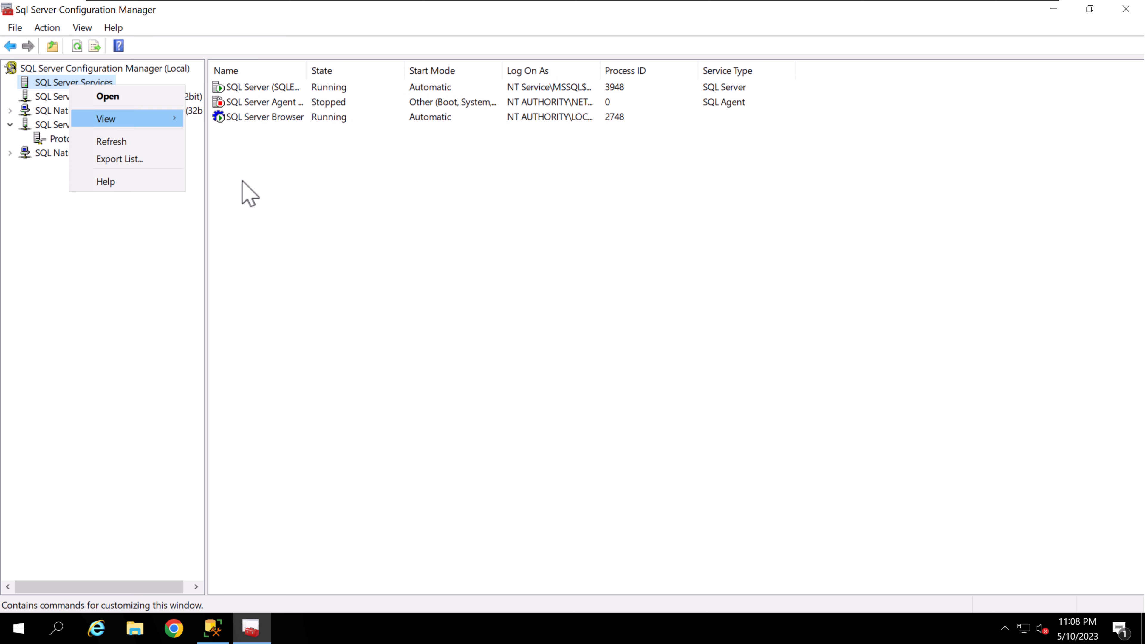
Restart the SQL Server (SQLEXPRESS) database engine service
{"action": "right_click", "coordinate": [254, 87]}
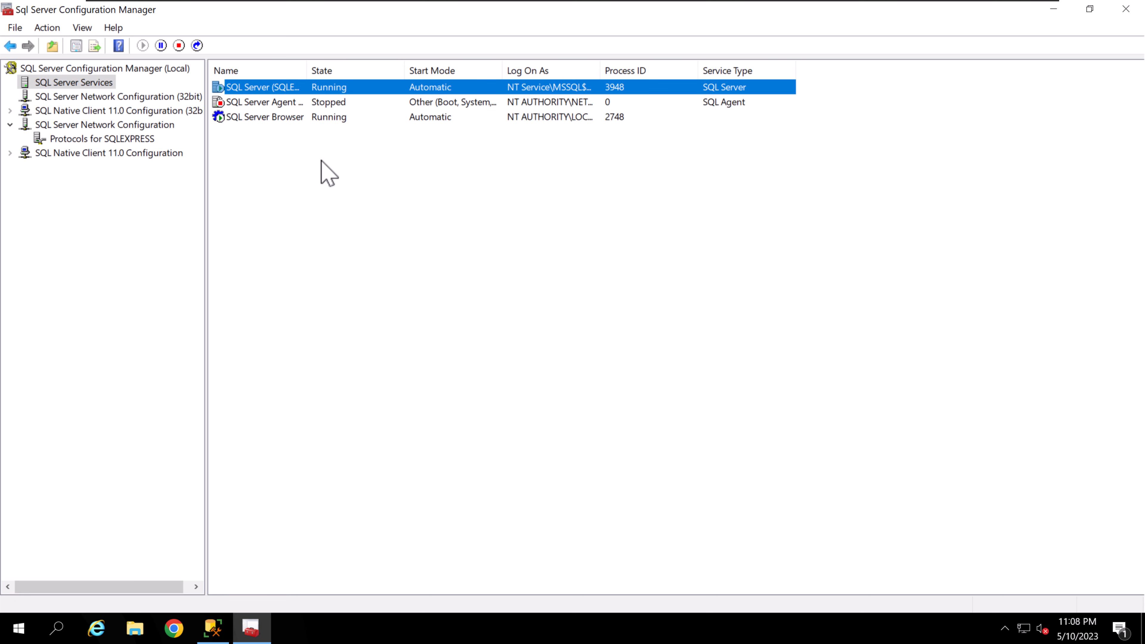
{"action": "left_click", "coordinate": [177, 45]}
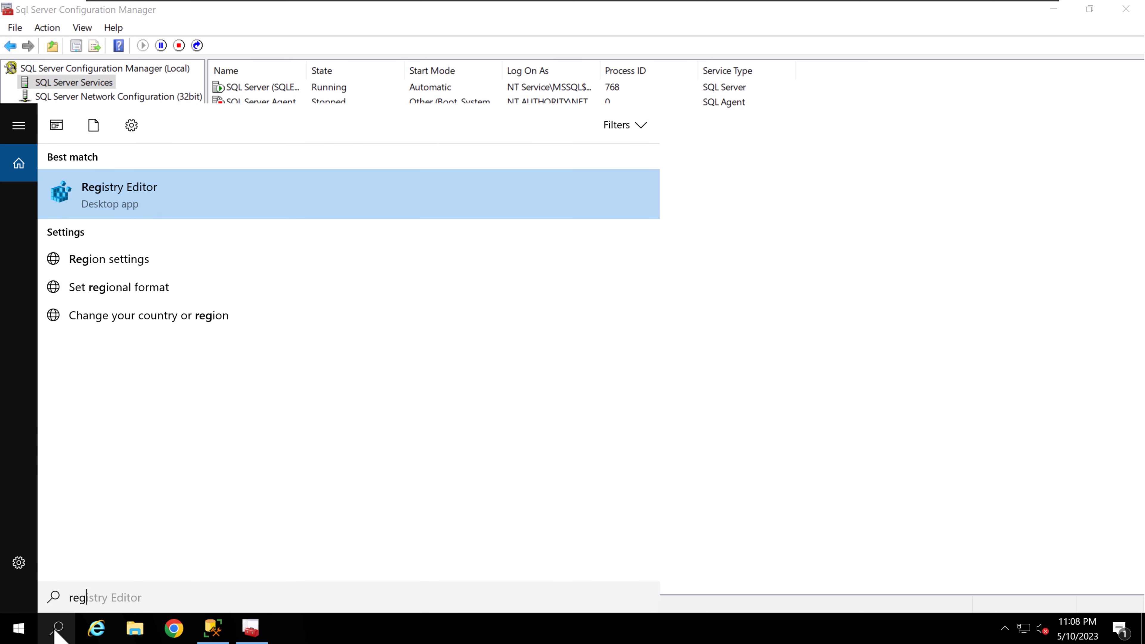
Export the full registry from Registry Editor to a file named Backup on the desktop
{"action": "left_click", "coordinate": [119, 192]}
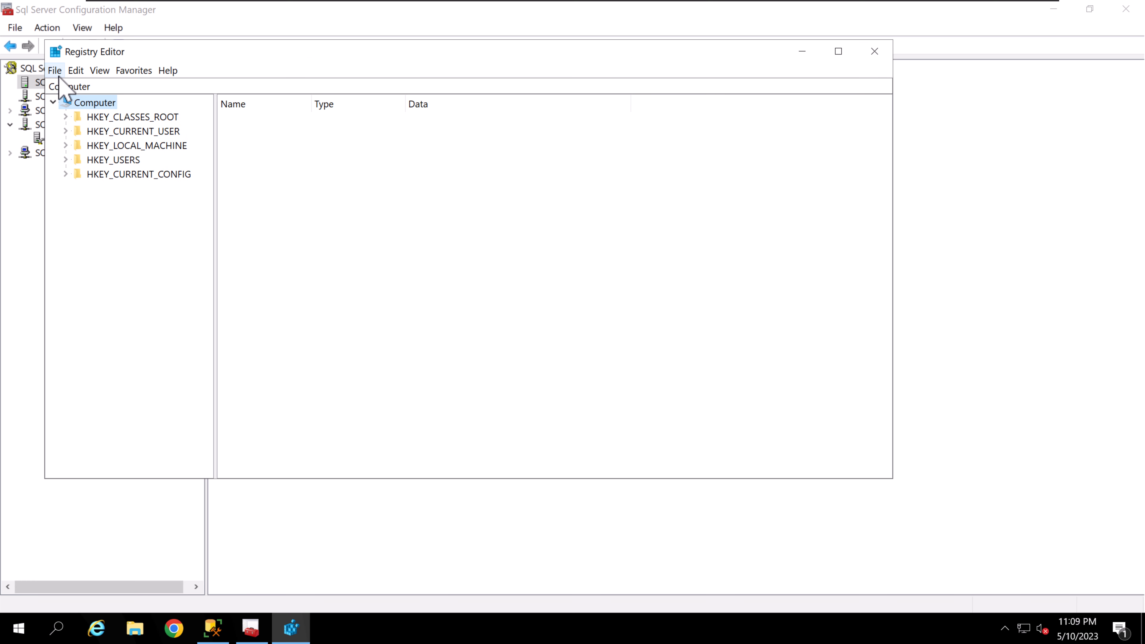
{"action": "left_click", "coordinate": [55, 70]}
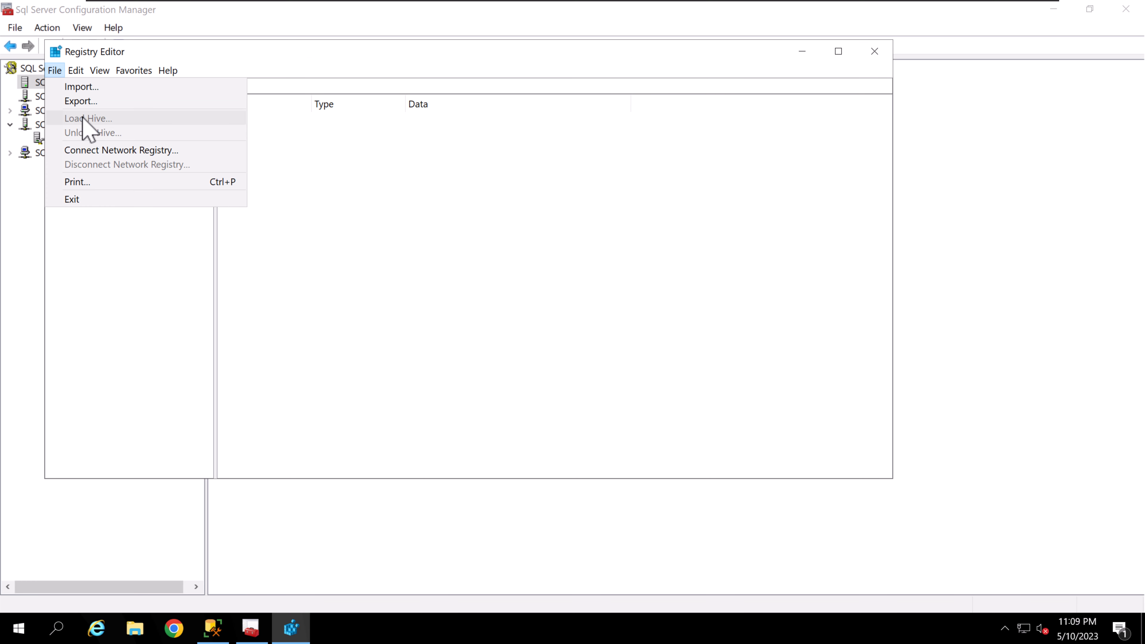
{"action": "left_click", "coordinate": [80, 101]}
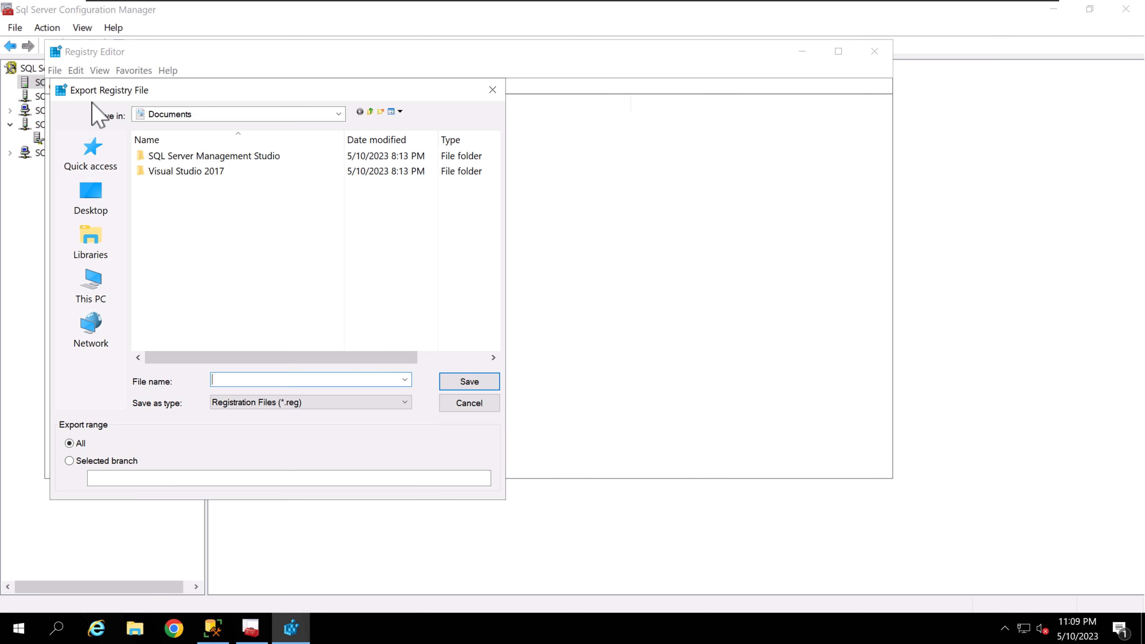
{"action": "mouse_move", "coordinate": [257, 380]}
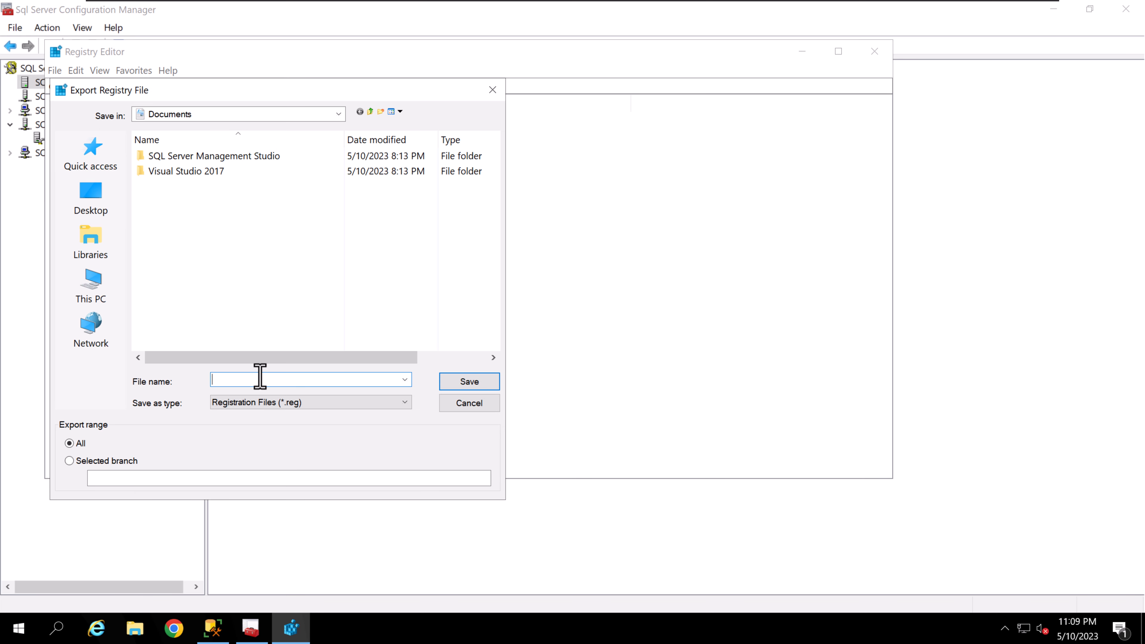
{"action": "type", "text": "Backup"}
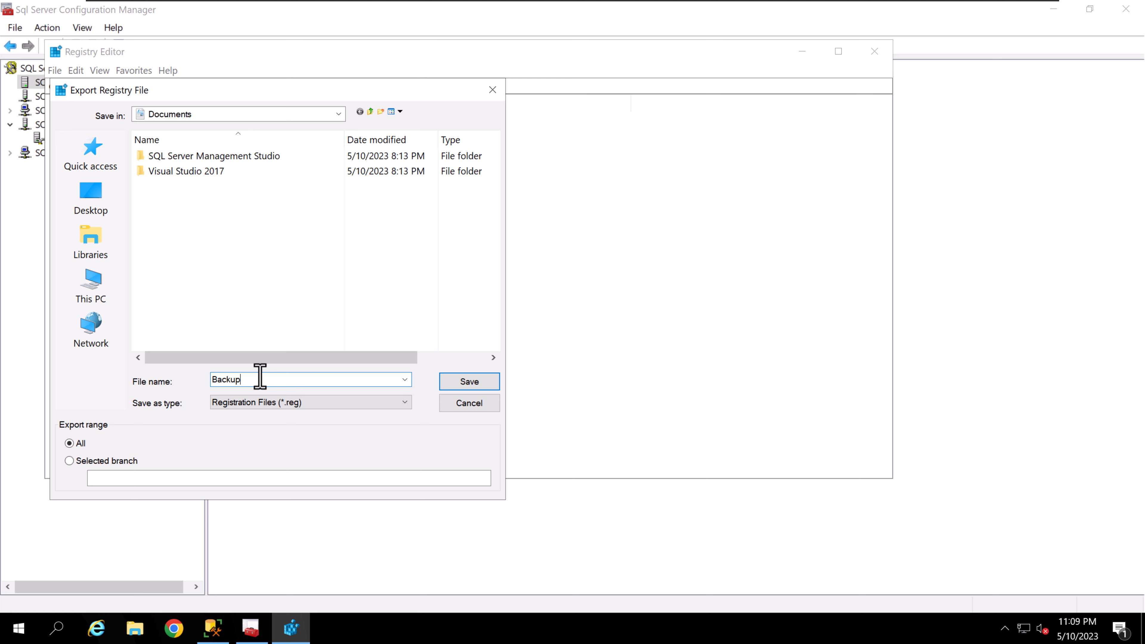
{"action": "left_click", "coordinate": [91, 196]}
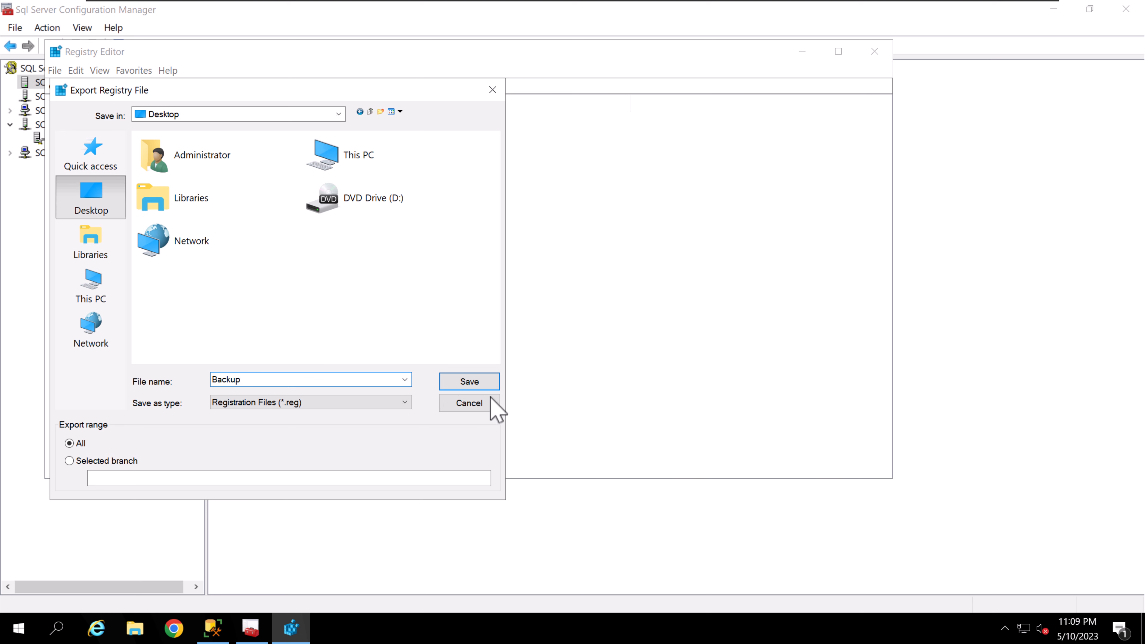
{"action": "left_click", "coordinate": [470, 403]}
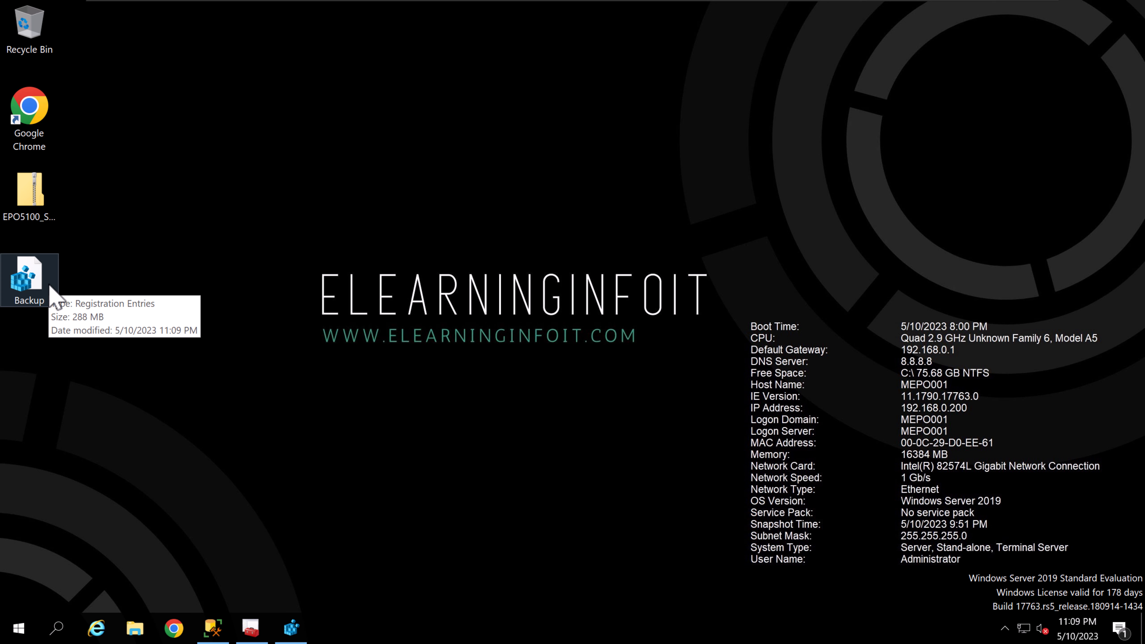
{"action": "mouse_move", "coordinate": [293, 580]}
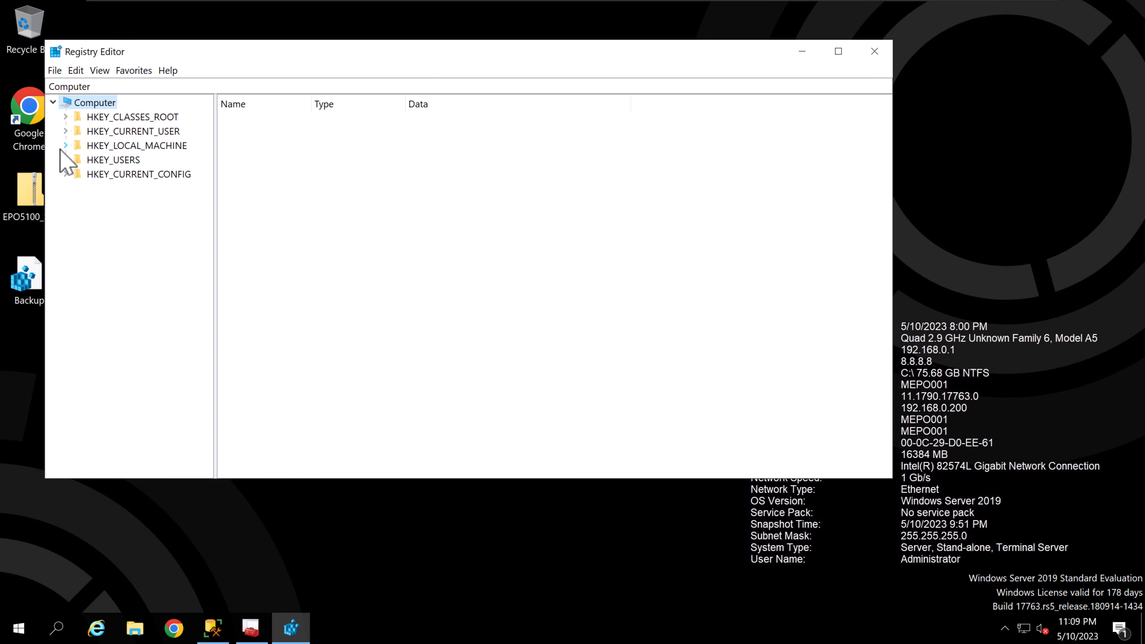
Under HKLM\SYSTEM\CurrentControlSet\Control\FileSystem set NtfsDisable8dot3NameCreation to 0 and close the editor
{"action": "left_click", "coordinate": [65, 145]}
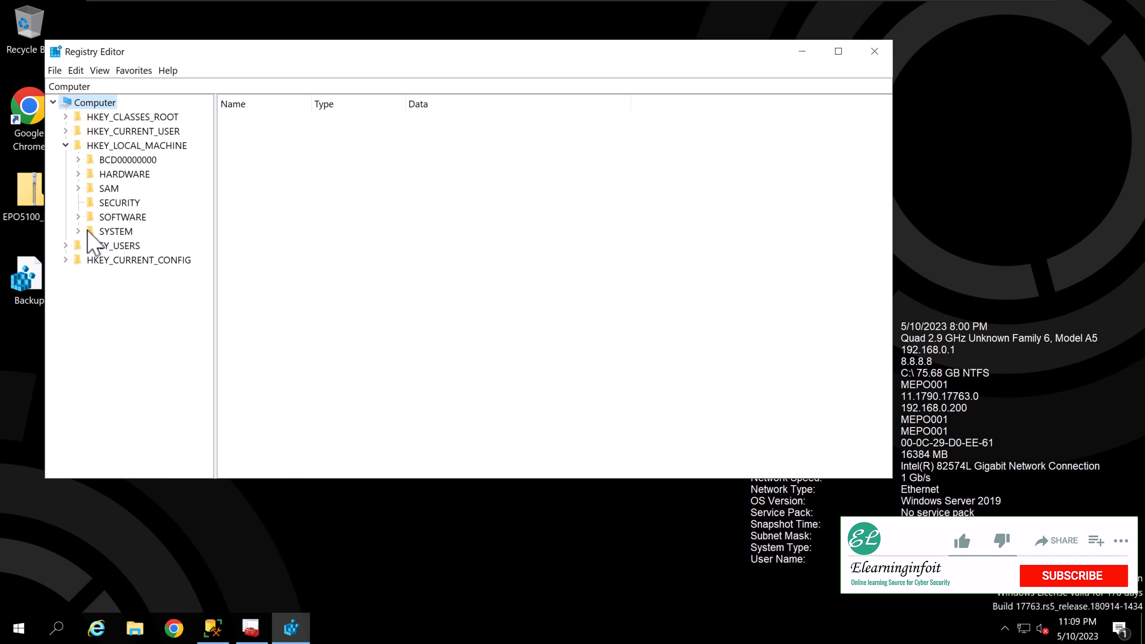
{"action": "left_click", "coordinate": [78, 231]}
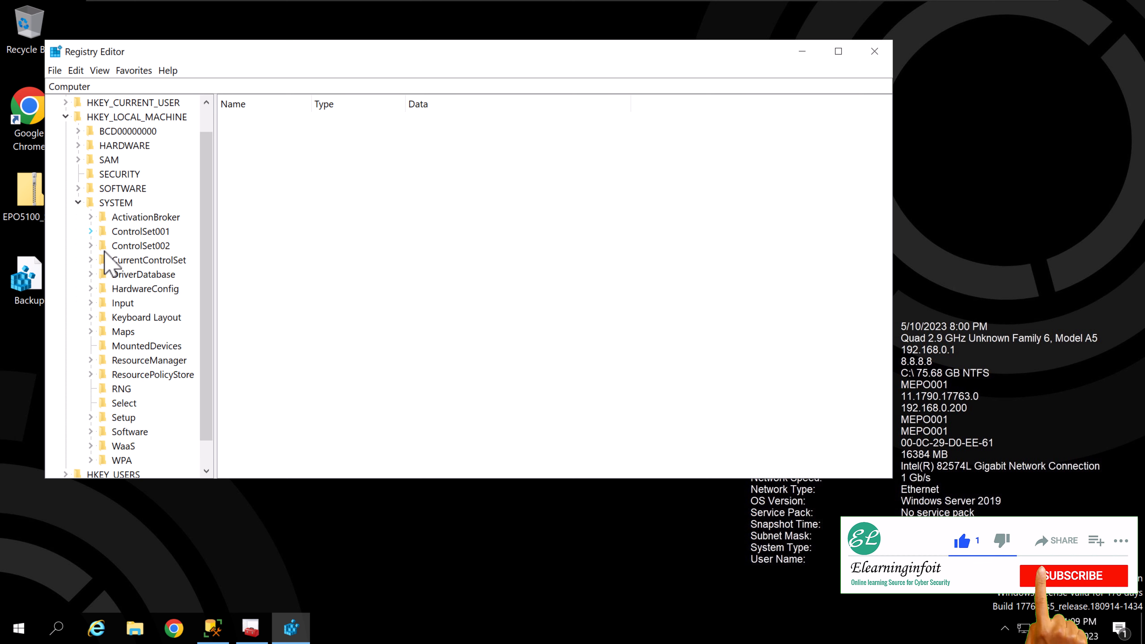
{"action": "left_click", "coordinate": [91, 260]}
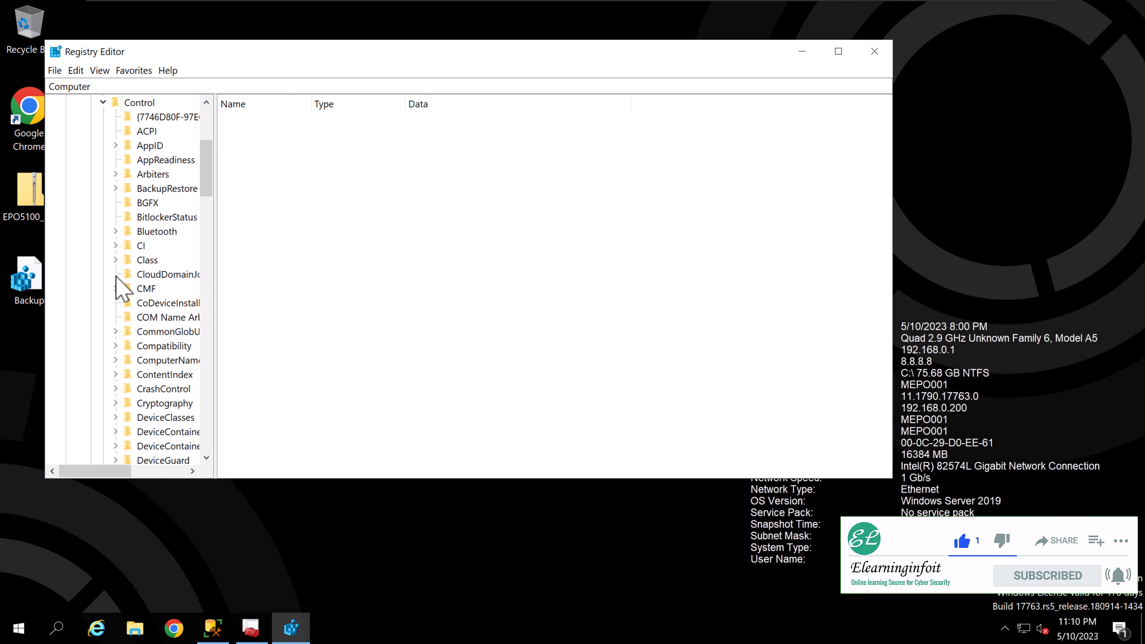
{"action": "left_click", "coordinate": [158, 346]}
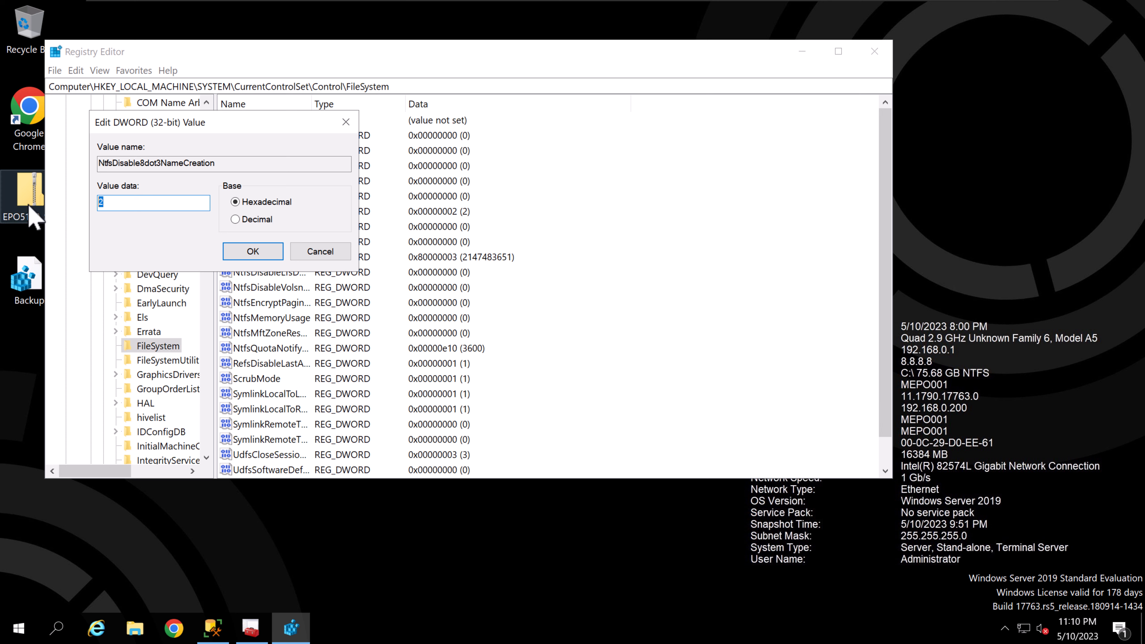
{"action": "type", "text": "0"}
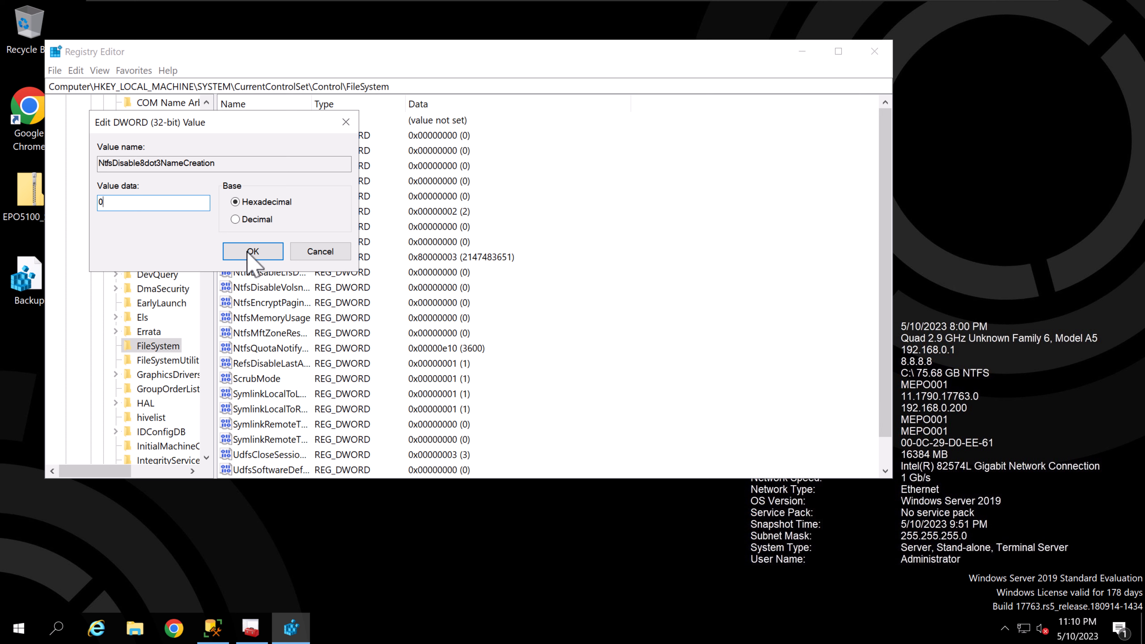
{"action": "left_click", "coordinate": [253, 251]}
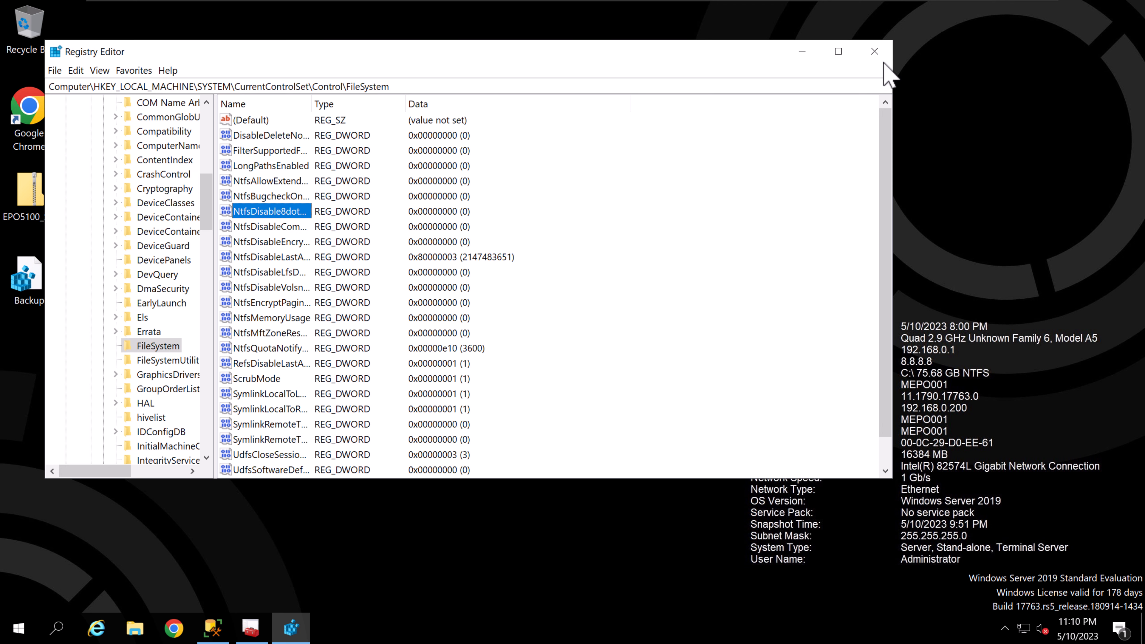
{"action": "left_click", "coordinate": [874, 52]}
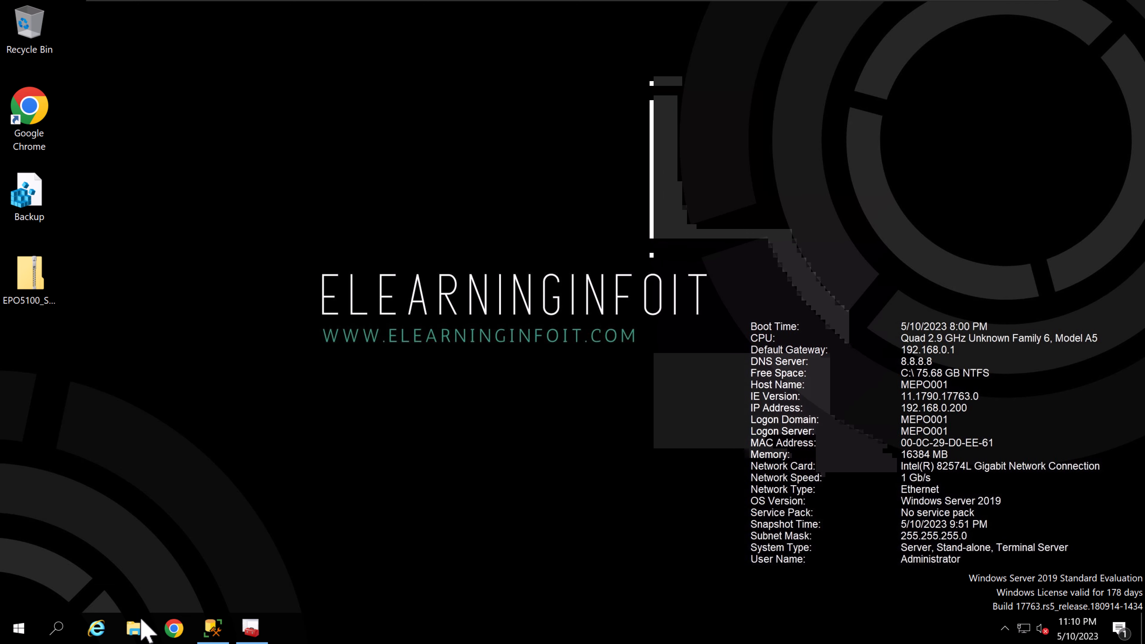
In Downloads, select IISCrypto and bring up its Run as administrator action
{"action": "left_click", "coordinate": [134, 632]}
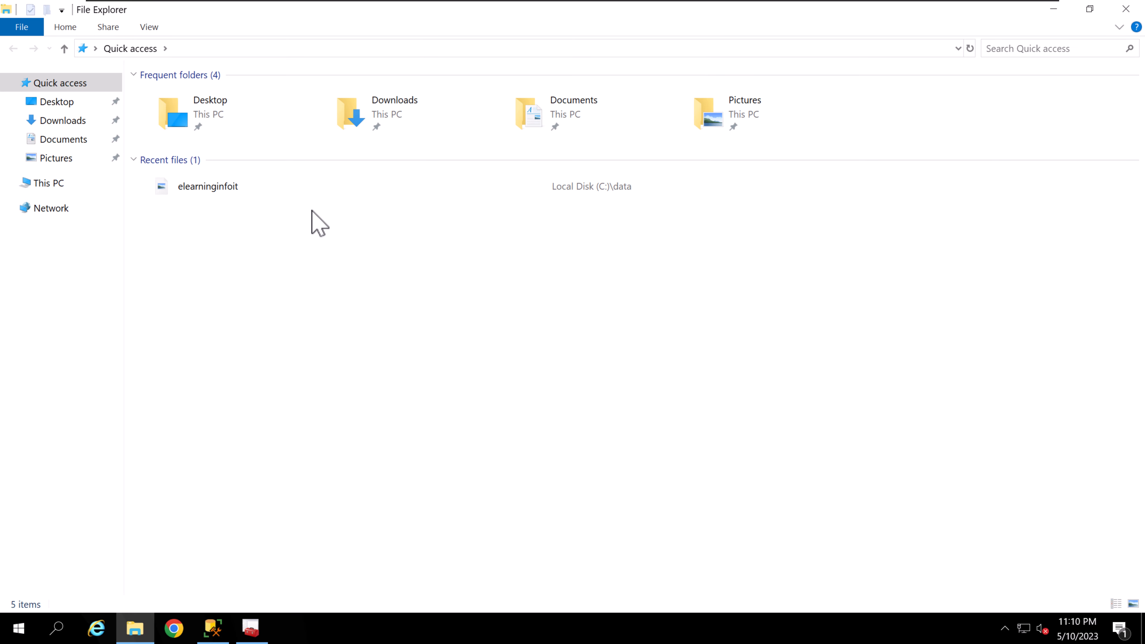
{"action": "left_click", "coordinate": [63, 120]}
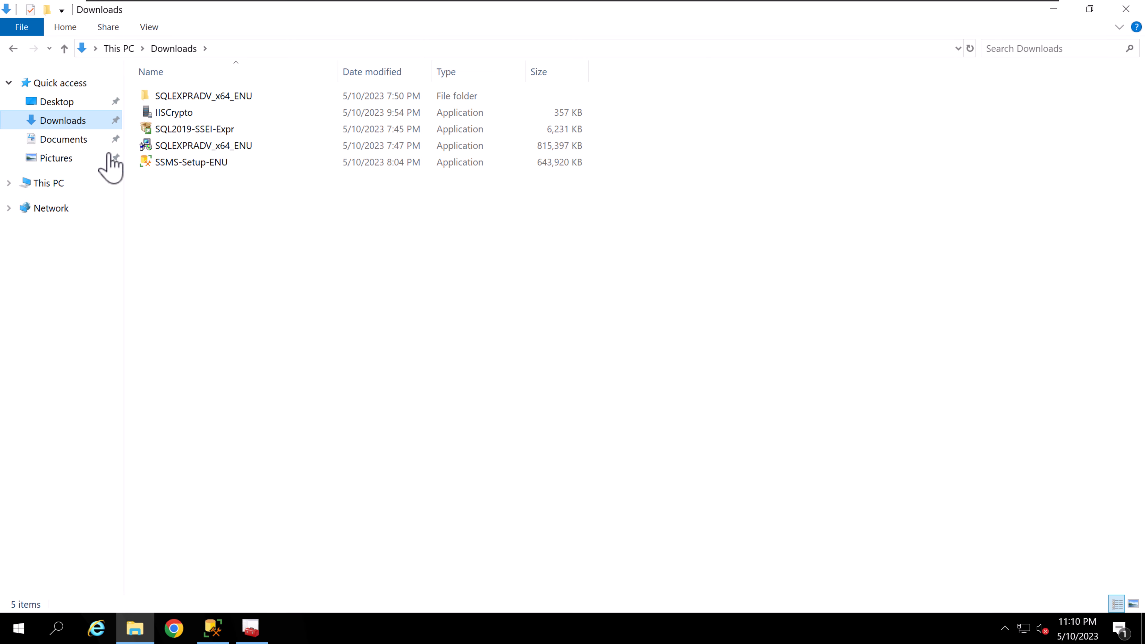
{"action": "left_click", "coordinate": [173, 112]}
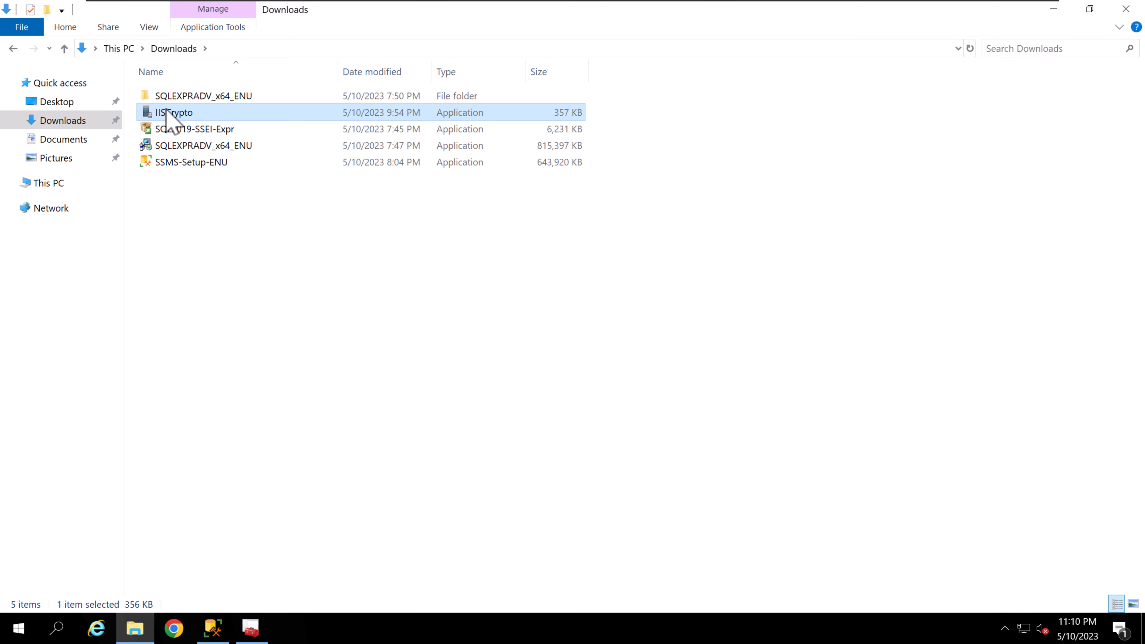
{"action": "right_click", "coordinate": [167, 114]}
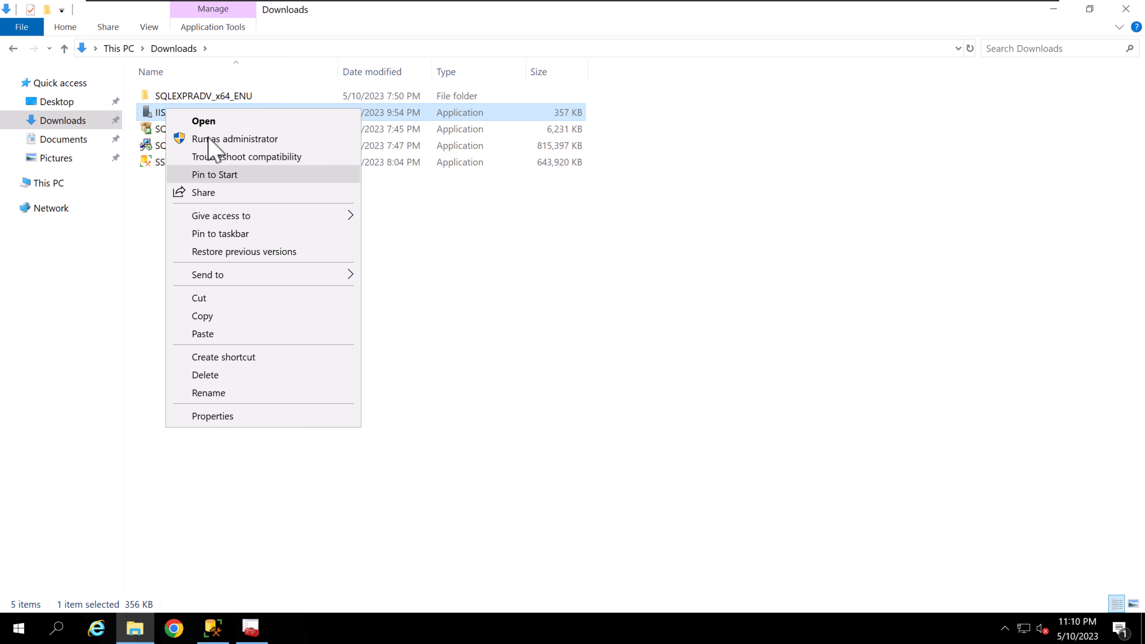
{"action": "mouse_move", "coordinate": [223, 150]}
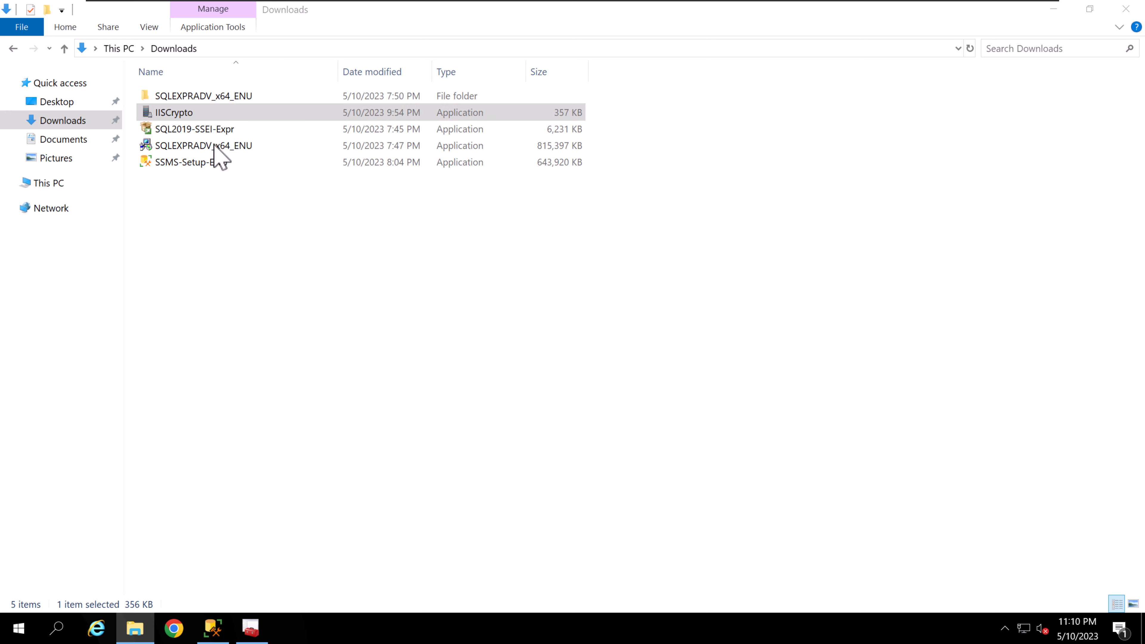
Accept the IIS Crypto license, apply Best Practices and switch off TLS 1.0 for client protocols
{"action": "double_click", "coordinate": [174, 112]}
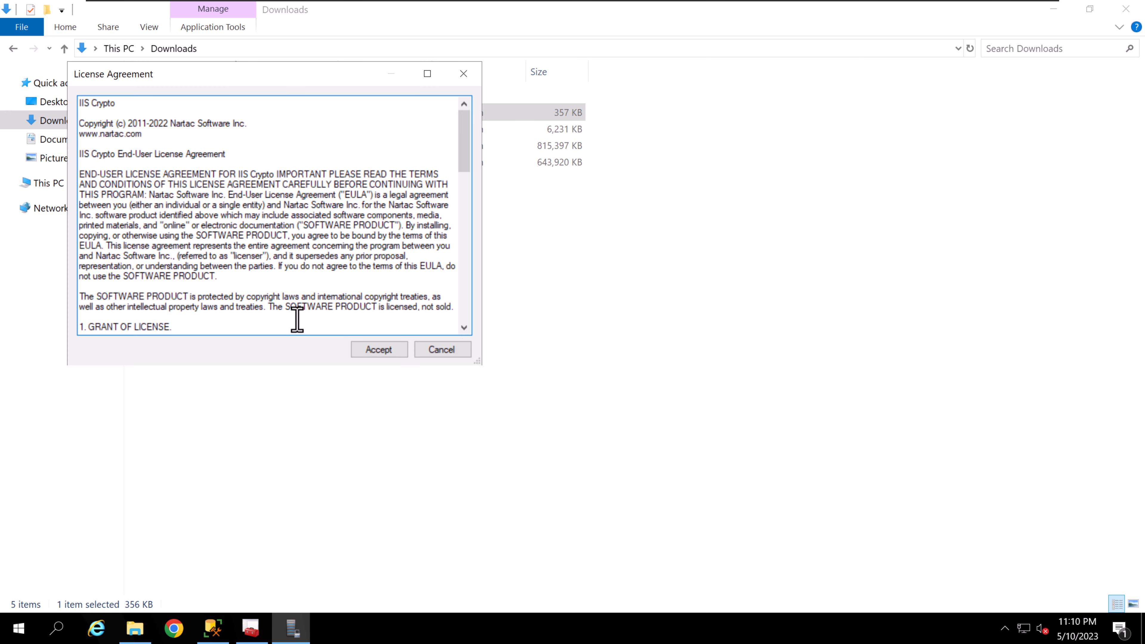
{"action": "left_click", "coordinate": [380, 349]}
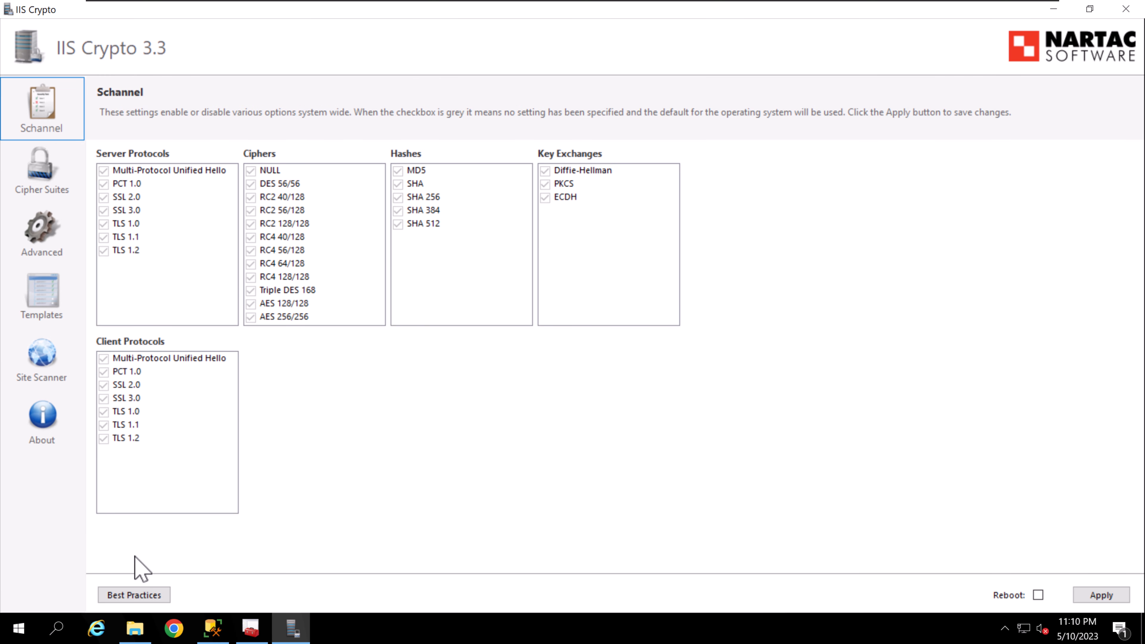
{"action": "left_click", "coordinate": [133, 595]}
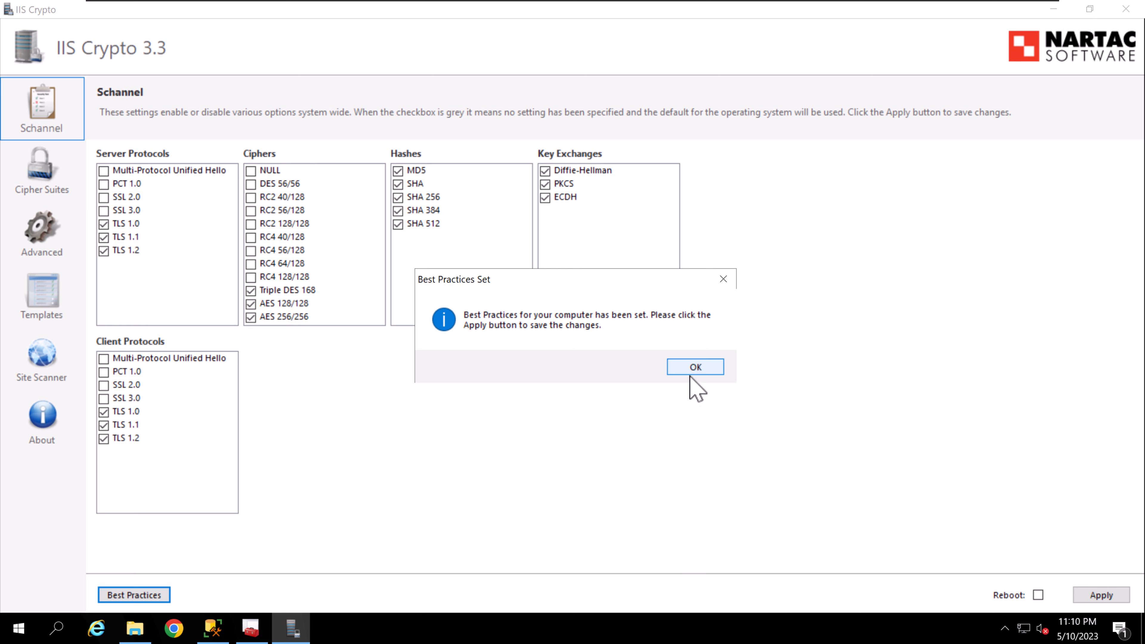
{"action": "left_click", "coordinate": [695, 366]}
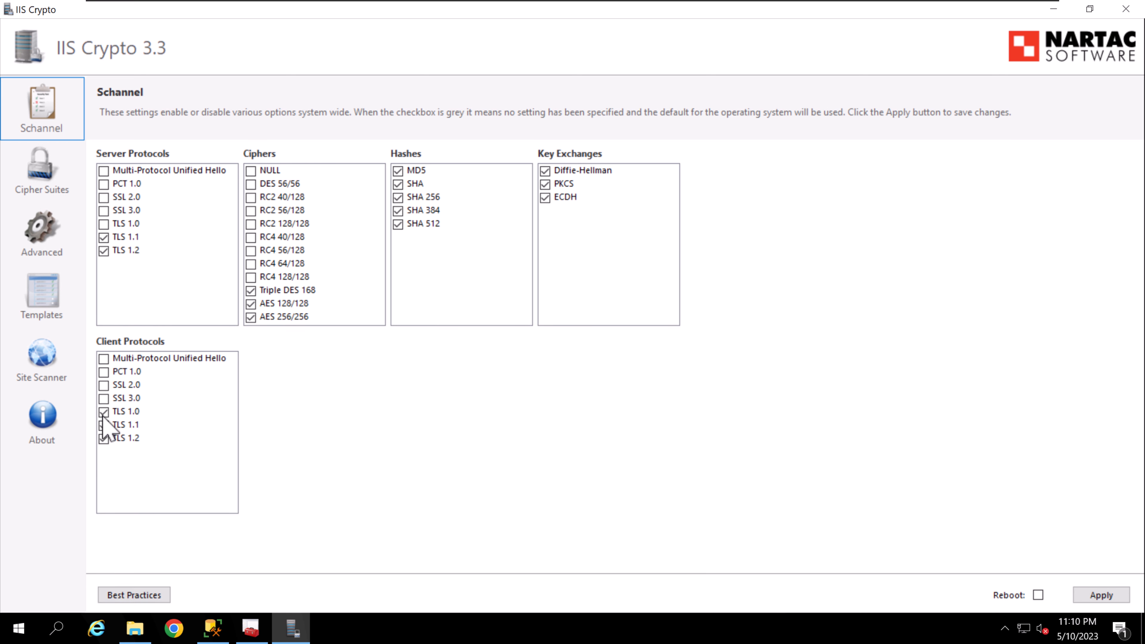
{"action": "left_click", "coordinate": [104, 411]}
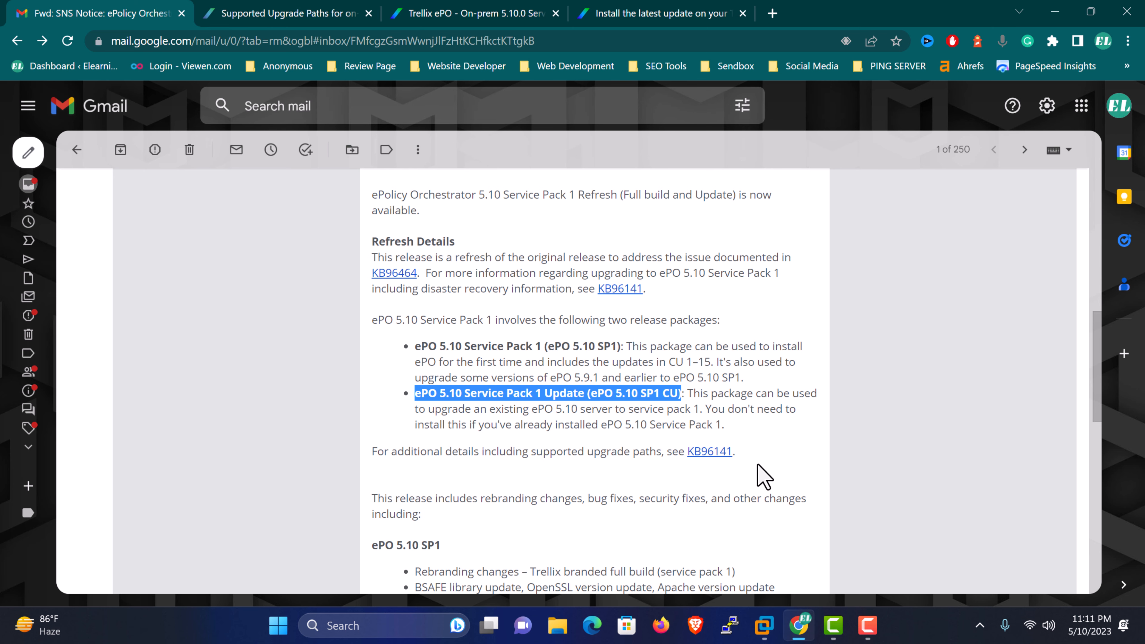
Leave the Gmail release notice and read through the Trellix ePO 5.10.0 update installation guide
{"action": "scroll", "scroll_direction": "down", "scroll_amount": 3}
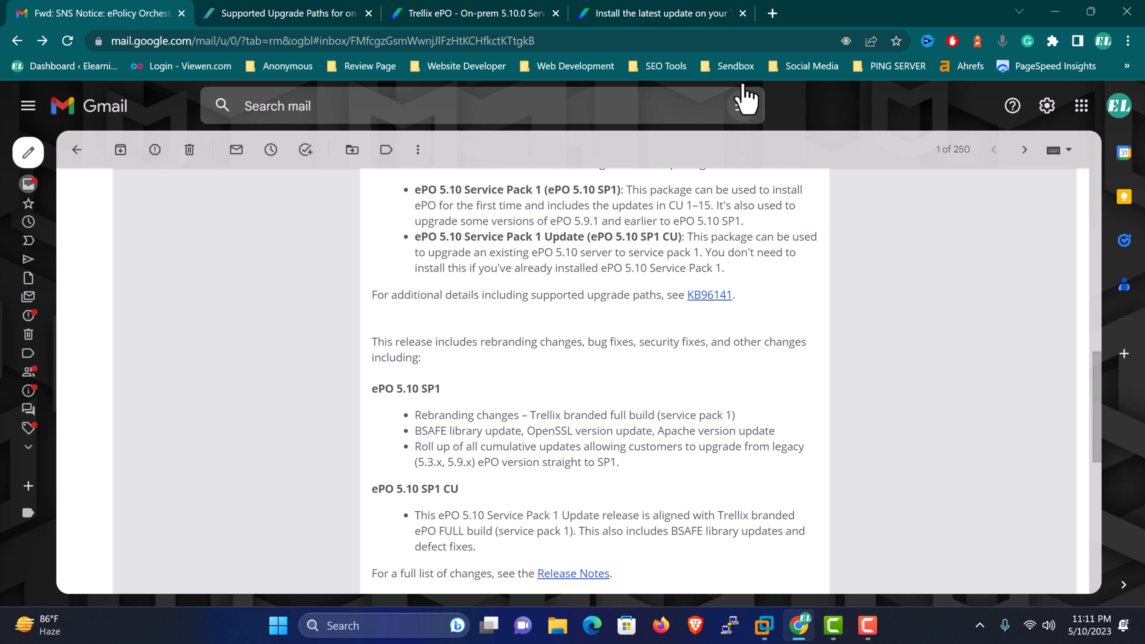
{"action": "left_click", "coordinate": [655, 14]}
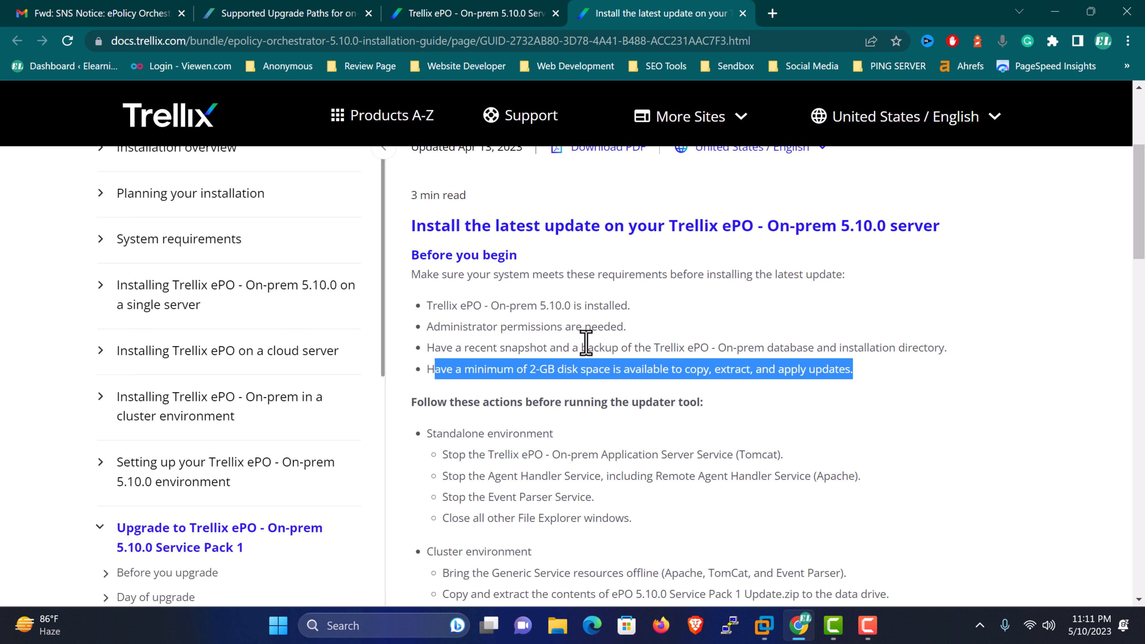
{"action": "scroll", "scroll_direction": "down", "scroll_amount": 3}
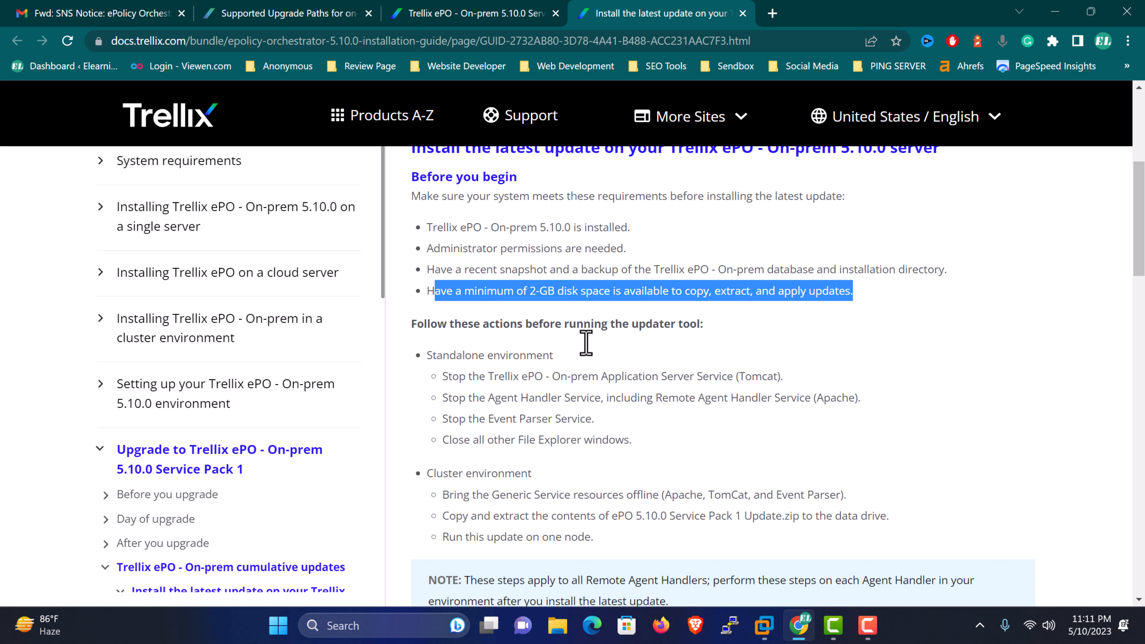
{"action": "scroll", "scroll_direction": "down", "scroll_amount": 3}
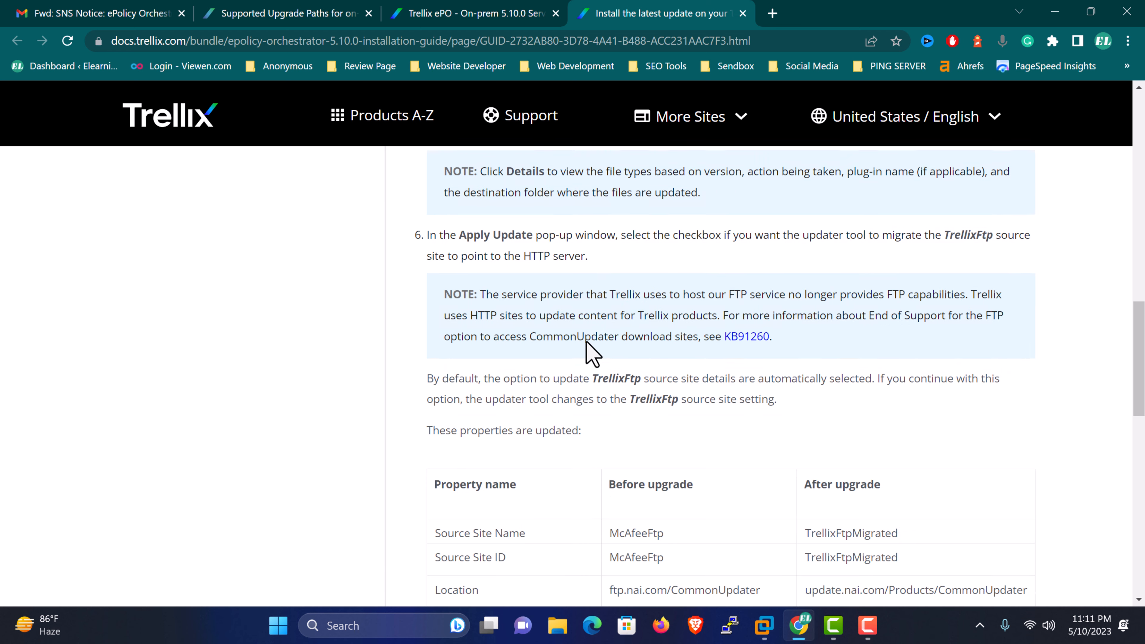
{"action": "scroll", "scroll_direction": "down", "scroll_amount": 3}
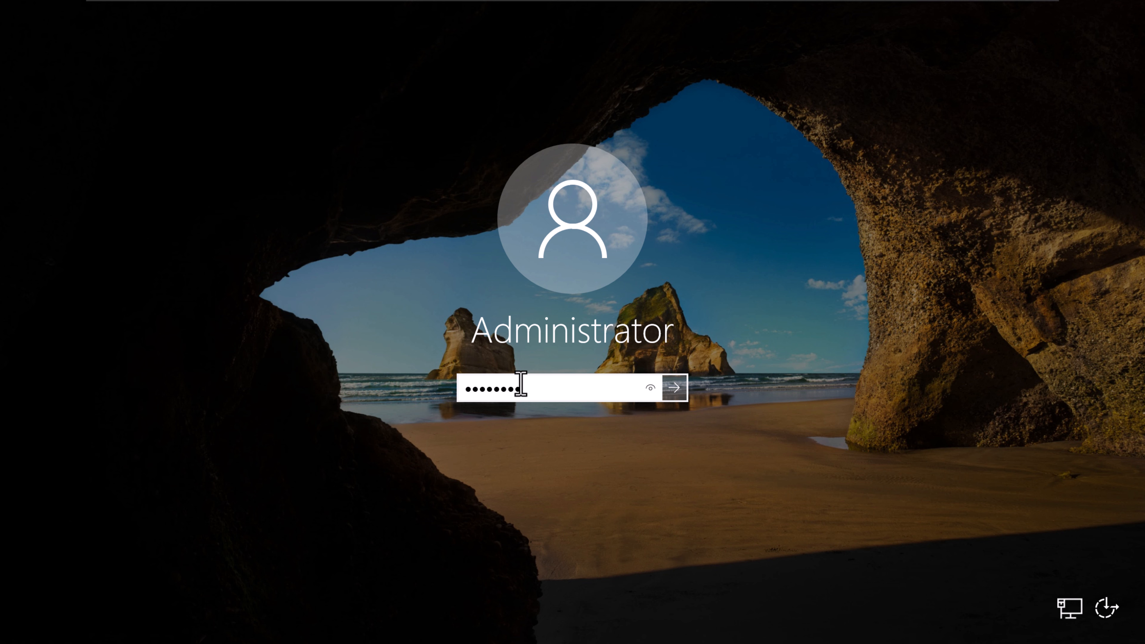
Sign in to Windows Server as Administrator and reach the desktop with the EPO5100 SP1 zip
{"action": "left_click", "coordinate": [672, 389]}
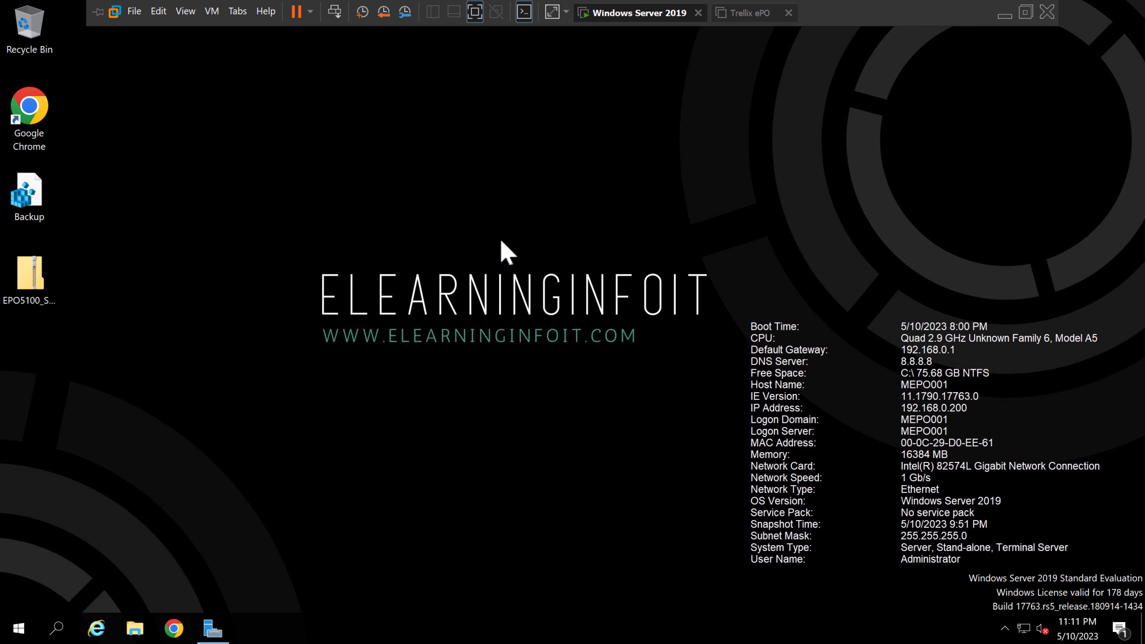
{"action": "right_click", "coordinate": [32, 276]}
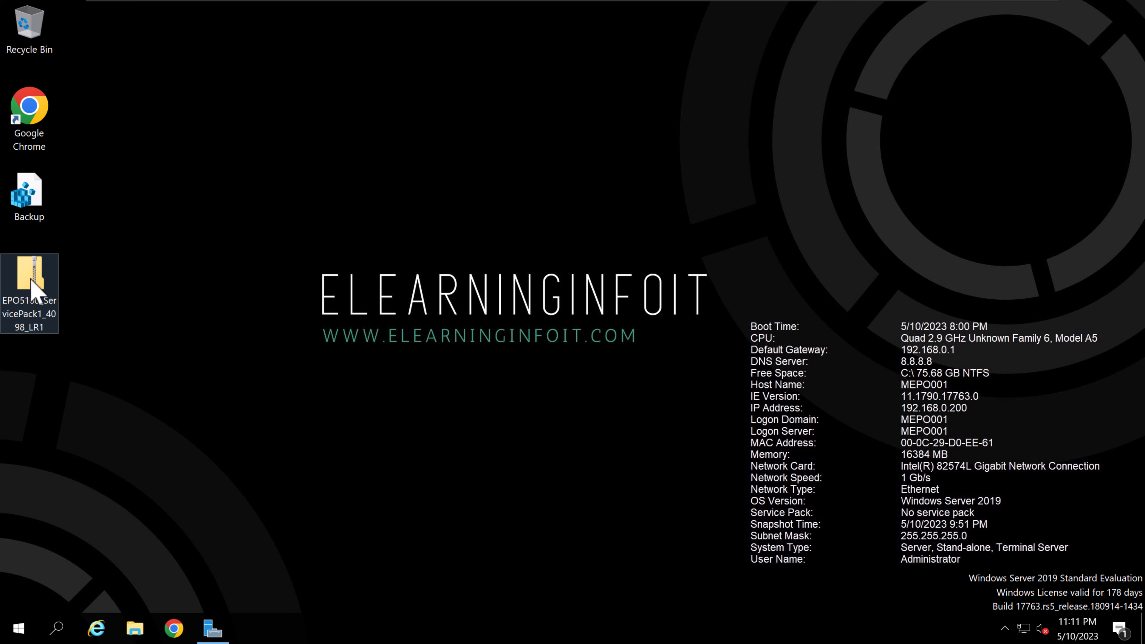
{"action": "mouse_move", "coordinate": [32, 290]}
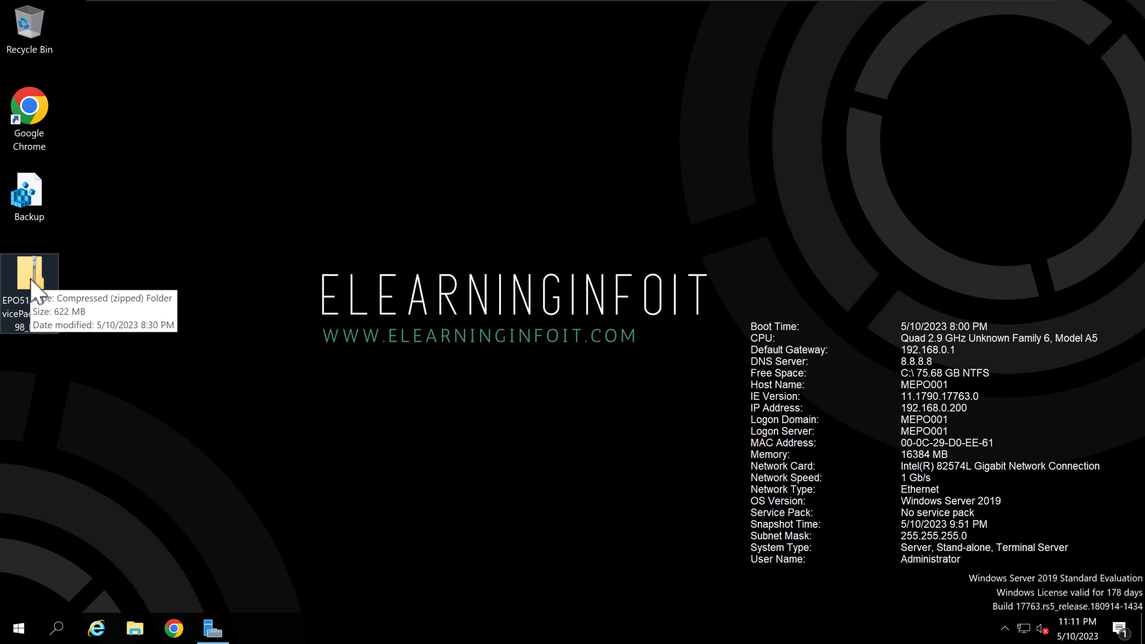
Extract the EPO5100_ServicePack1_4098_LR1 zip to a desktop folder, showing extraction details
{"action": "double_click", "coordinate": [33, 277]}
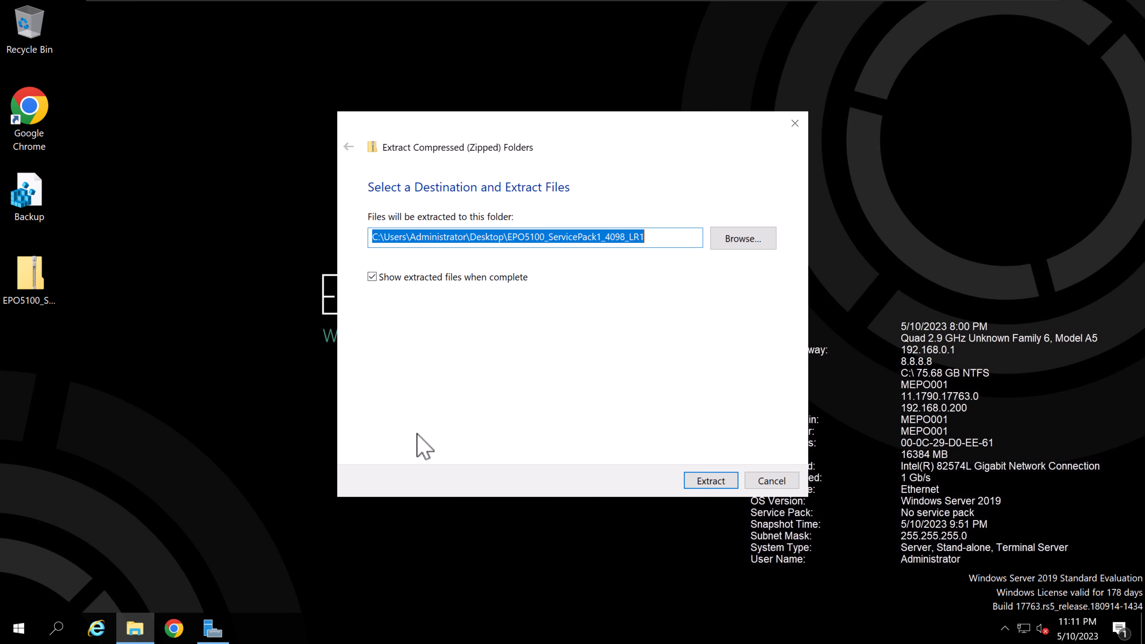
{"action": "left_click", "coordinate": [711, 480]}
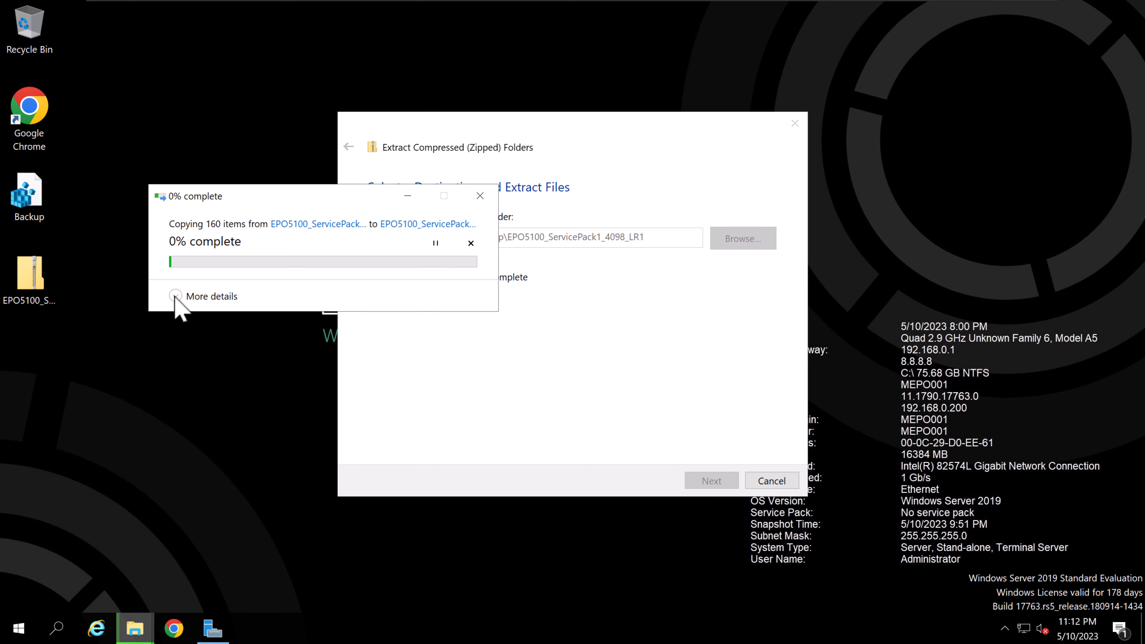
{"action": "left_click", "coordinate": [176, 295]}
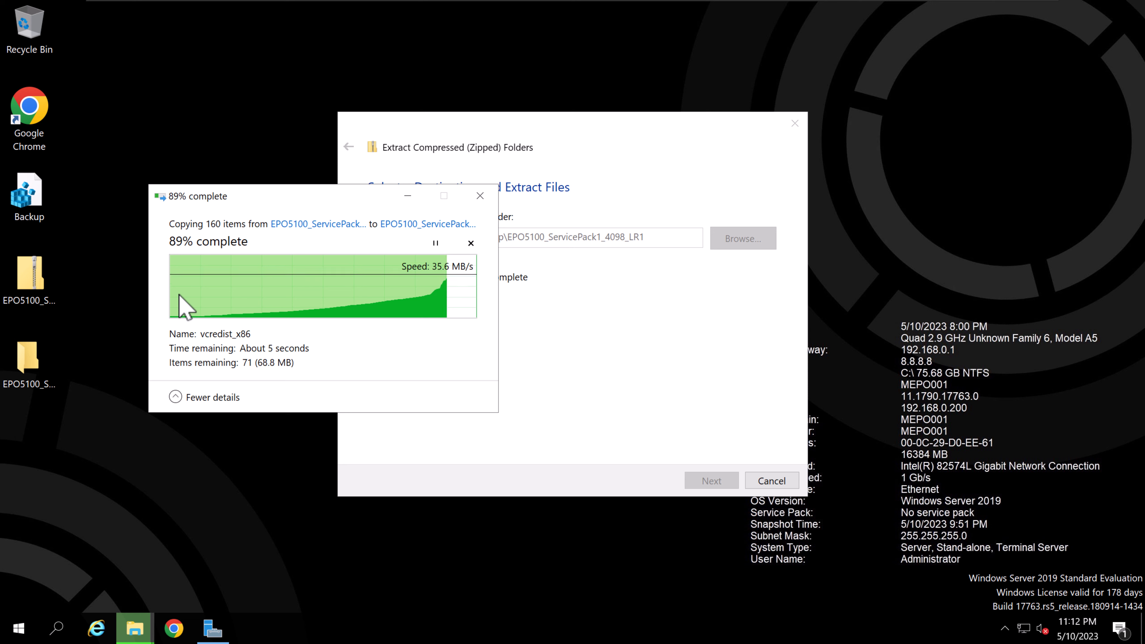
{"action": "mouse_move", "coordinate": [141, 478]}
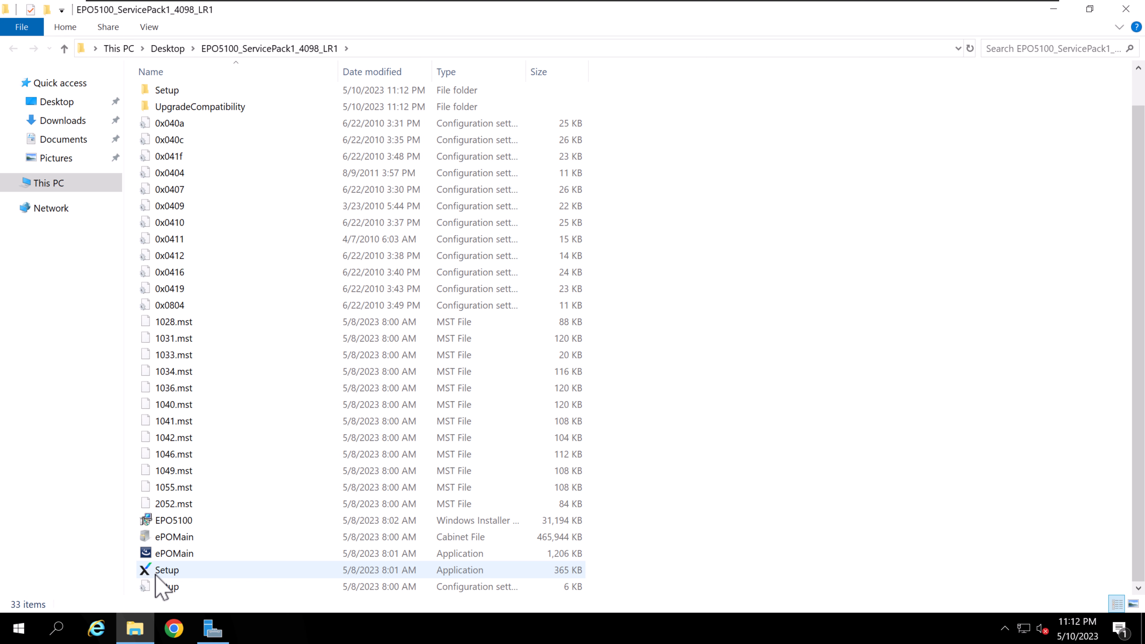
Run the ePO Setup application as administrator
{"action": "right_click", "coordinate": [167, 570]}
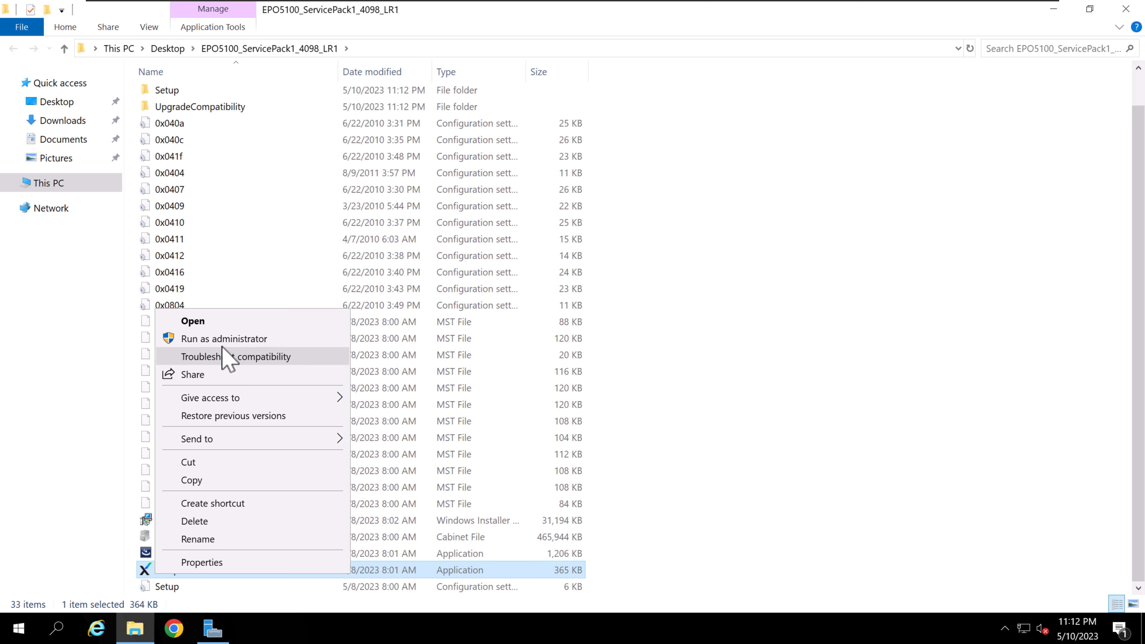
{"action": "left_click", "coordinate": [193, 321]}
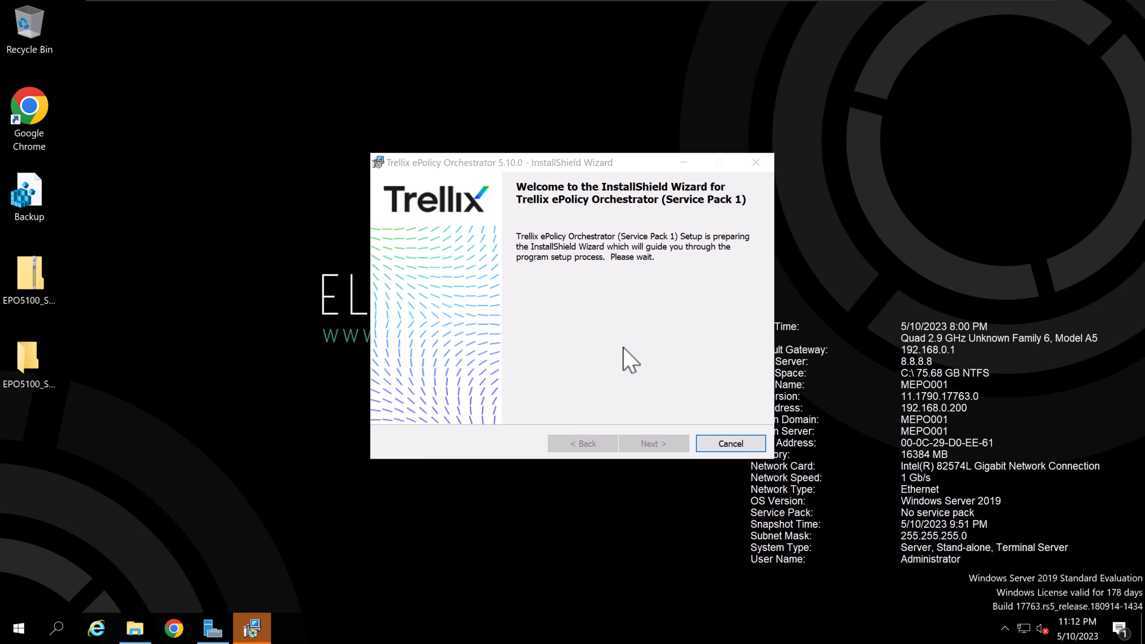
{"action": "mouse_move", "coordinate": [569, 171]}
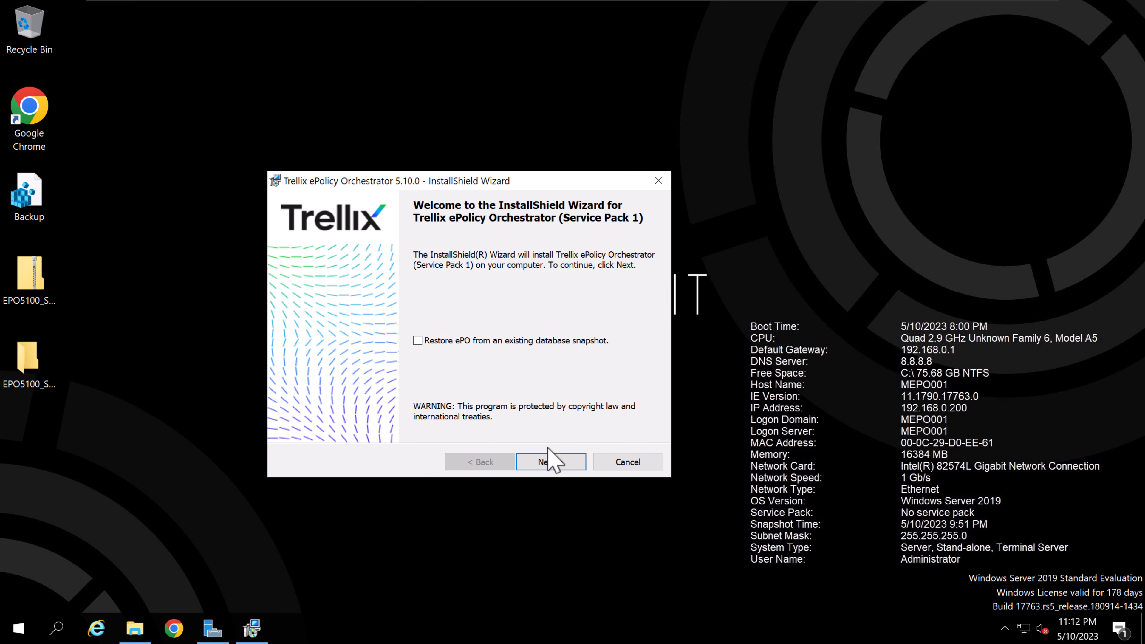
Pass the welcome and Visual C++ prerequisites, keeping the default Program Files (x86)\Trellix\ePolicy Orchestrator folder
{"action": "left_click", "coordinate": [551, 461]}
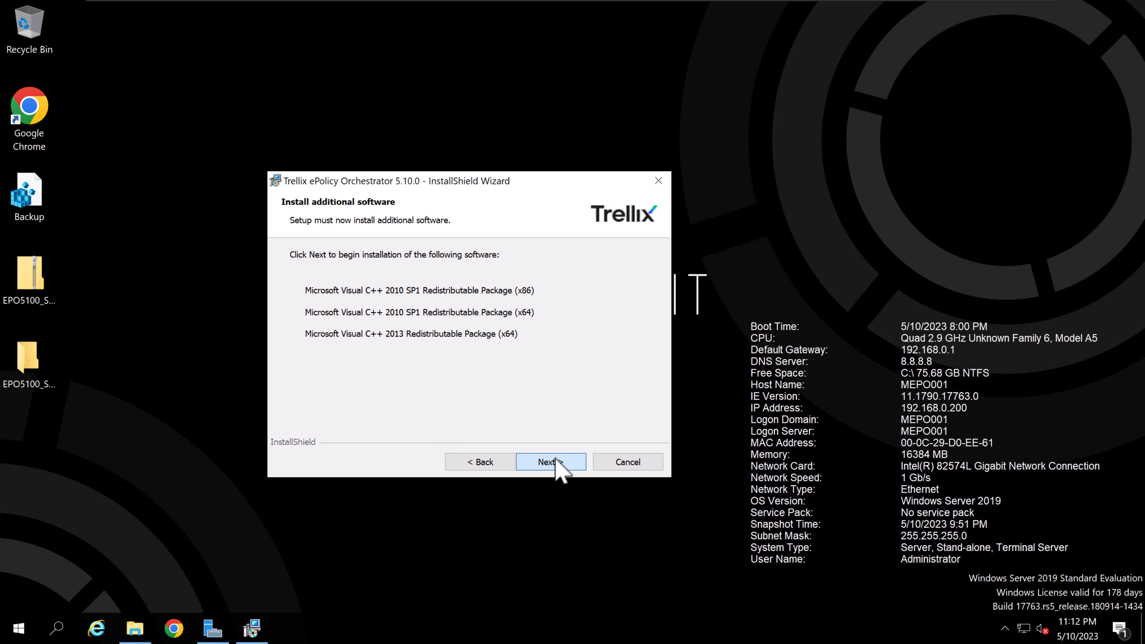
{"action": "left_click", "coordinate": [551, 462]}
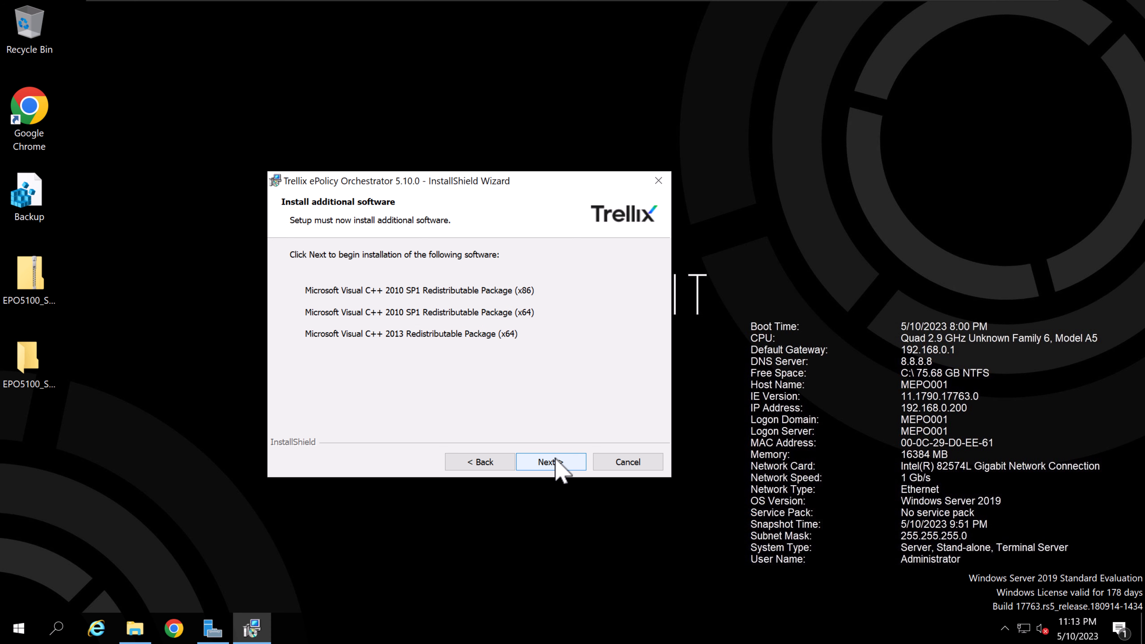
{"action": "left_click", "coordinate": [551, 461]}
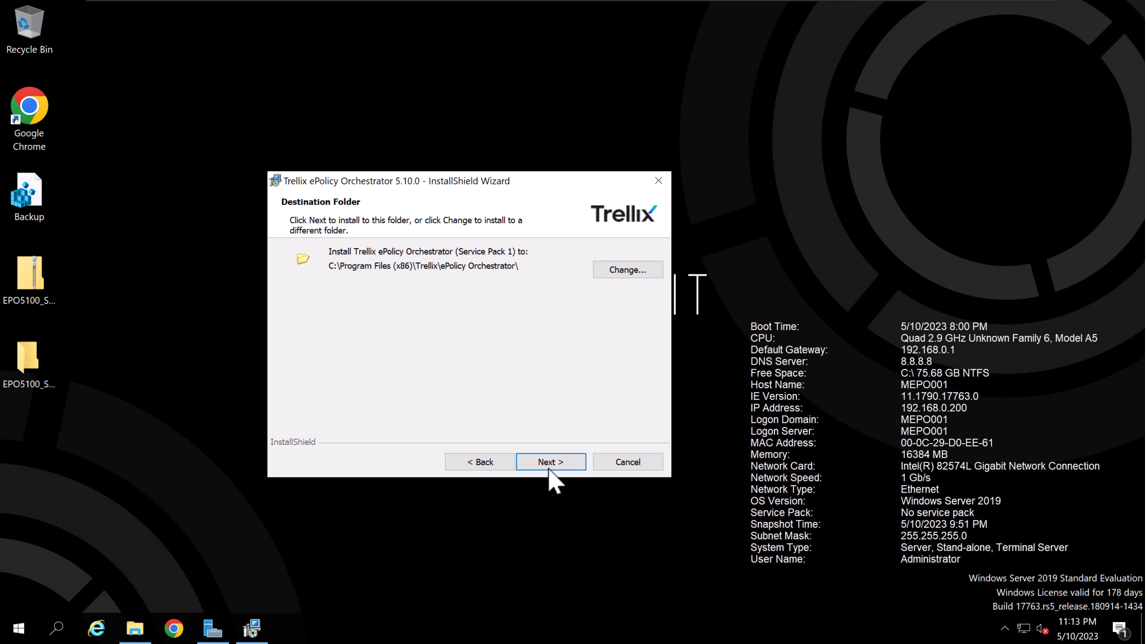
{"action": "left_click", "coordinate": [551, 462]}
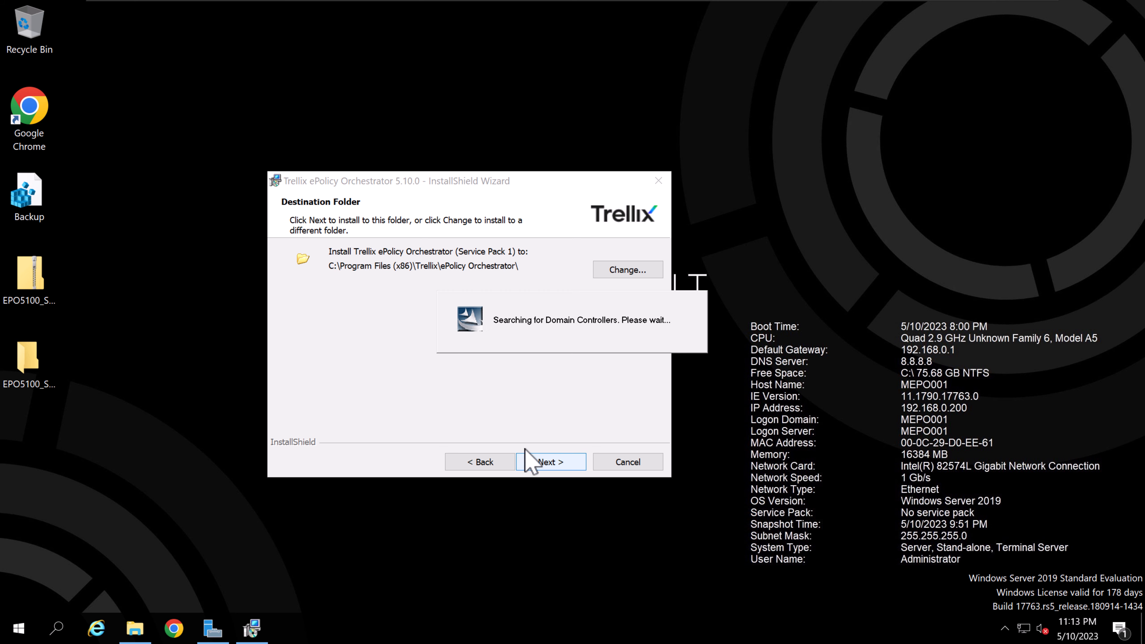
{"action": "left_click", "coordinate": [551, 462]}
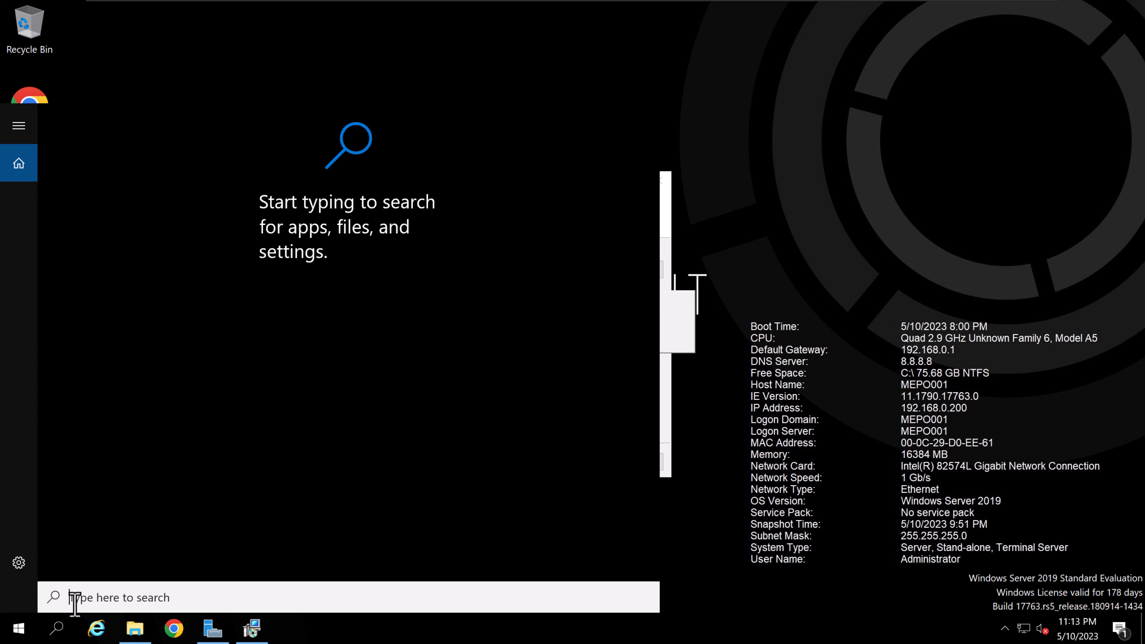
Check in Services that SQL Server (SQLEXPRESS) and SQL Server Browser are running, then return to setup
{"action": "type", "text": "se"}
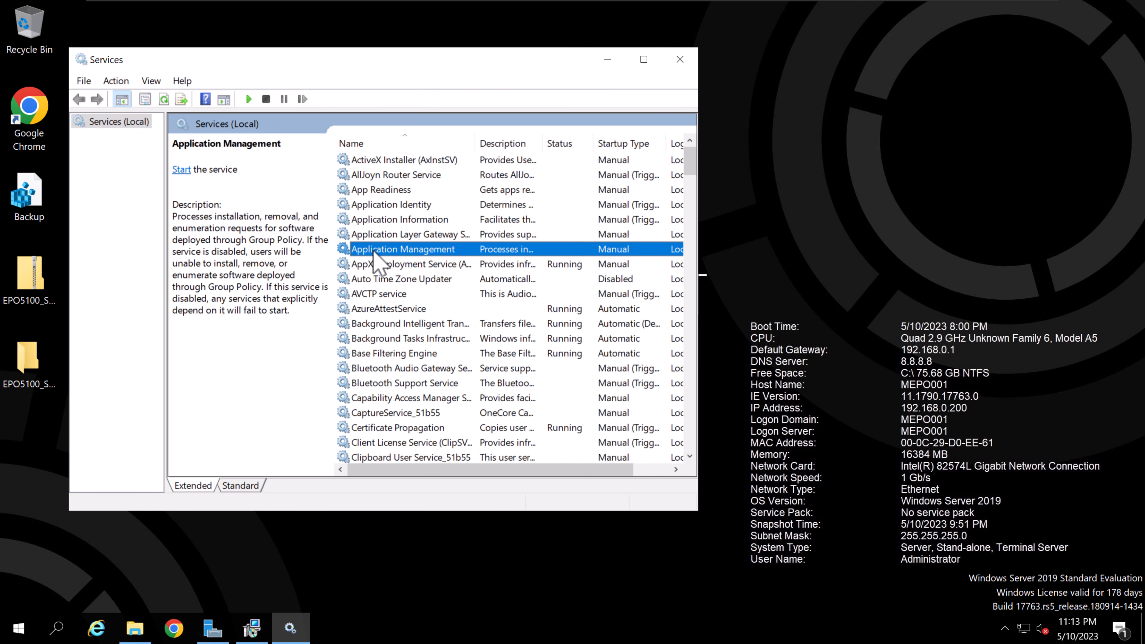
{"action": "scroll", "scroll_direction": "down", "scroll_amount": 3}
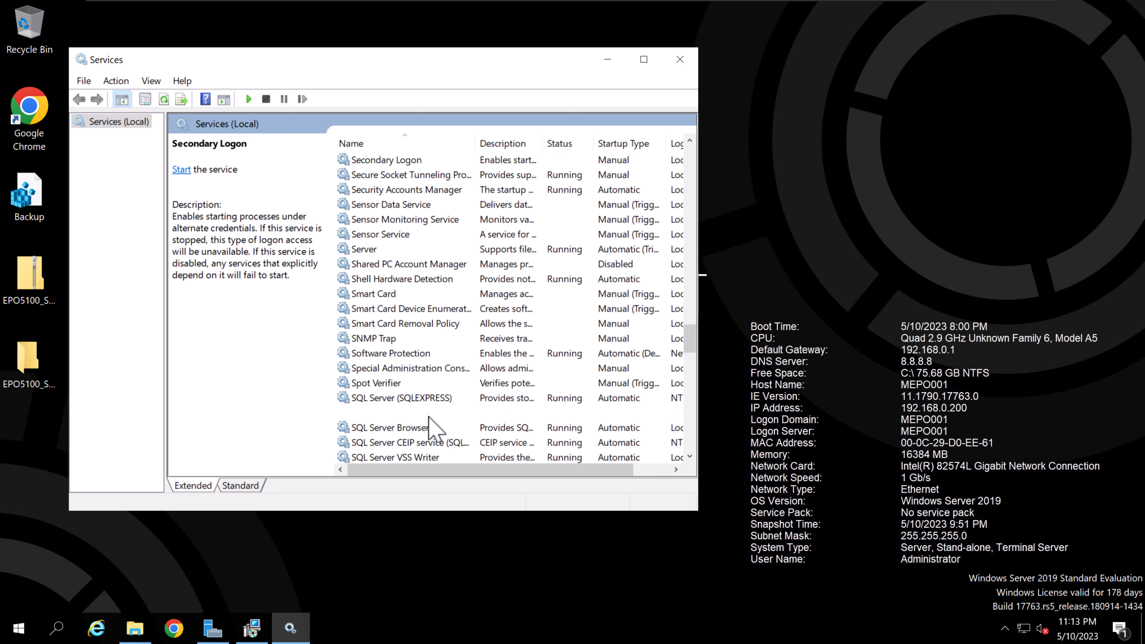
{"action": "left_click", "coordinate": [389, 428]}
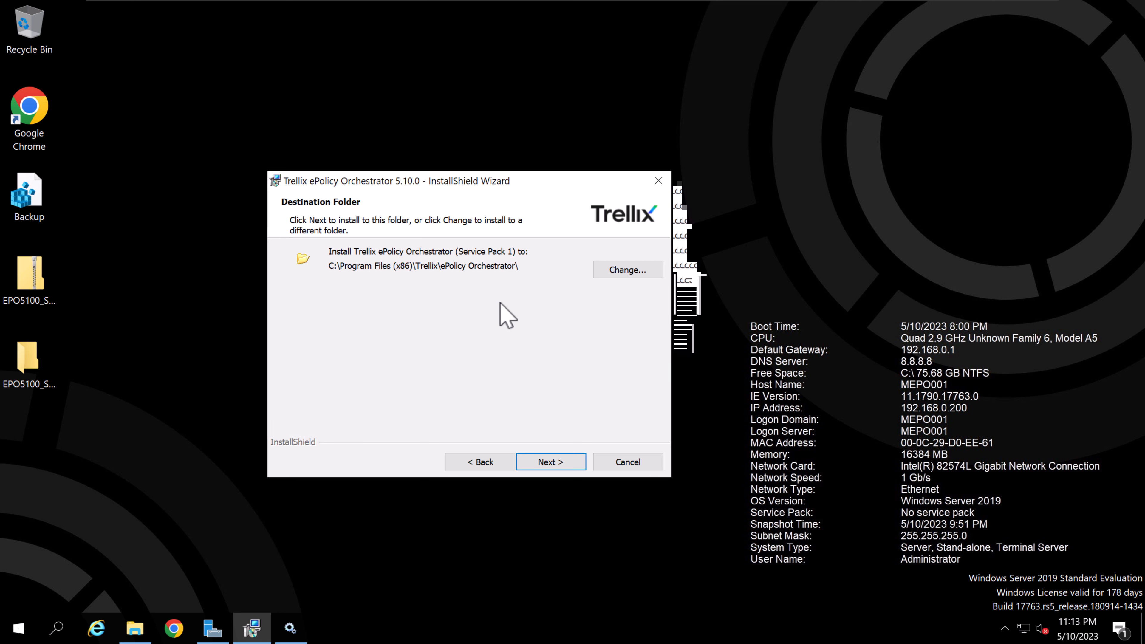
Set database server 192.168.0.200 with SQL authentication as user sa and its password
{"action": "left_click", "coordinate": [551, 462]}
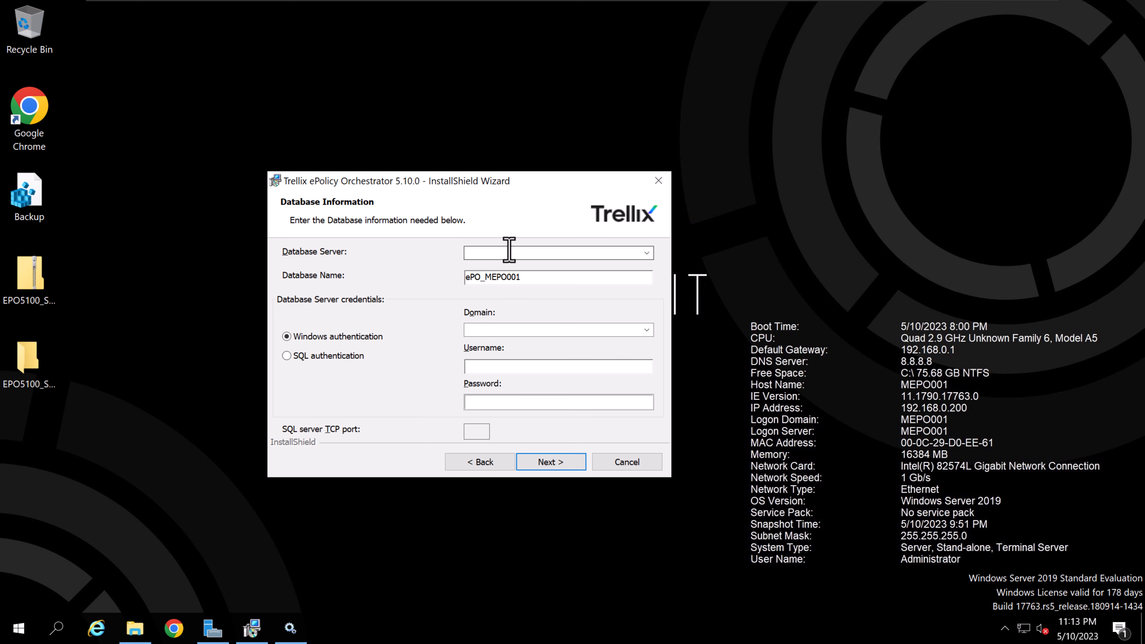
{"action": "type", "text": "1923168..0"}
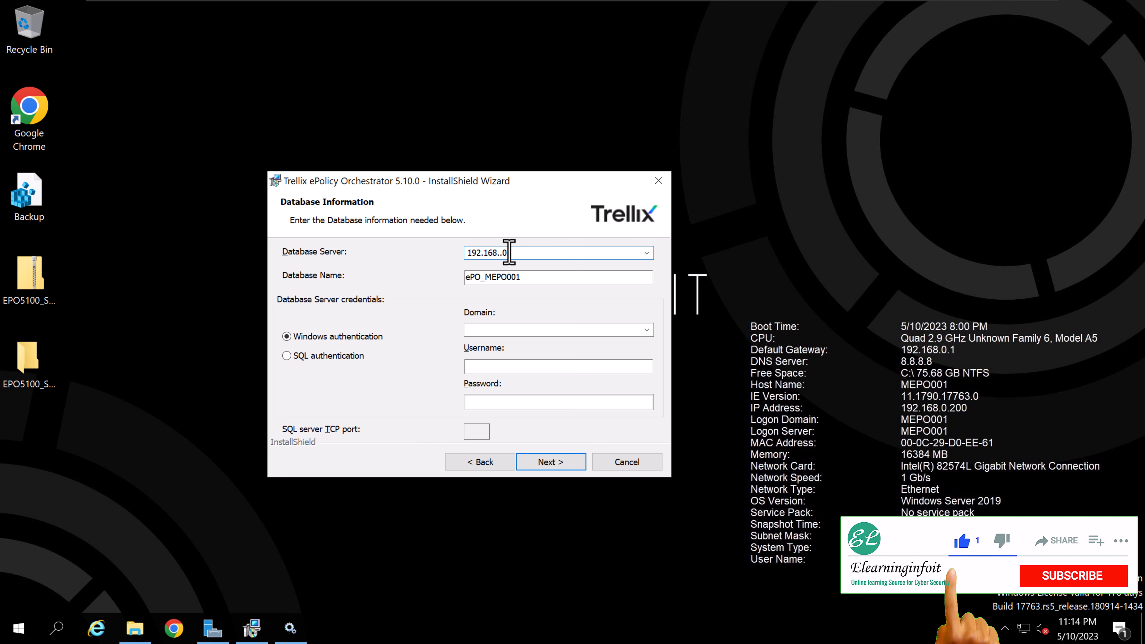
{"action": "left_click", "coordinate": [1073, 576]}
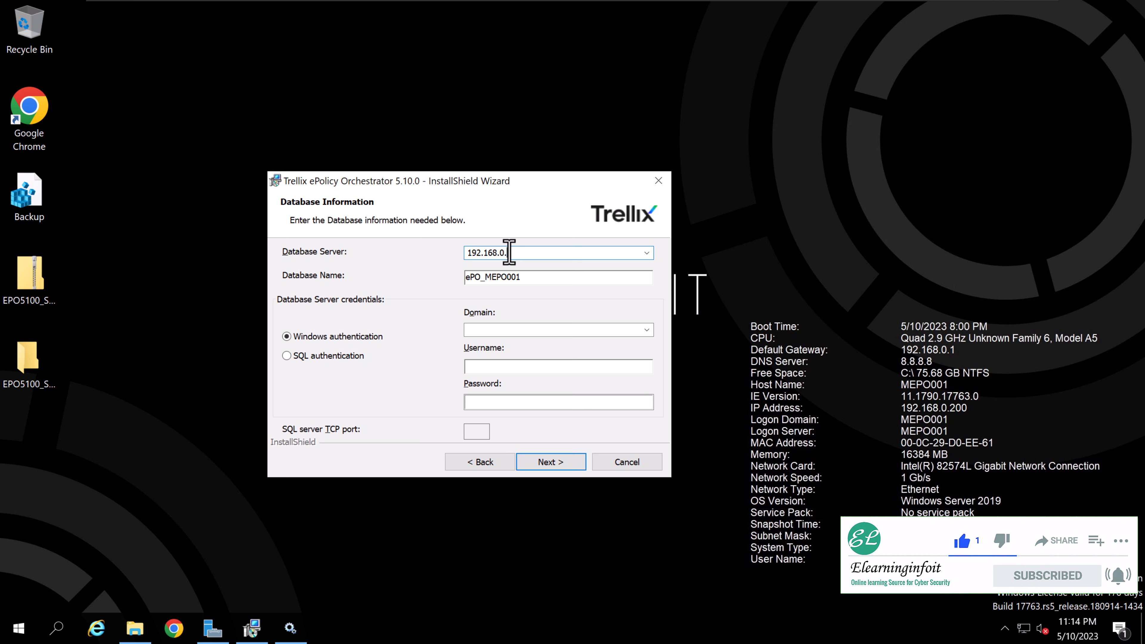
{"action": "type", "text": "00"}
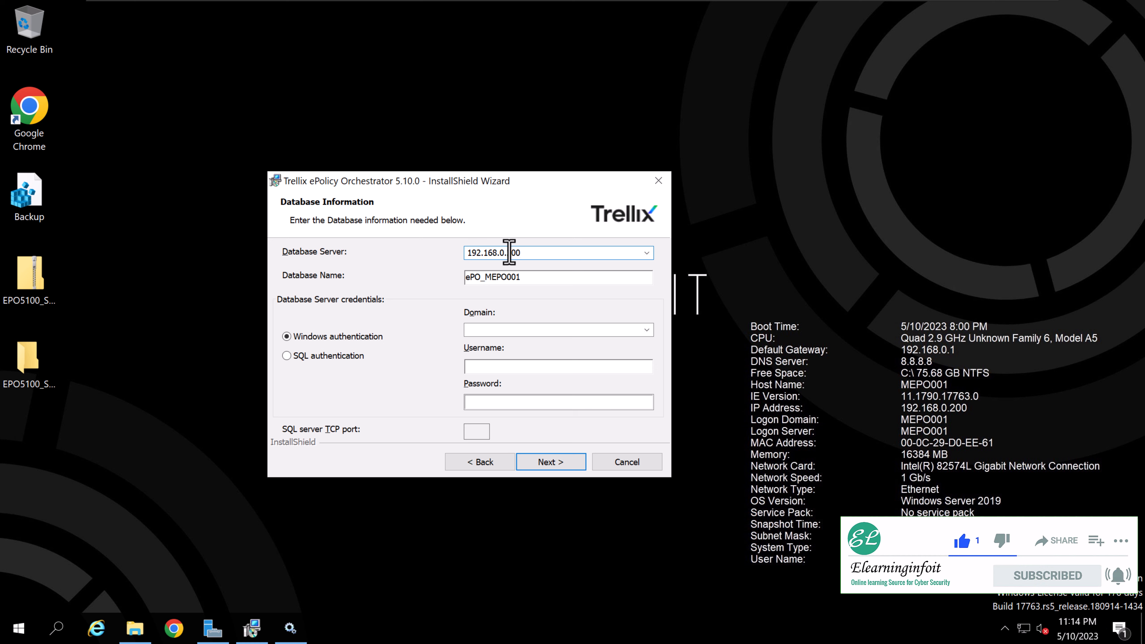
{"action": "left_click", "coordinate": [286, 355]}
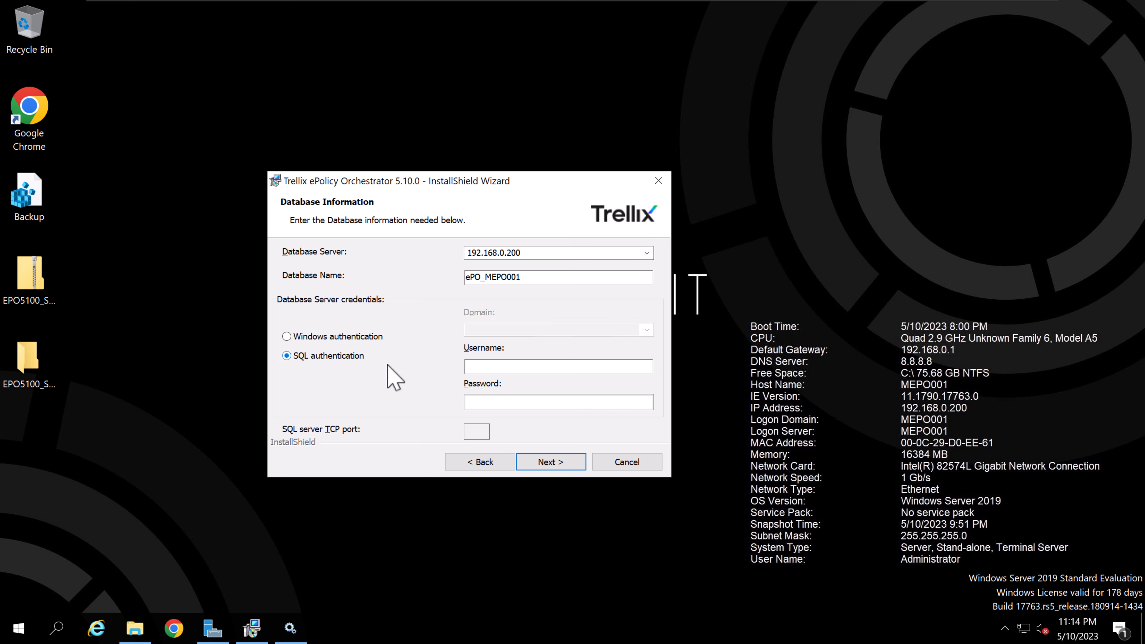
{"action": "type", "text": "sa"}
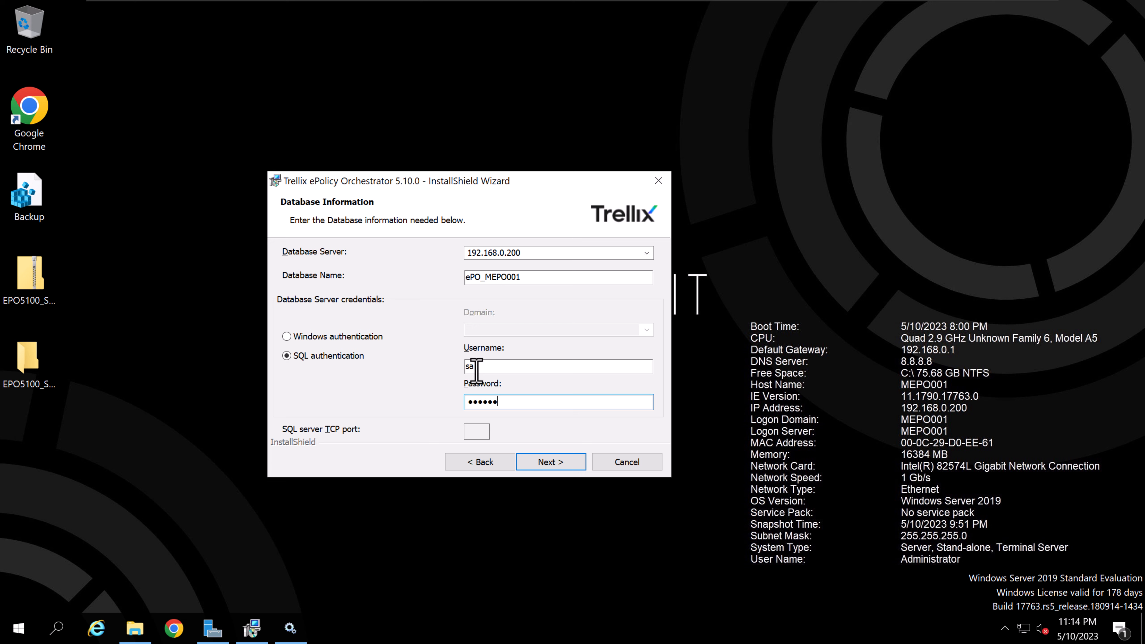
{"action": "type", "text": "••••"}
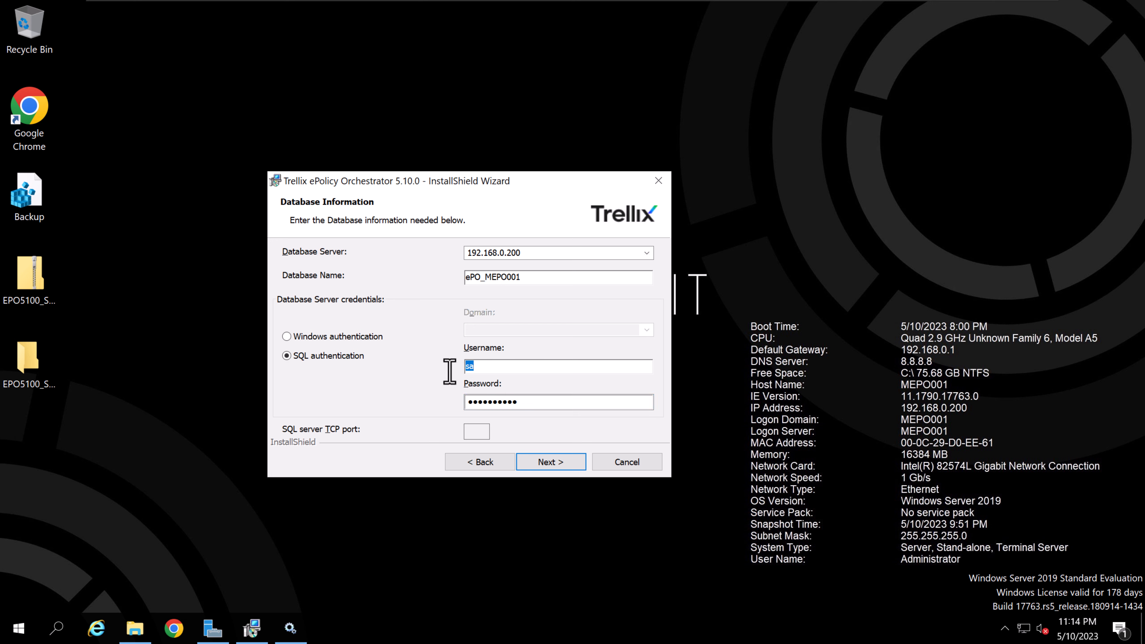
{"action": "mouse_move", "coordinate": [484, 373]}
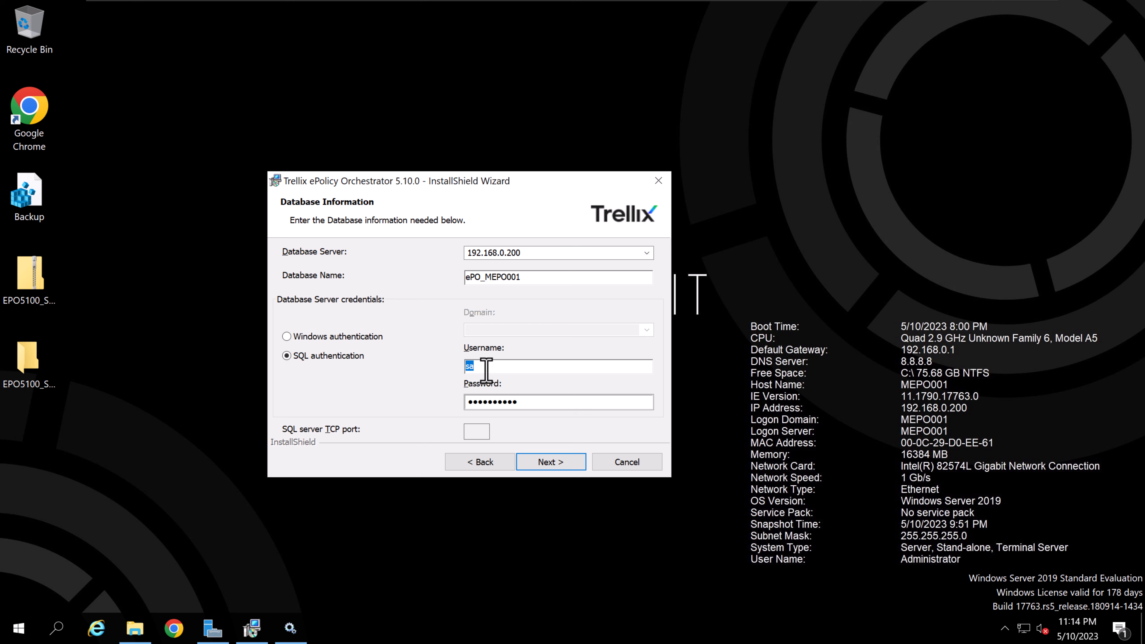
{"action": "mouse_move", "coordinate": [448, 375]}
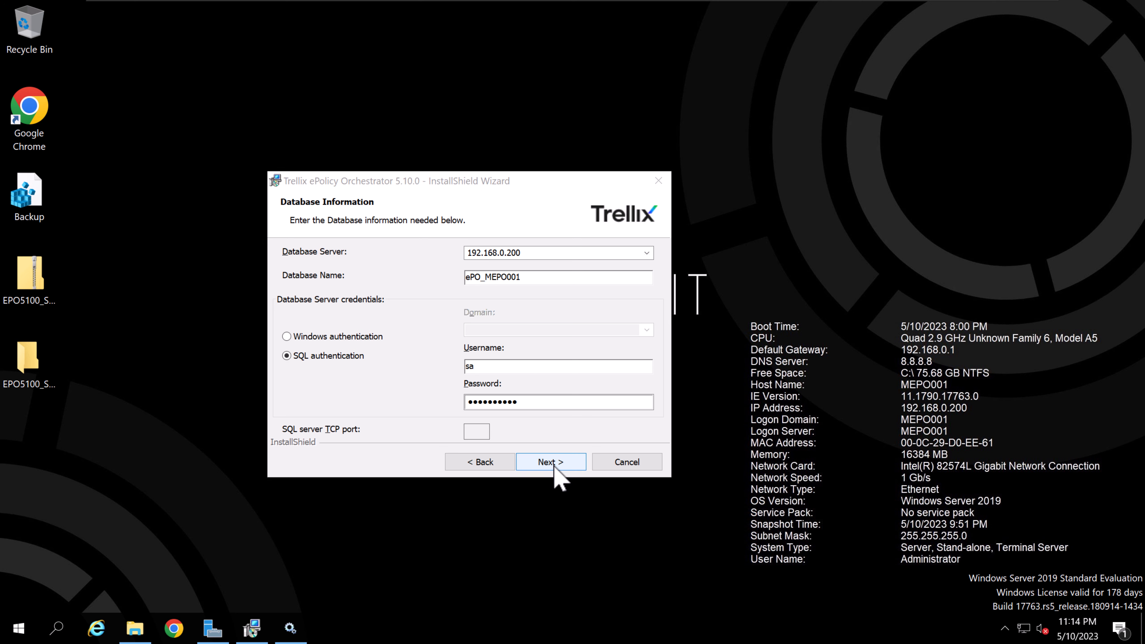
After the UDP 1434 error, set the SQL server TCP port to 1434 and resubmit the database details
{"action": "left_click", "coordinate": [551, 462]}
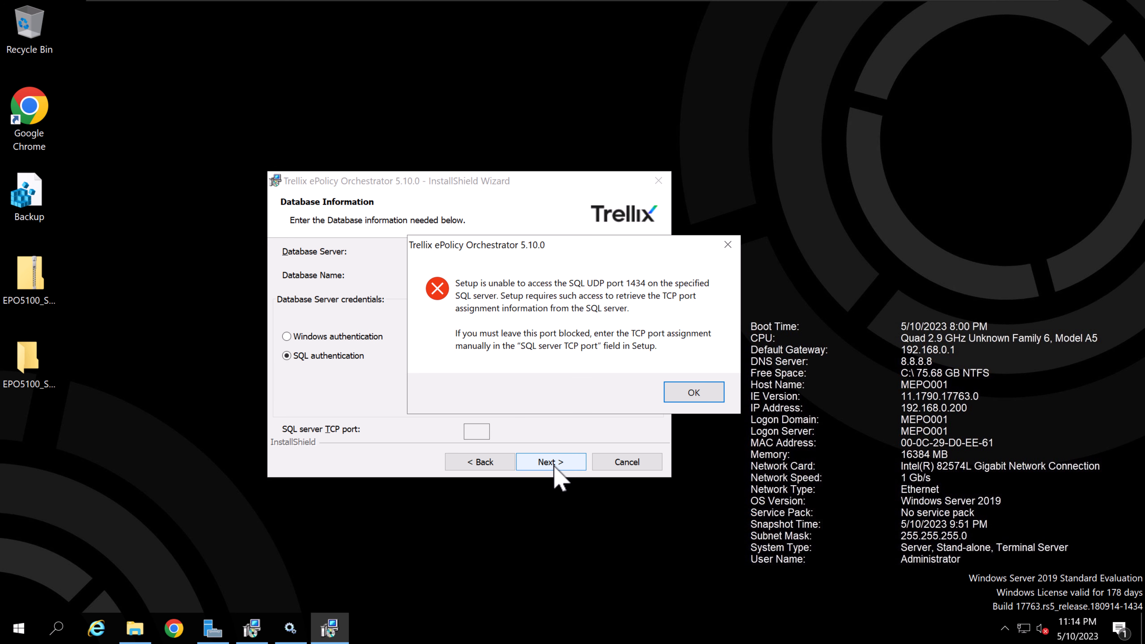
{"action": "left_click", "coordinate": [694, 393]}
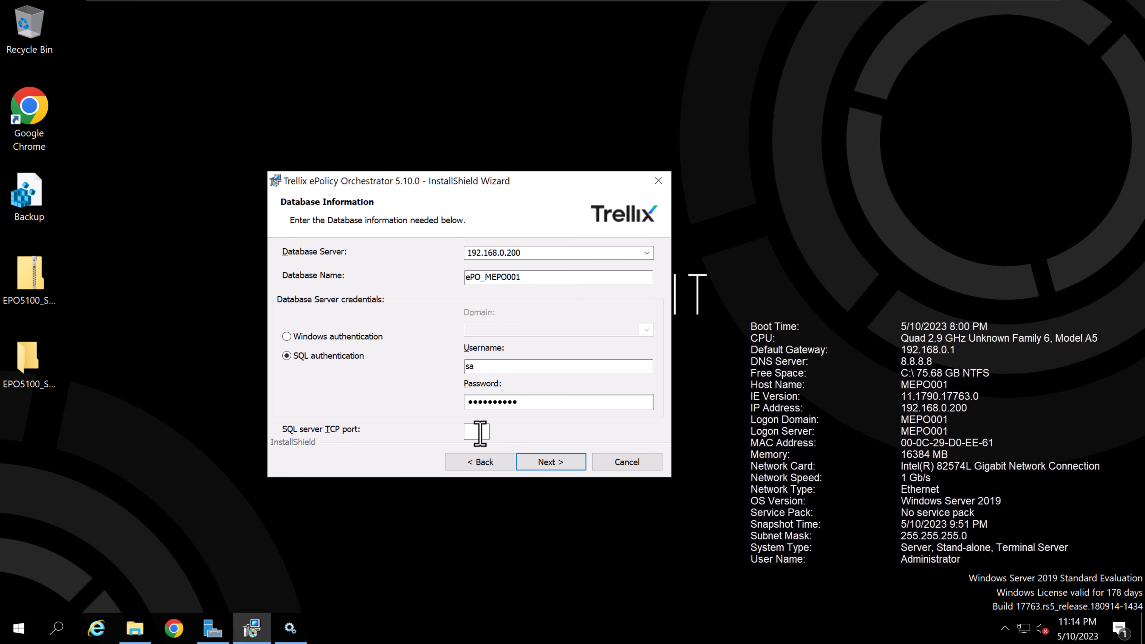
{"action": "type", "text": "143"}
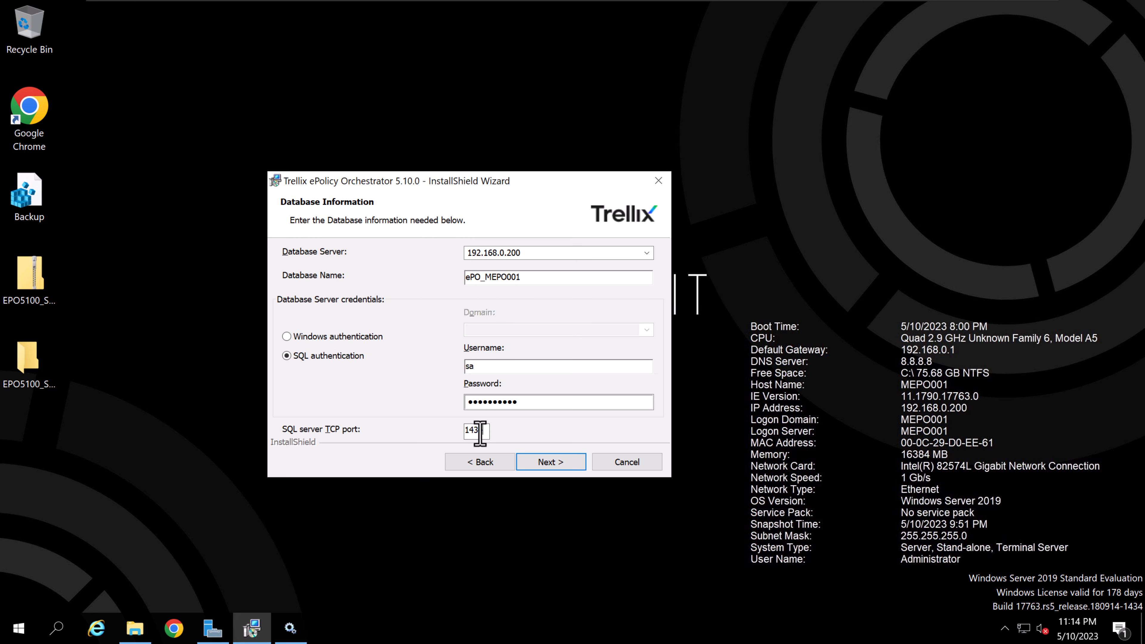
{"action": "left_click", "coordinate": [552, 462]}
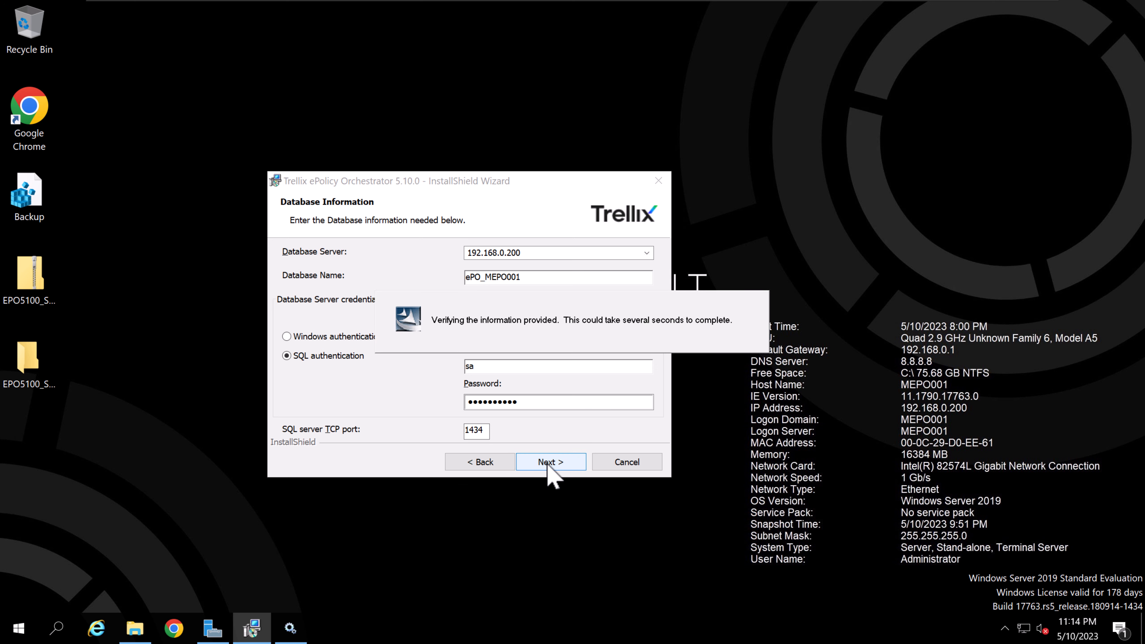
Continue through verification and review the passing Pre-Installation Auditor results
{"action": "left_click", "coordinate": [552, 462]}
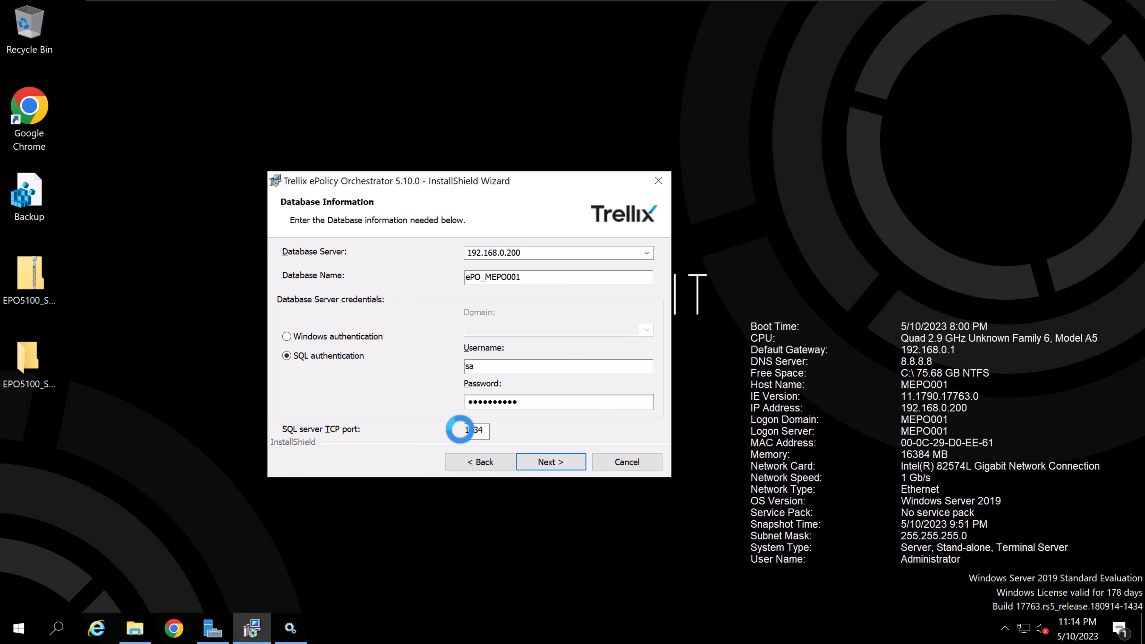
{"action": "left_click", "coordinate": [552, 461]}
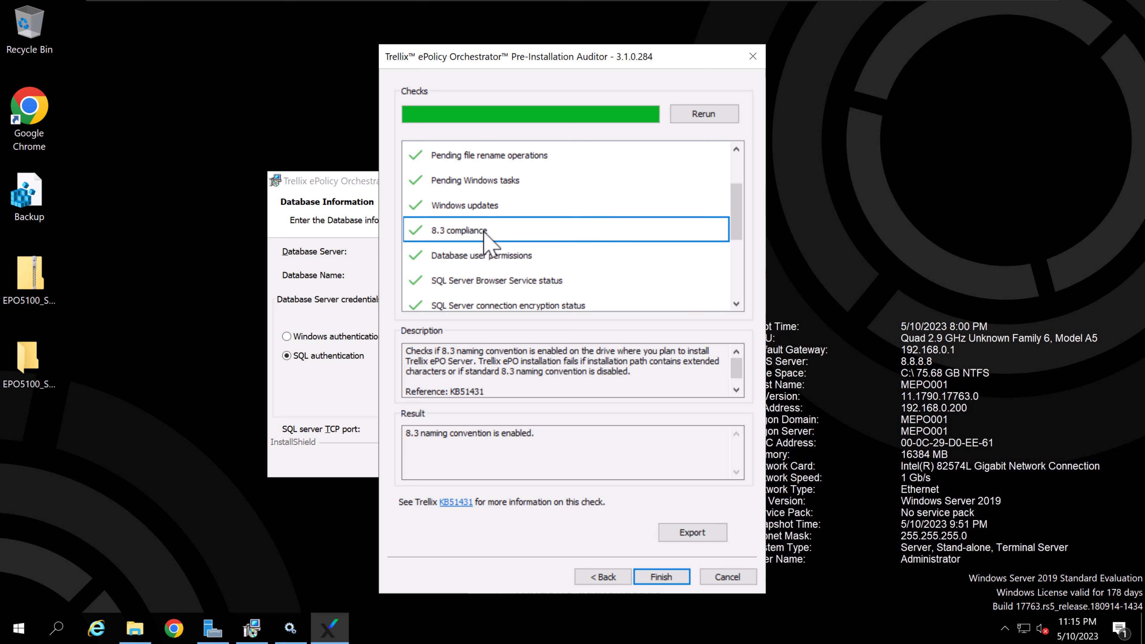
{"action": "mouse_move", "coordinate": [520, 253]}
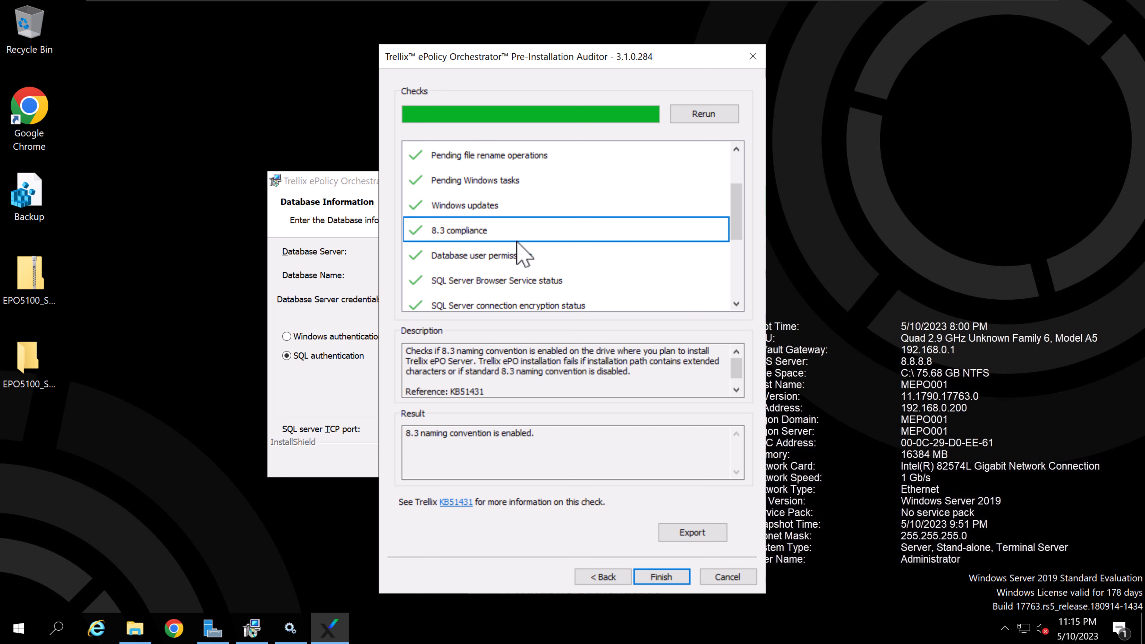
{"action": "scroll", "scroll_direction": "up", "scroll_amount": 3}
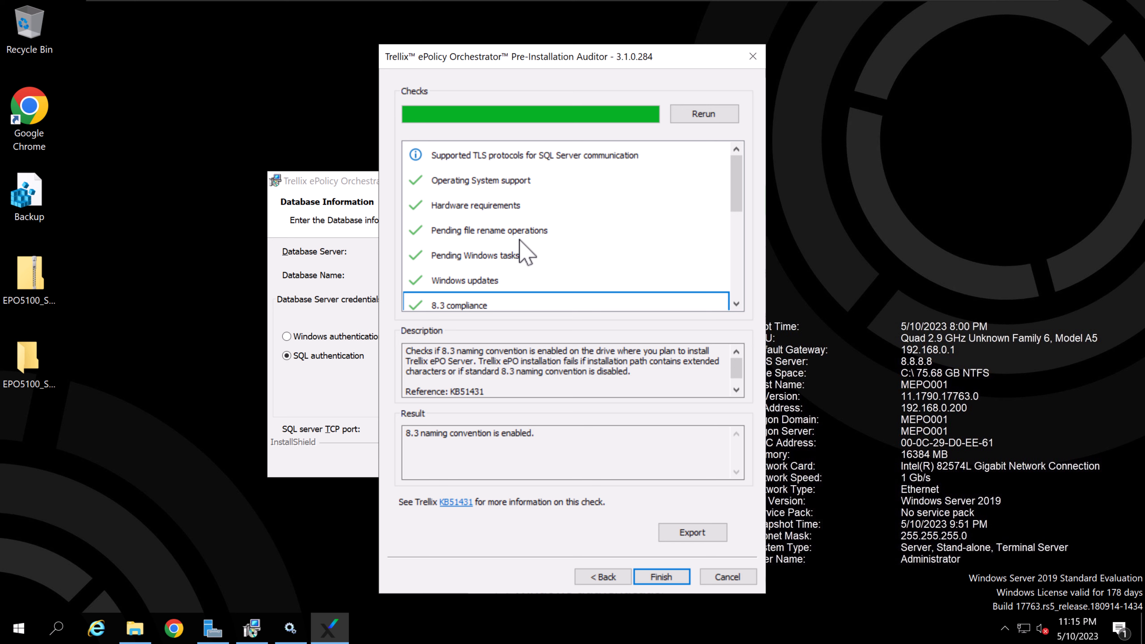
{"action": "mouse_move", "coordinate": [400, 283]}
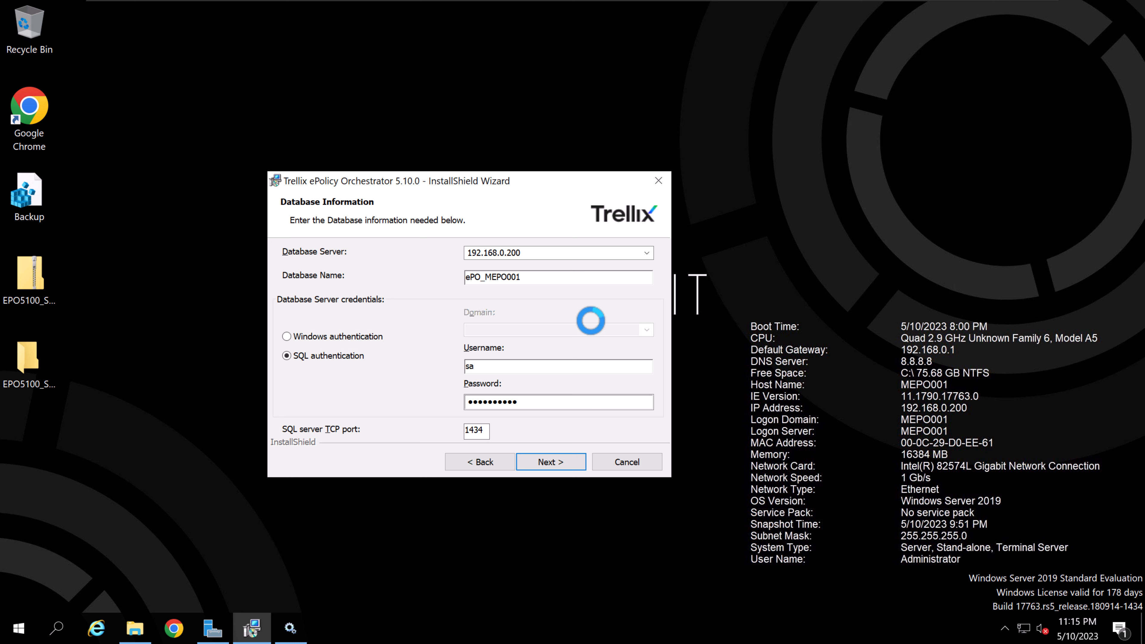
Keep the default HTTP ports (80, 443, 8081, 8082, 8443, 8444, 1434) and continue
{"action": "left_click", "coordinate": [551, 462]}
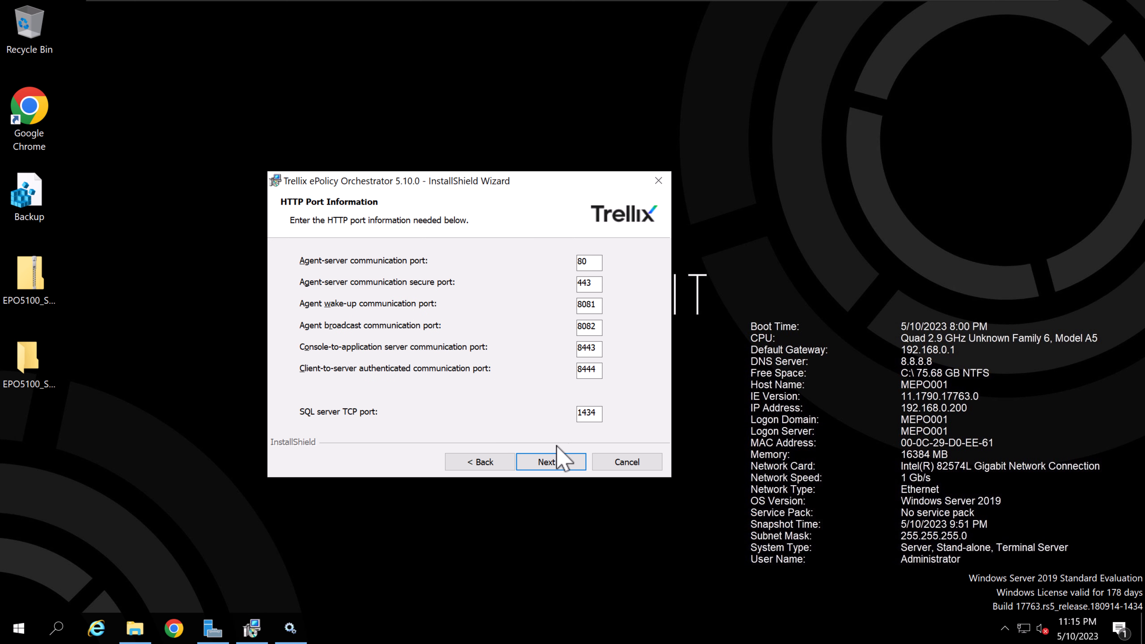
{"action": "mouse_move", "coordinate": [531, 456]}
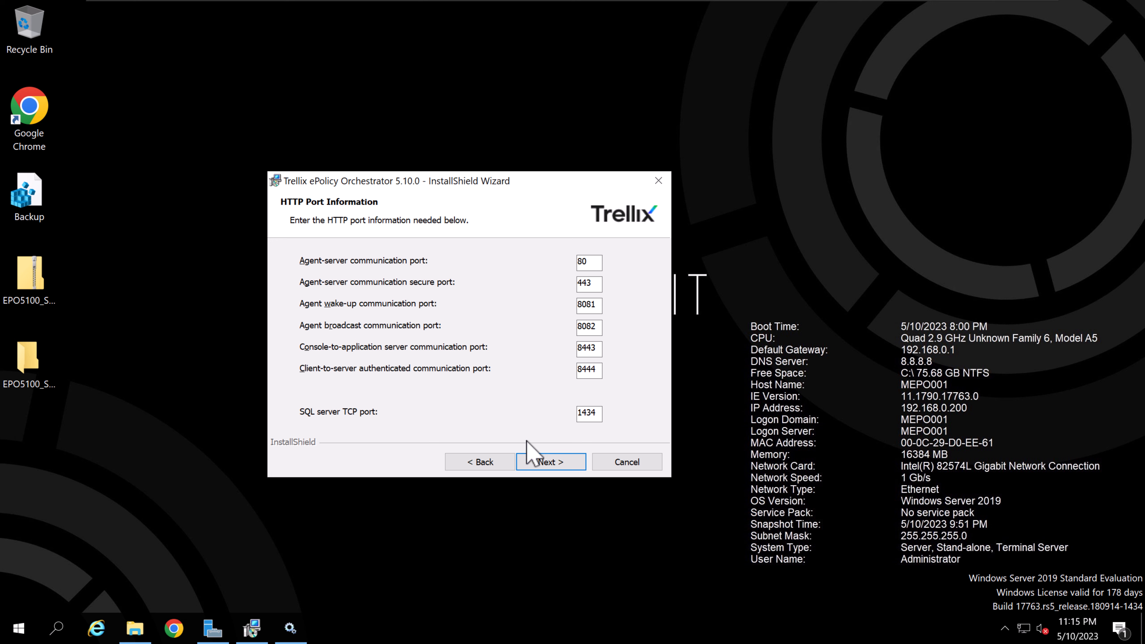
{"action": "left_click", "coordinate": [552, 462]}
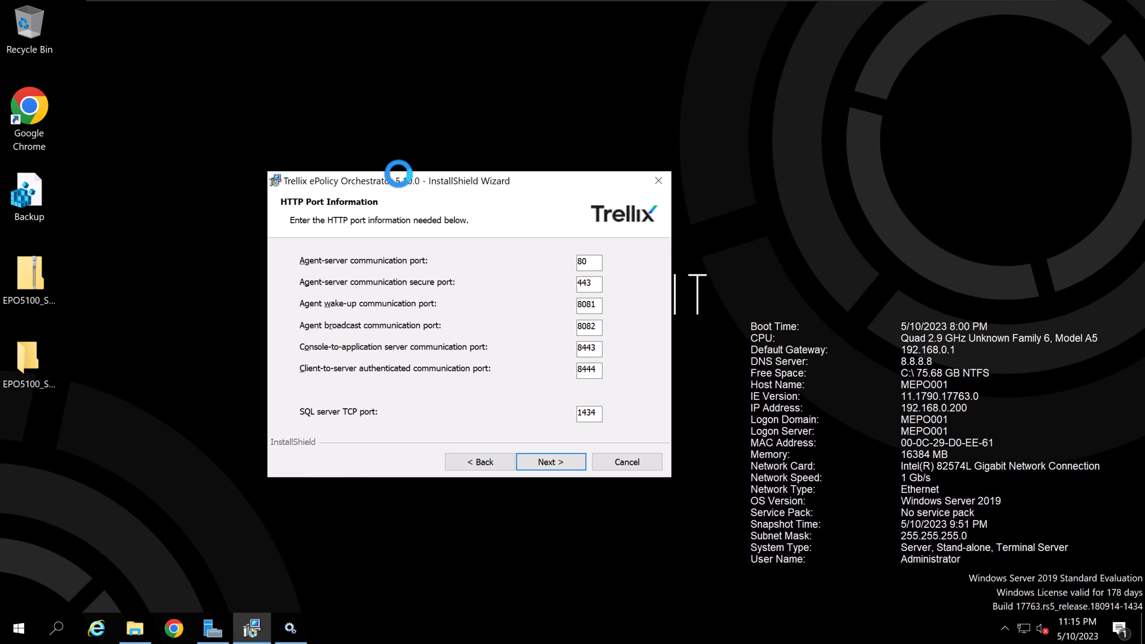
Enter the administrator username, password and recovery passphrase, then continue to licensing
{"action": "left_click", "coordinate": [551, 461]}
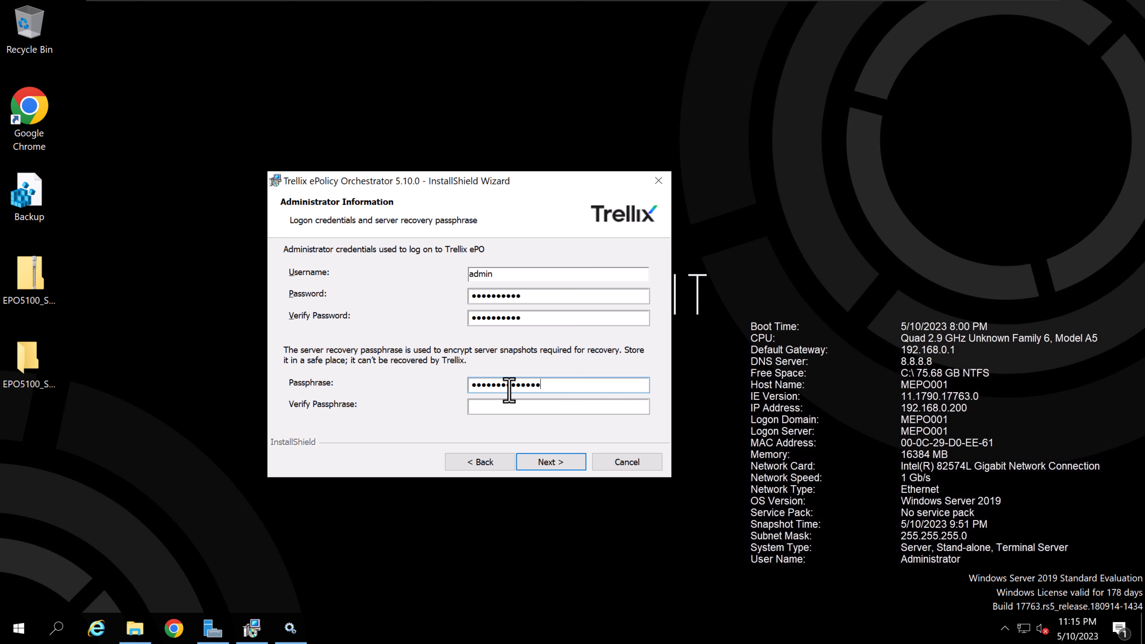
{"action": "type", "text": "••••••"}
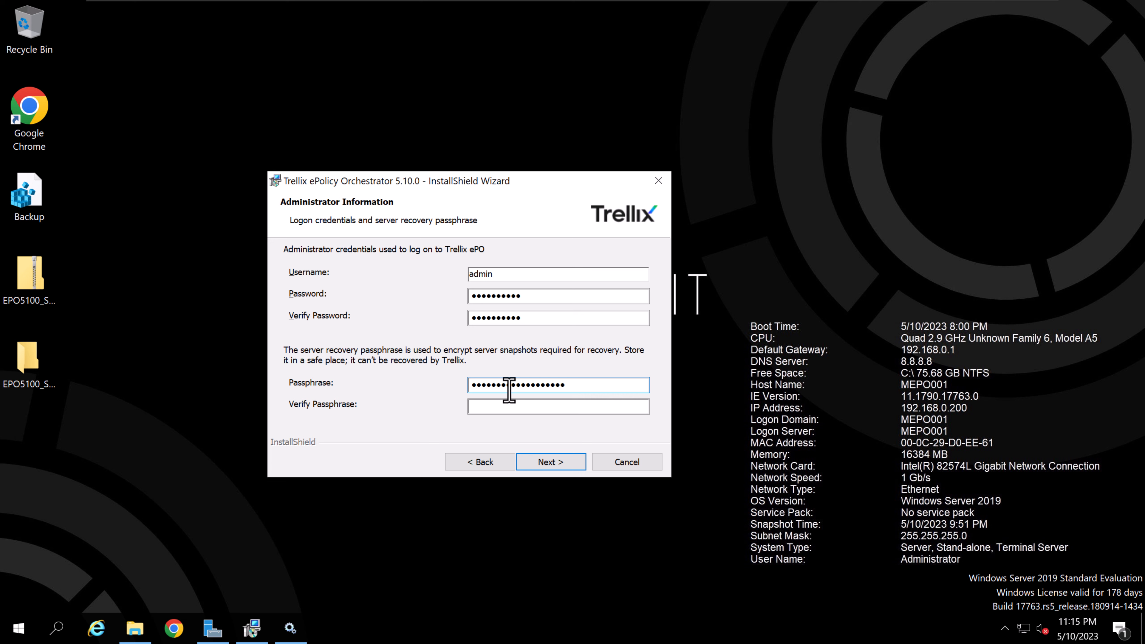
{"action": "type", "text": "•••••"}
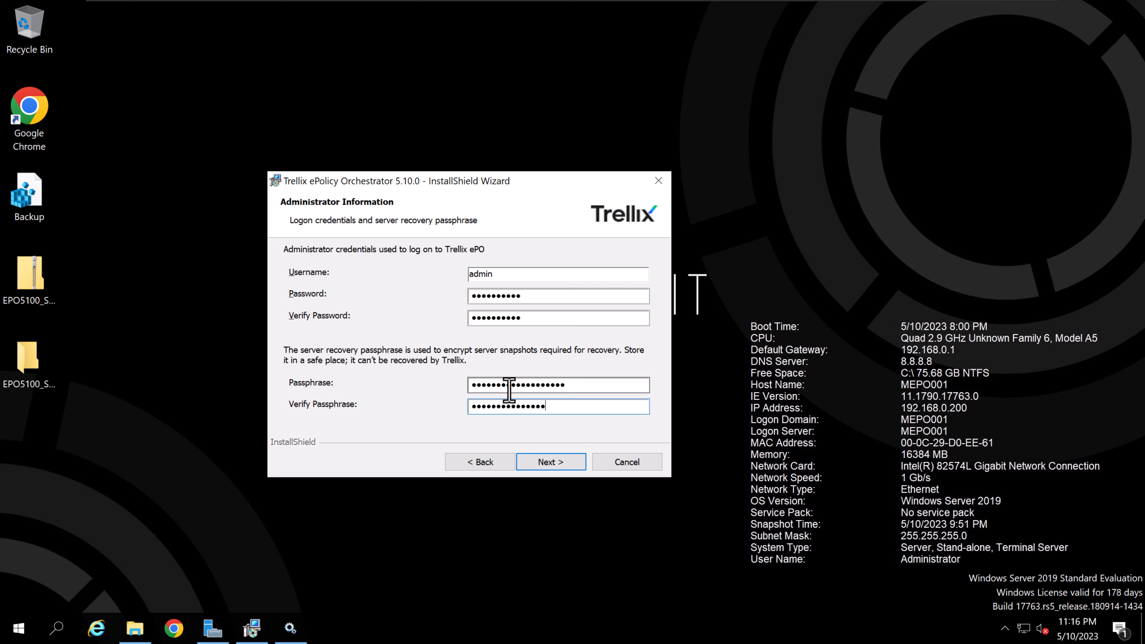
{"action": "type", "text": "•"}
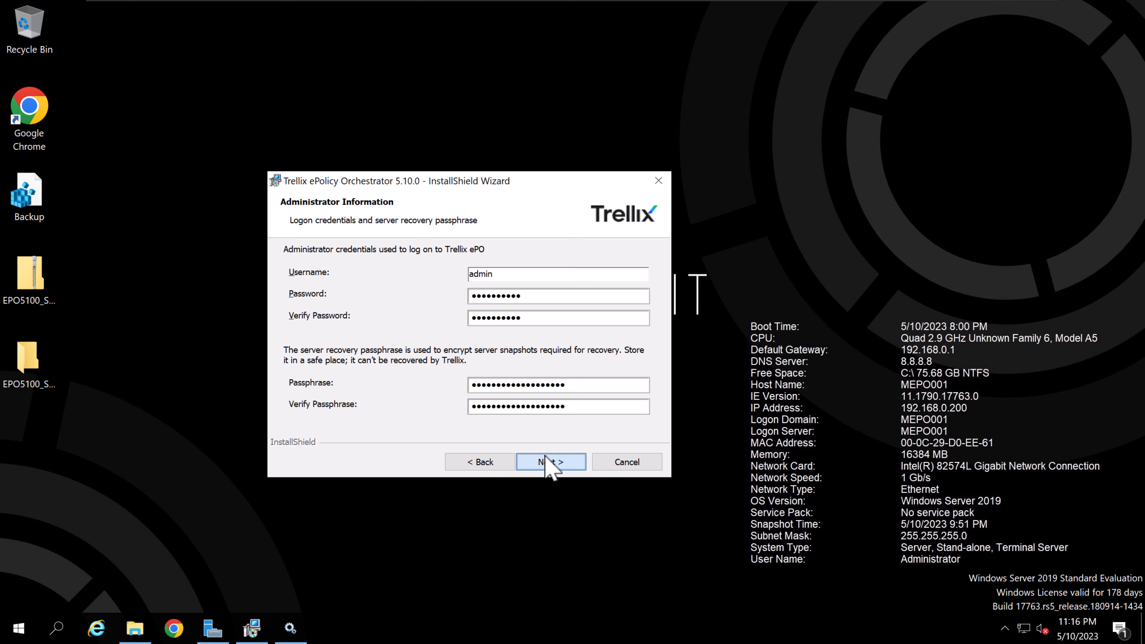
{"action": "left_click", "coordinate": [551, 461]}
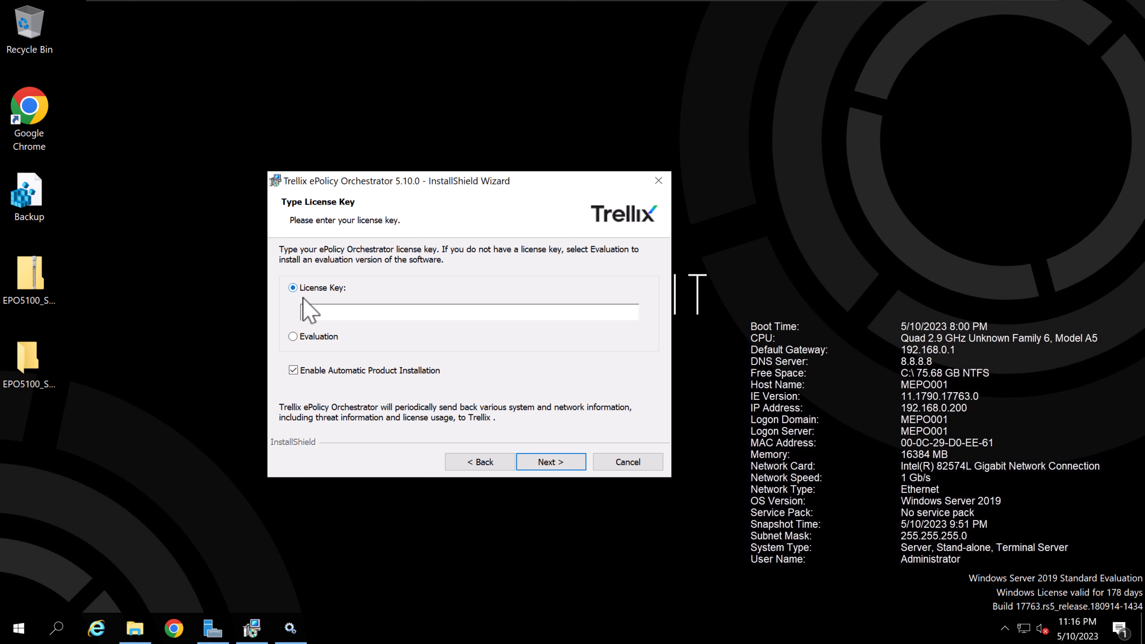
Choose the Evaluation license, acknowledge the expiry notice and accept the license agreement
{"action": "left_click", "coordinate": [292, 336]}
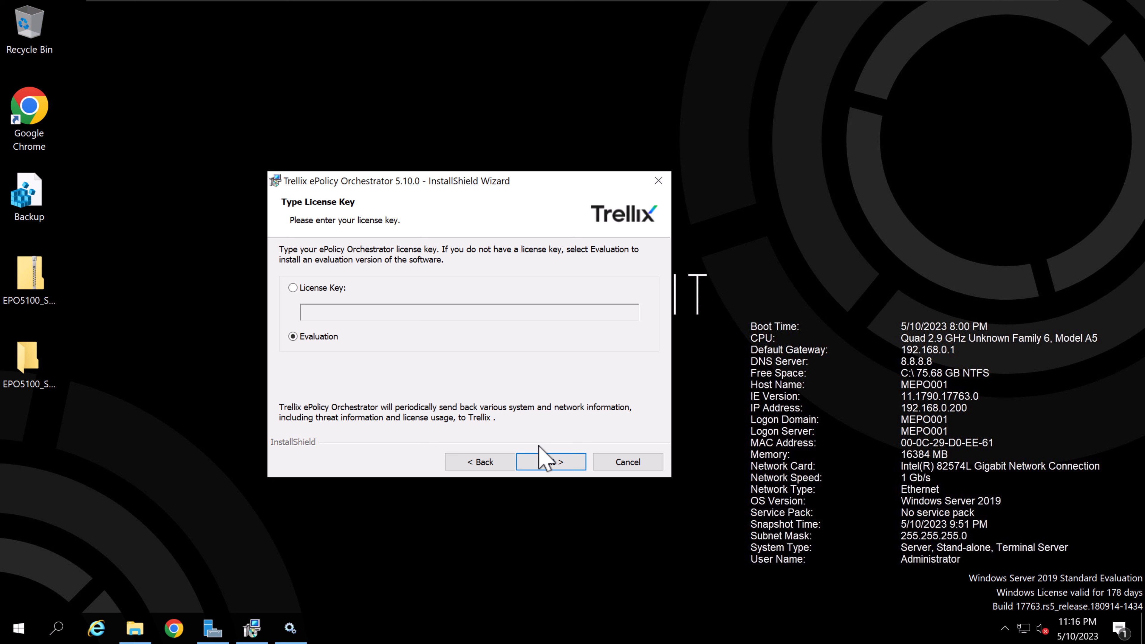
{"action": "left_click", "coordinate": [551, 461]}
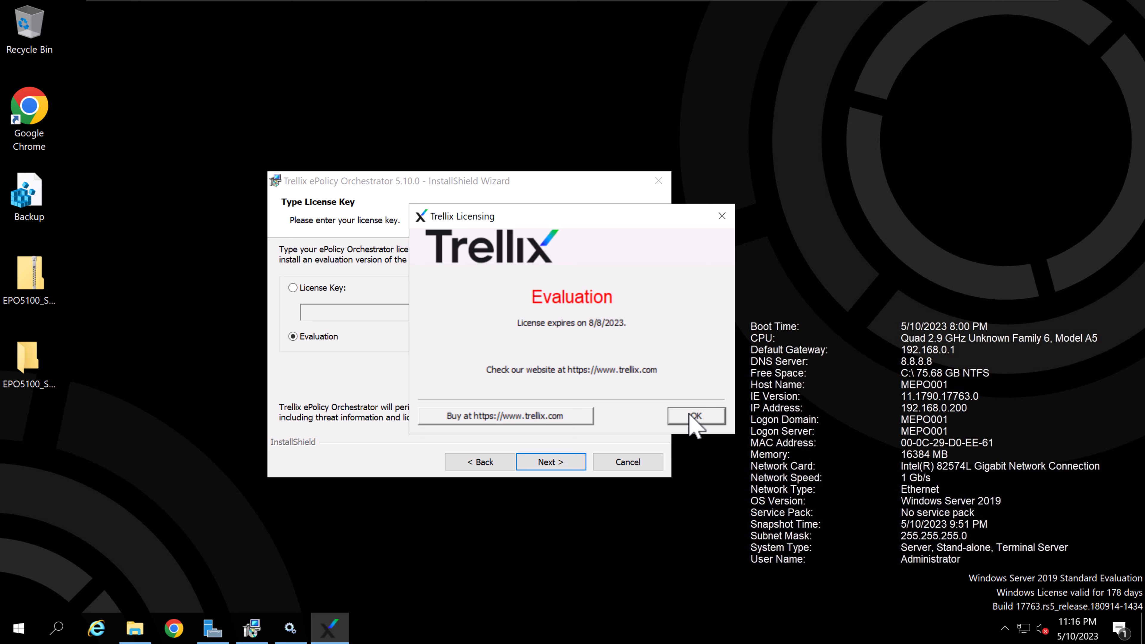
{"action": "left_click", "coordinate": [698, 416]}
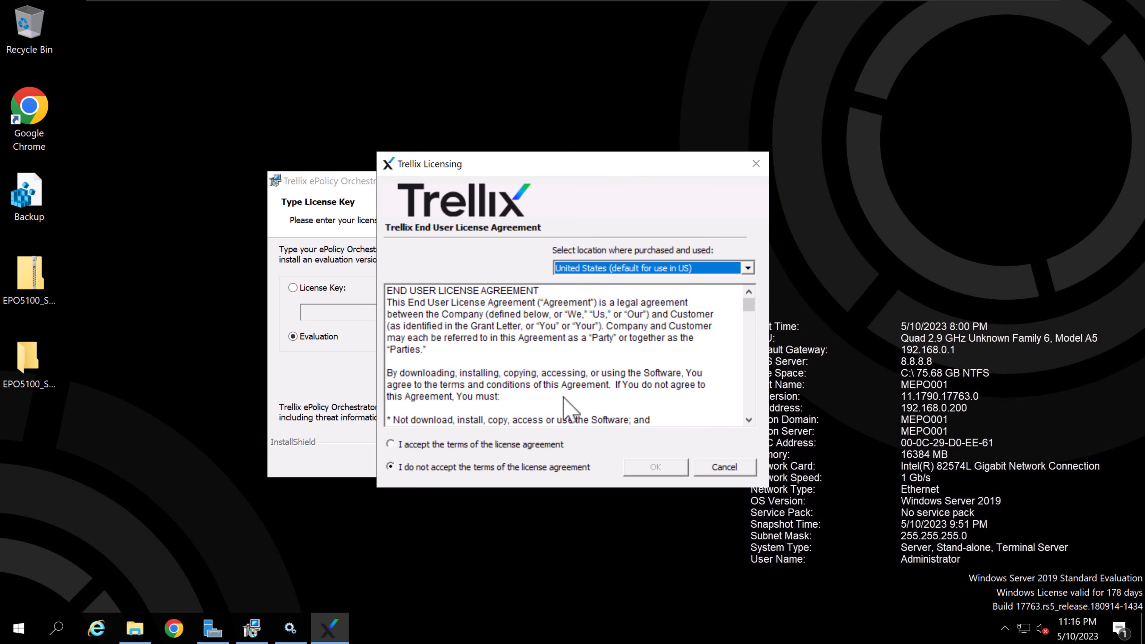
{"action": "left_click", "coordinate": [749, 267]}
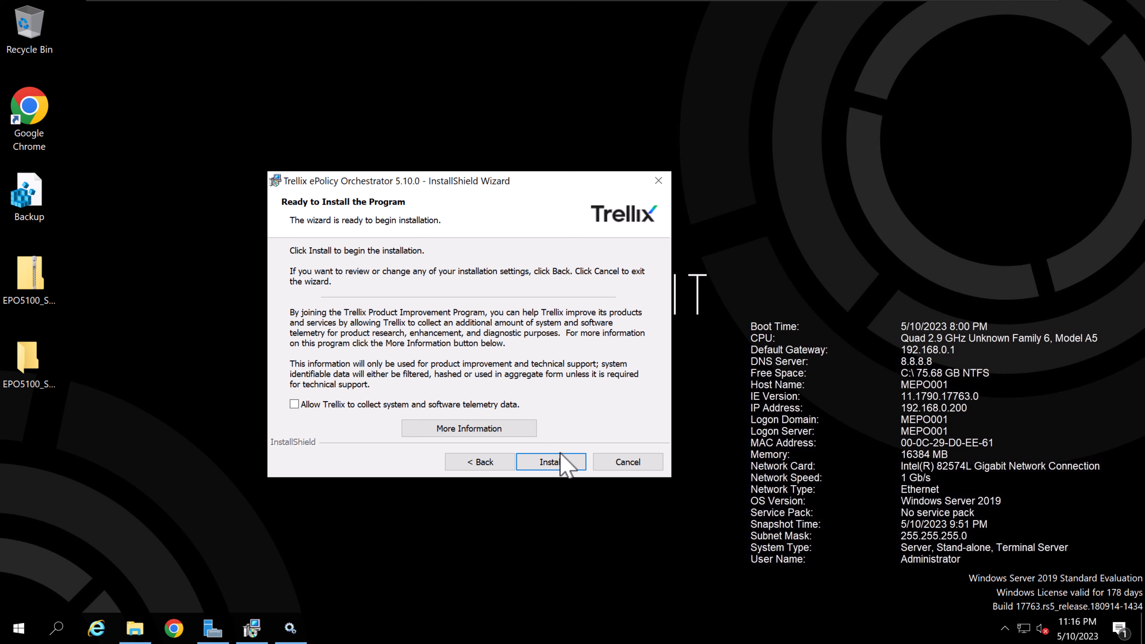
Begin installing ePO Service Pack 1 from the Ready to Install page
{"action": "left_click", "coordinate": [551, 462]}
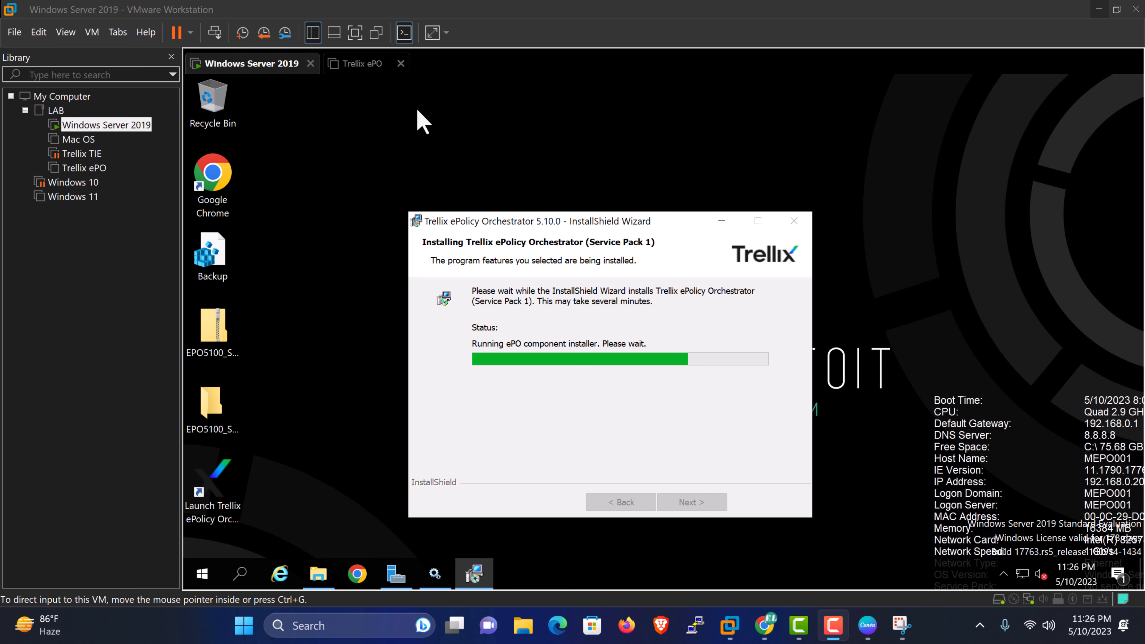
{"action": "mouse_move", "coordinate": [315, 168]}
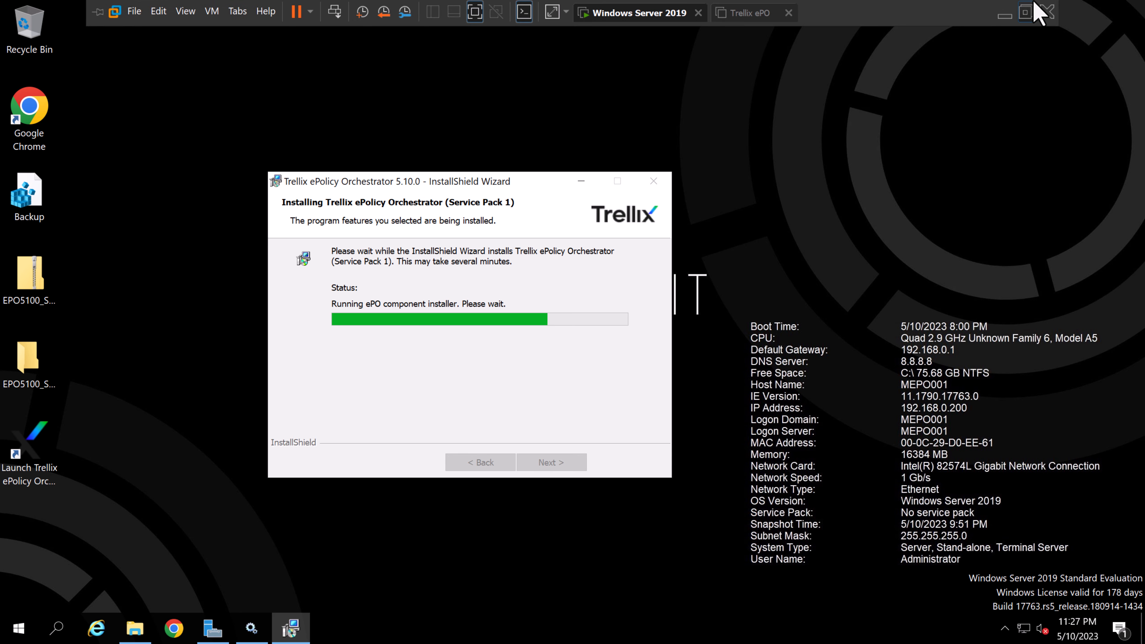
{"action": "left_click", "coordinate": [1025, 12]}
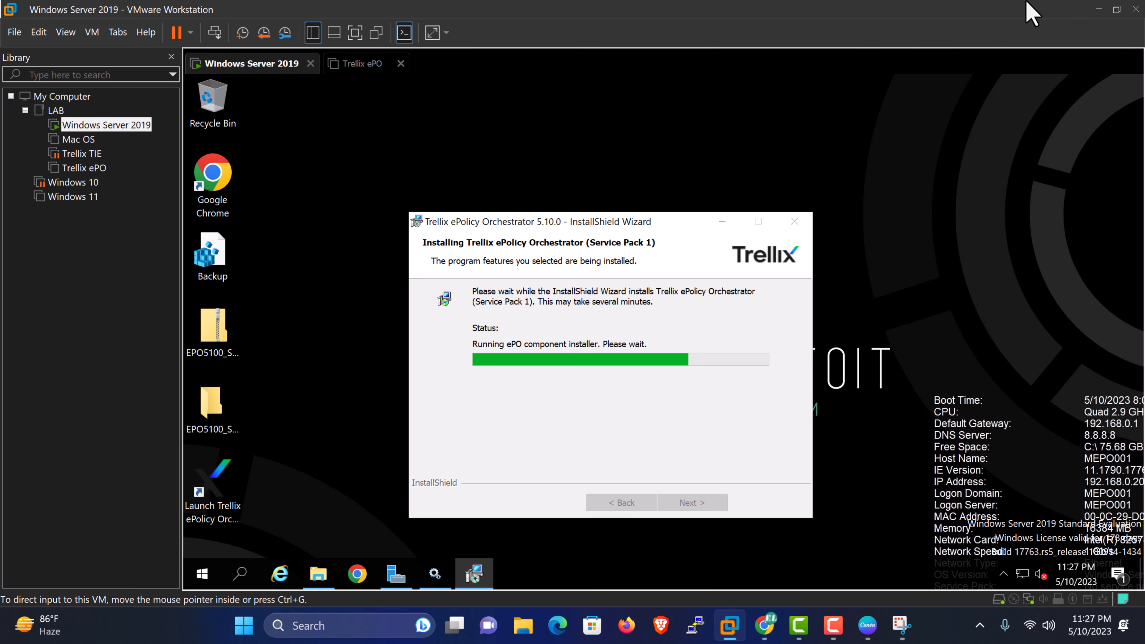
{"action": "mouse_move", "coordinate": [927, 183]}
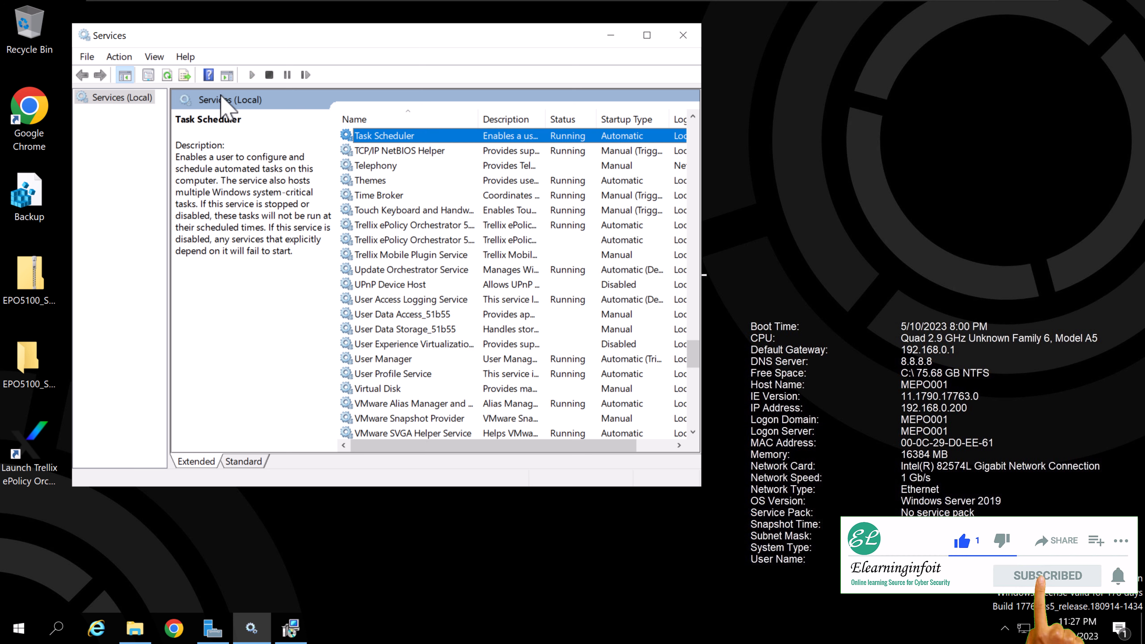
Check the status of the Trellix ePO Application Server and Event Parser services
{"action": "left_click", "coordinate": [408, 225]}
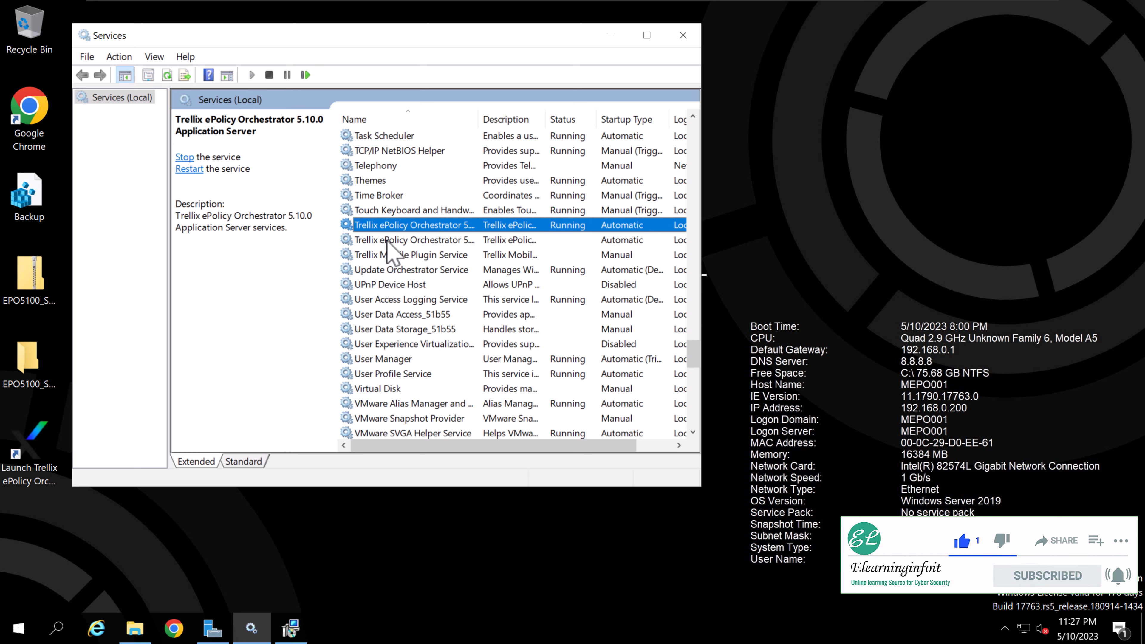
{"action": "left_click", "coordinate": [409, 239]}
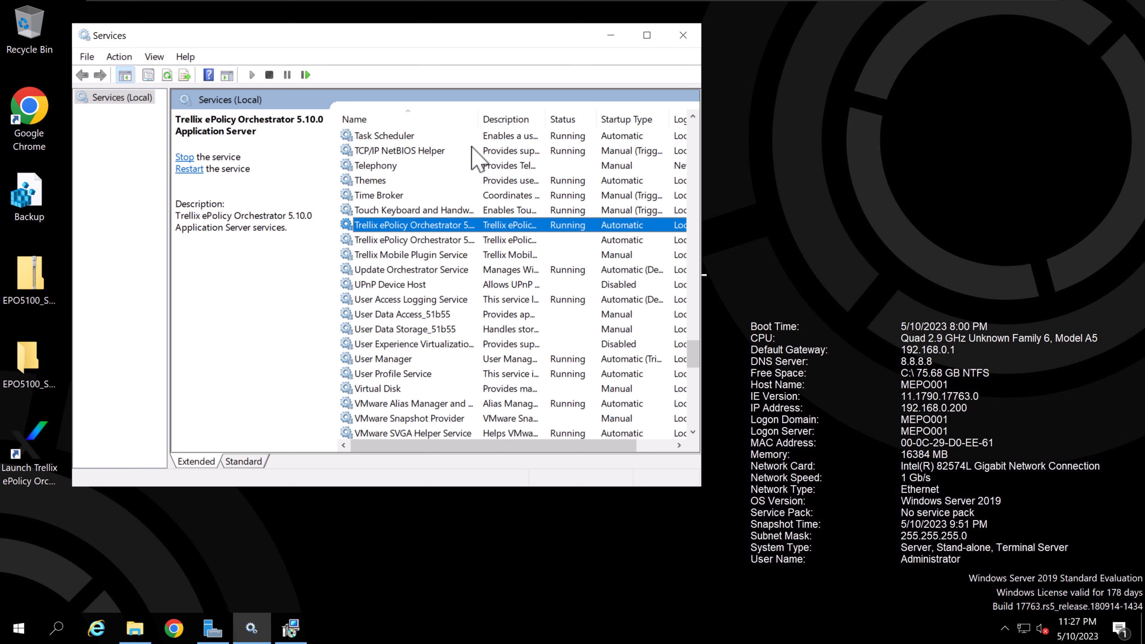
{"action": "left_click", "coordinate": [413, 240]}
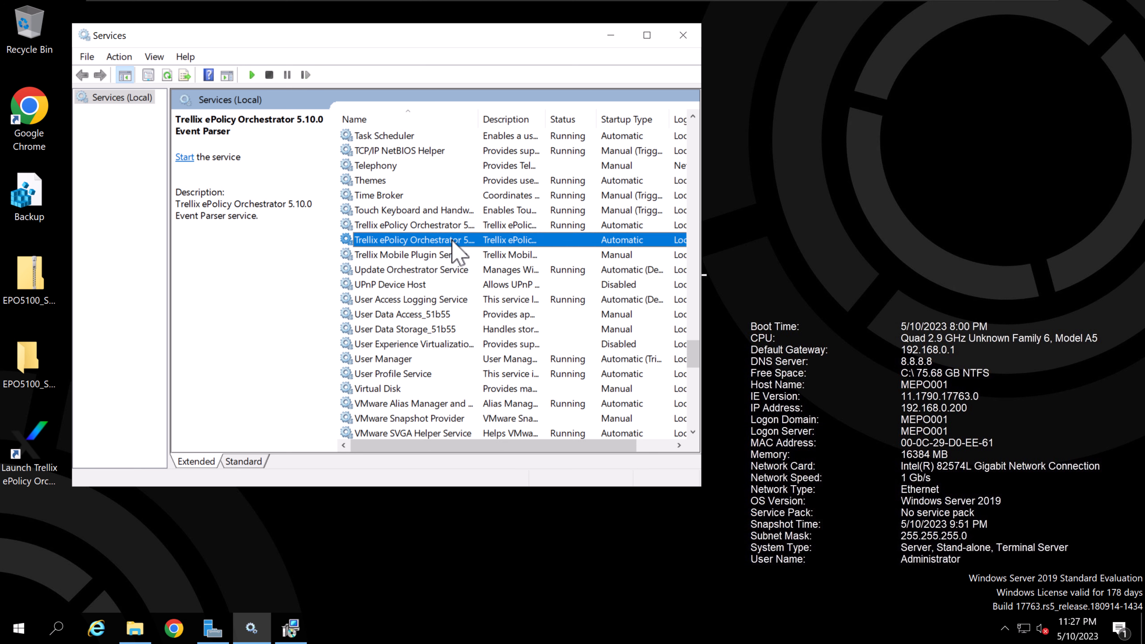
{"action": "mouse_move", "coordinate": [453, 272]}
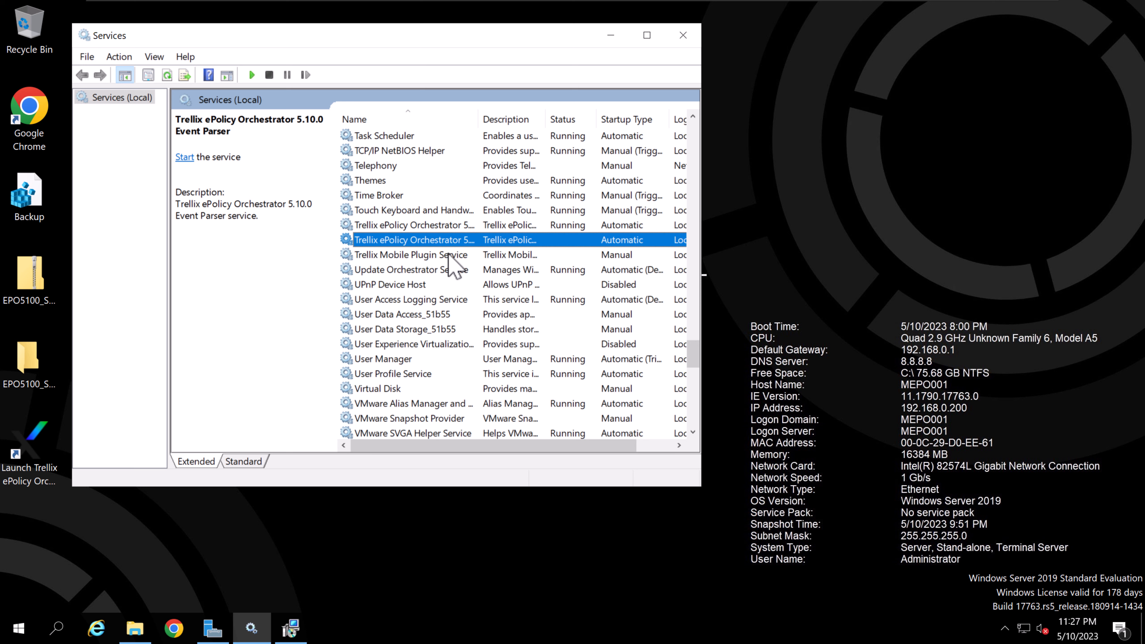
{"action": "mouse_move", "coordinate": [352, 277]}
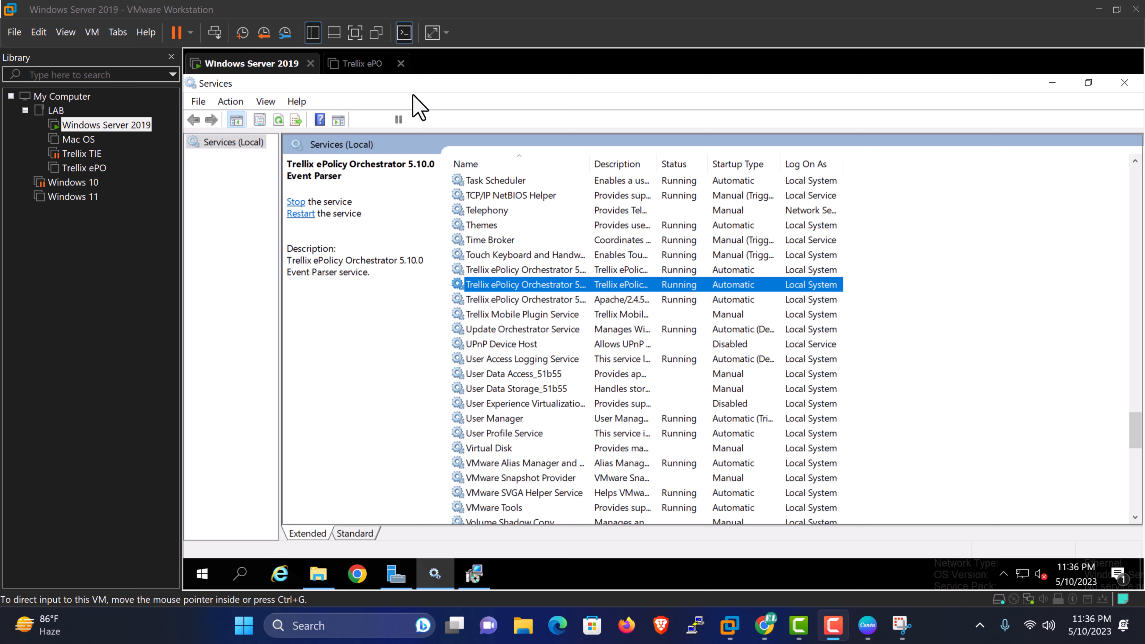
{"action": "mouse_move", "coordinate": [549, 320]}
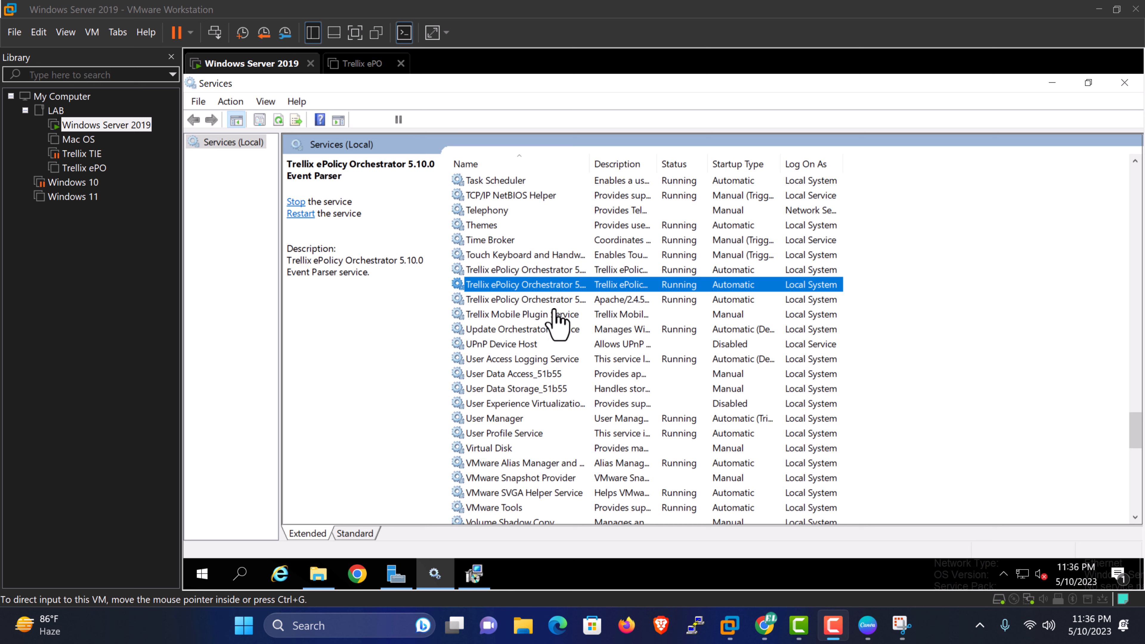
{"action": "mouse_move", "coordinate": [562, 333]}
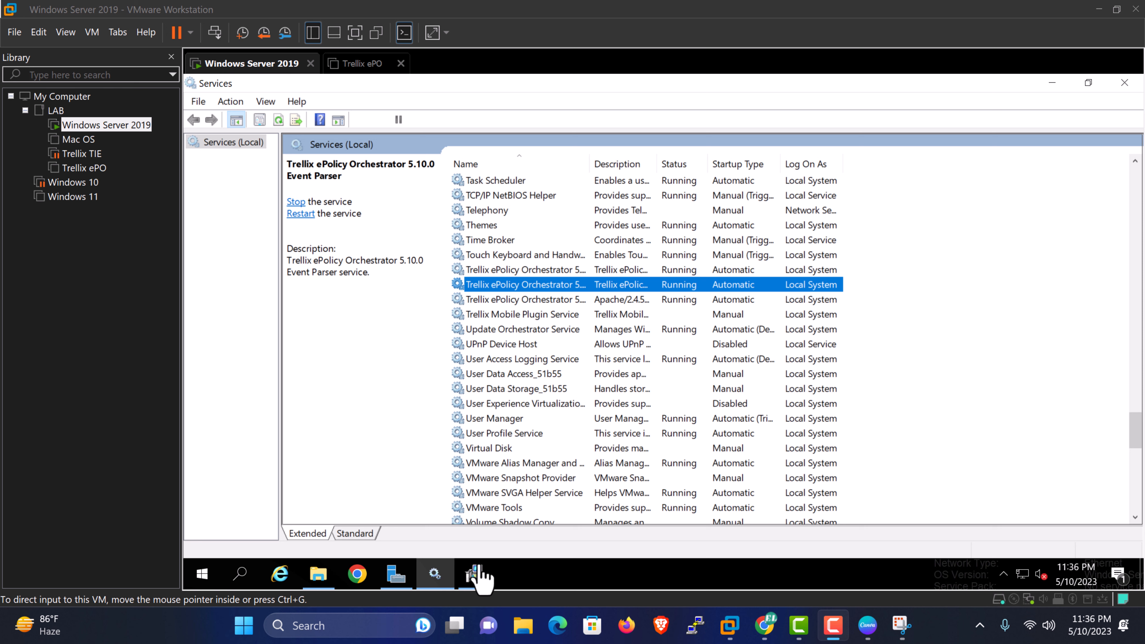
Finish the SP1 installer without launching Trellix ePolicy Orchestrator
{"action": "left_click", "coordinate": [474, 574]}
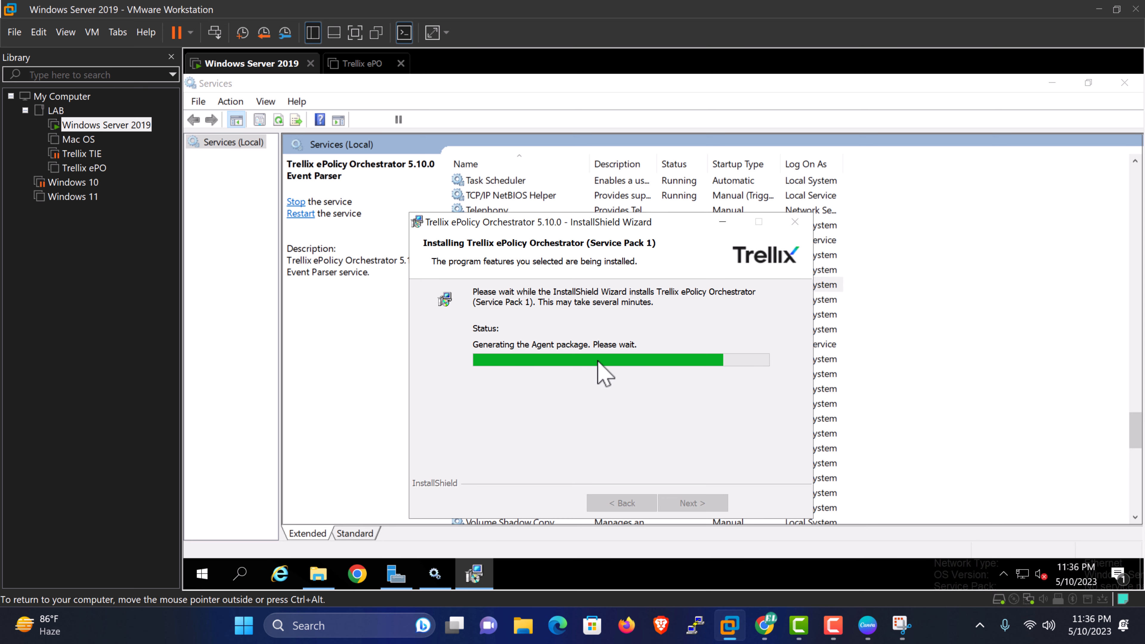
{"action": "mouse_move", "coordinate": [590, 378]}
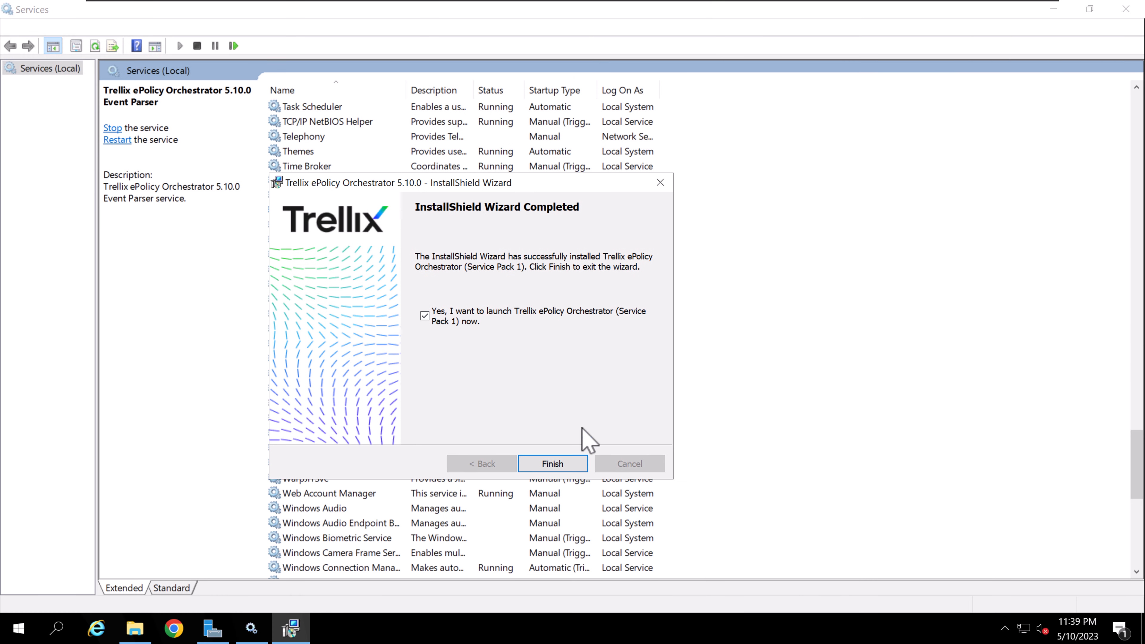
{"action": "left_click", "coordinate": [425, 317]}
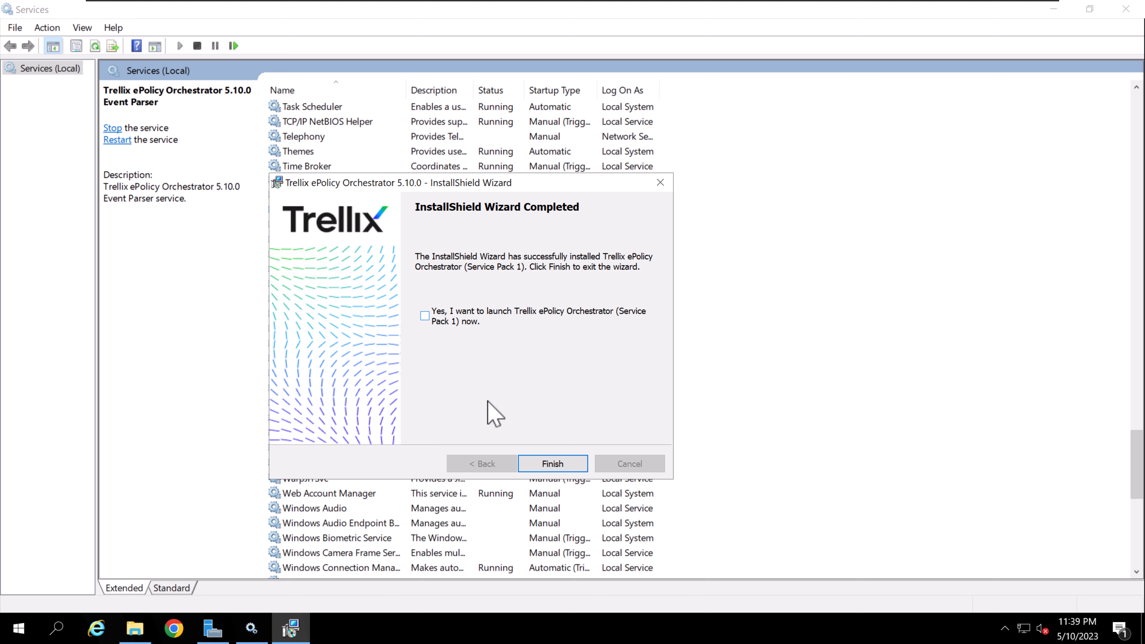
{"action": "left_click", "coordinate": [552, 464]}
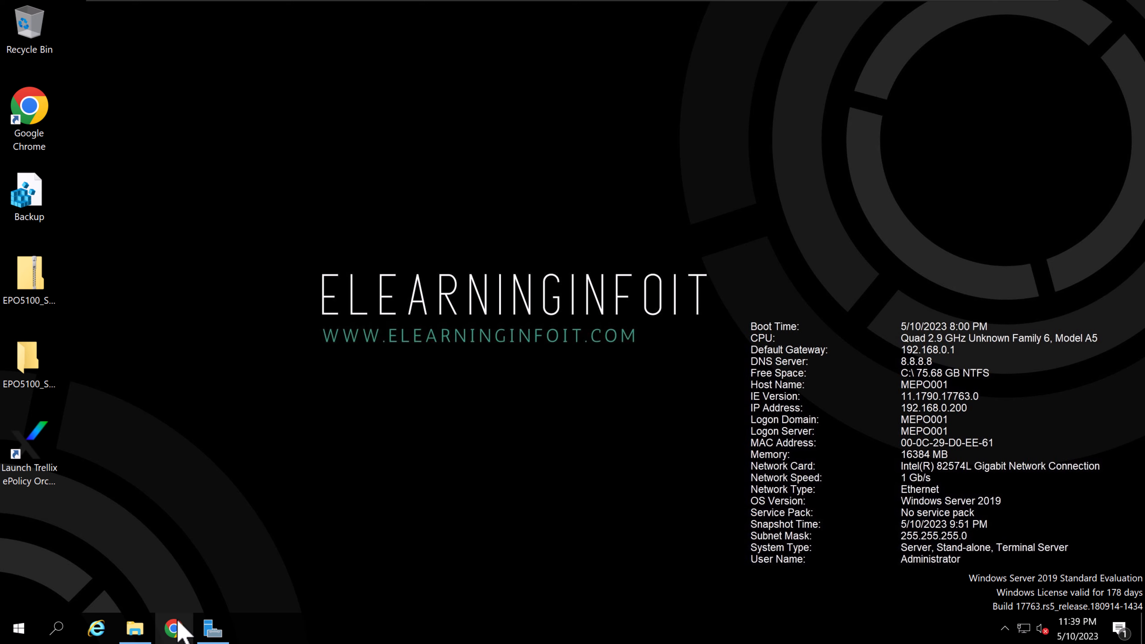
{"action": "left_click", "coordinate": [171, 630]}
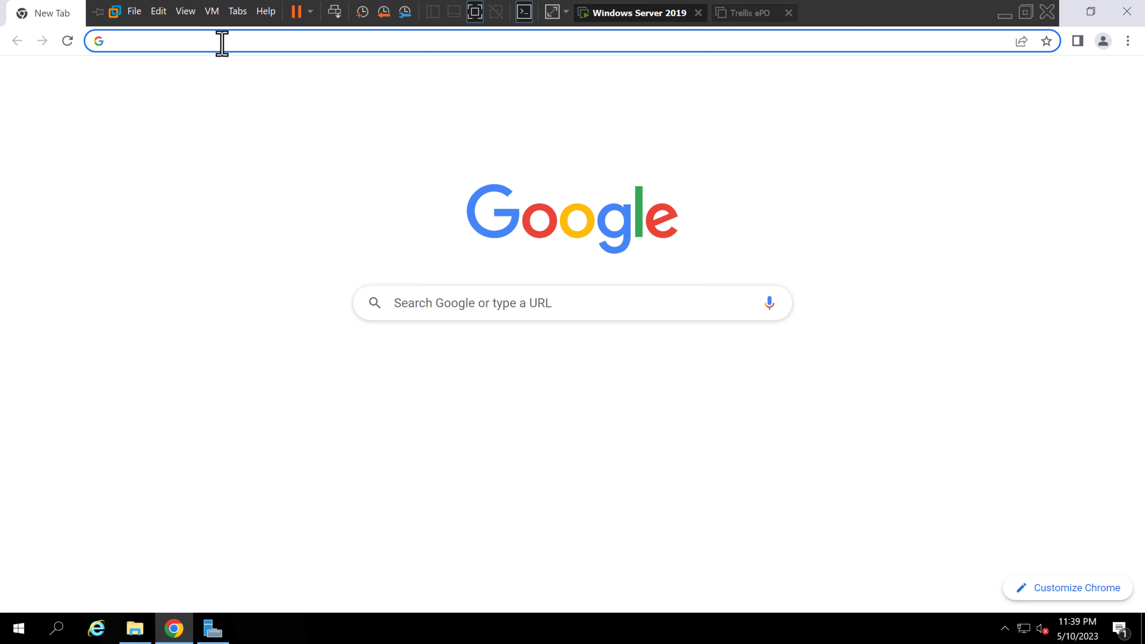
{"action": "type", "text": "httpsd"}
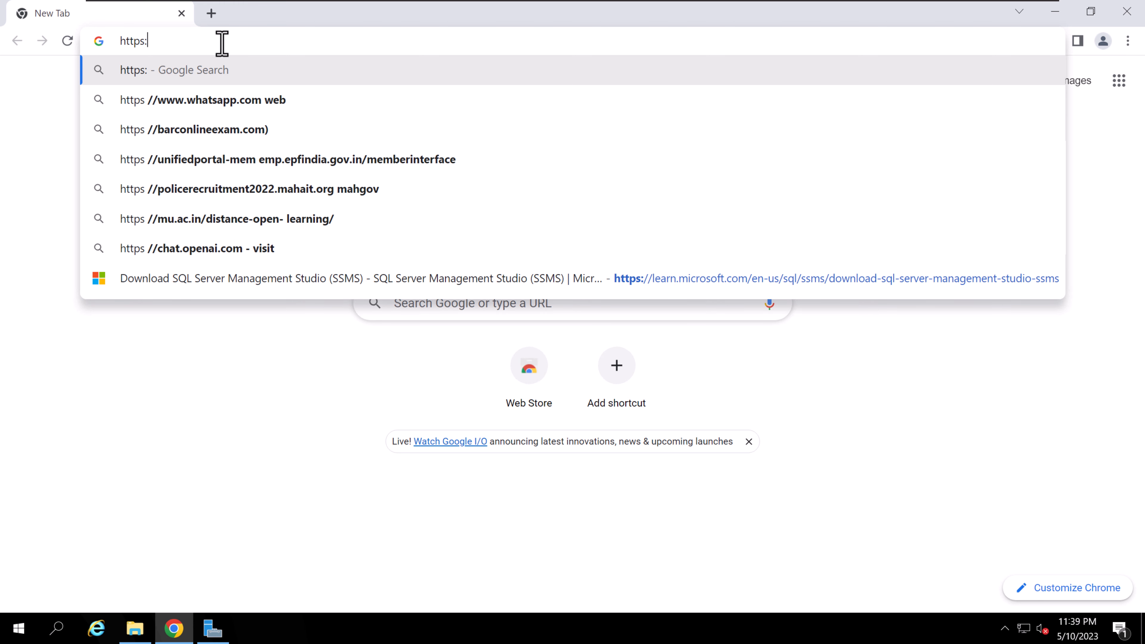
{"action": "type", "text": "//"}
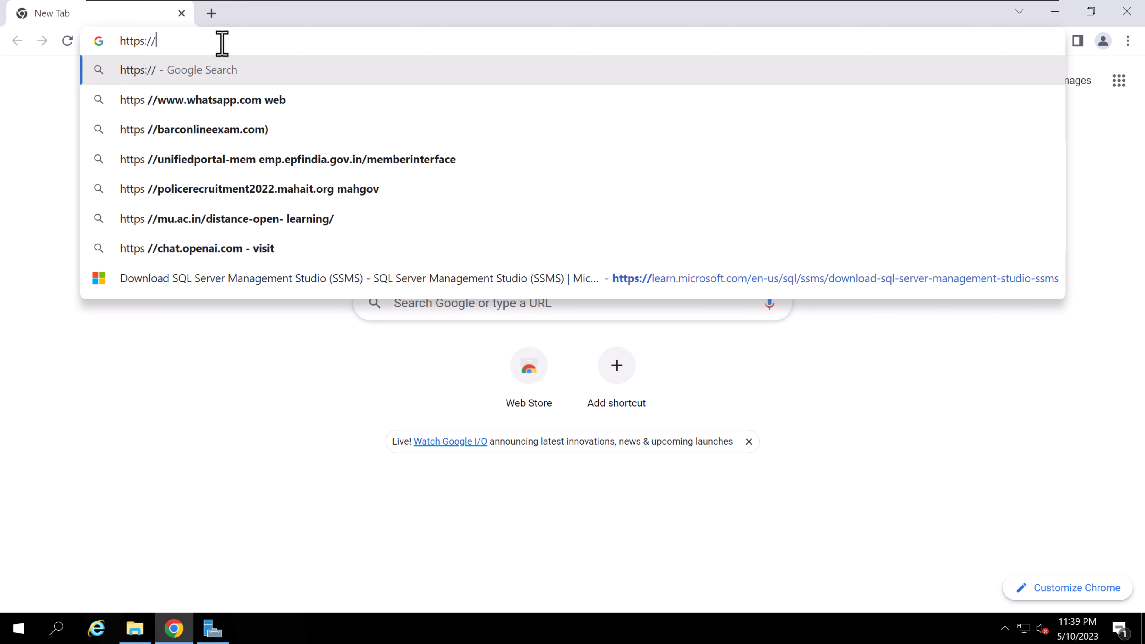
{"action": "type", "text": "192.168"}
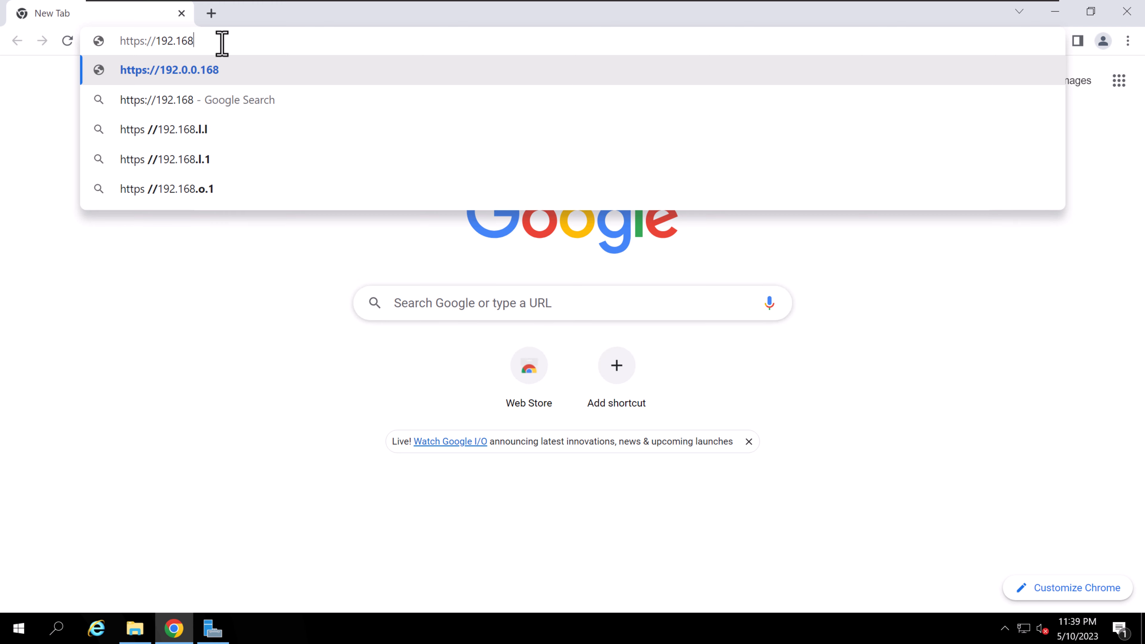
{"action": "type", "text": ".0.10"}
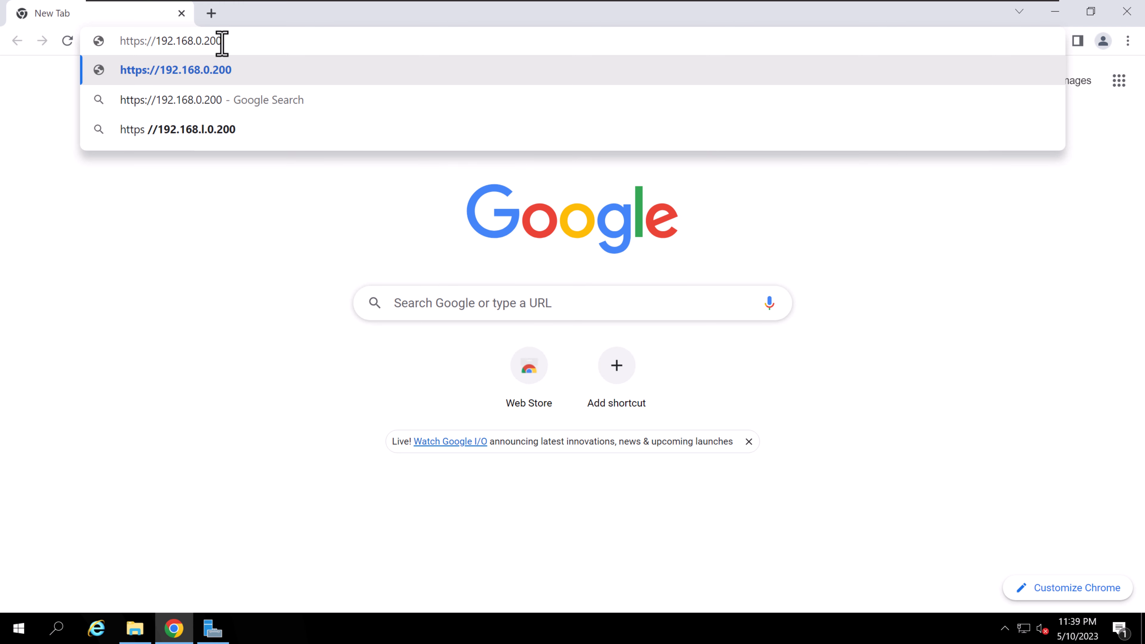
{"action": "type", "text": ":8443"}
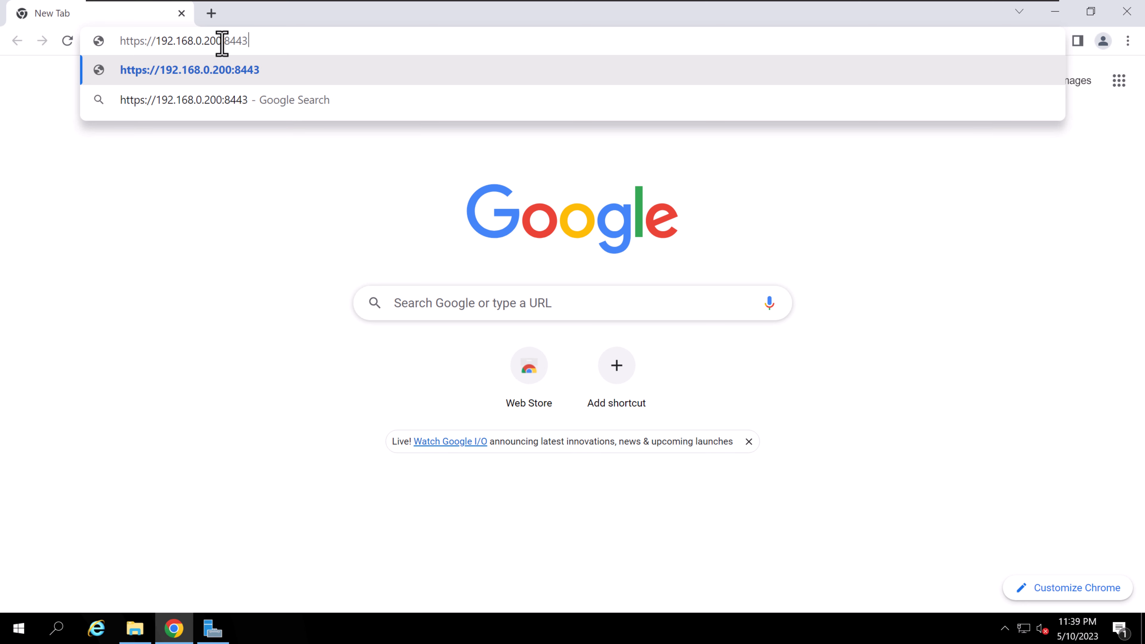
{"action": "key", "text": "Enter"}
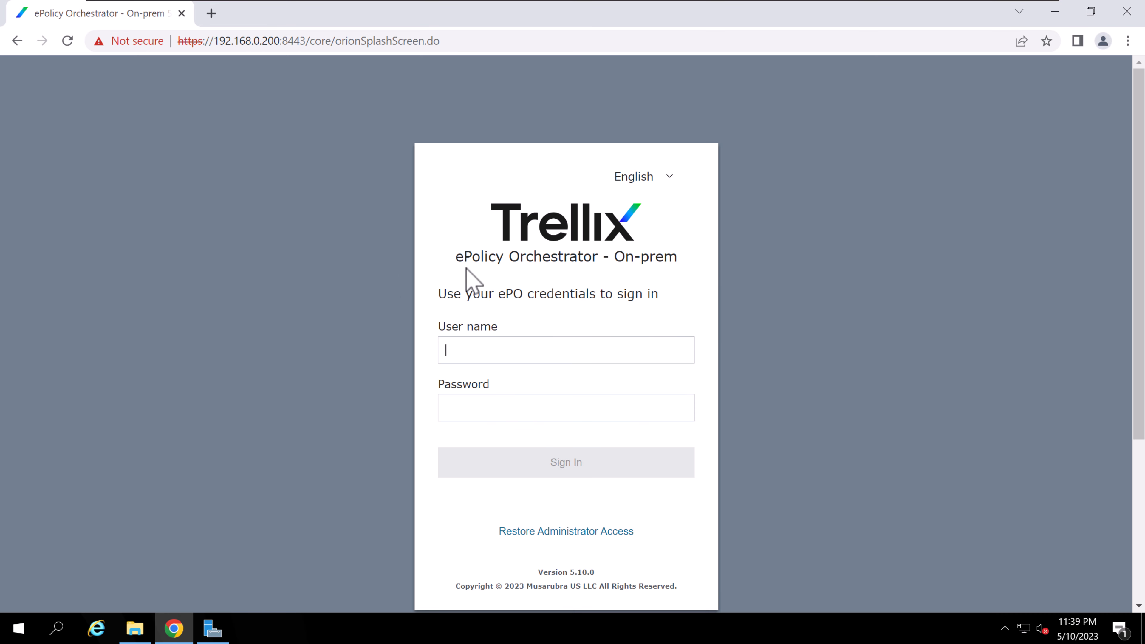
{"action": "mouse_move", "coordinate": [548, 380]}
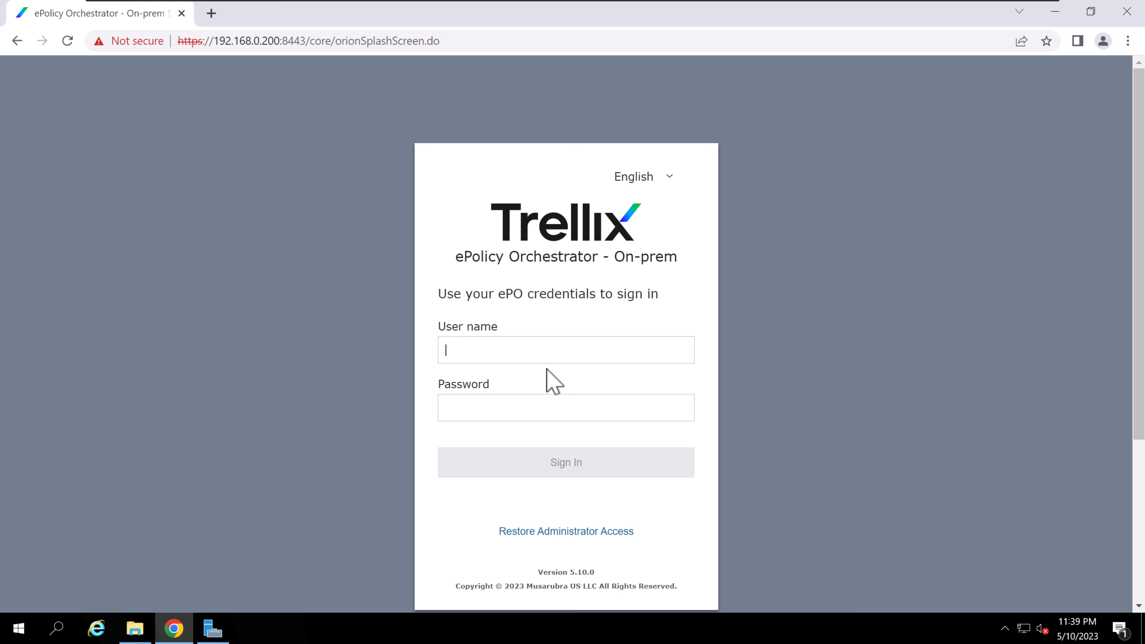
{"action": "mouse_move", "coordinate": [581, 244]}
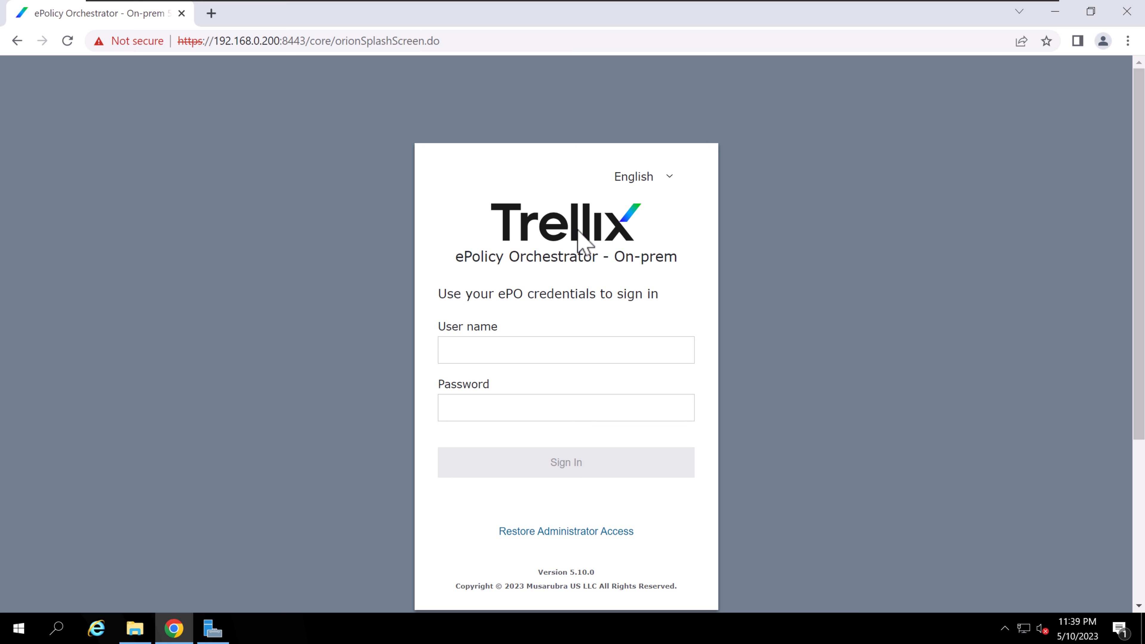
{"action": "mouse_move", "coordinate": [439, 294]}
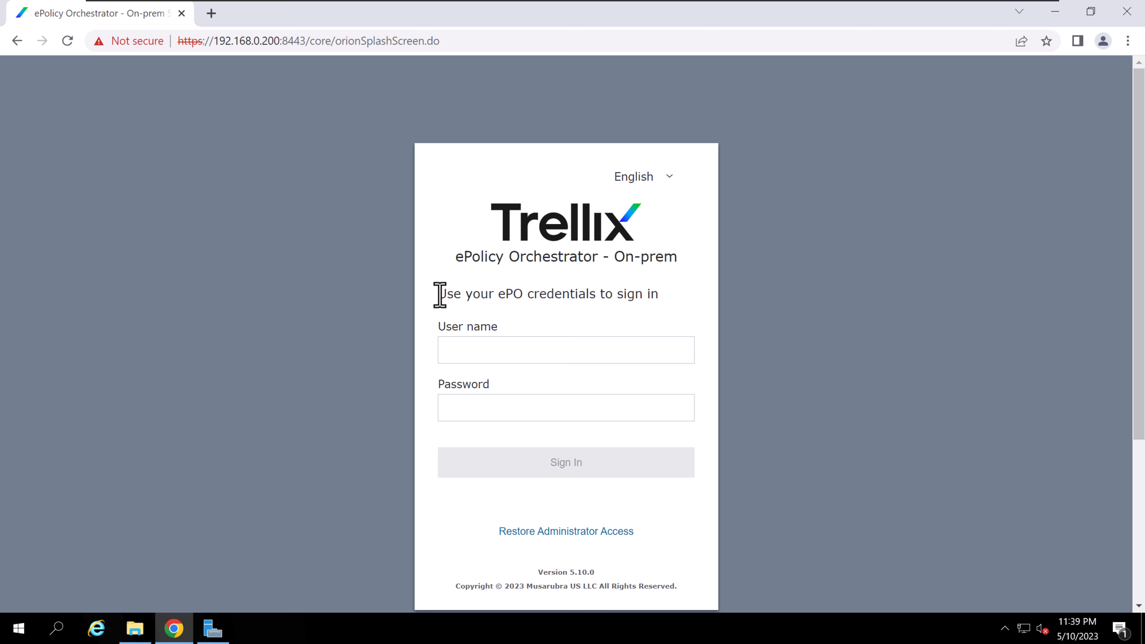
{"action": "mouse_move", "coordinate": [496, 239]}
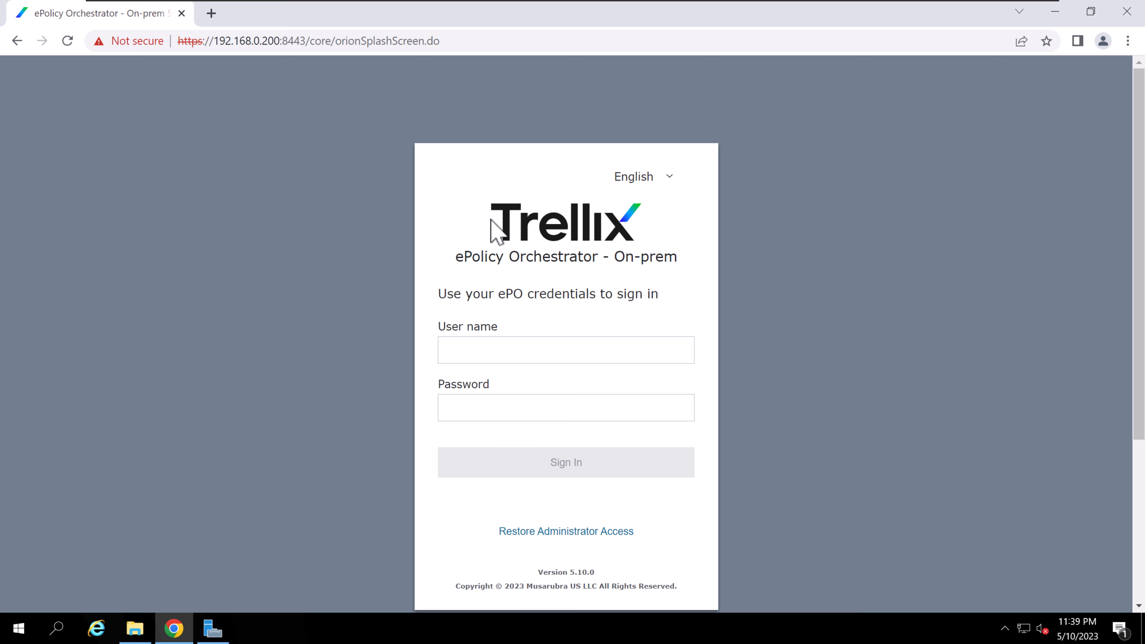
{"action": "mouse_move", "coordinate": [497, 355]}
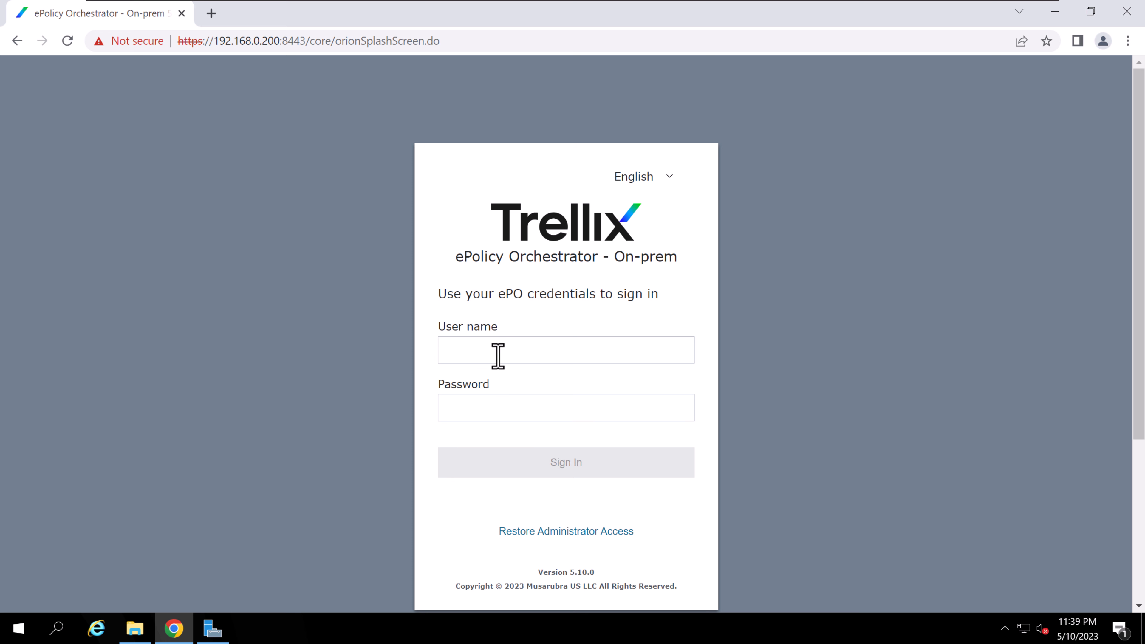
Sign in to the ePO web console as admin
{"action": "type", "text": "admin"}
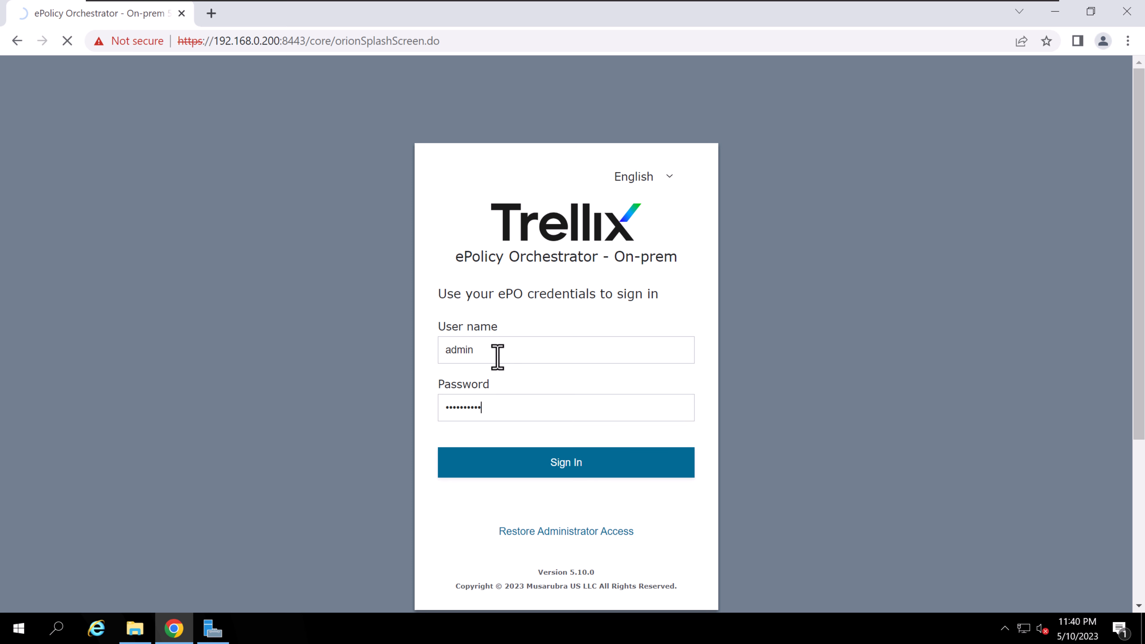
{"action": "left_click", "coordinate": [566, 462]}
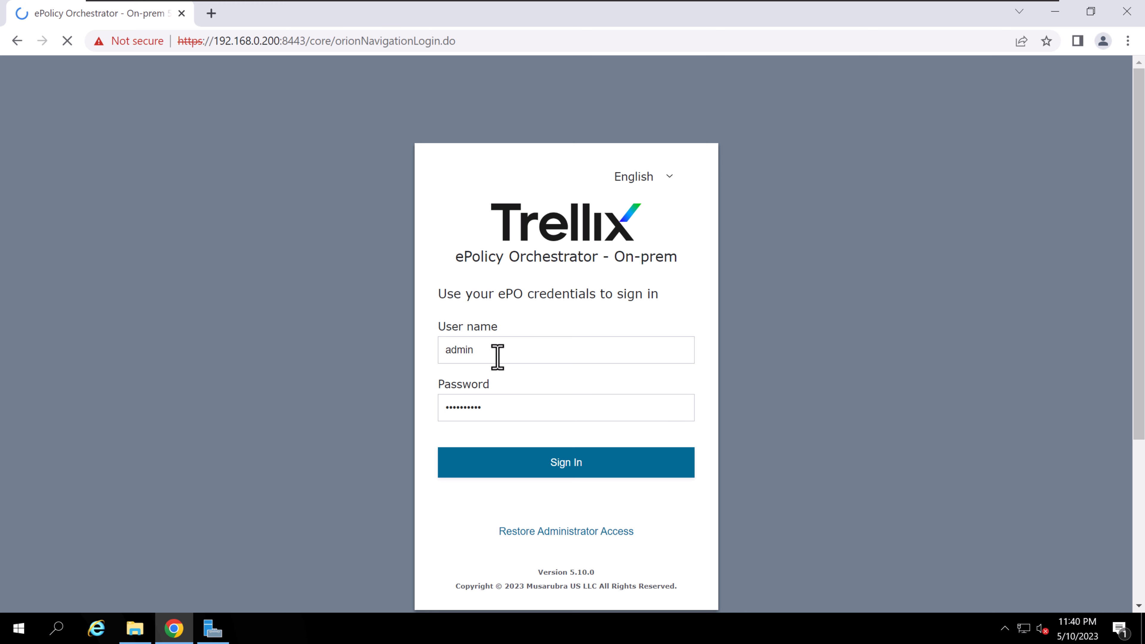
{"action": "left_click", "coordinate": [566, 462]}
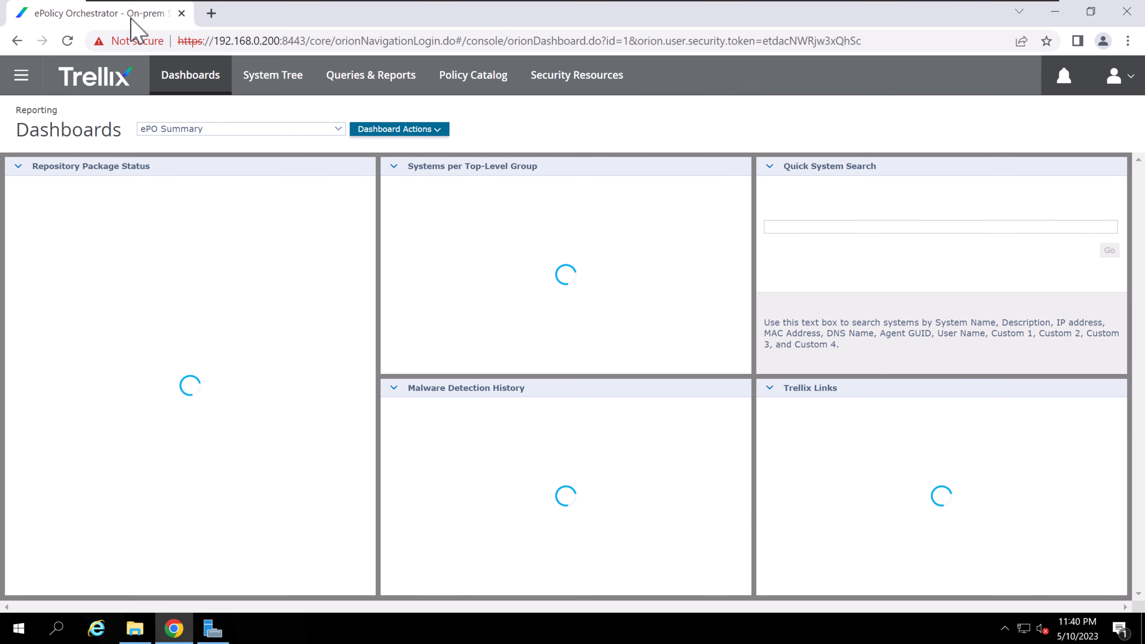
Show the navigation menu's build info: 5.10.0 Build 4098, Service Pack 1, server MEPO001
{"action": "left_click", "coordinate": [20, 75]}
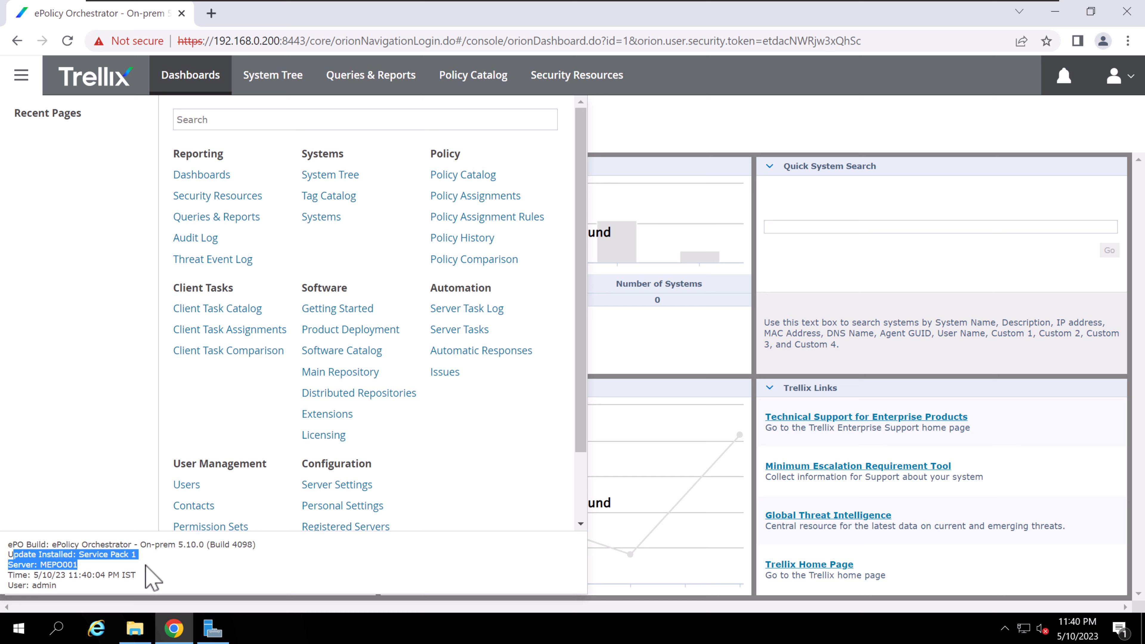
{"action": "double_click", "coordinate": [60, 565]}
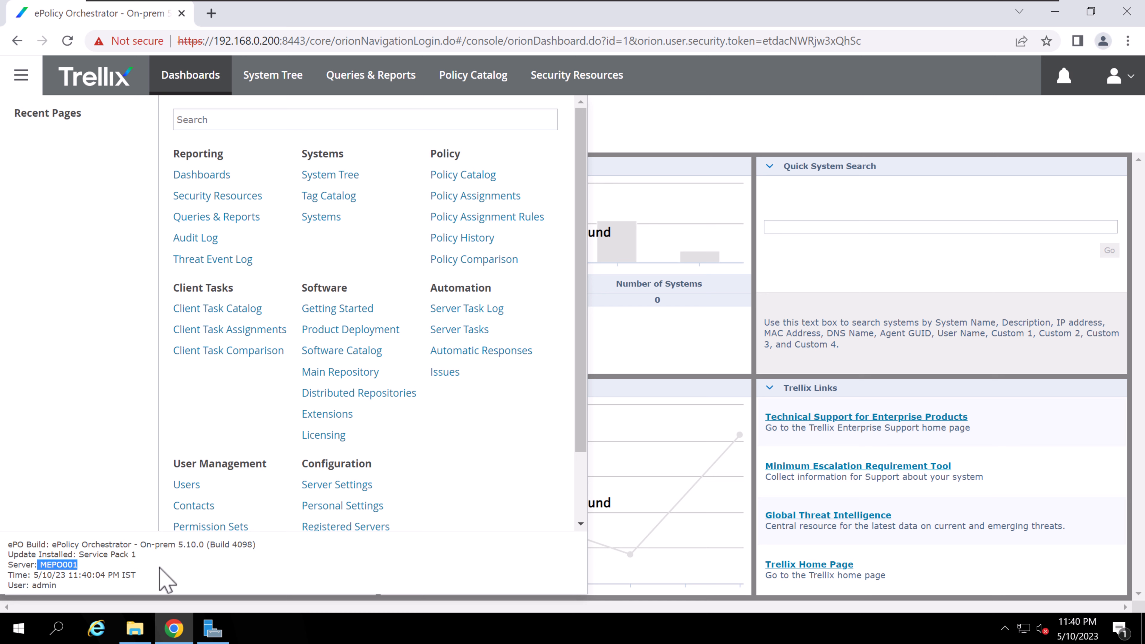
{"action": "scroll", "scroll_direction": "down", "scroll_amount": 3}
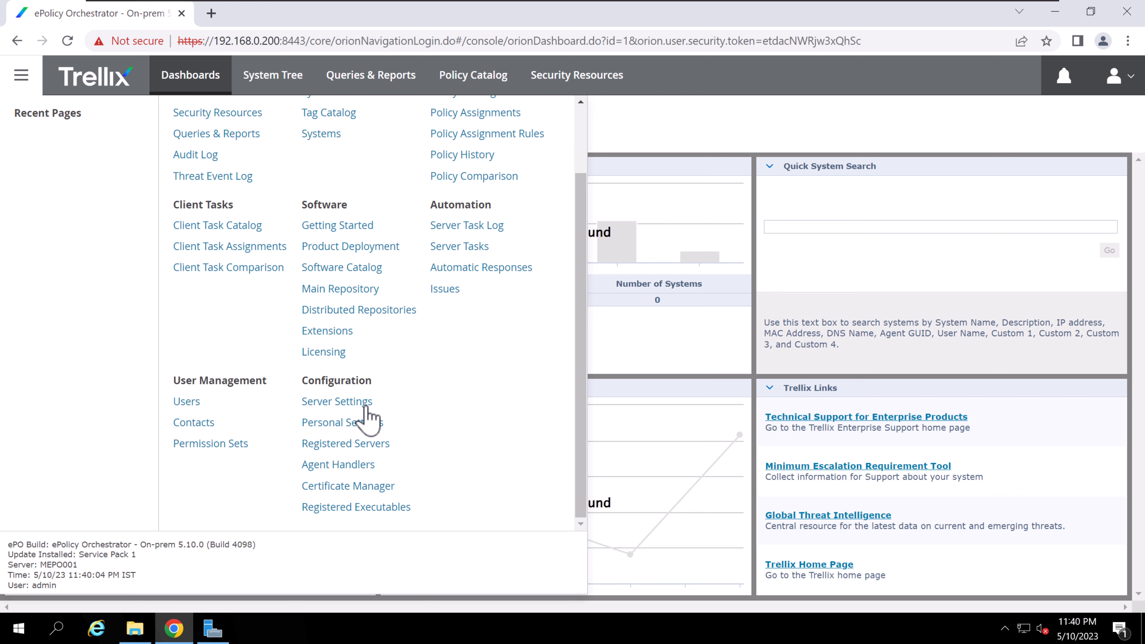
Go to Server Settings and load the Server Information category
{"action": "left_click", "coordinate": [337, 401]}
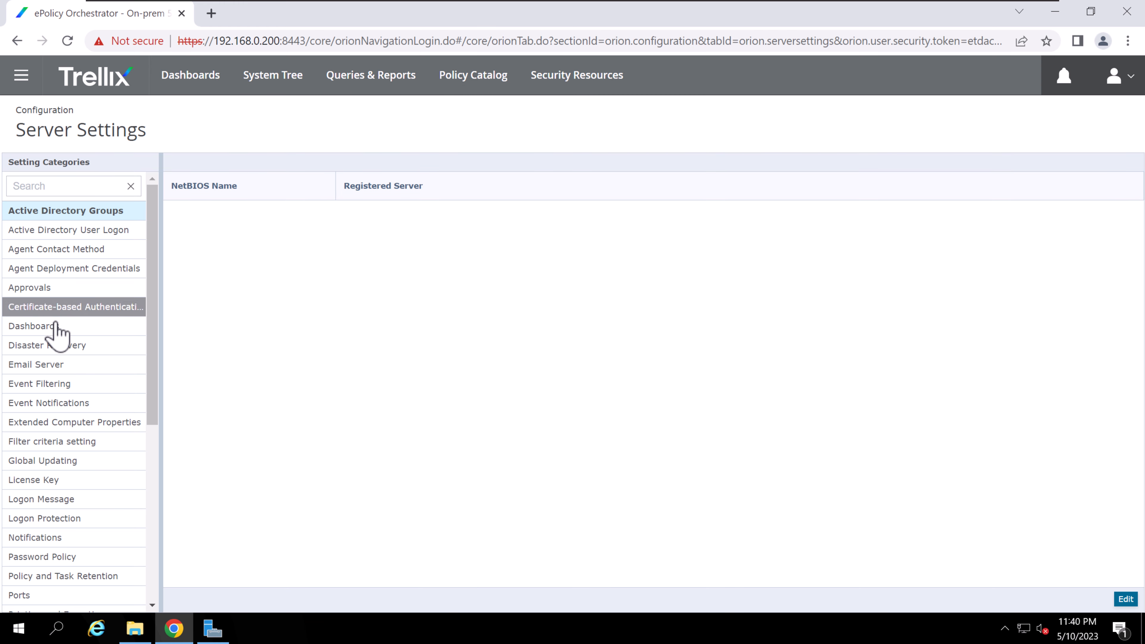
{"action": "scroll", "scroll_direction": "down", "scroll_amount": 3}
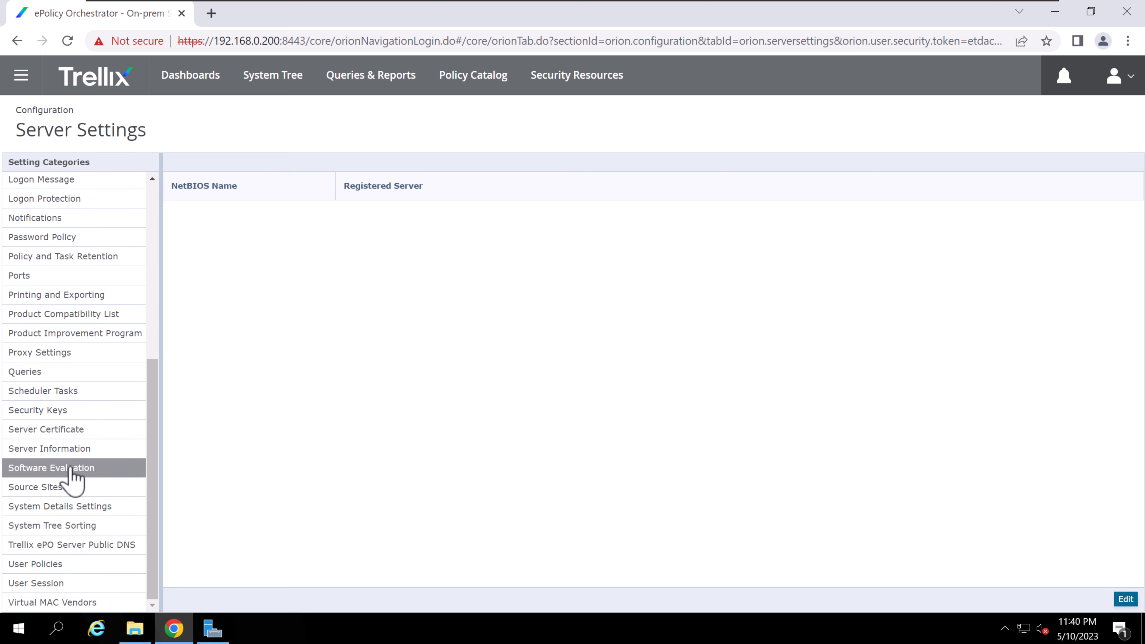
{"action": "left_click", "coordinate": [49, 448]}
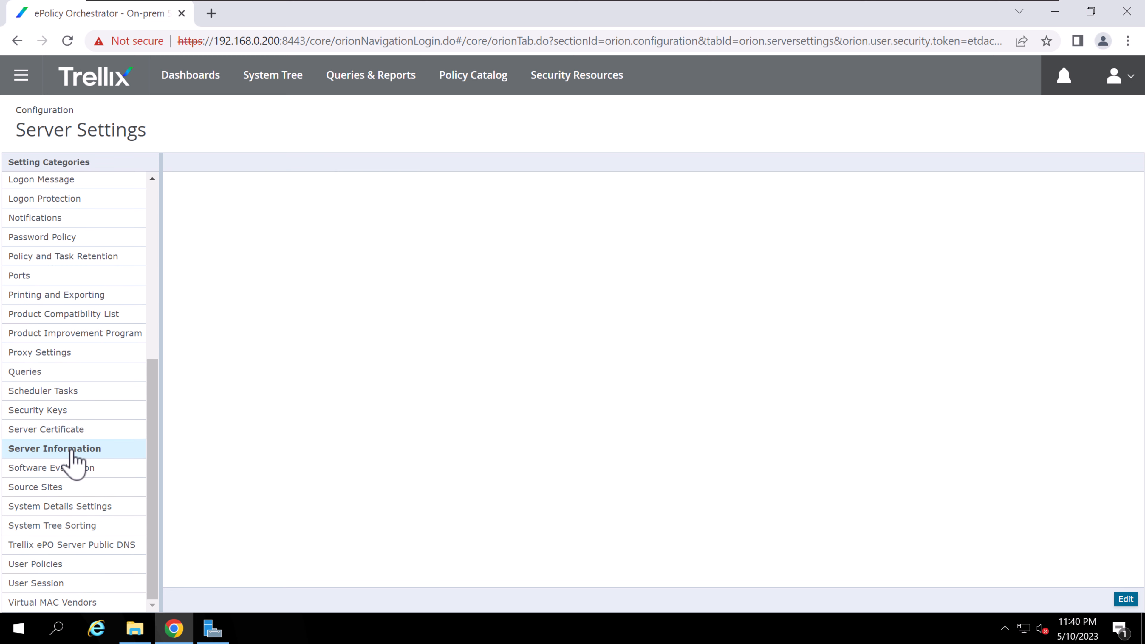
{"action": "left_click", "coordinate": [55, 449]}
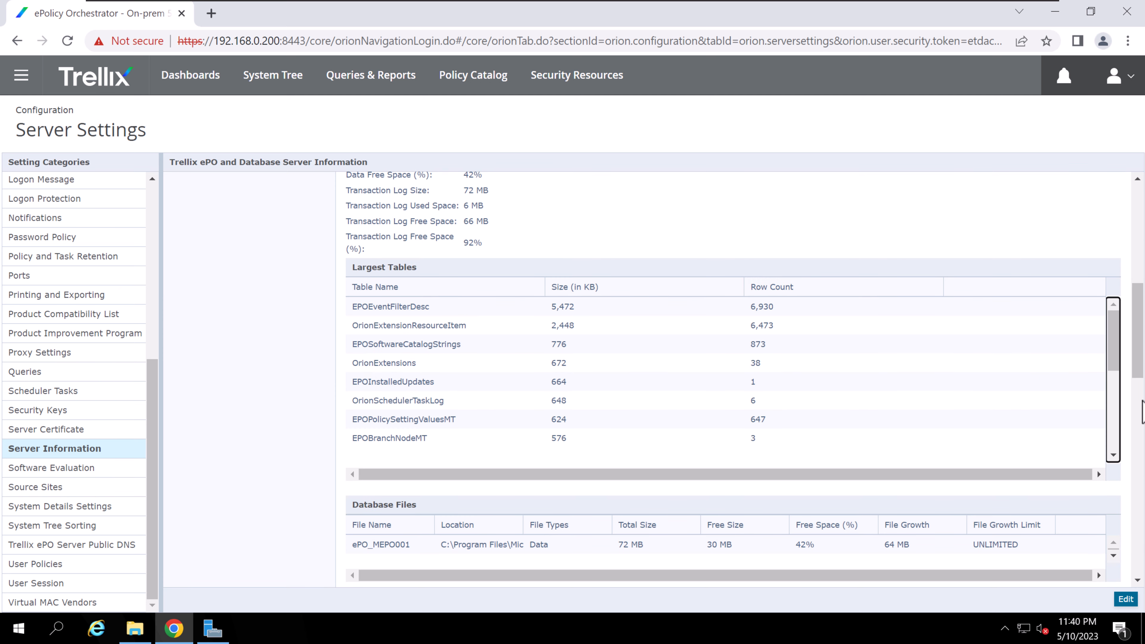
Highlight Update Installed and version 5.10.0.4098 confirming Service Pack 1
{"action": "scroll", "scroll_direction": "up", "scroll_amount": 3}
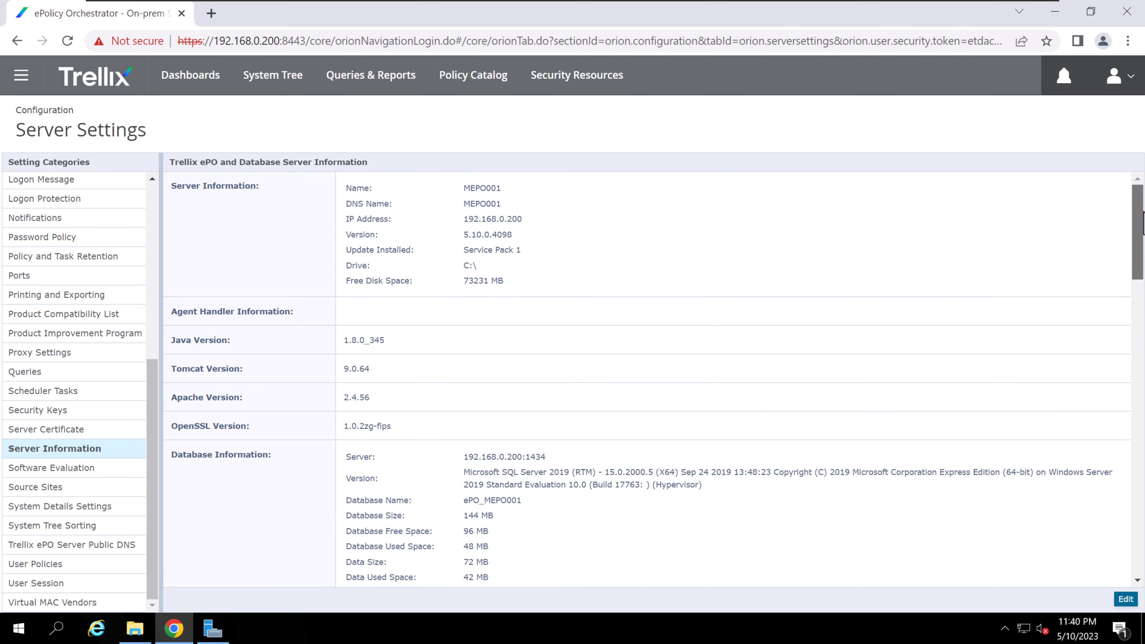
{"action": "double_click", "coordinate": [357, 250]}
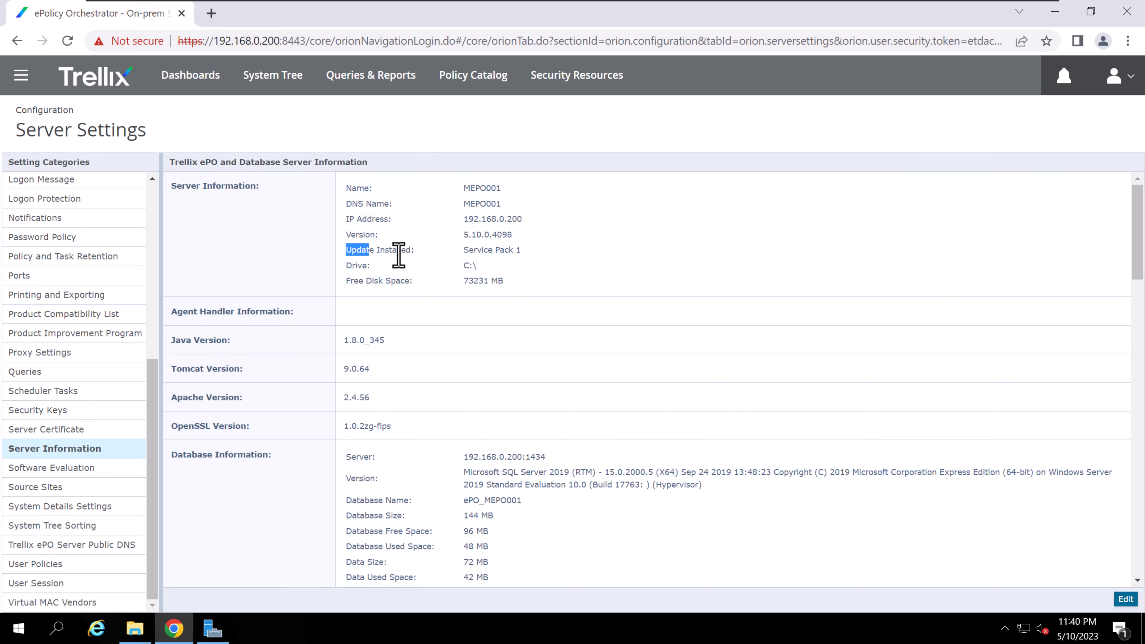
{"action": "mouse_move", "coordinate": [468, 275]}
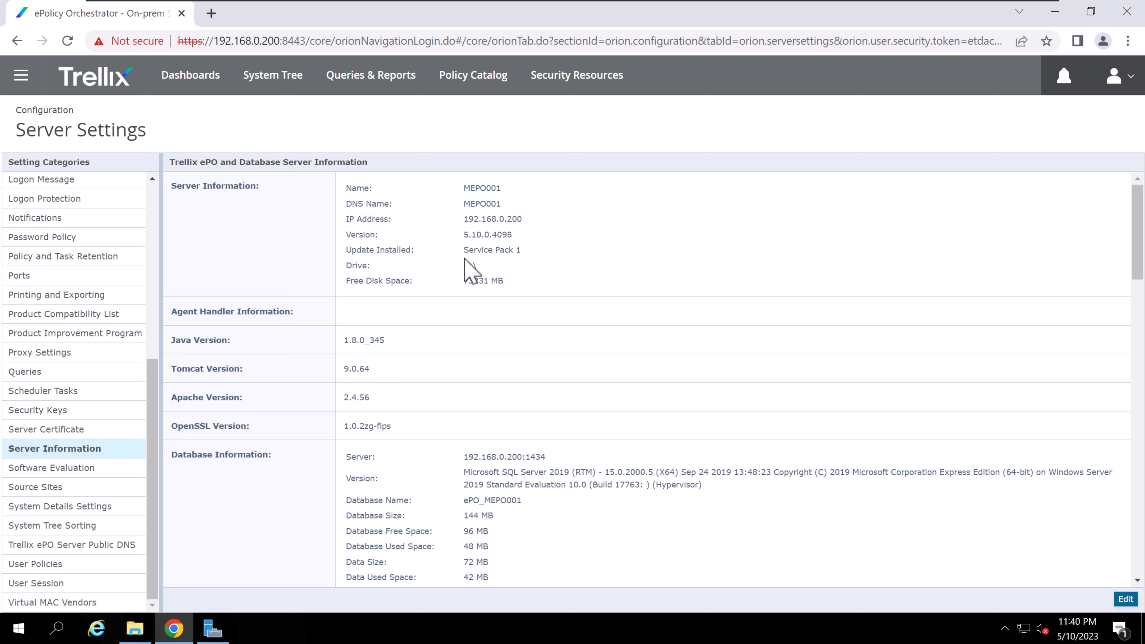
{"action": "double_click", "coordinate": [487, 235]}
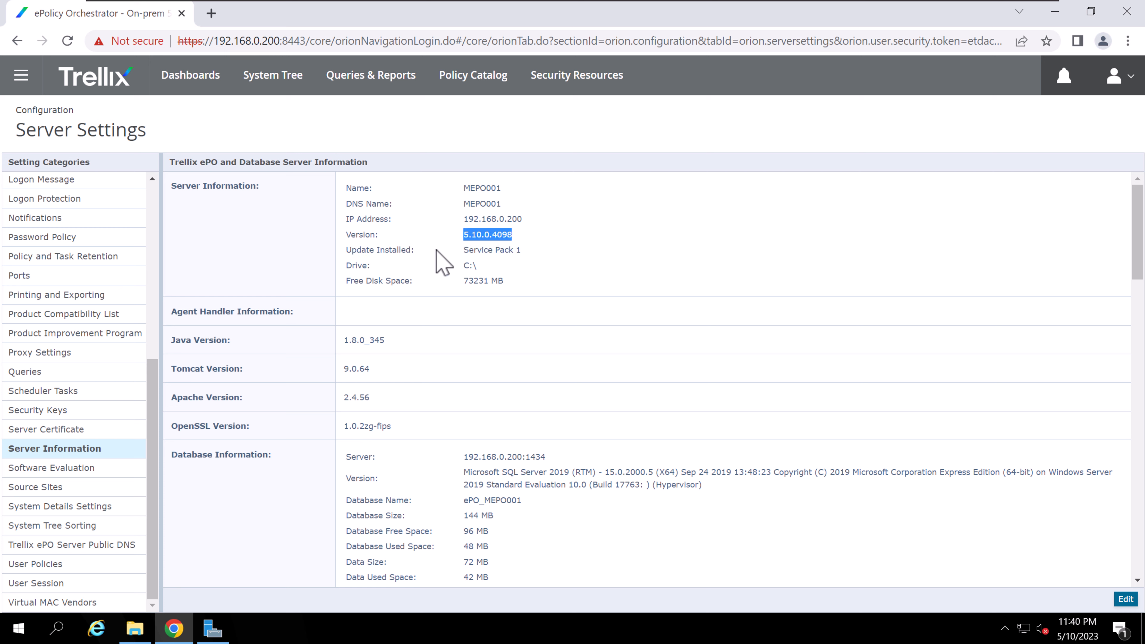
{"action": "mouse_move", "coordinate": [404, 405]}
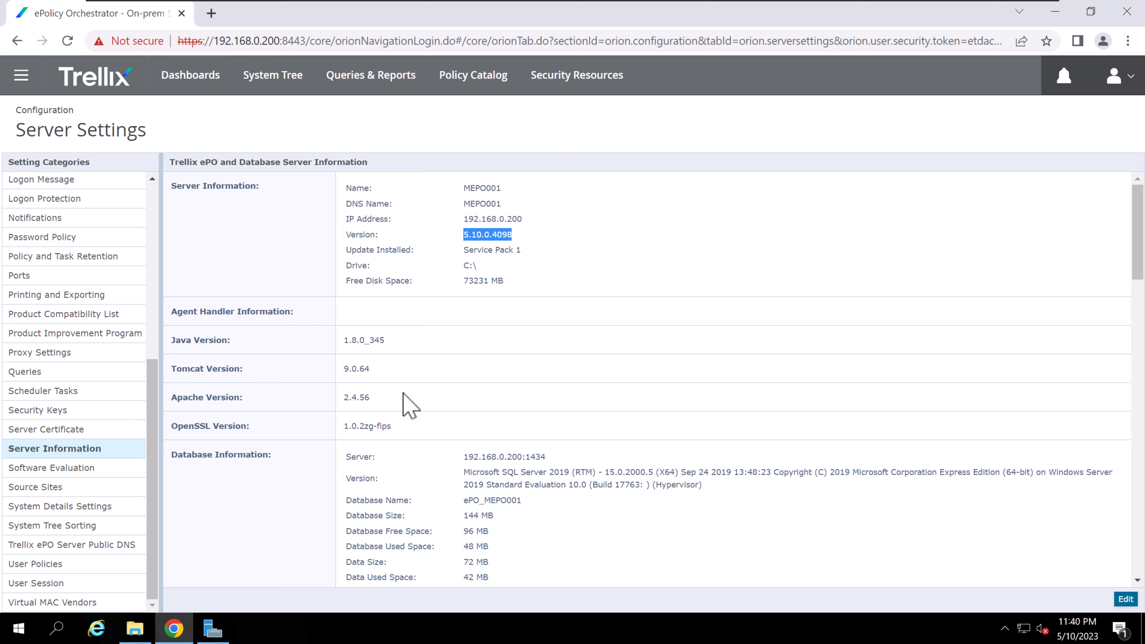
{"action": "mouse_move", "coordinate": [386, 448]}
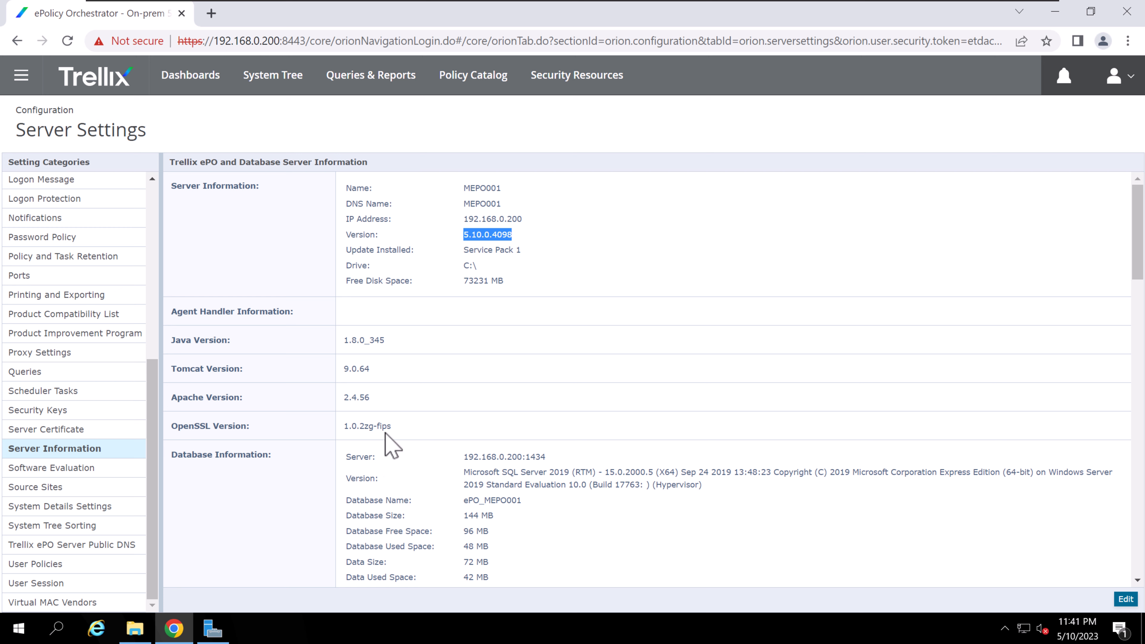
{"action": "scroll", "scroll_direction": "down", "scroll_amount": 3}
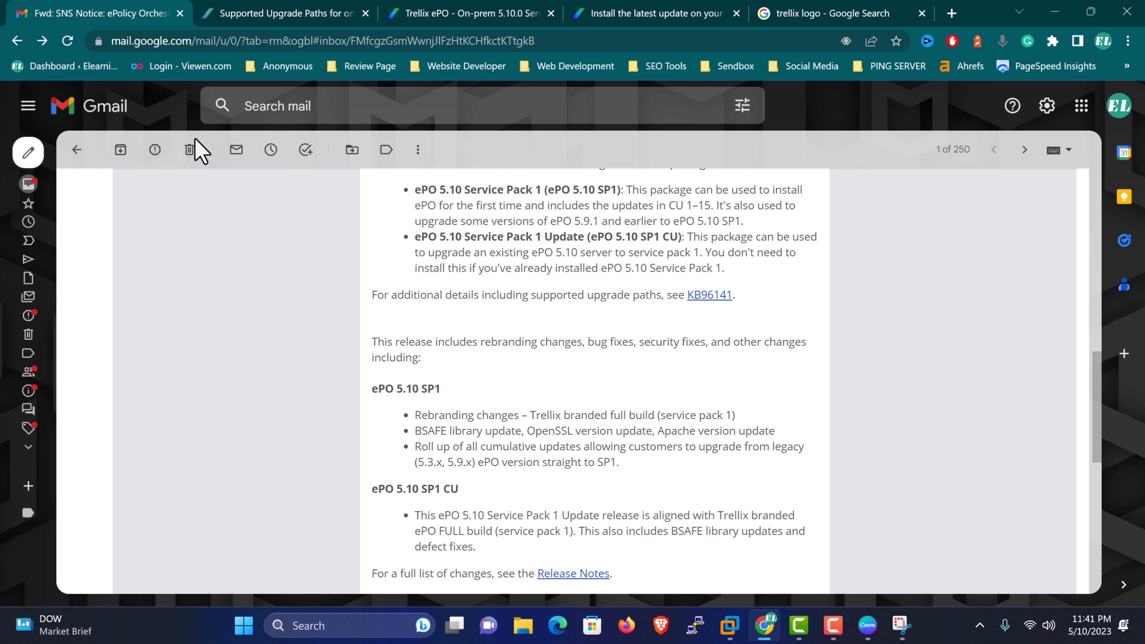
{"action": "mouse_move", "coordinate": [404, 521]}
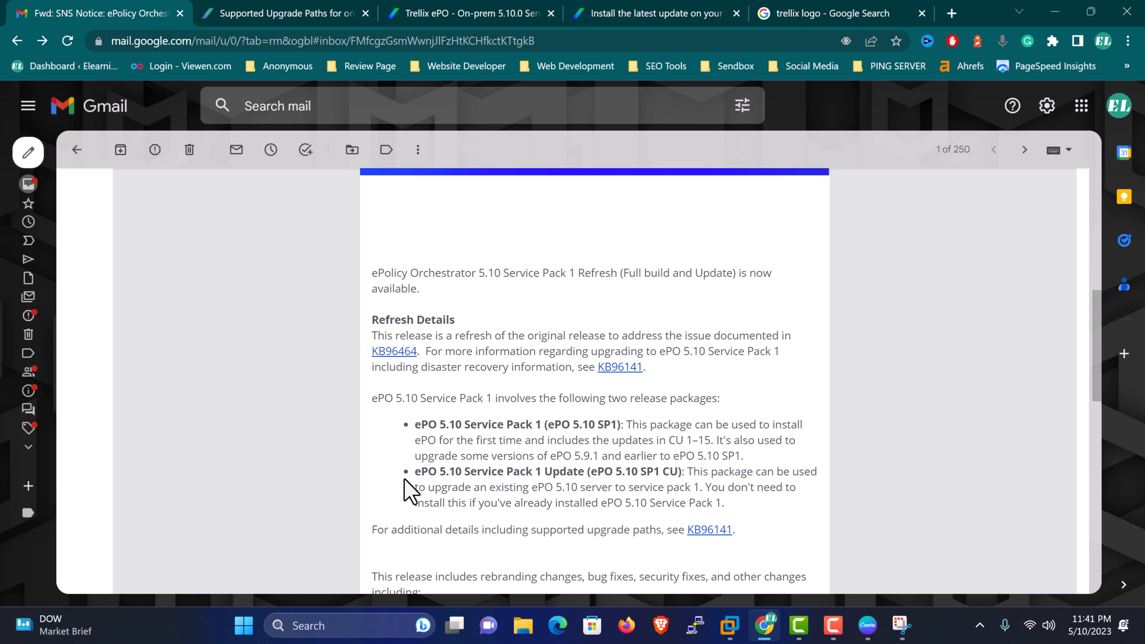
Highlight the ePO 5.10 SP1 CU package name in the Gmail release notice
{"action": "left_click_drag", "start_coordinate": [416, 471], "coordinate": [679, 471]}
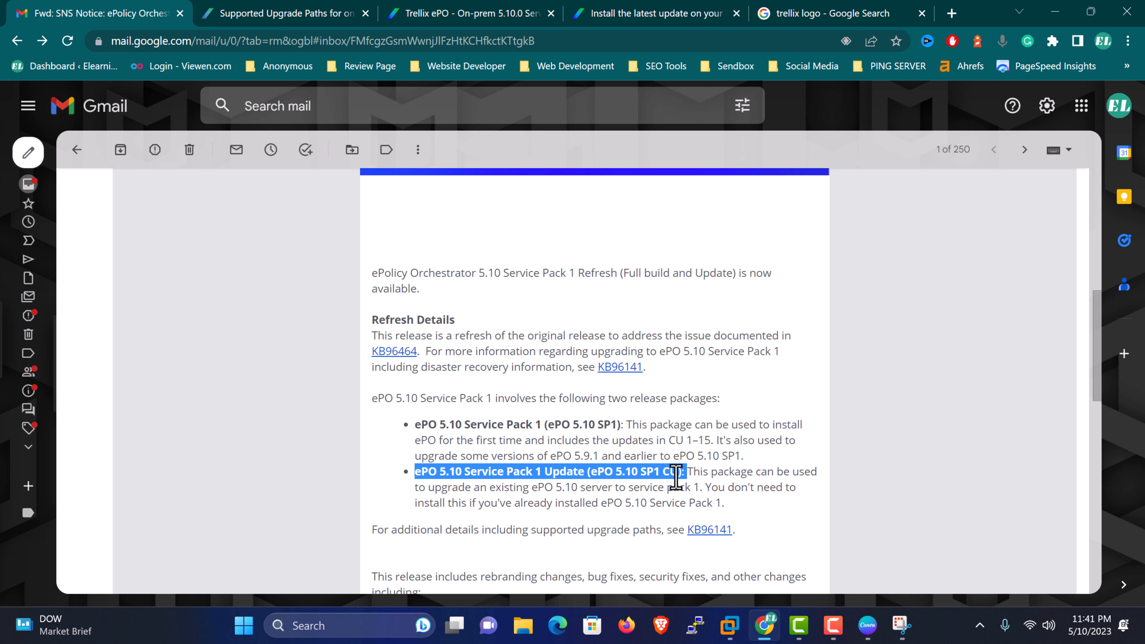